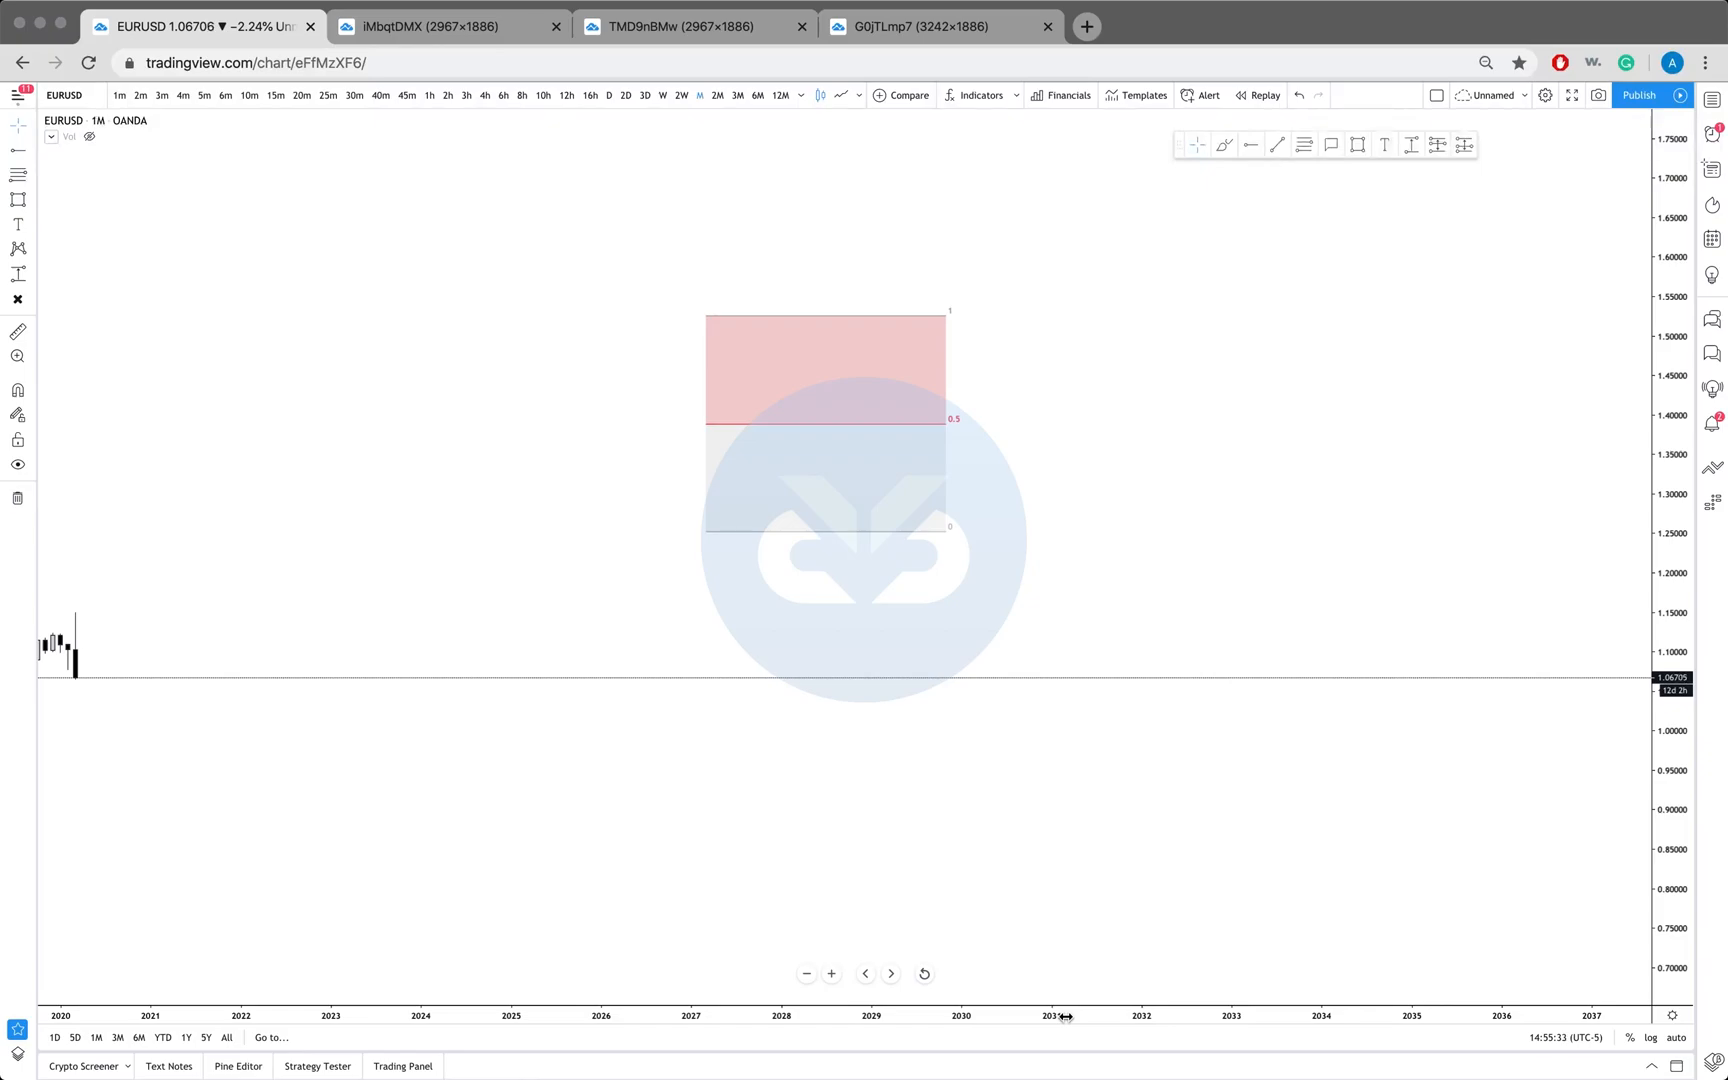
mouse_move(1179, 830)
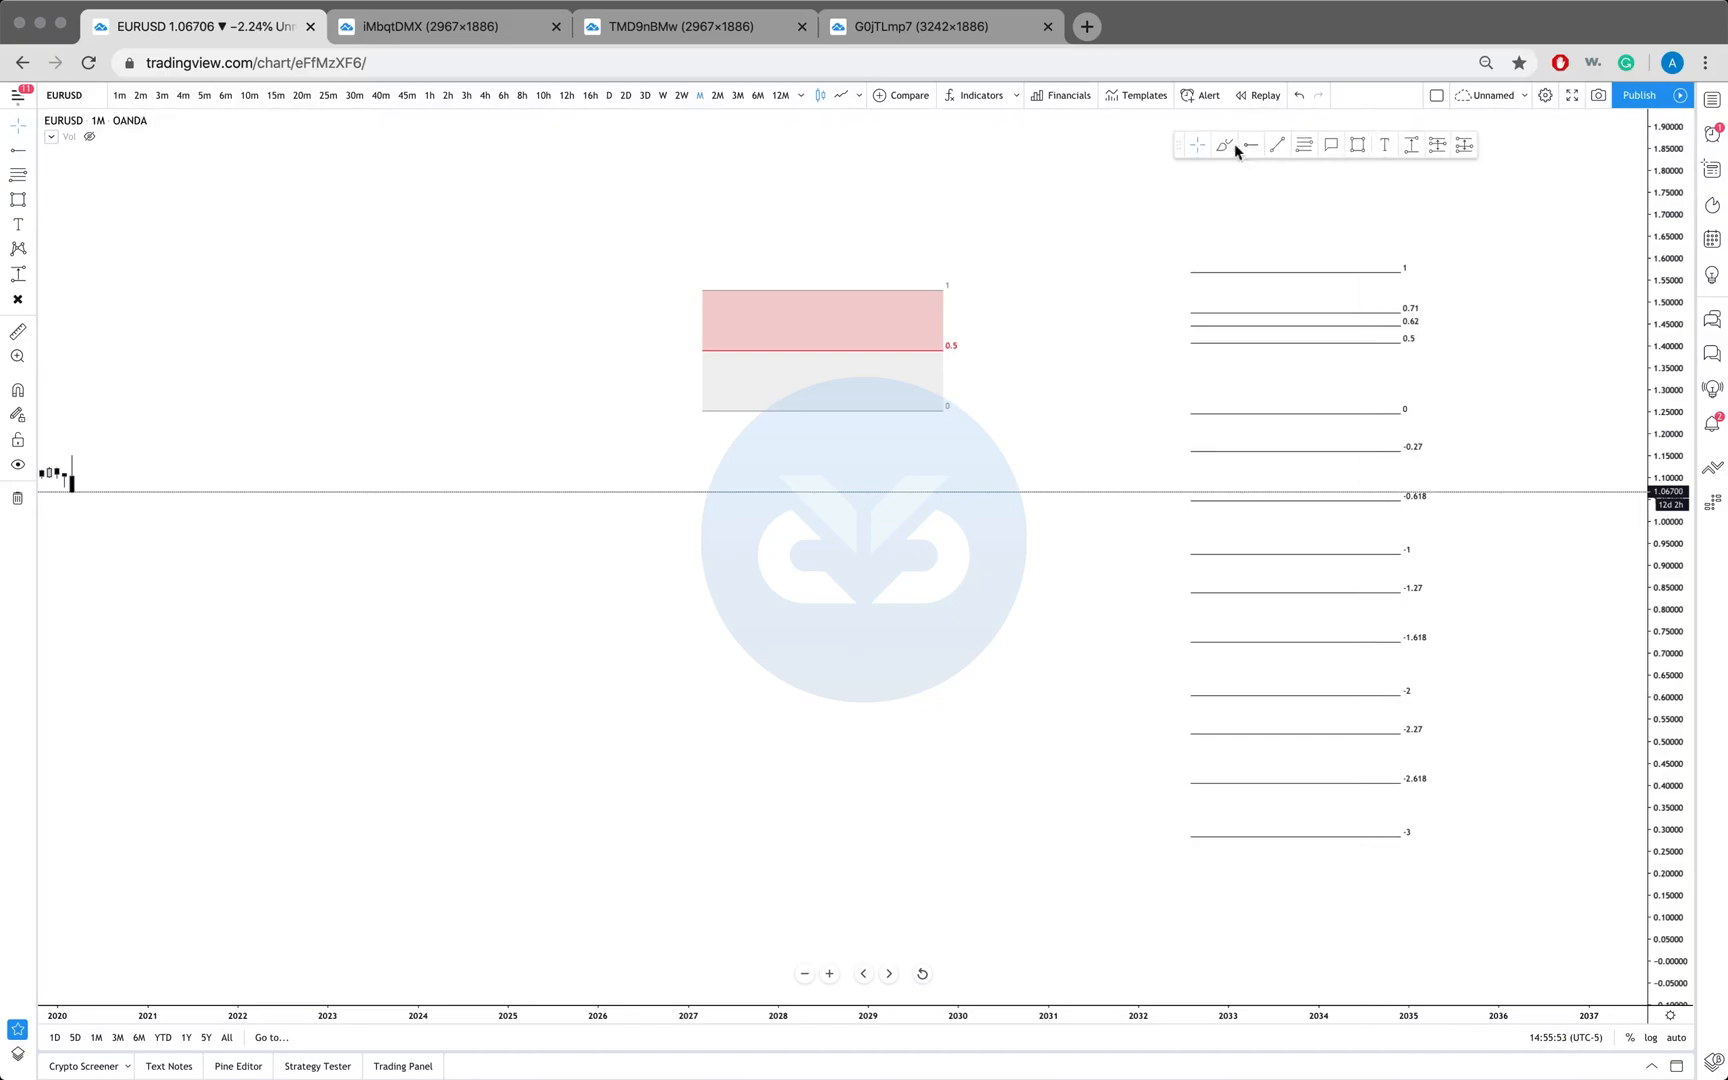
- Brush a price path rising to the 0.71 Fibonacci level, then falling to -1
left_click_drag(1102, 290, 1166, 404)
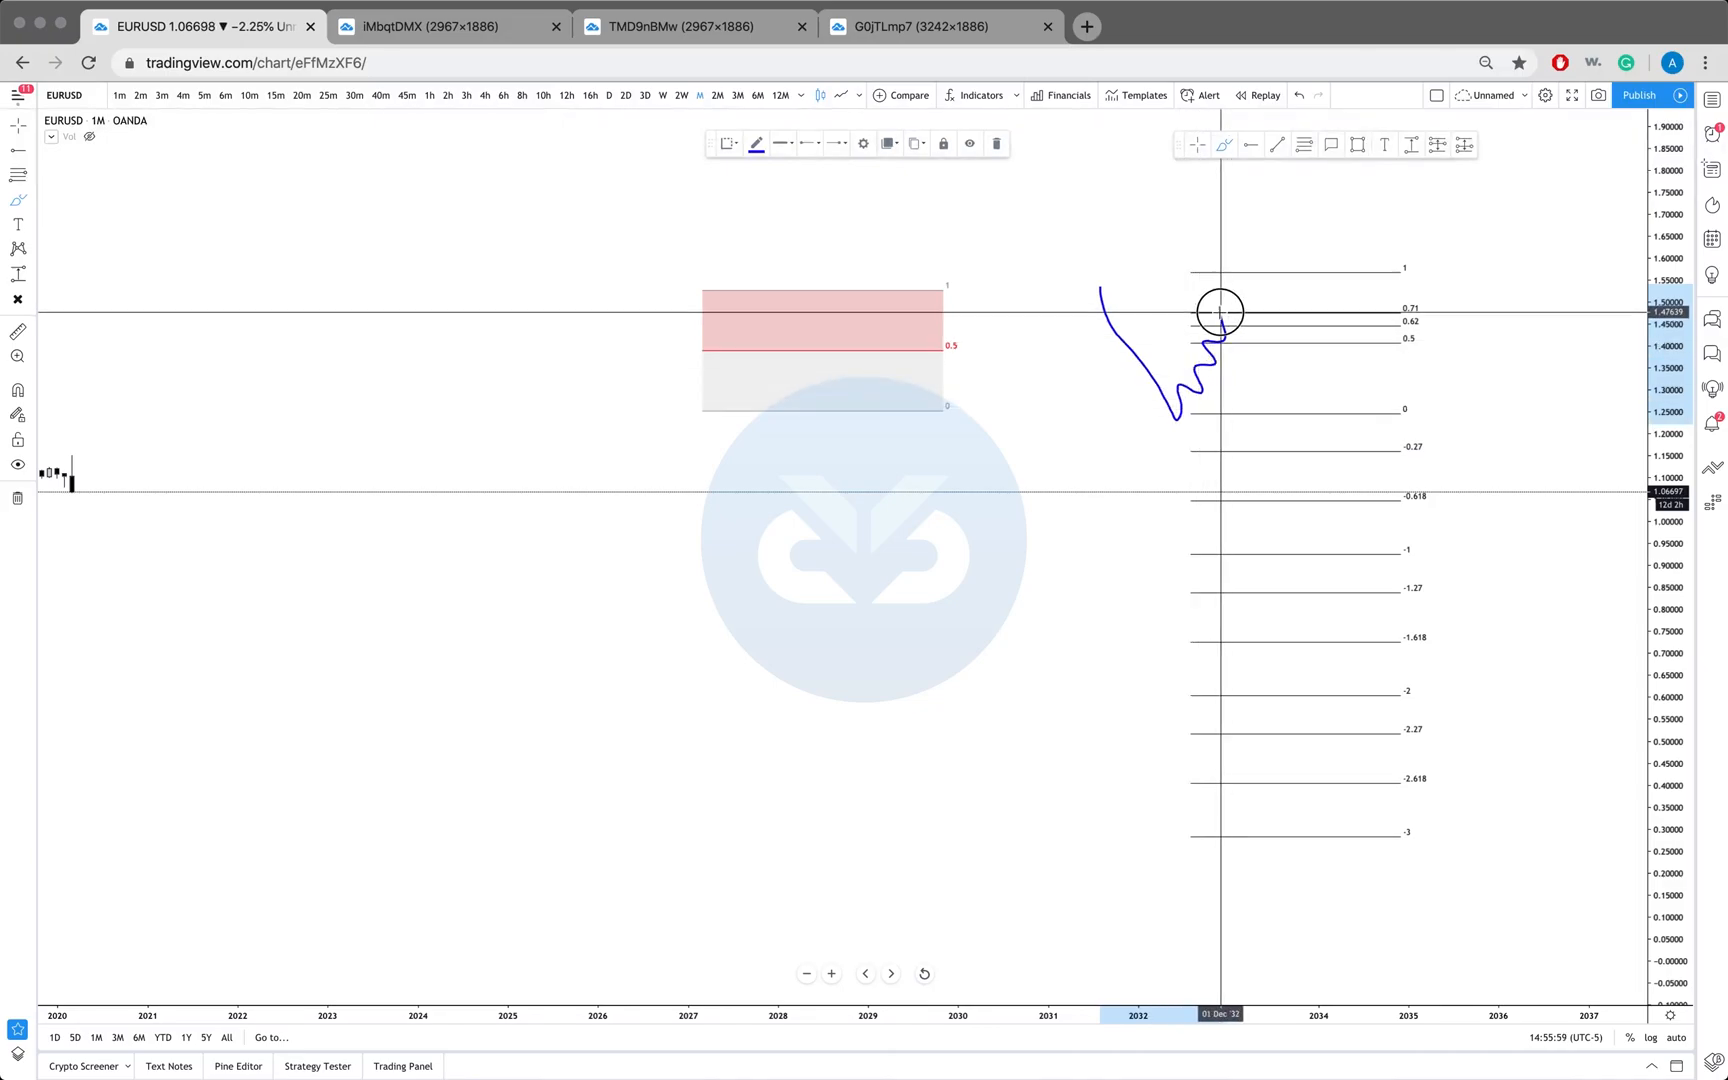
left_click_drag(1221, 320, 1284, 455)
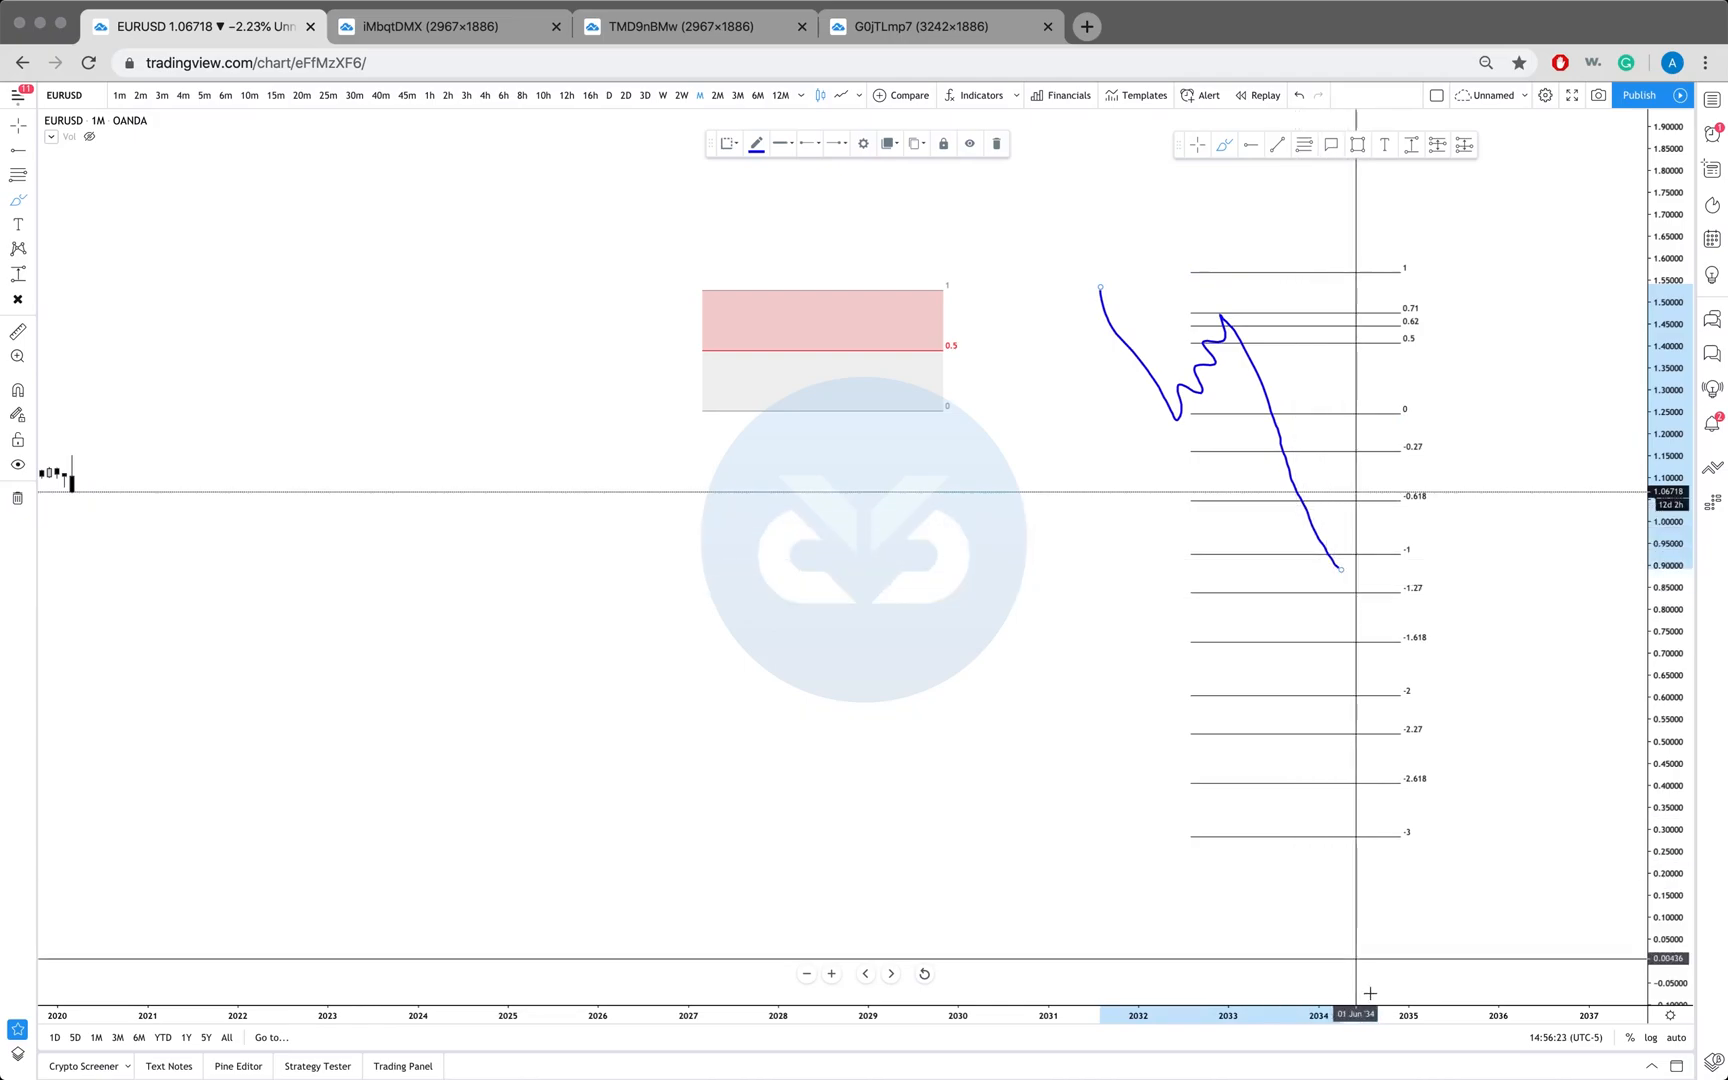
mouse_move(1397, 339)
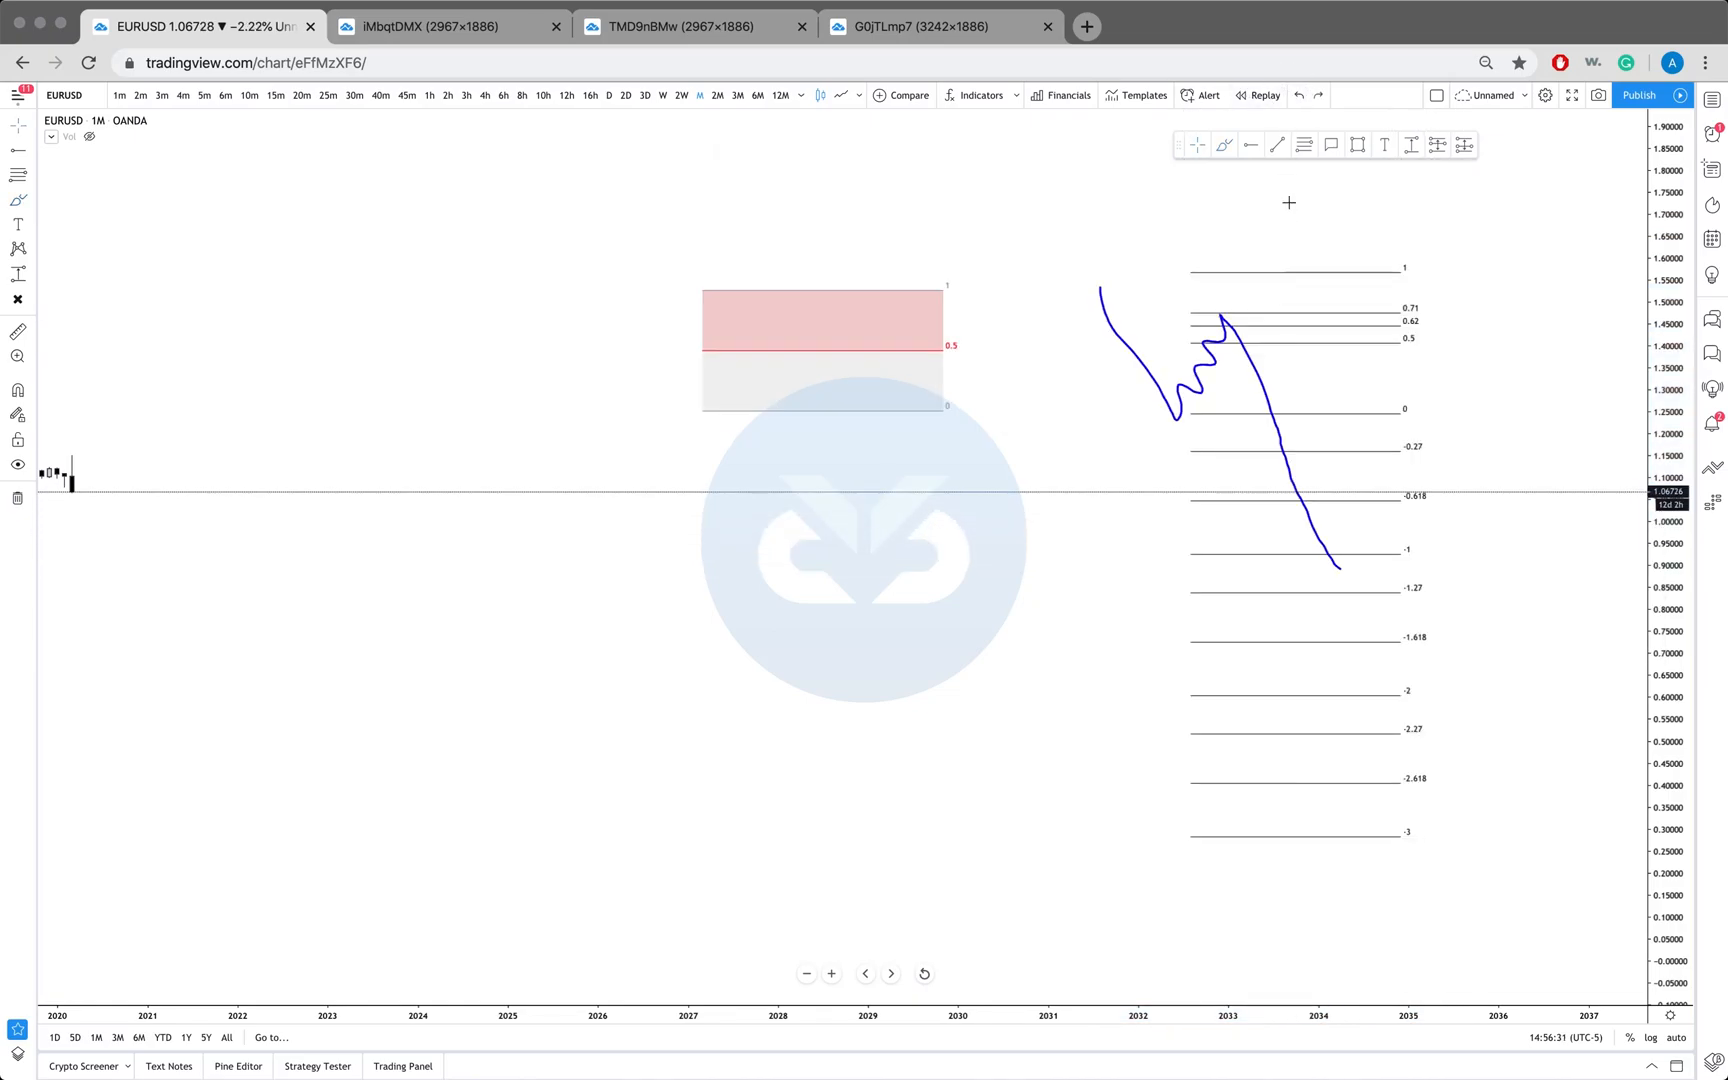
- Remove all drawings and drag a new Fib retracement from about 1.65 to 1.31
left_click(1223, 320)
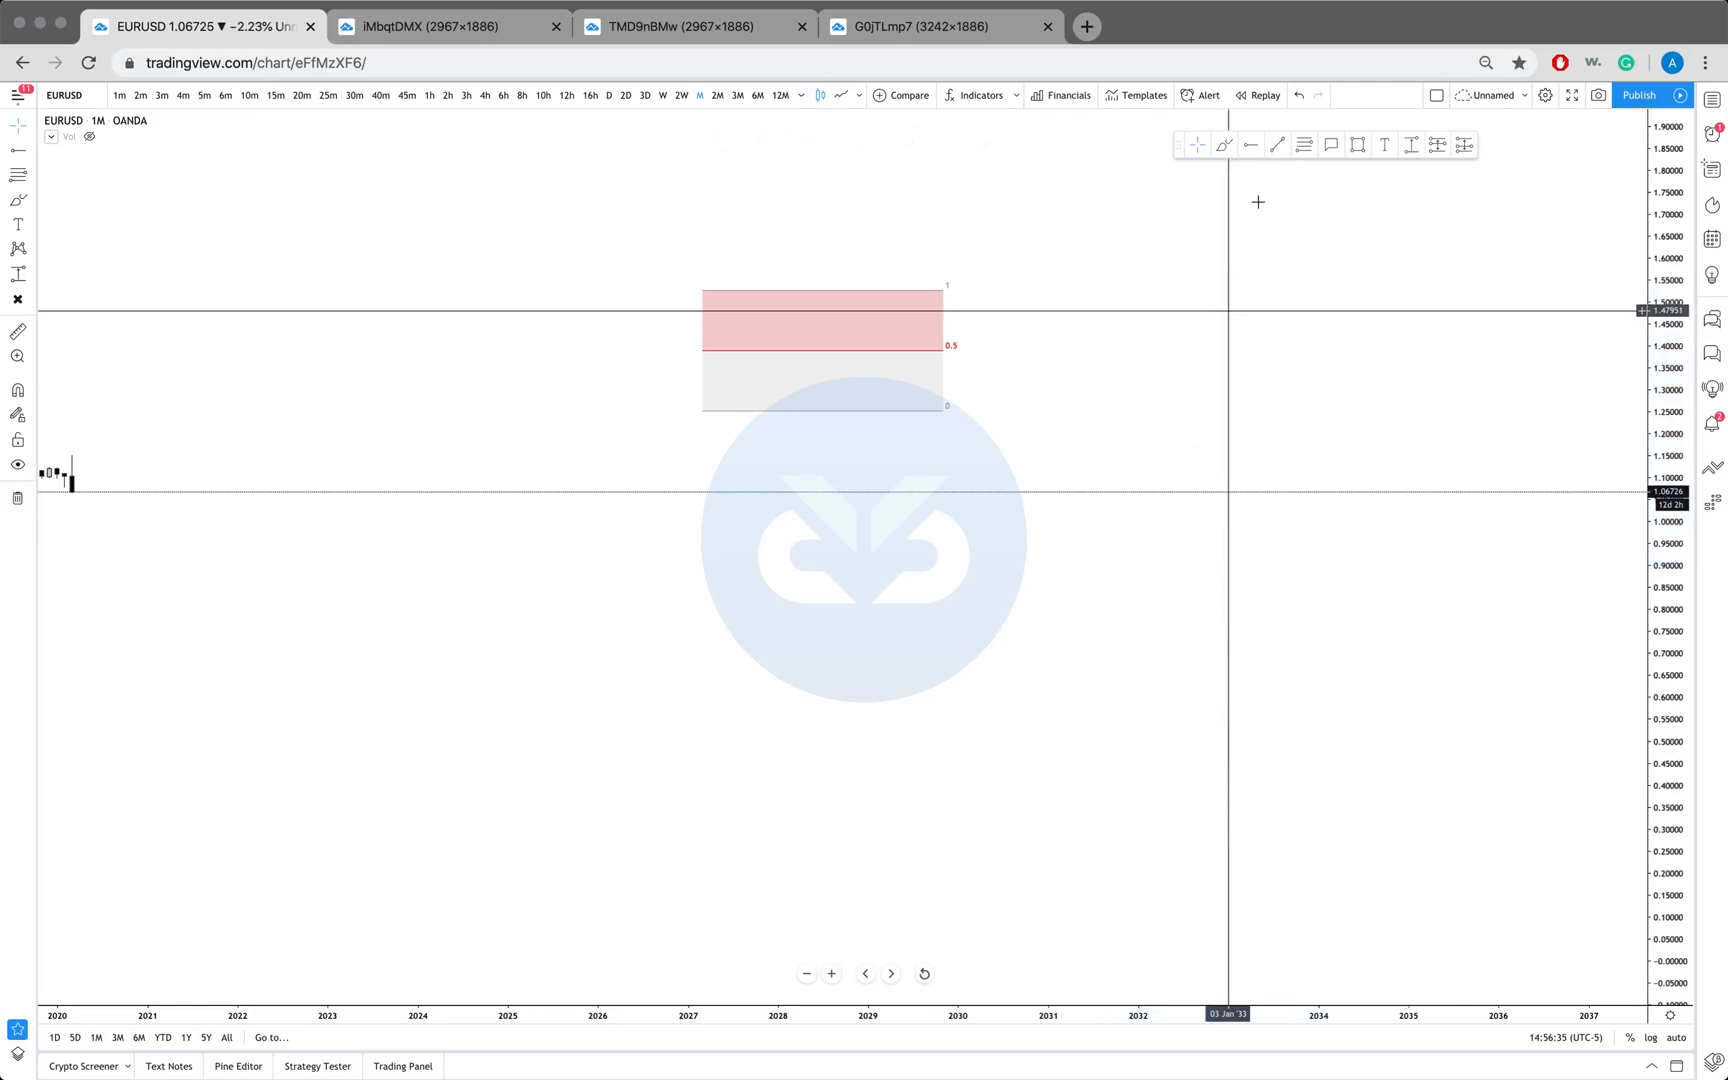
left_click_drag(1137, 234, 1286, 386)
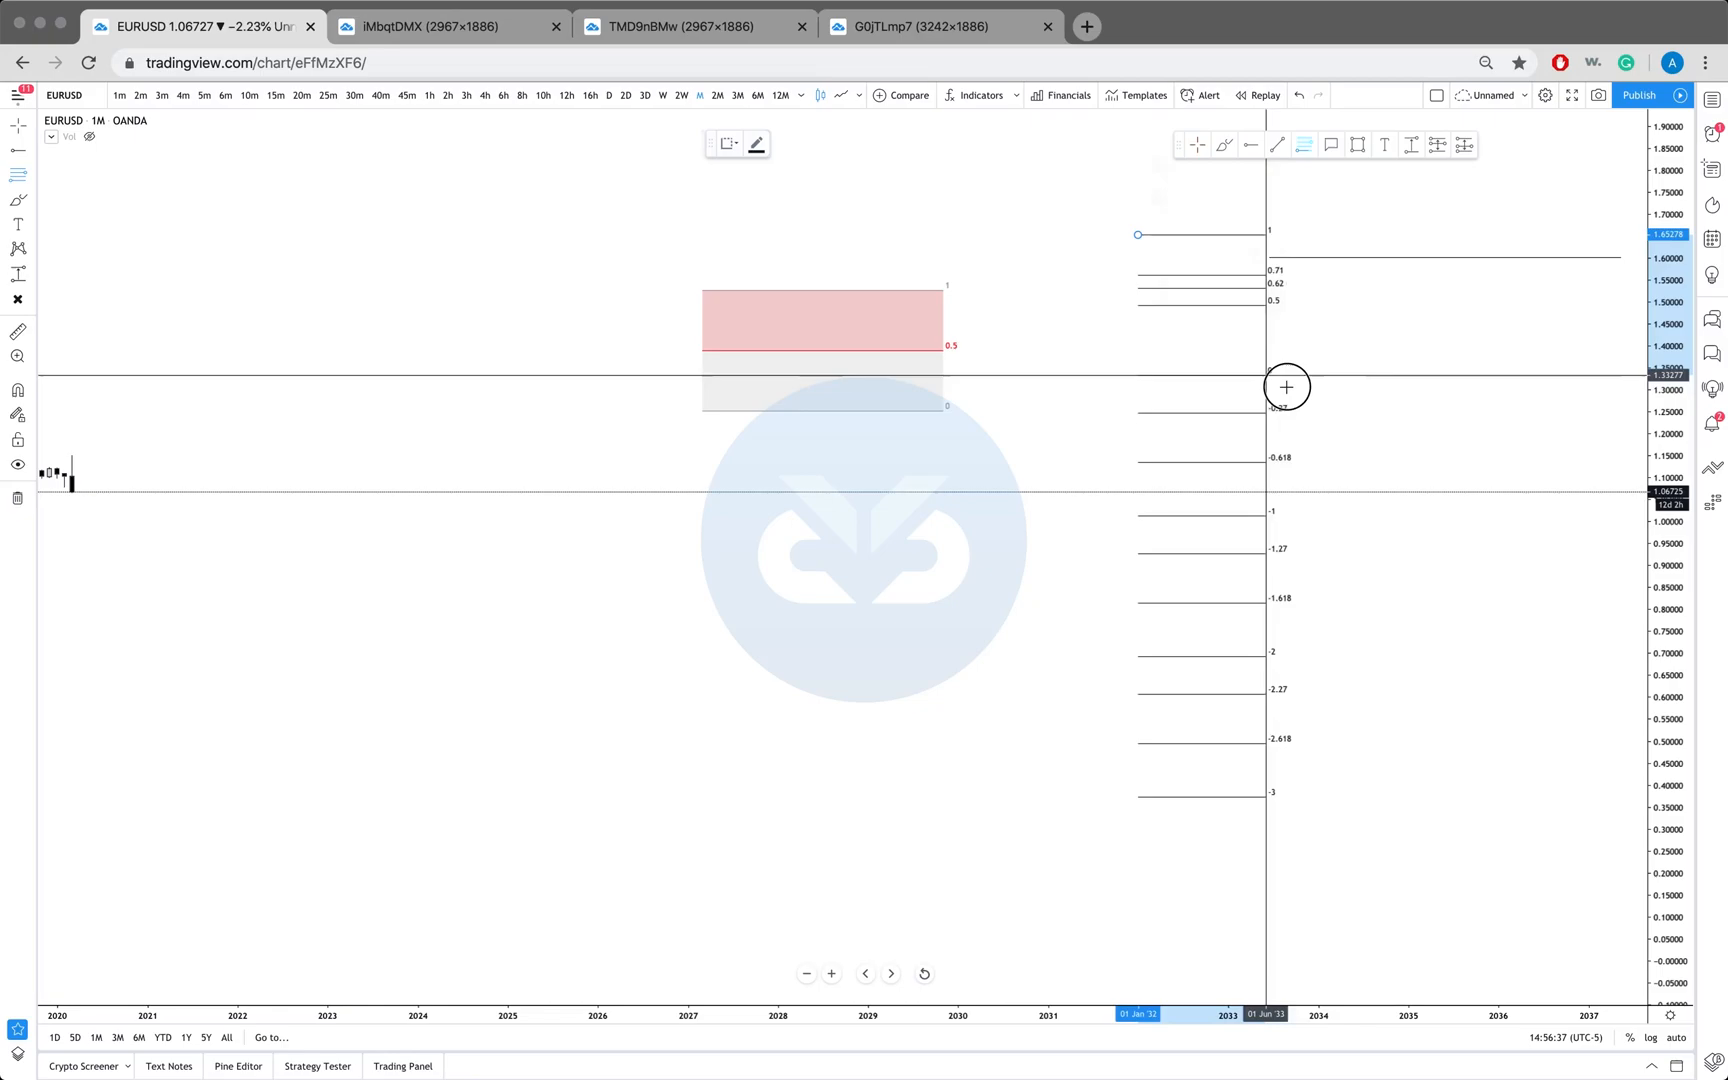
left_click_drag(1286, 386, 1300, 384)
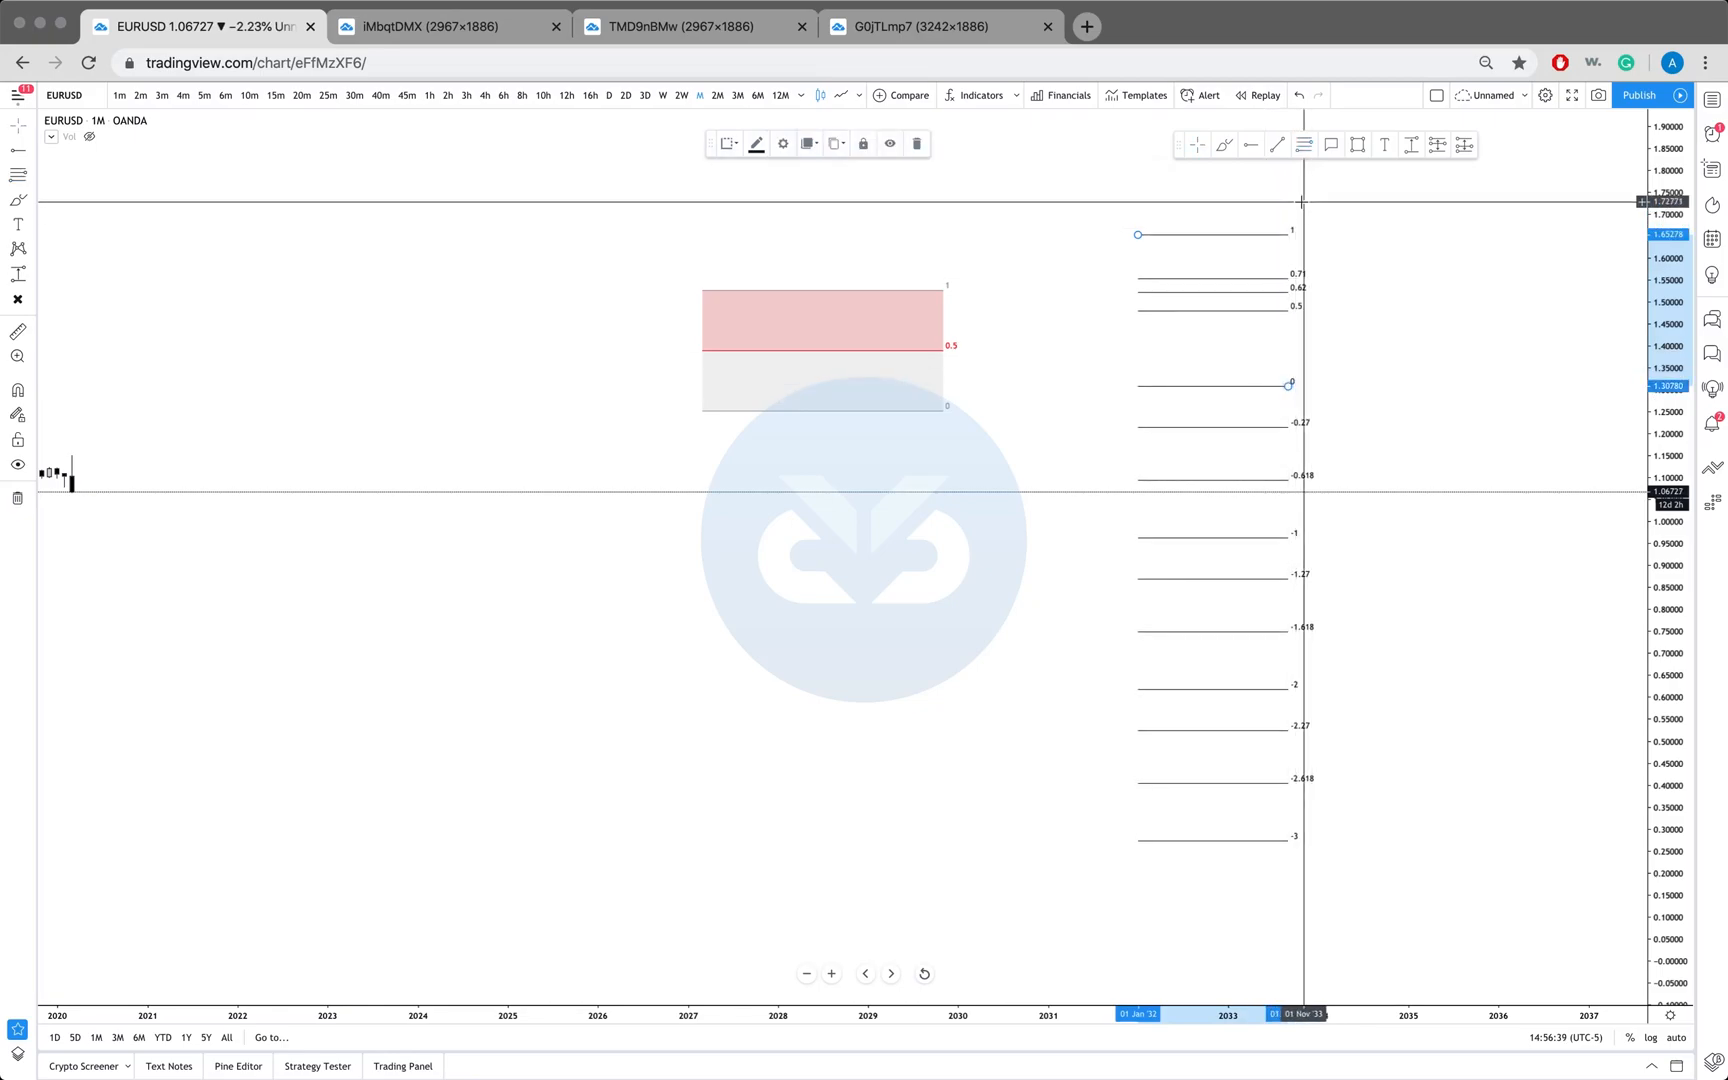
mouse_move(1382, 198)
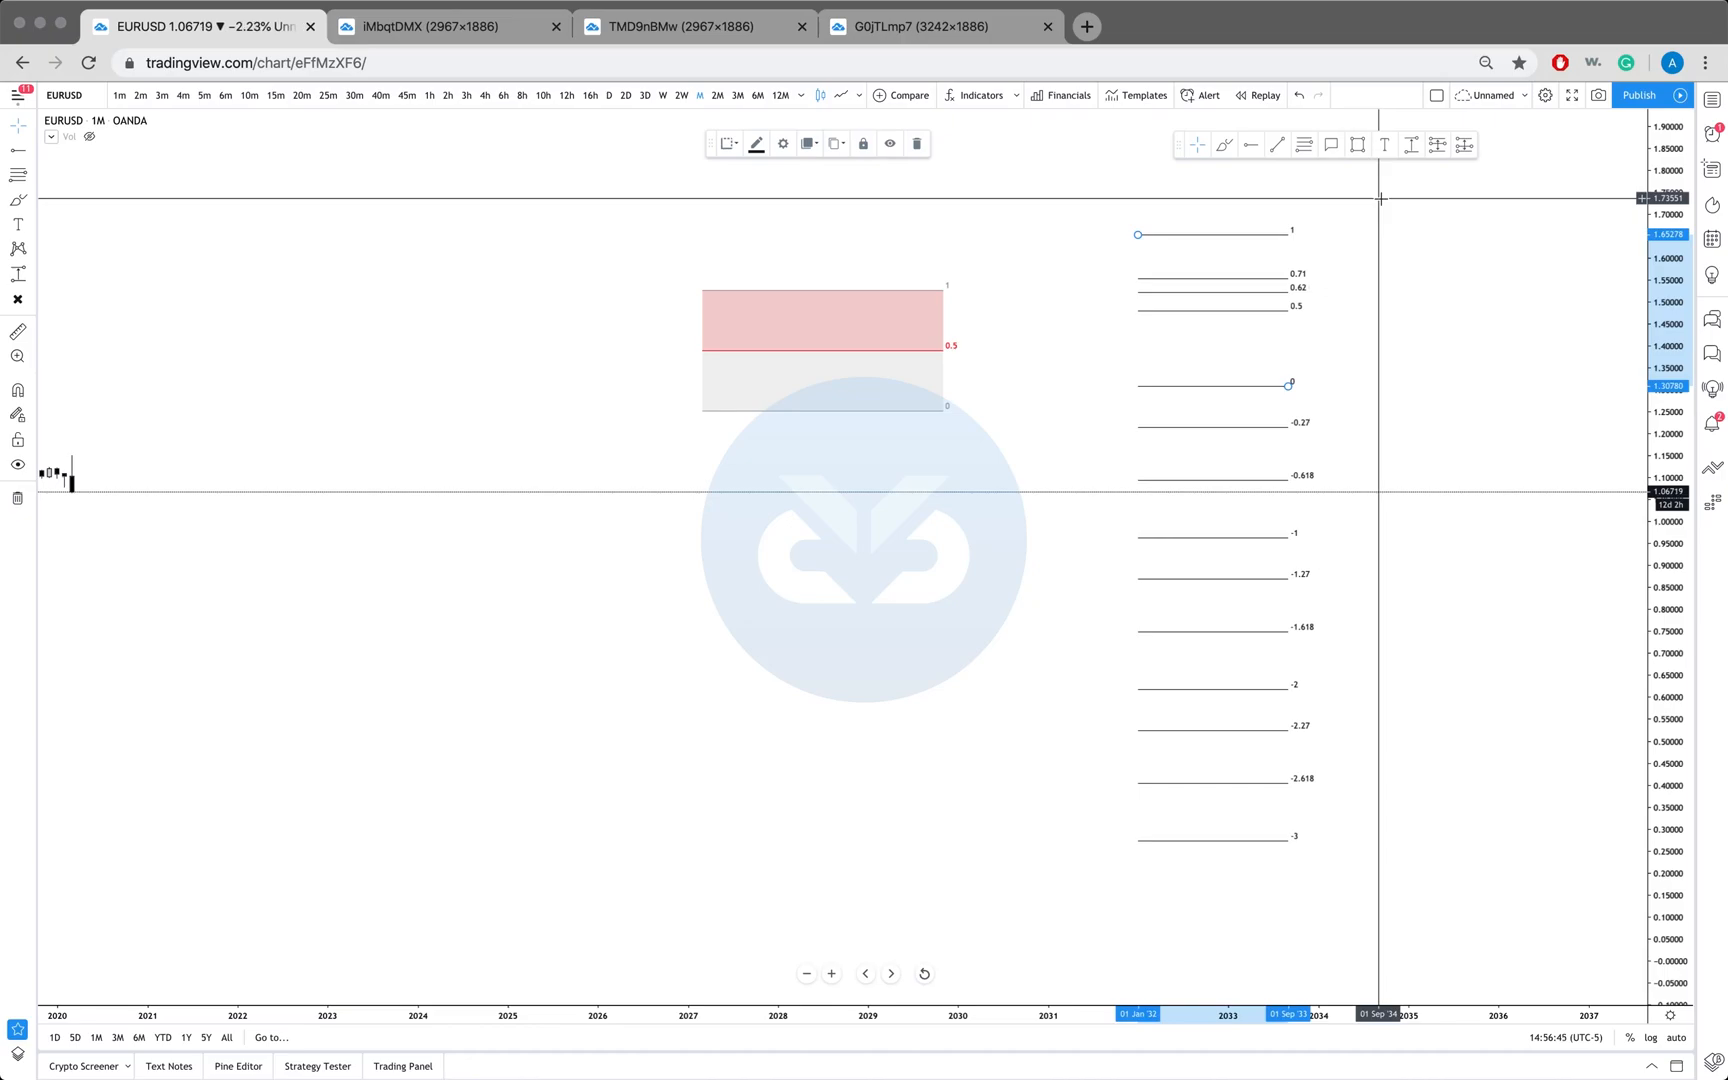
mouse_move(1348, 257)
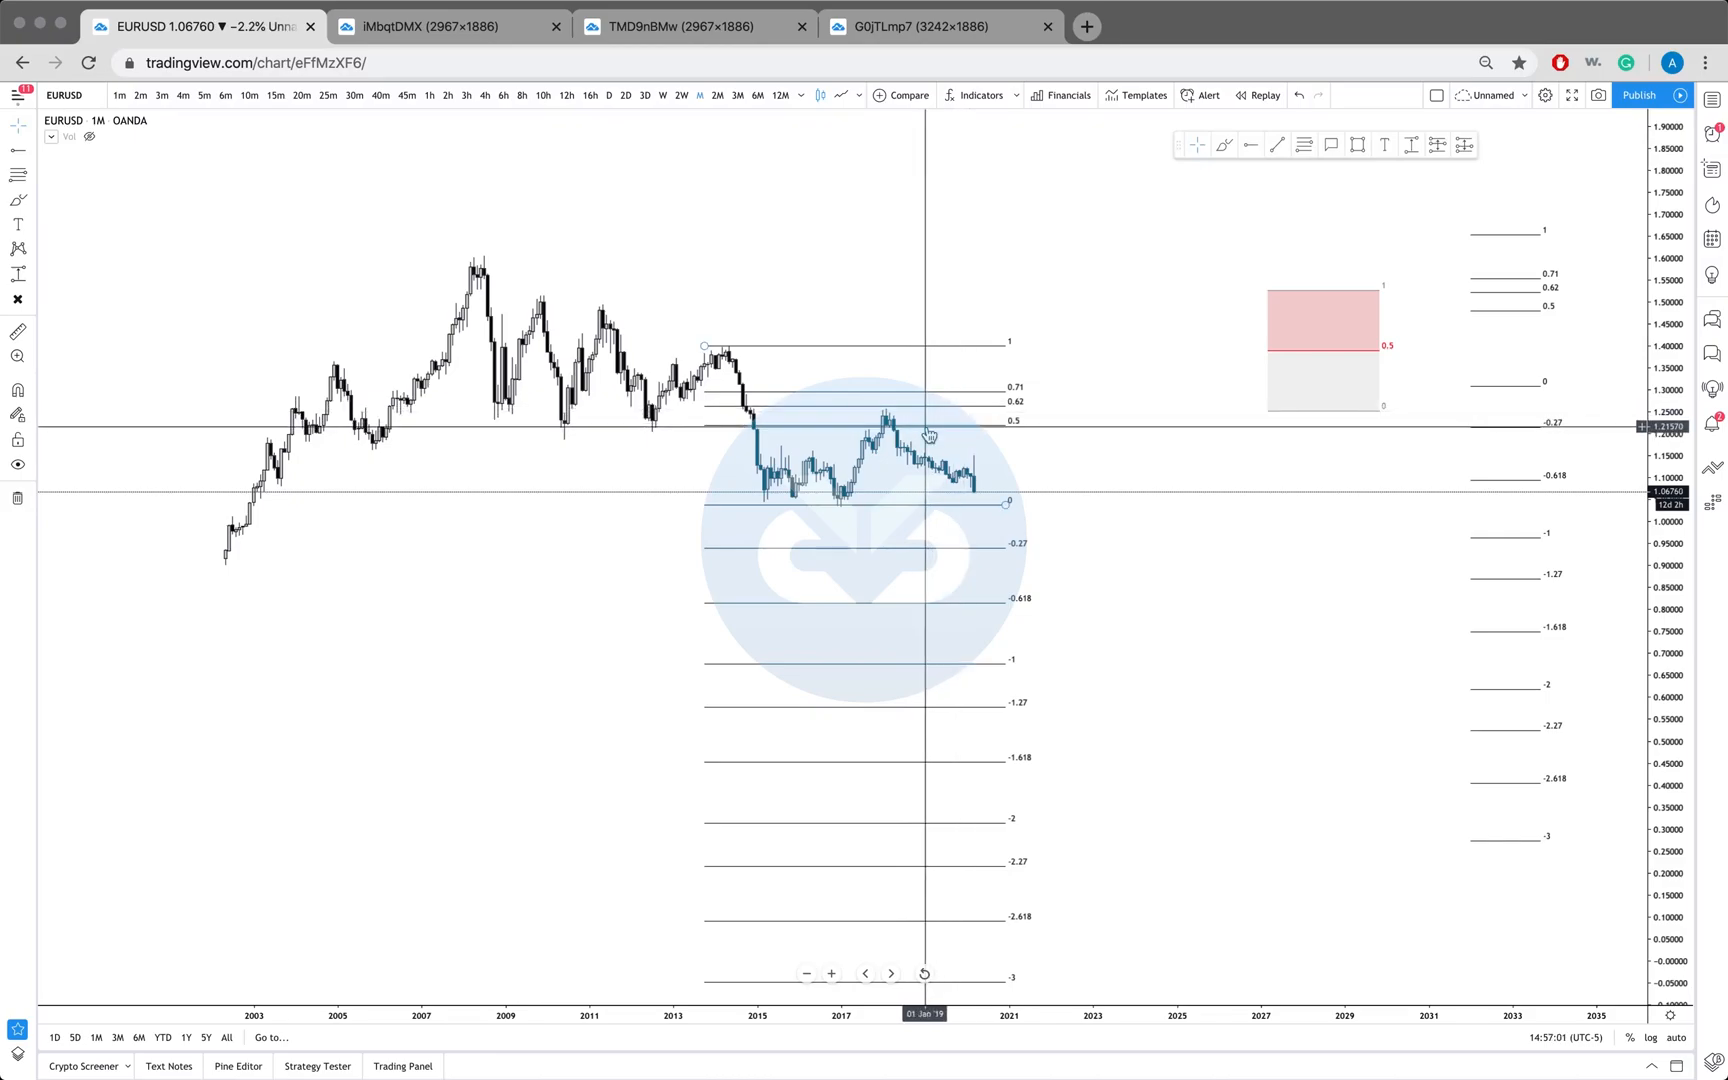
mouse_move(1294, 643)
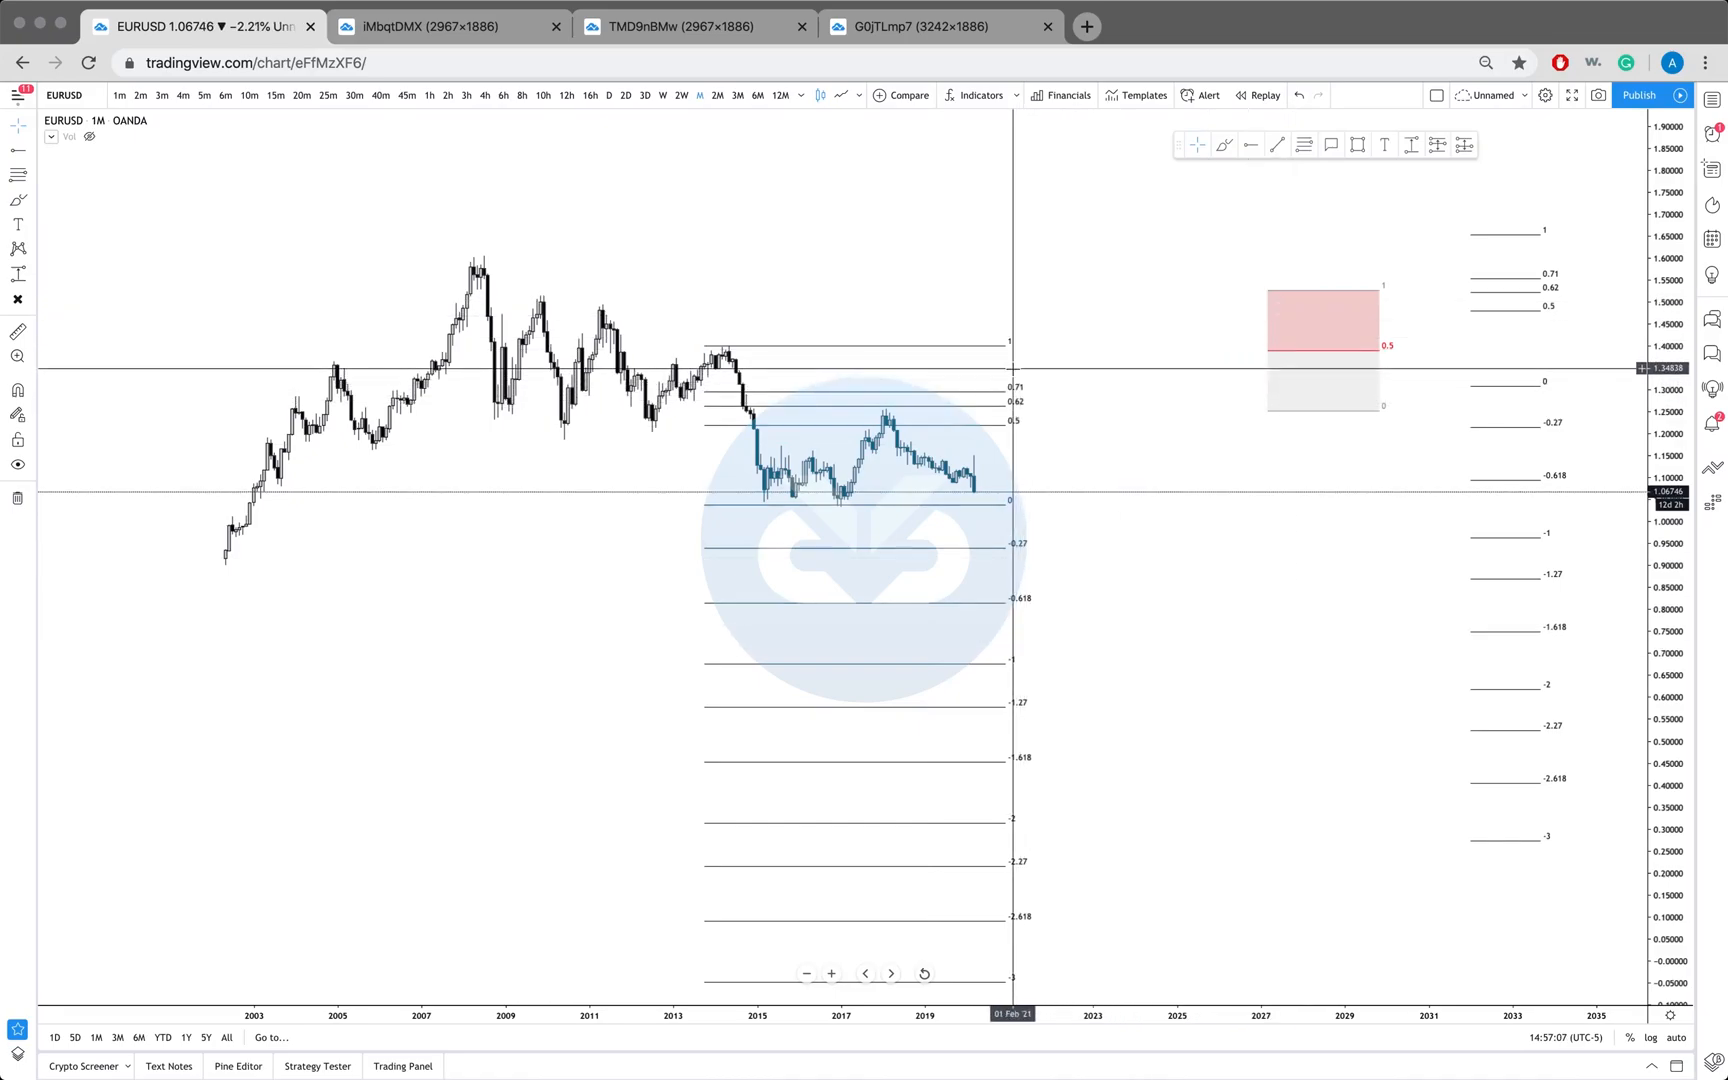
mouse_move(1214, 525)
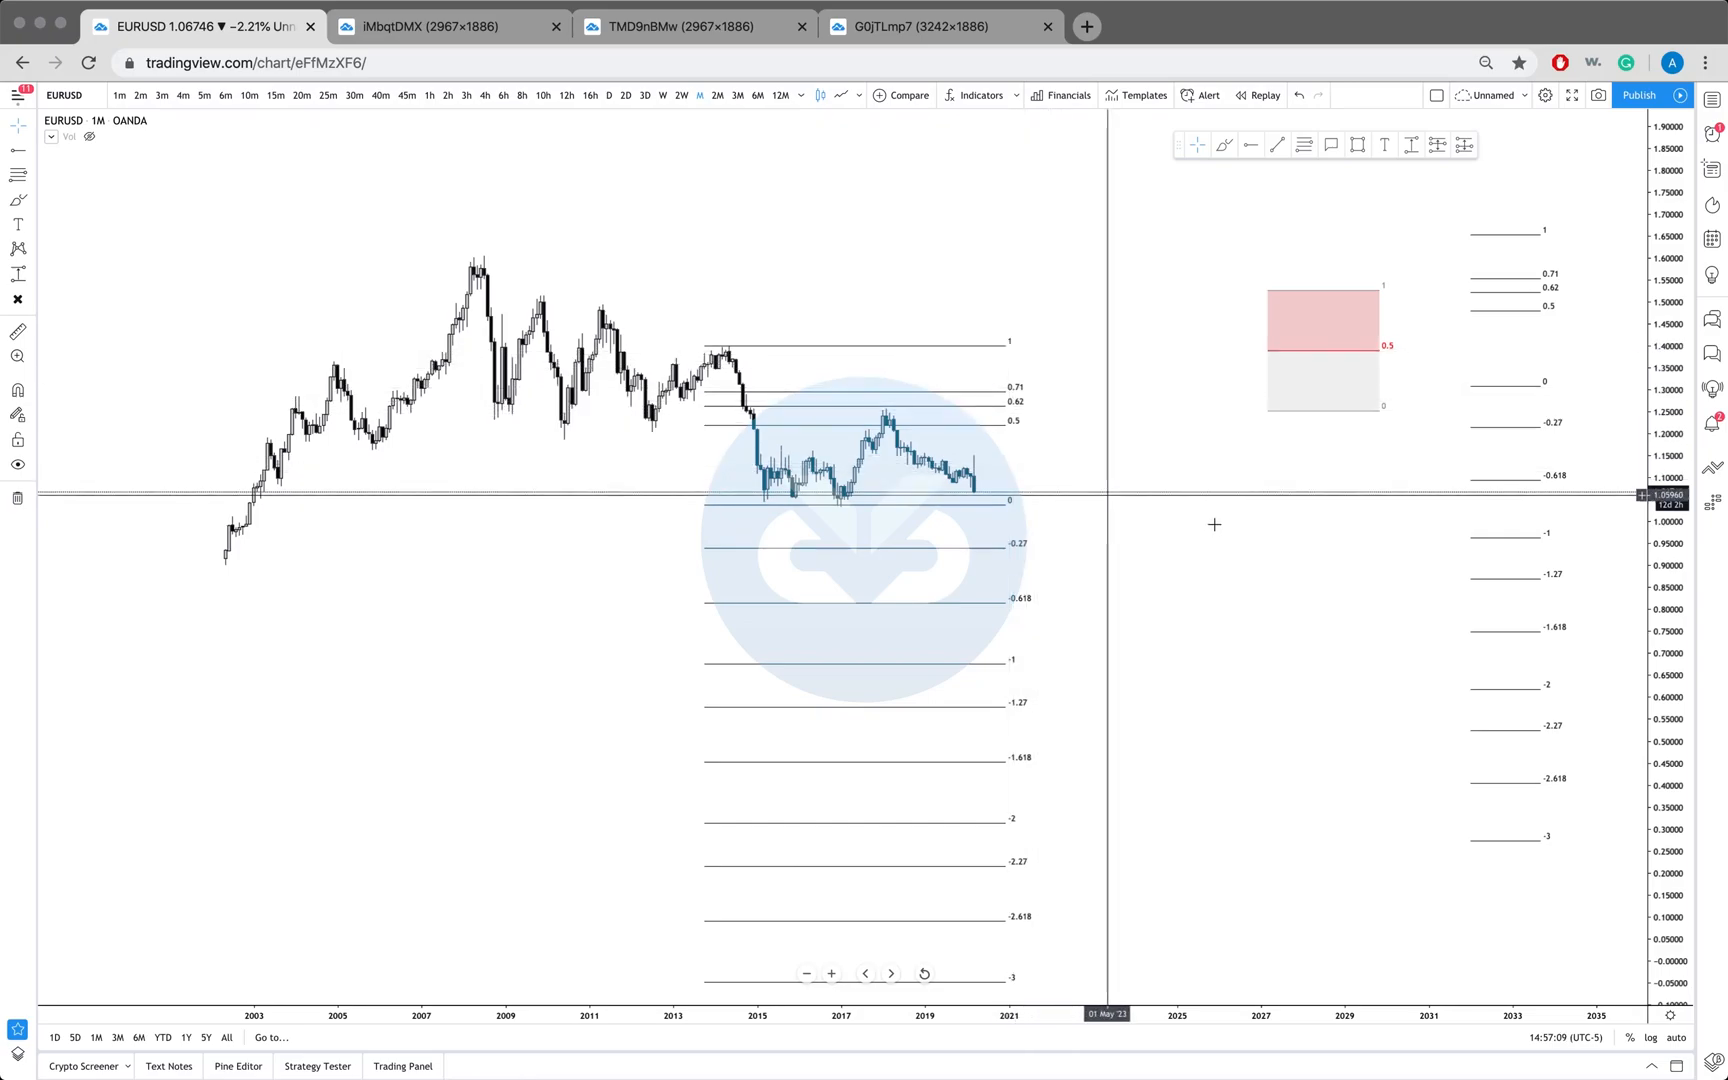
mouse_move(1013, 465)
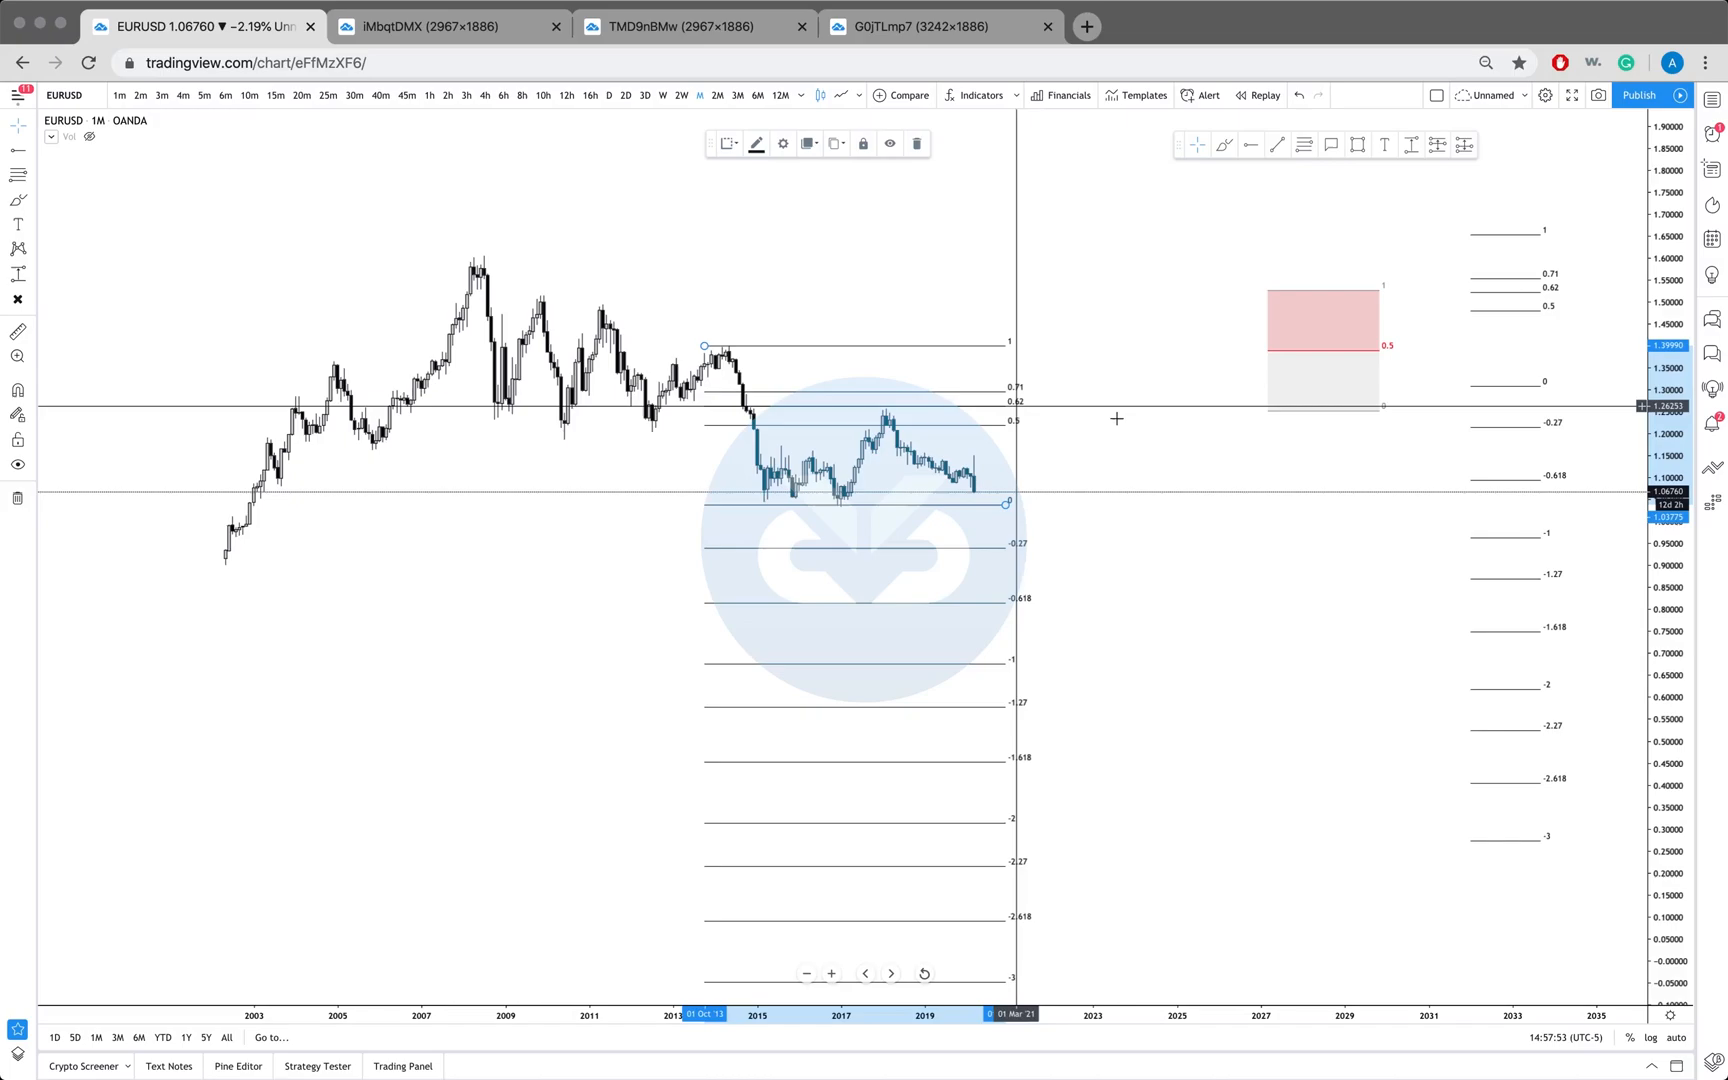
mouse_move(1089, 404)
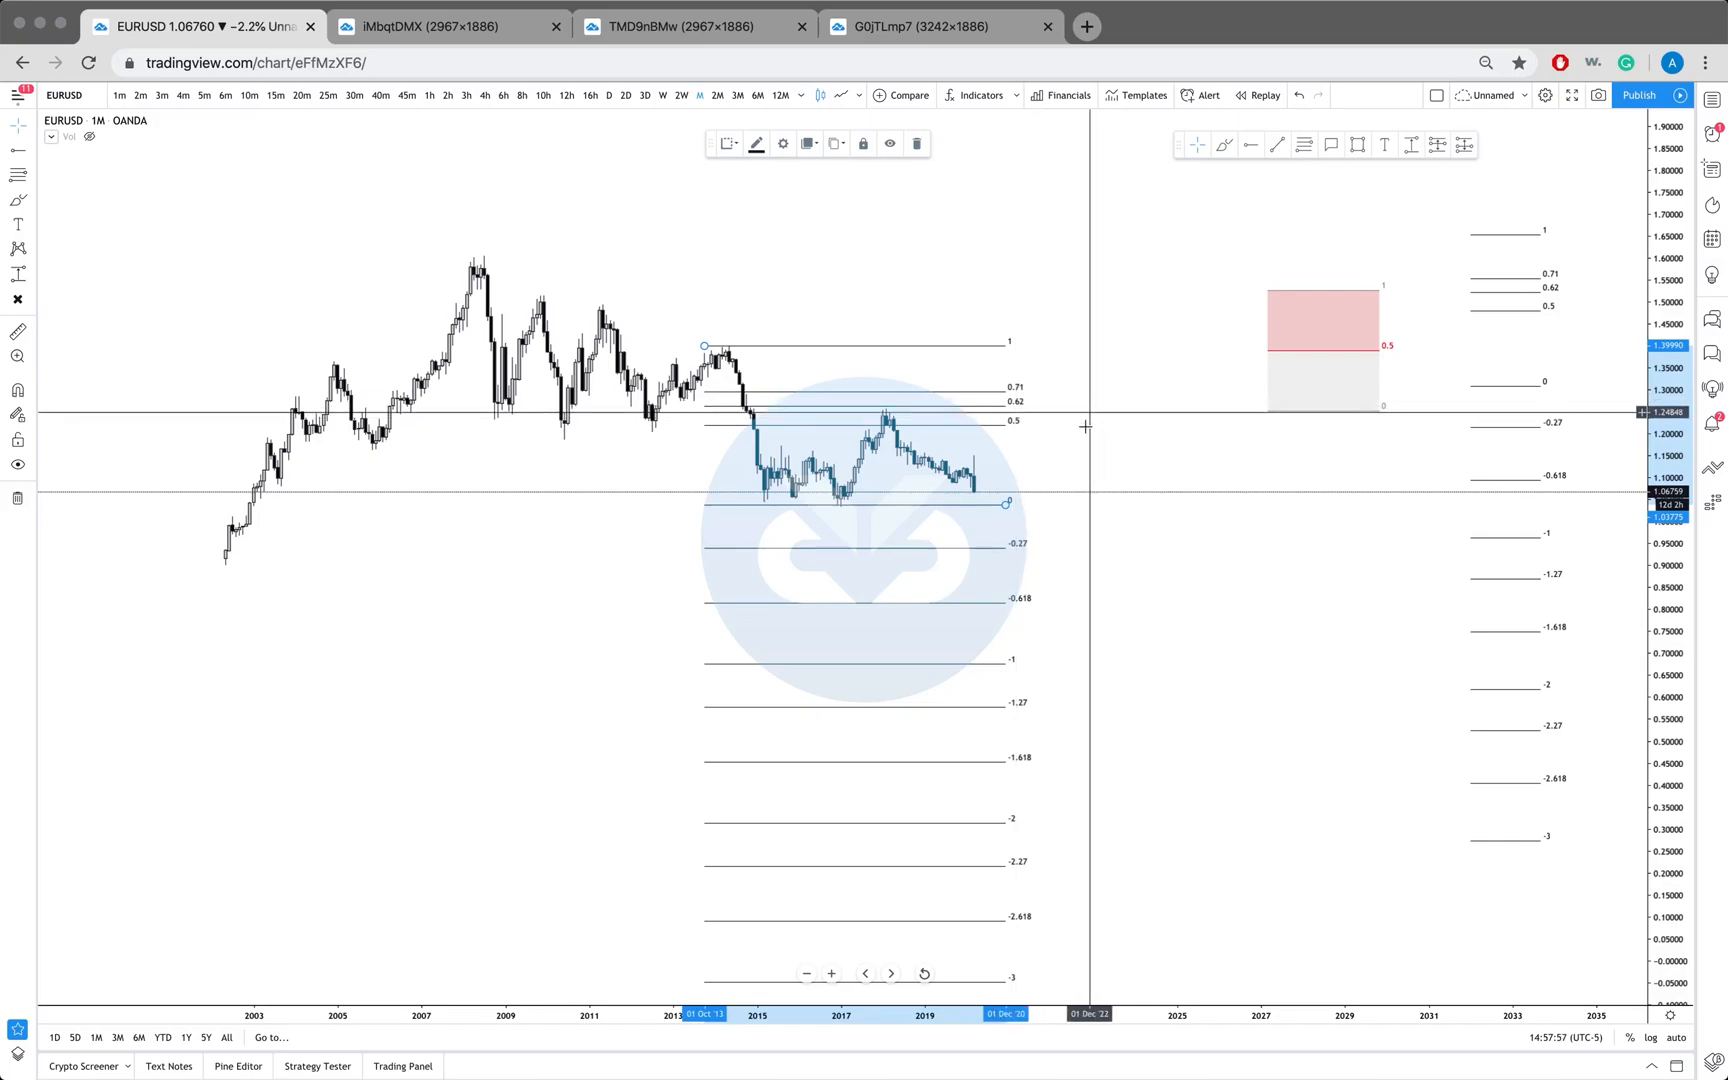
mouse_move(1088, 406)
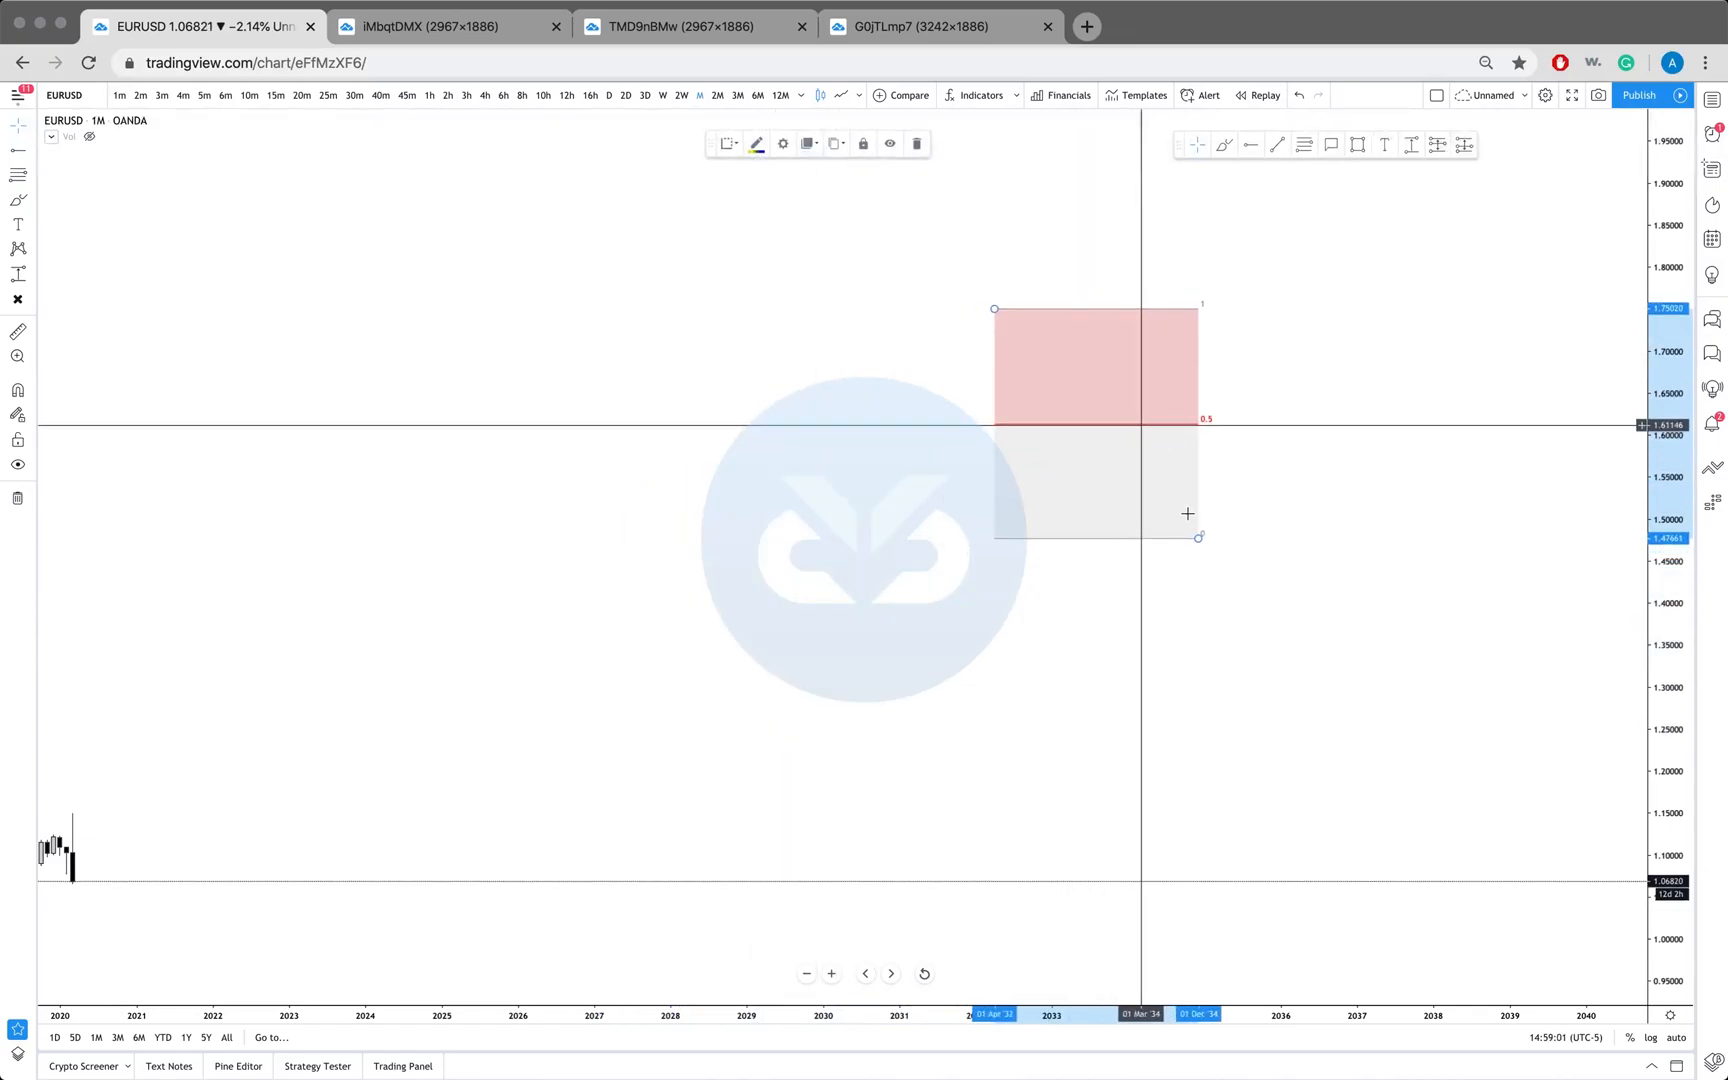
mouse_move(1377, 333)
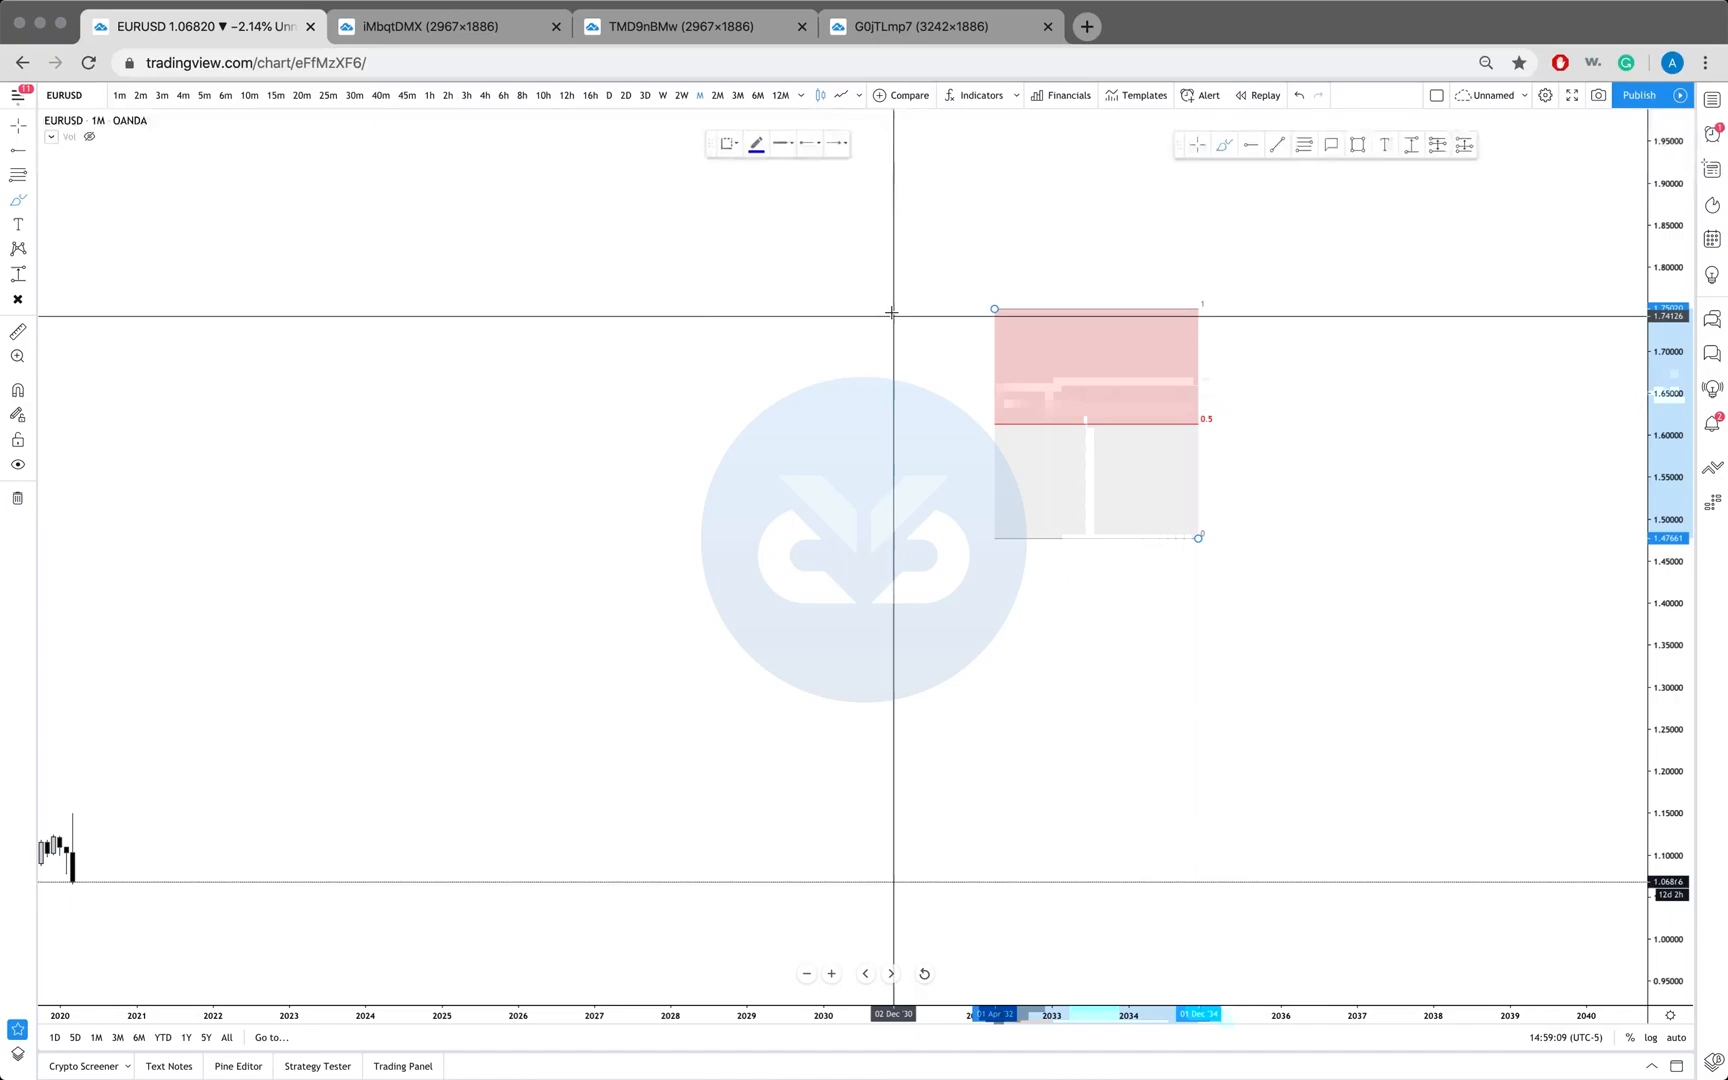
- Brush price dropping into the box's grey discount half, then looping into premium
left_click_drag(893, 314, 1034, 474)
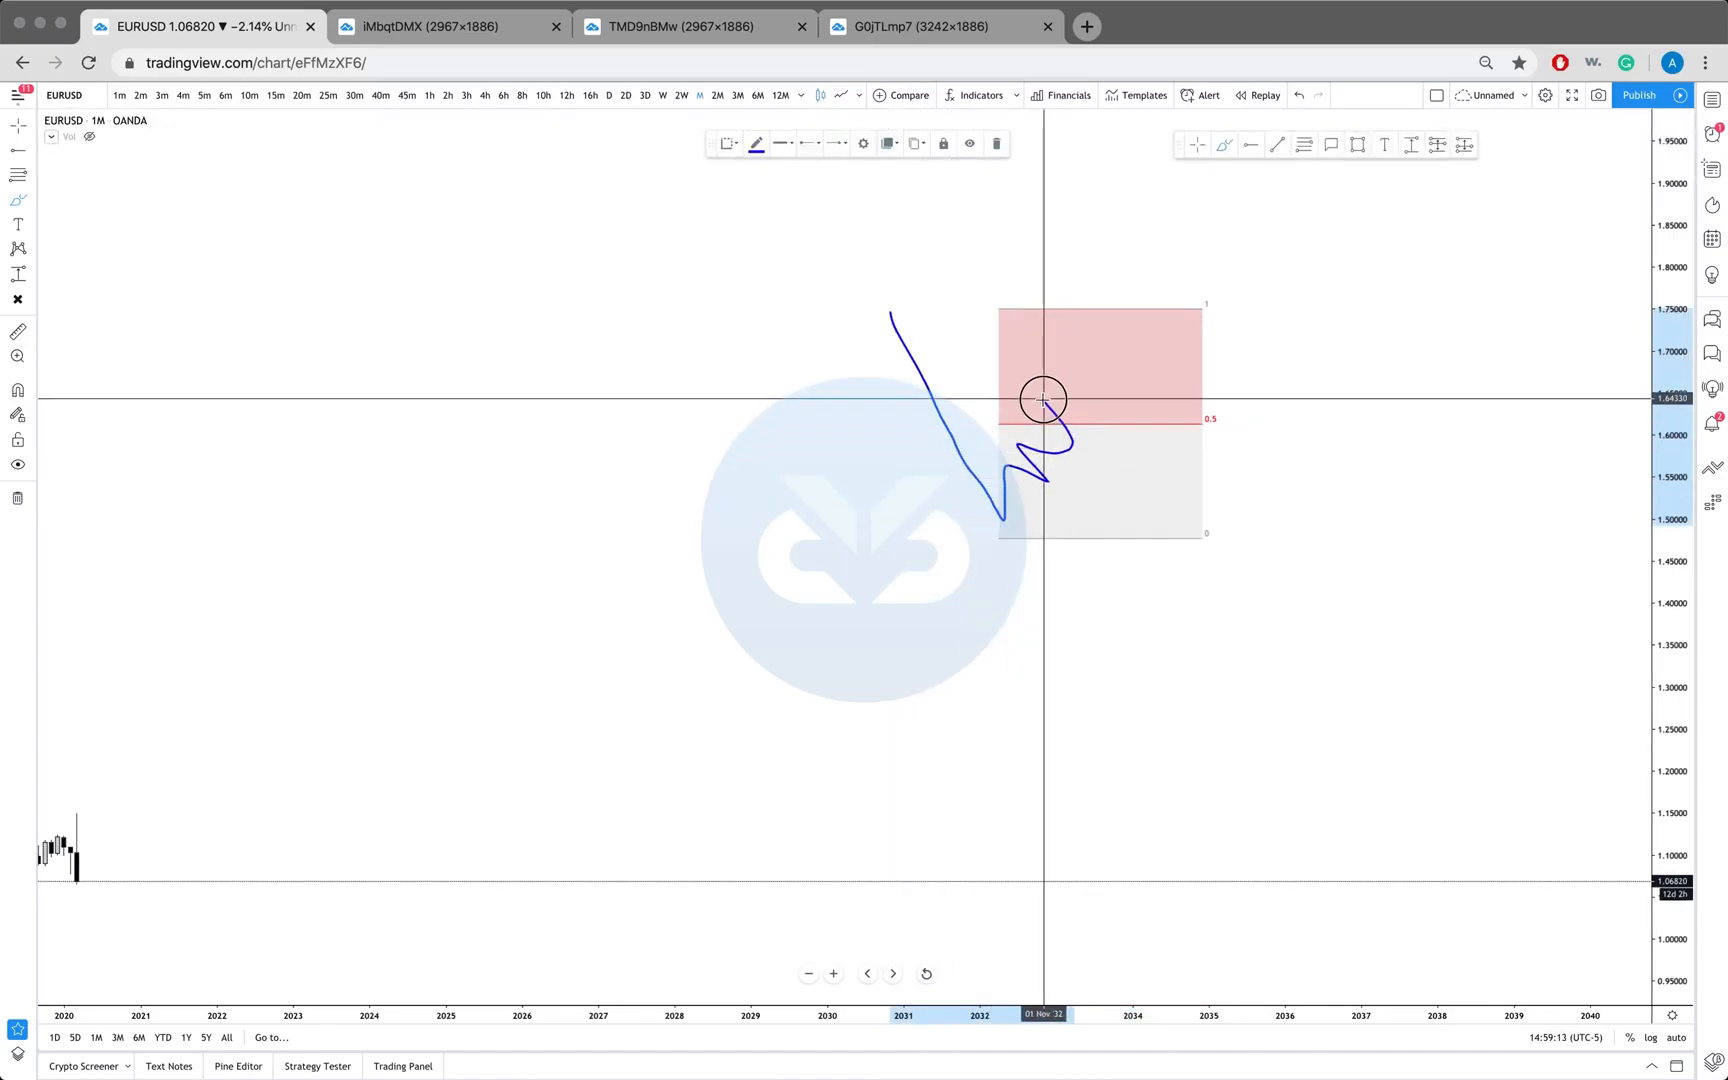
left_click_drag(1041, 399, 1074, 419)
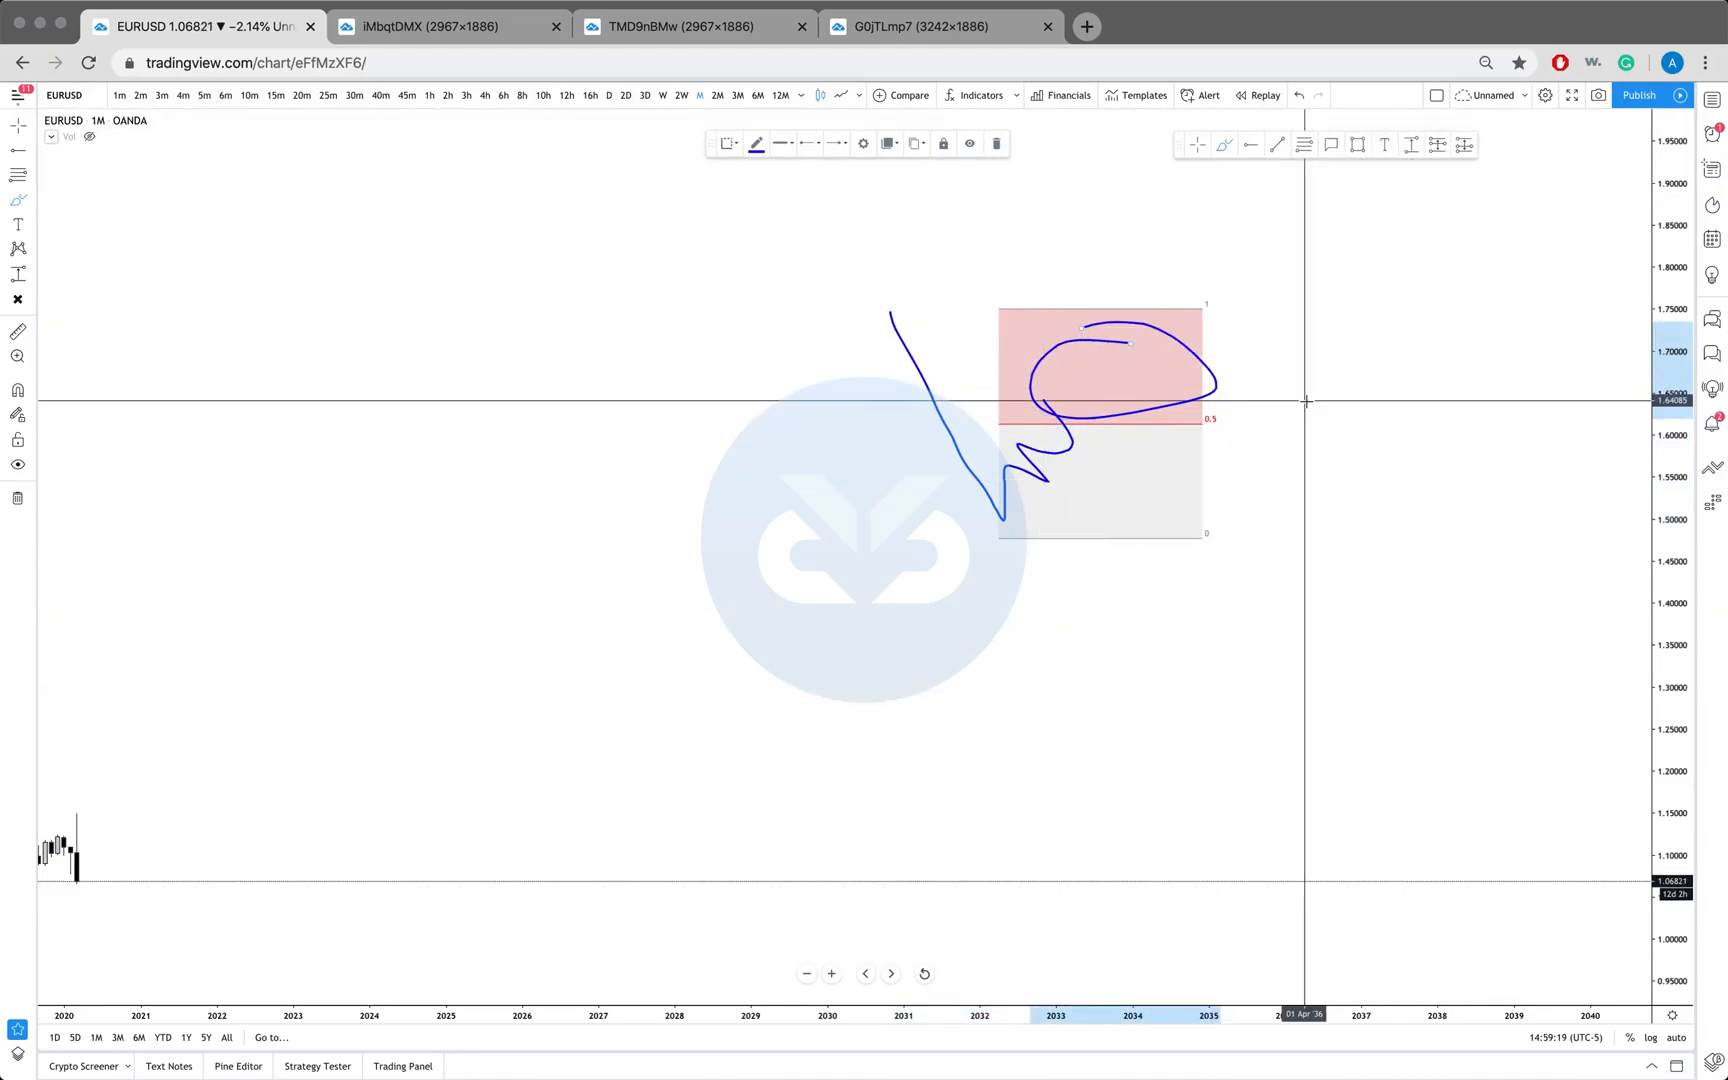
mouse_move(1025, 674)
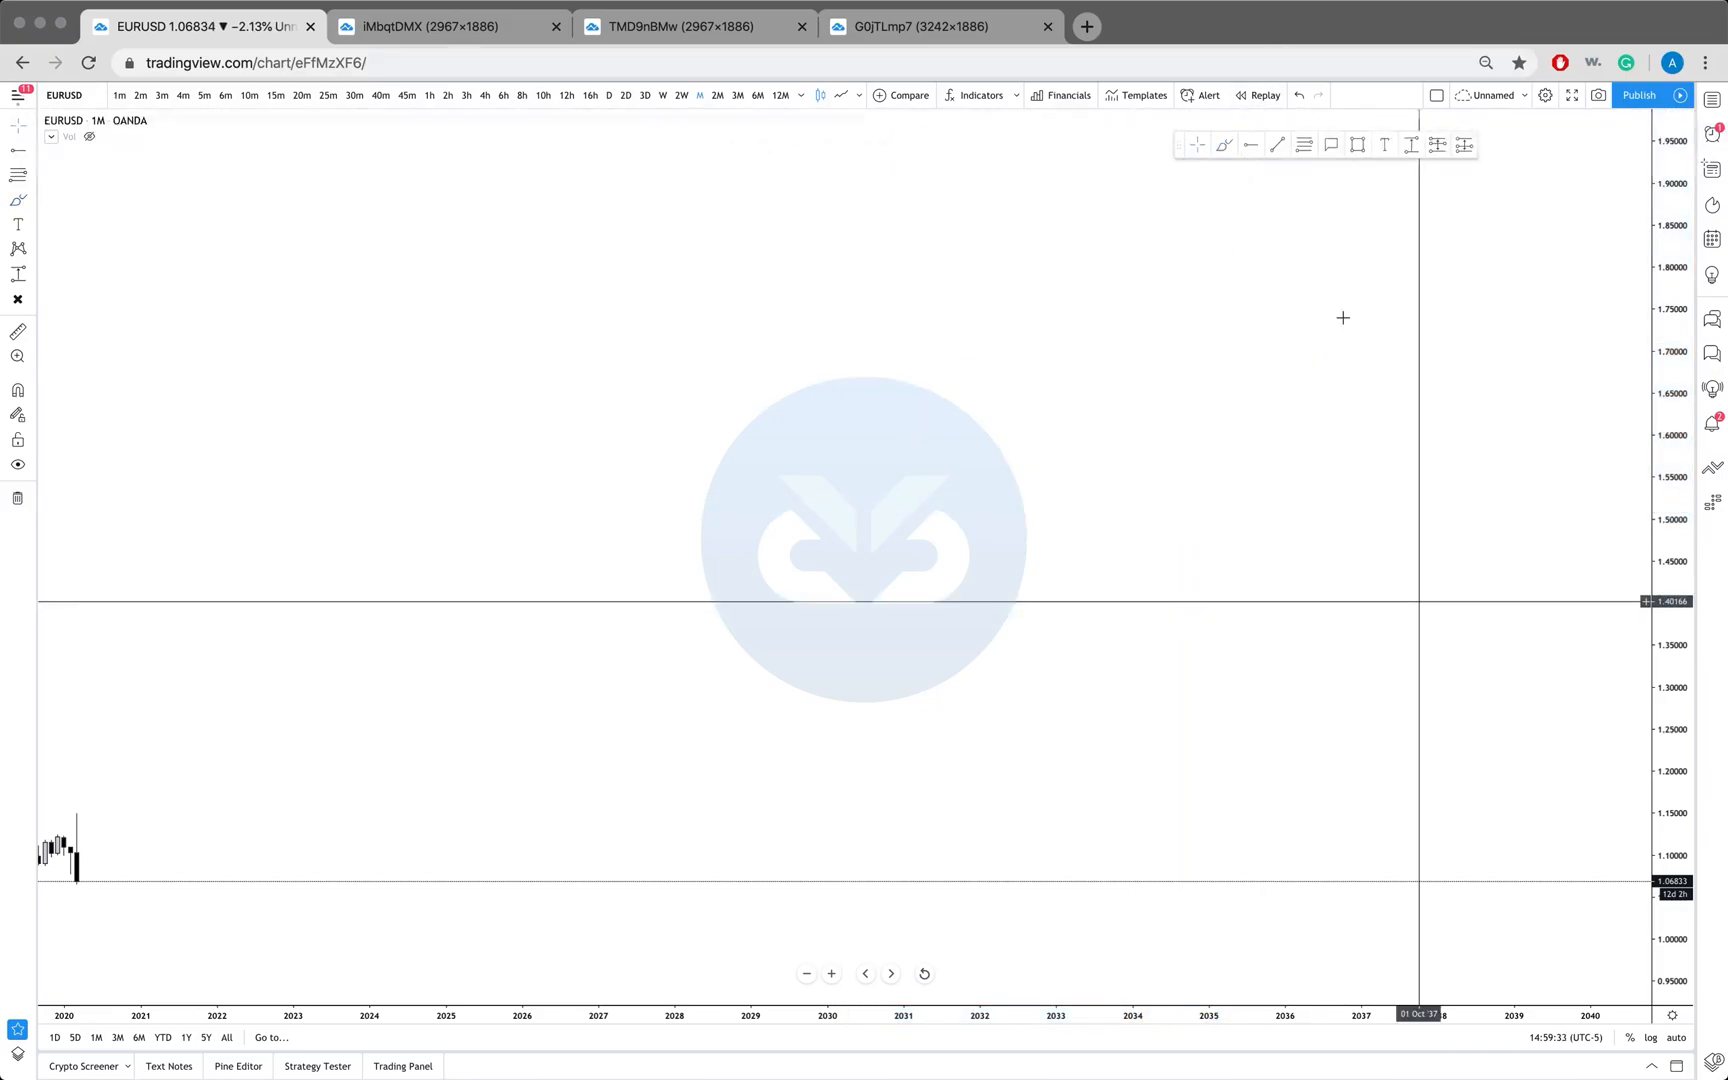
- Draw and delete a Fib retracement, then drag the box template from 1.77 to 1.49
left_click_drag(827, 278, 1008, 461)
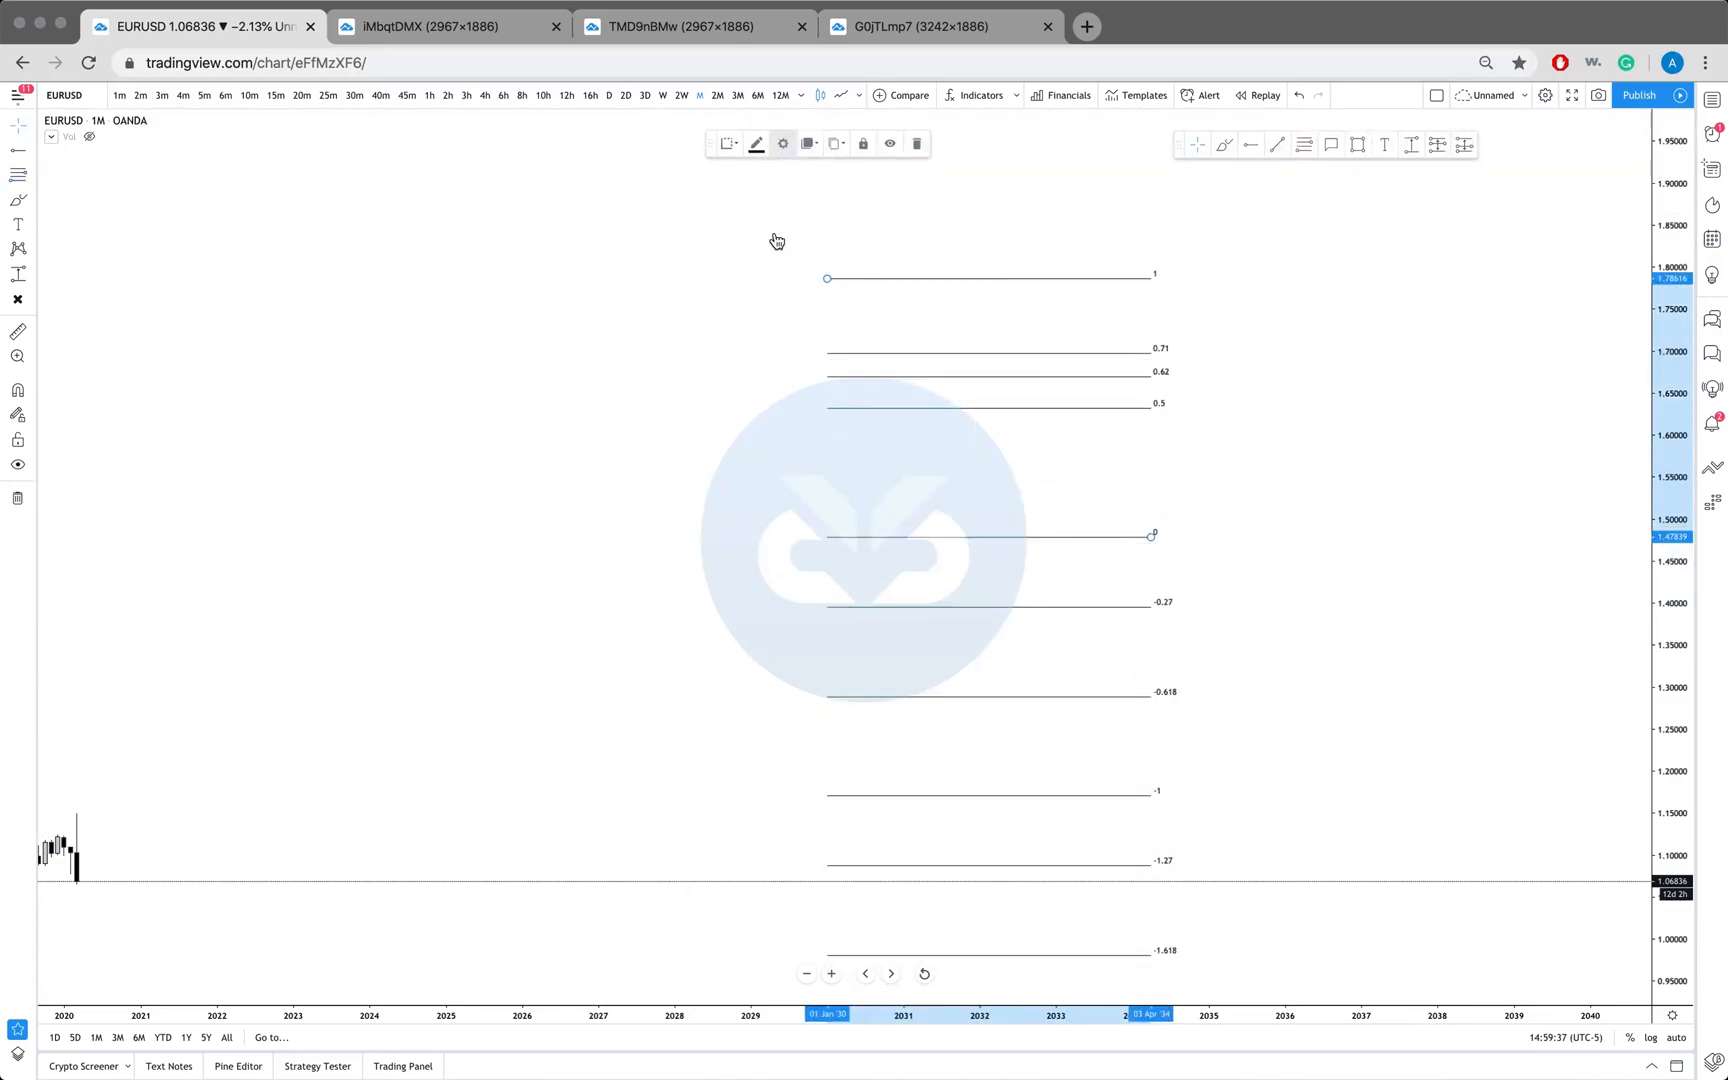
left_click(783, 142)
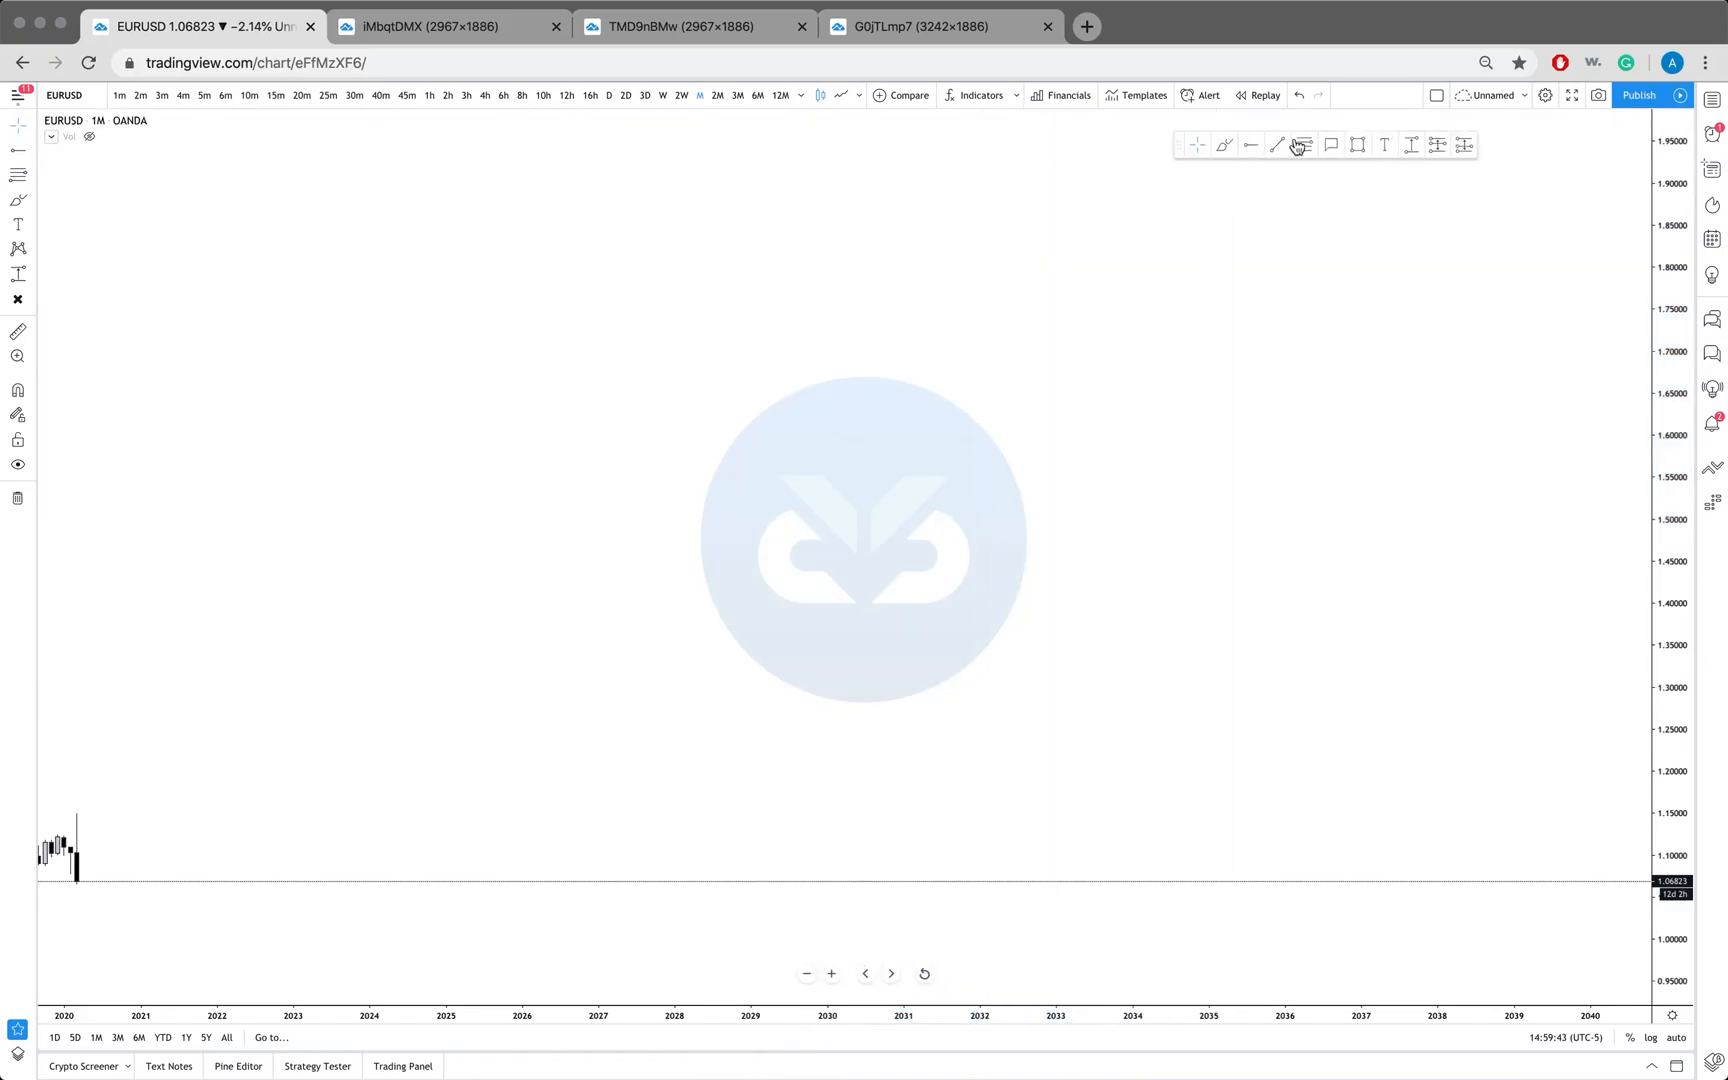
left_click_drag(940, 289, 1197, 527)
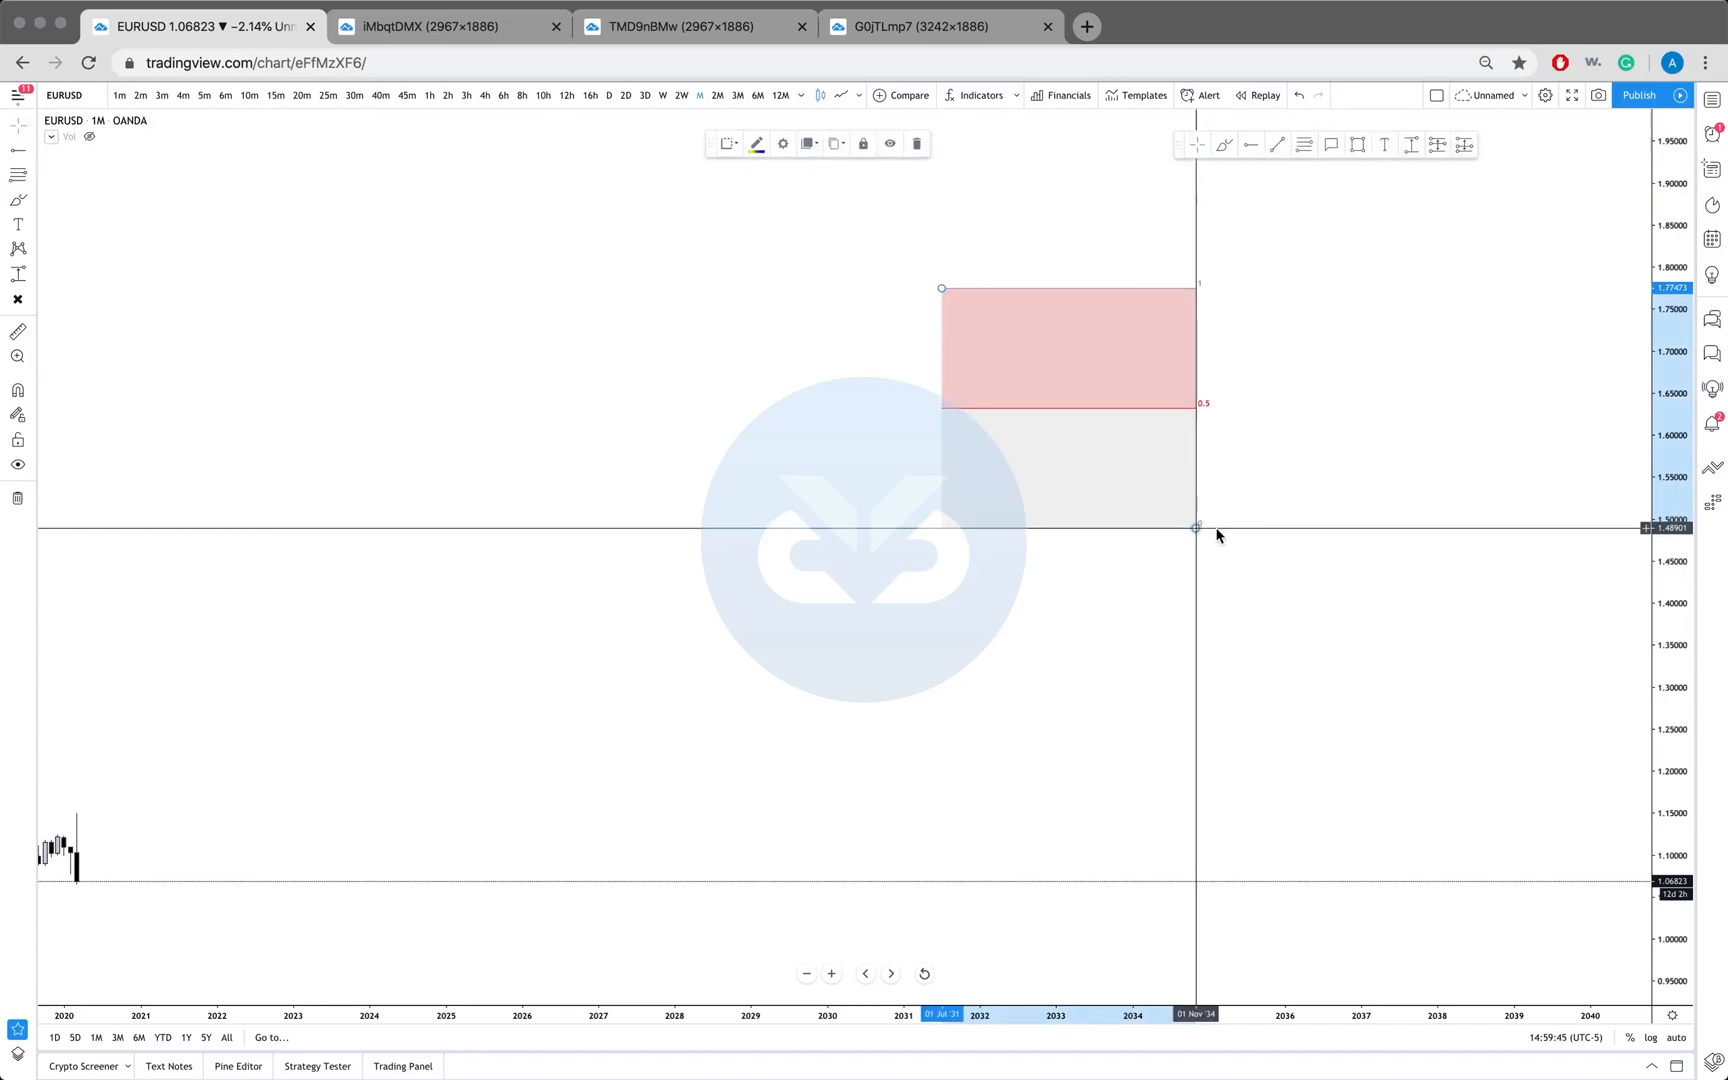
mouse_move(1045, 467)
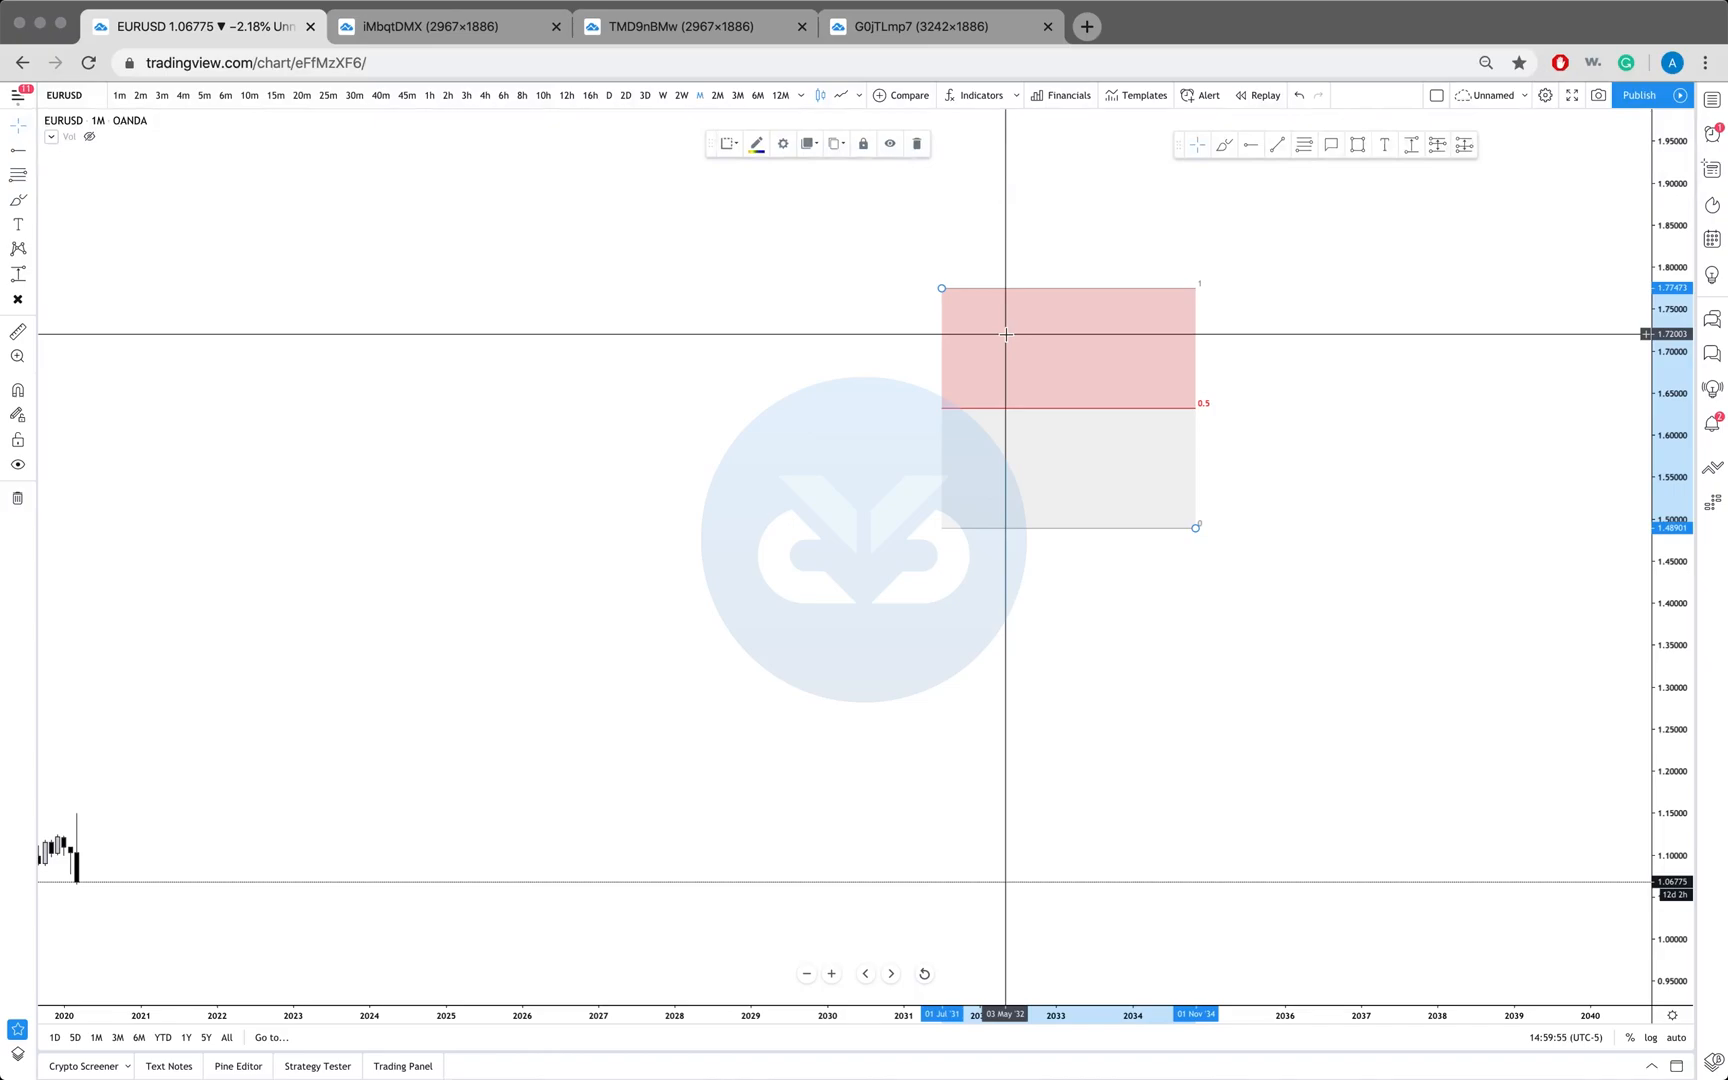
mouse_move(903, 409)
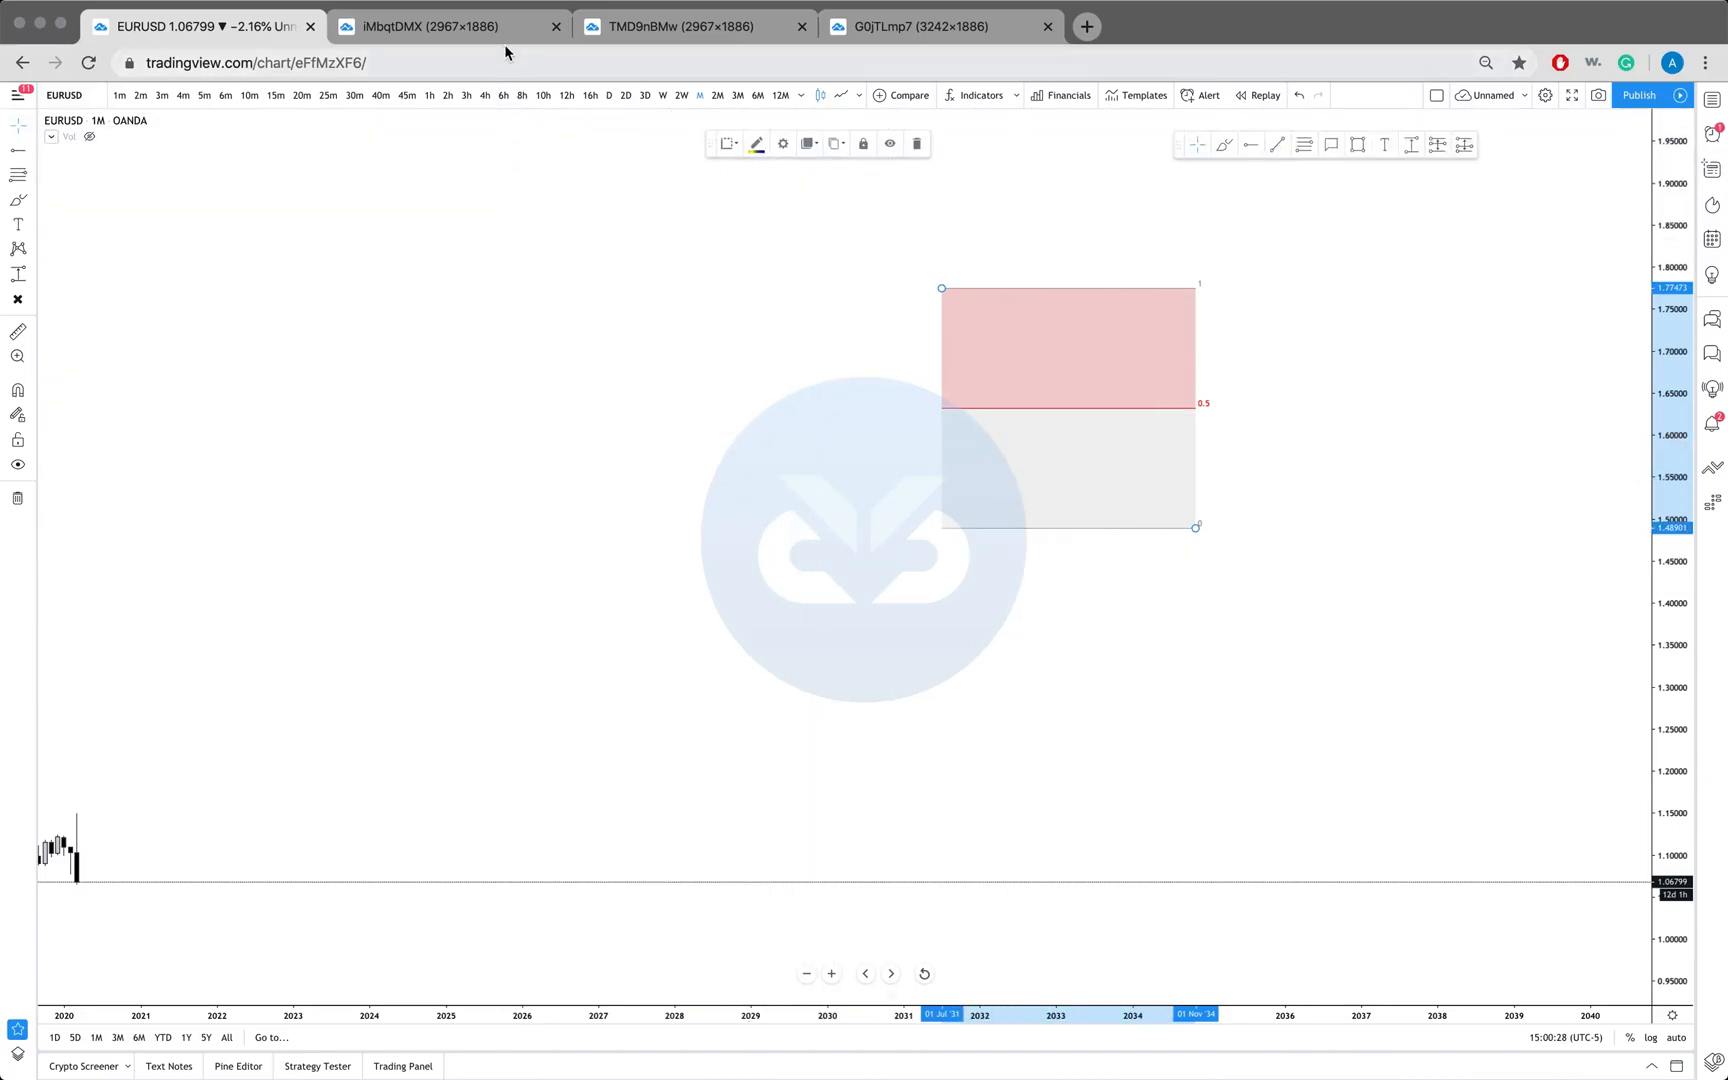
left_click(449, 26)
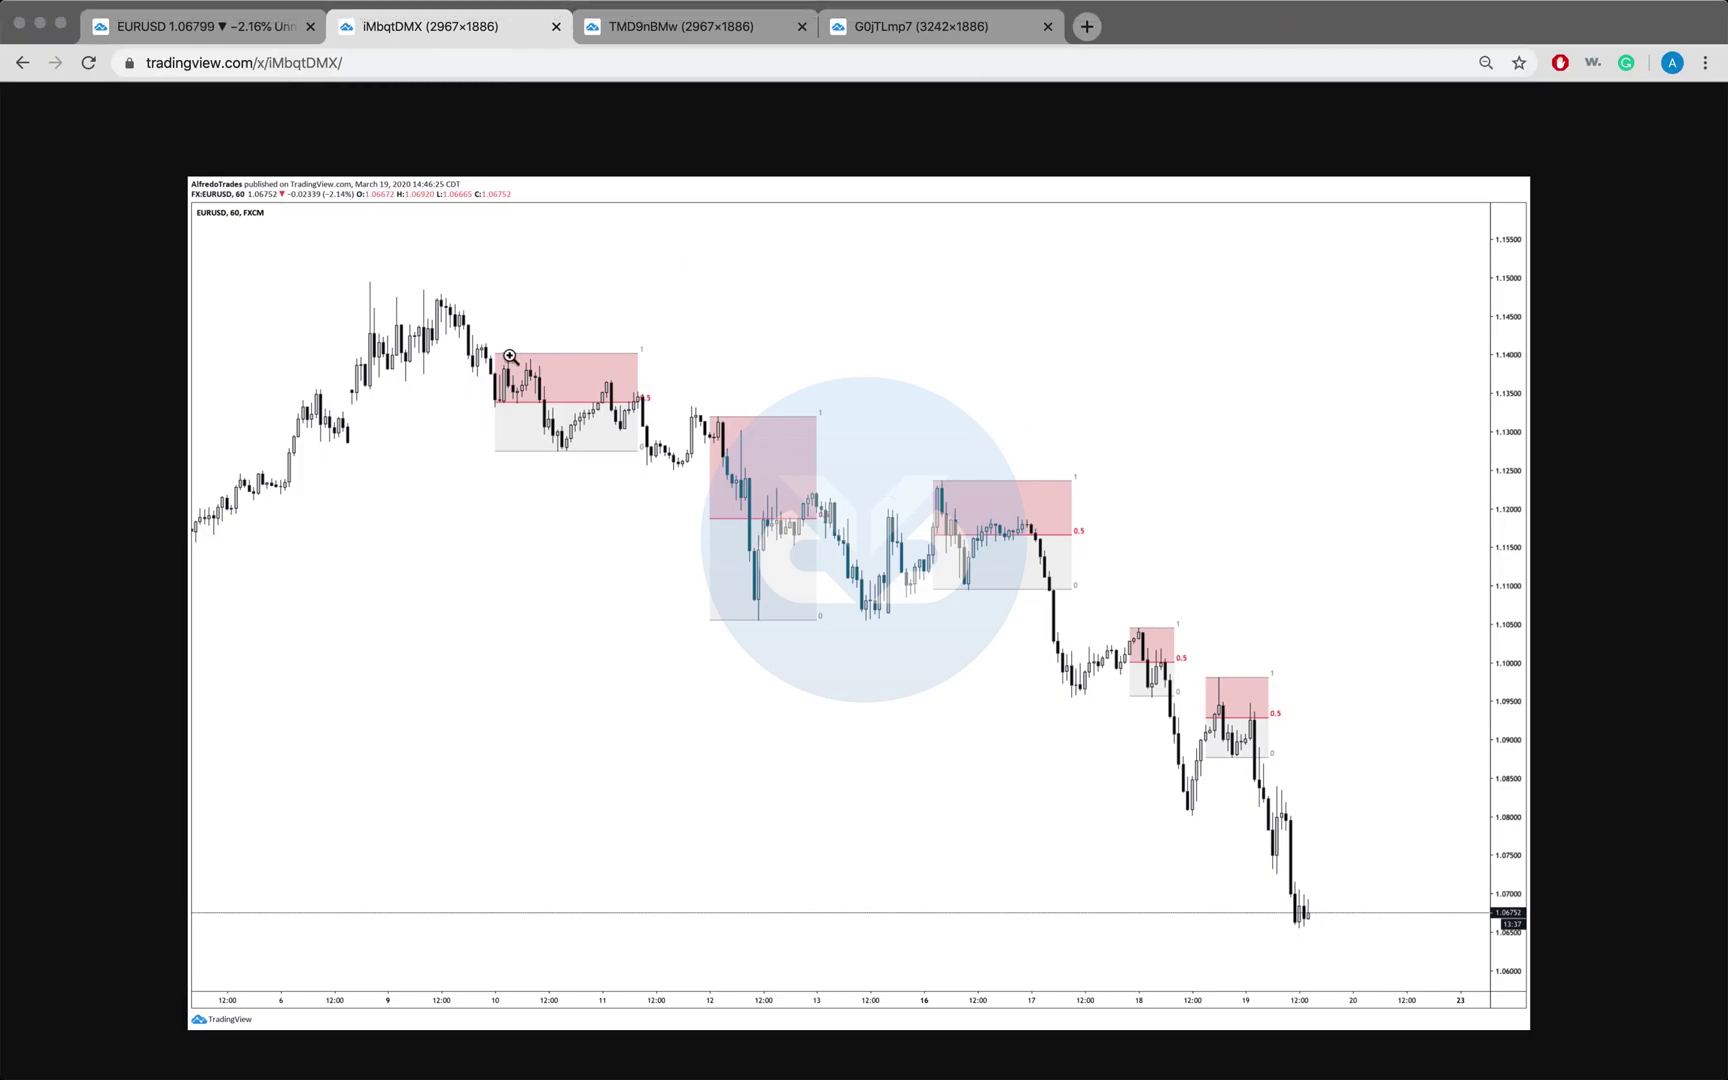
mouse_move(519, 359)
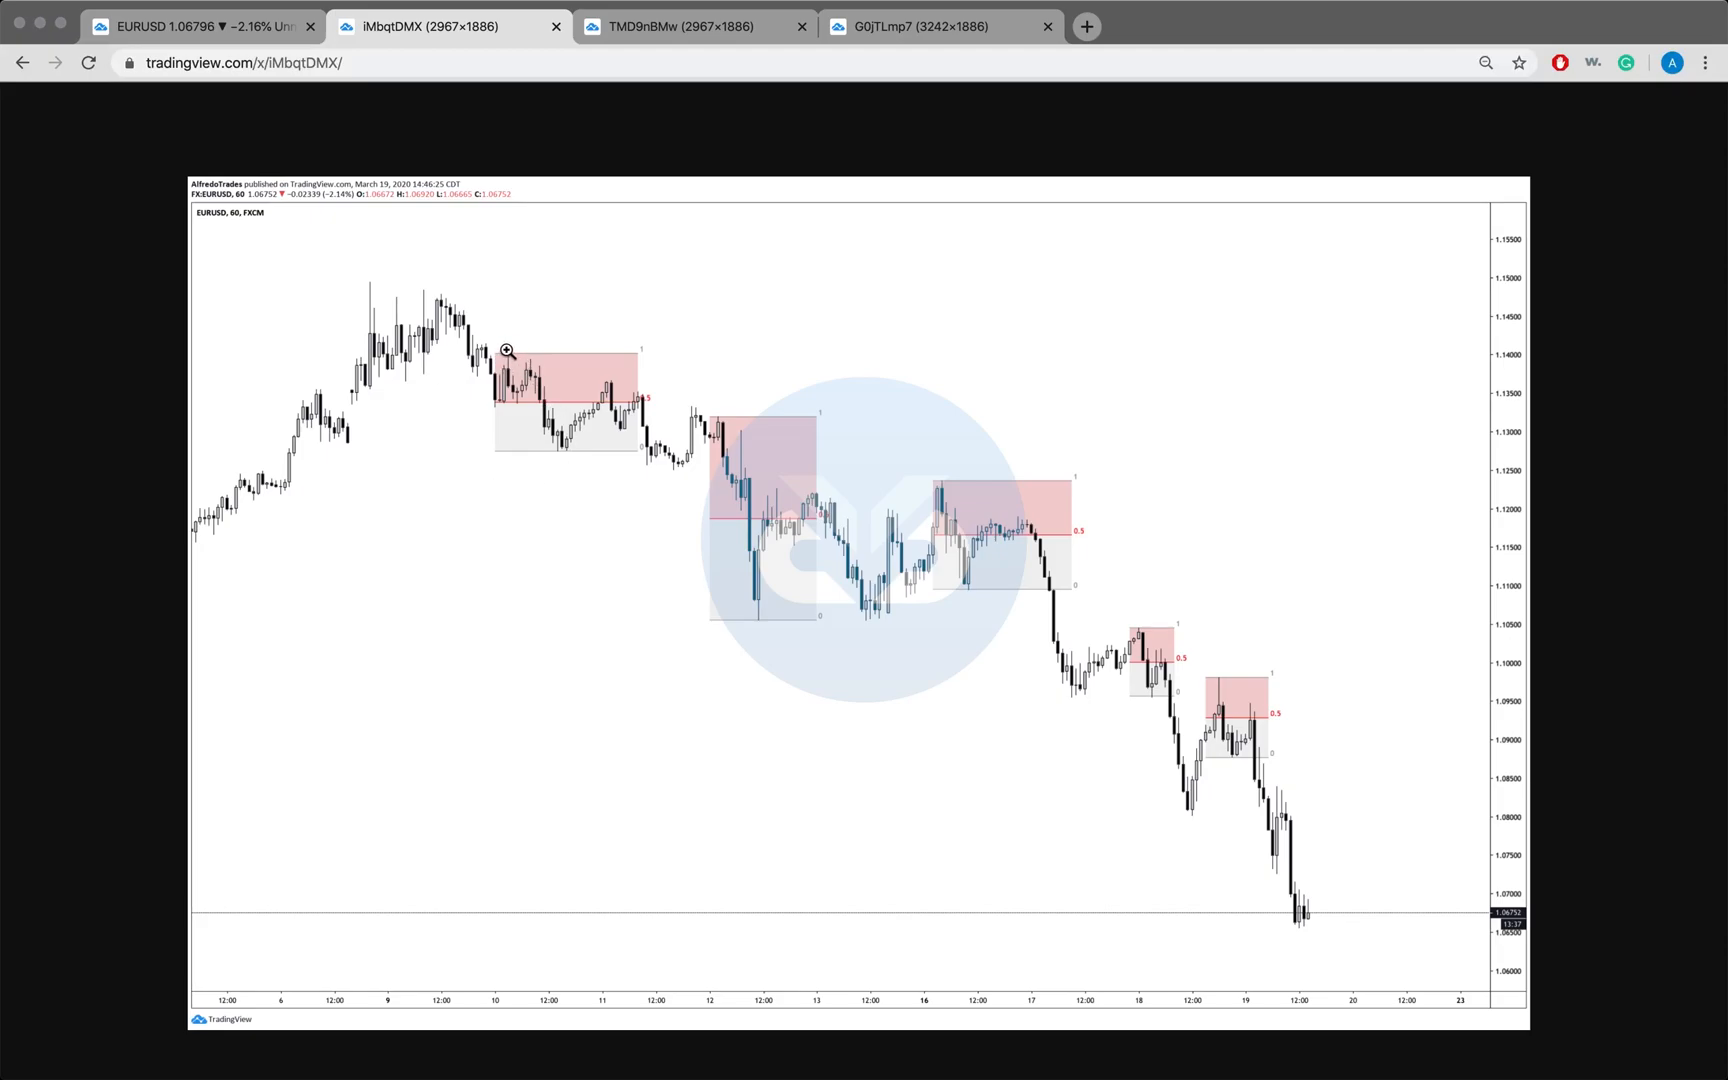
mouse_move(560, 451)
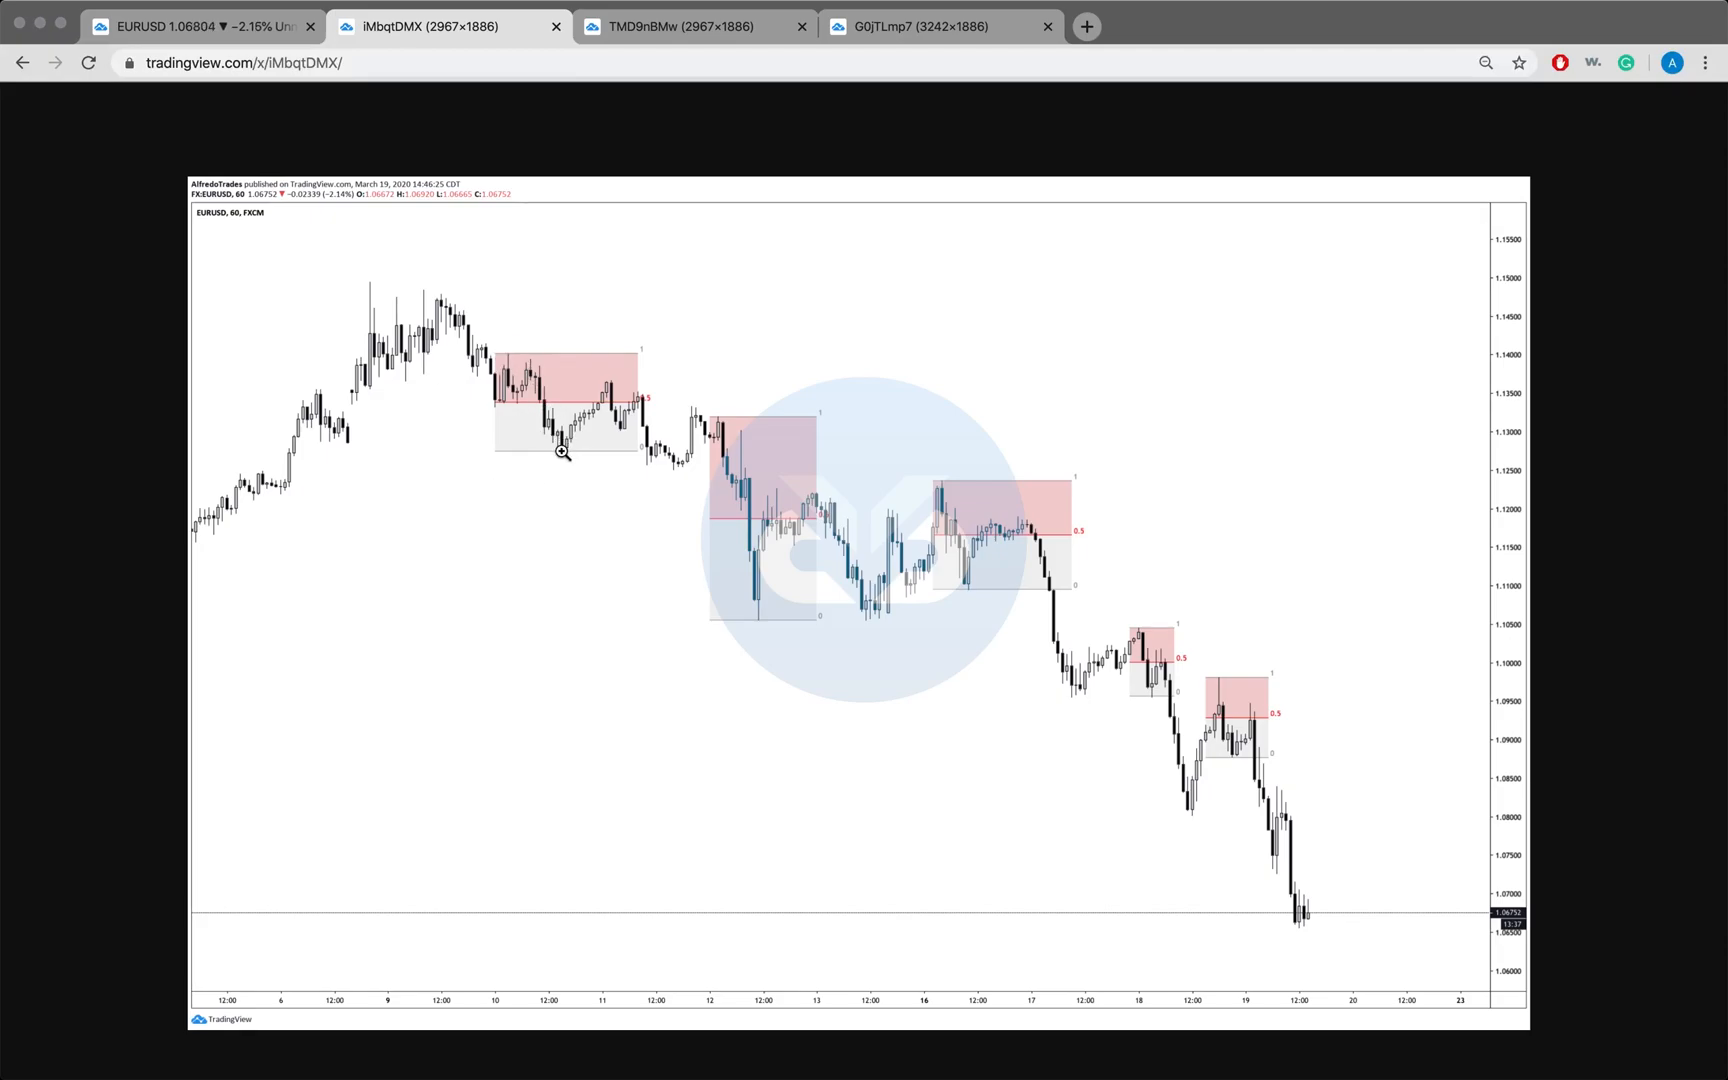
mouse_move(618, 386)
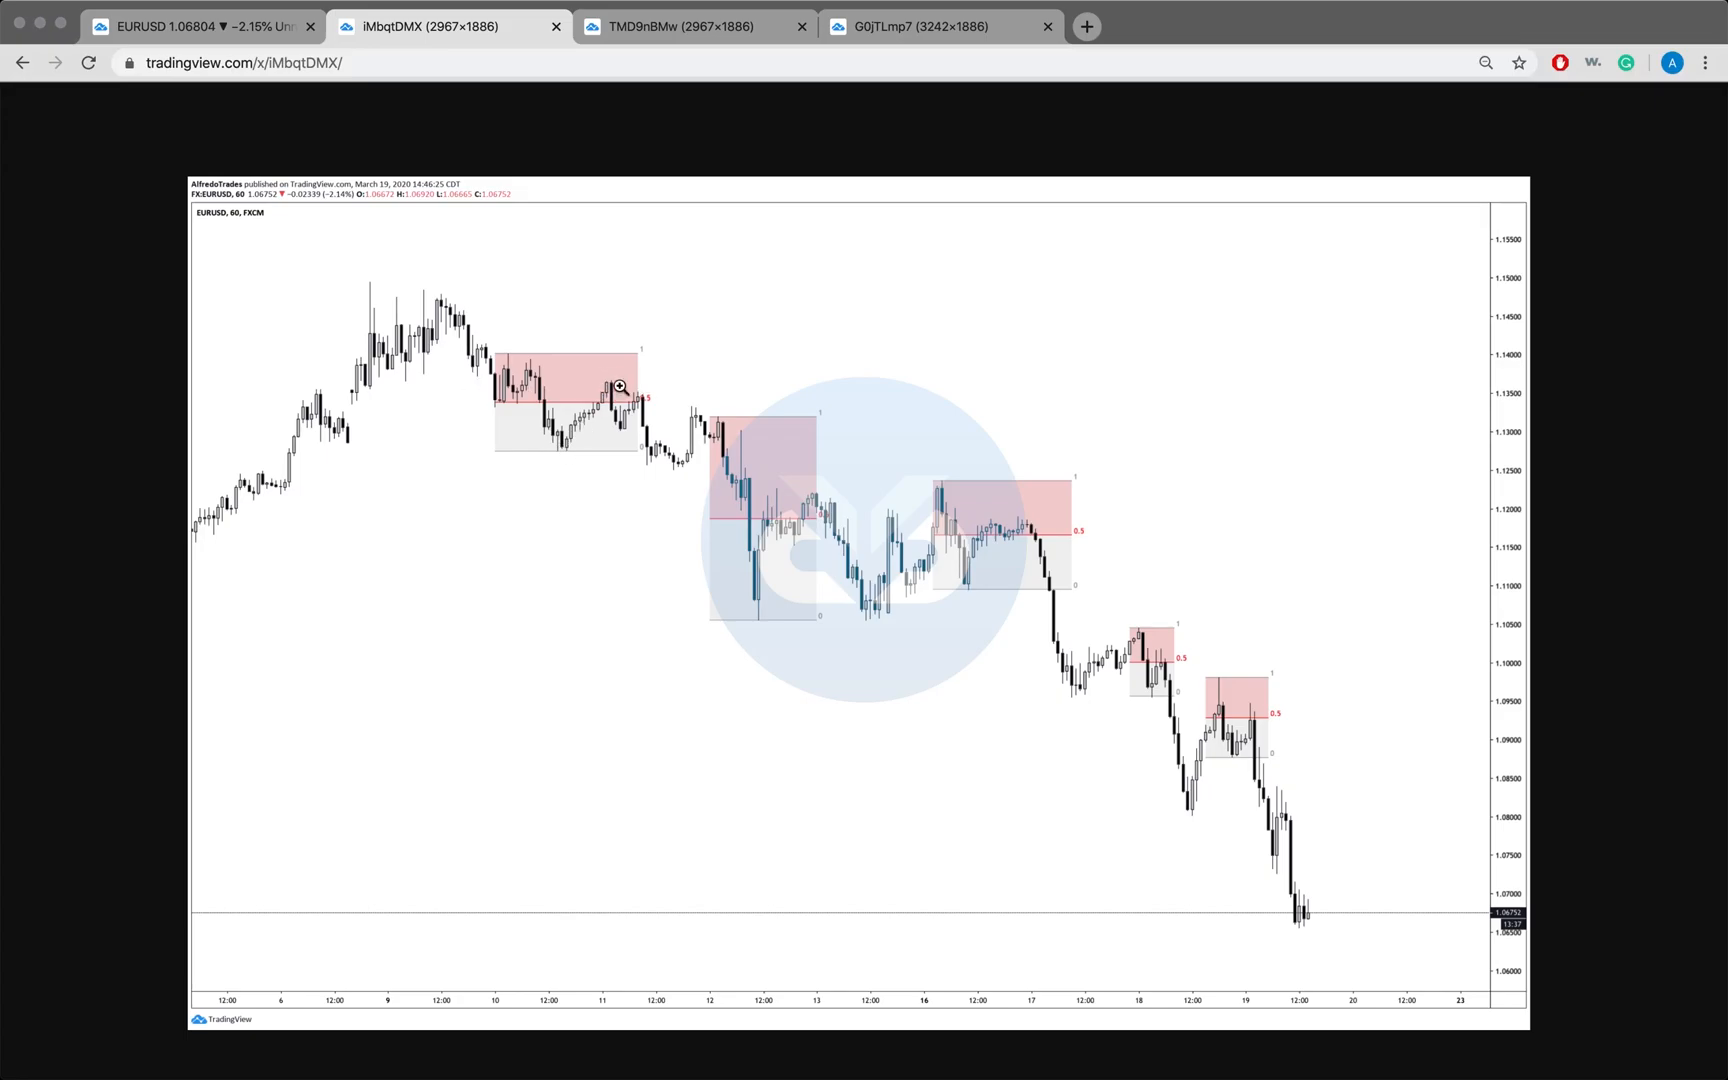
mouse_move(520, 373)
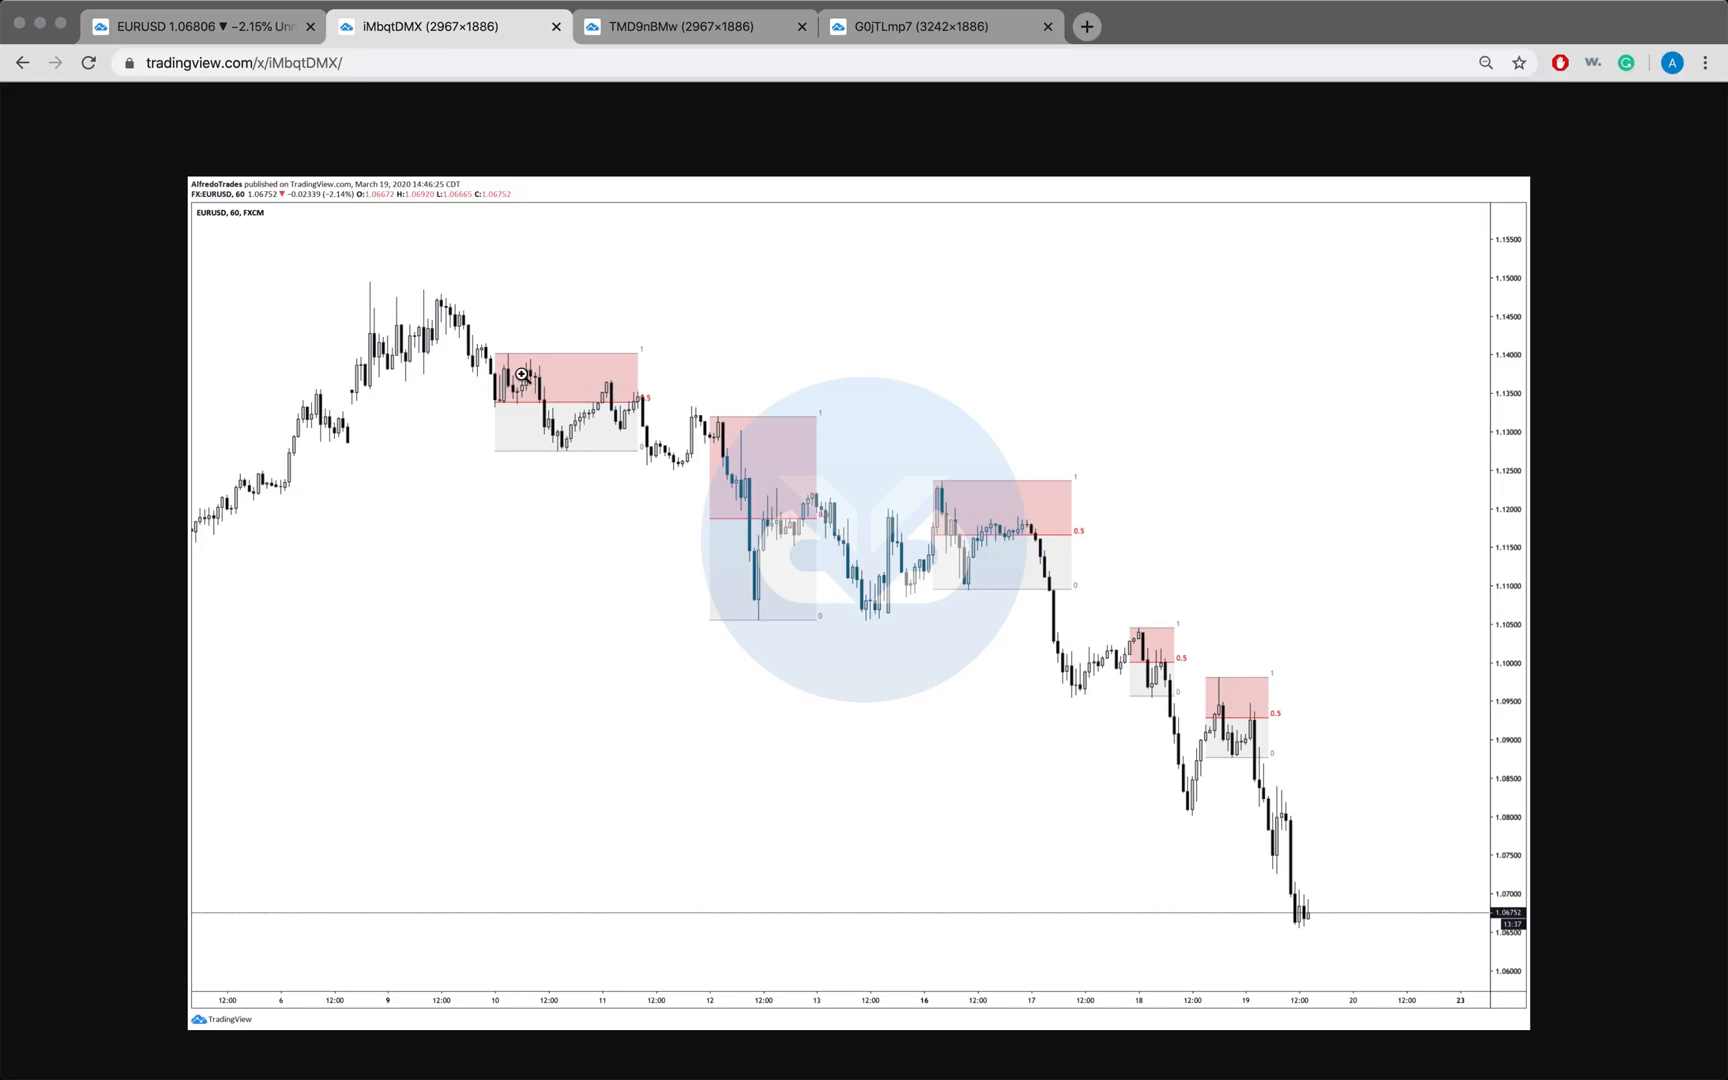
mouse_move(716, 429)
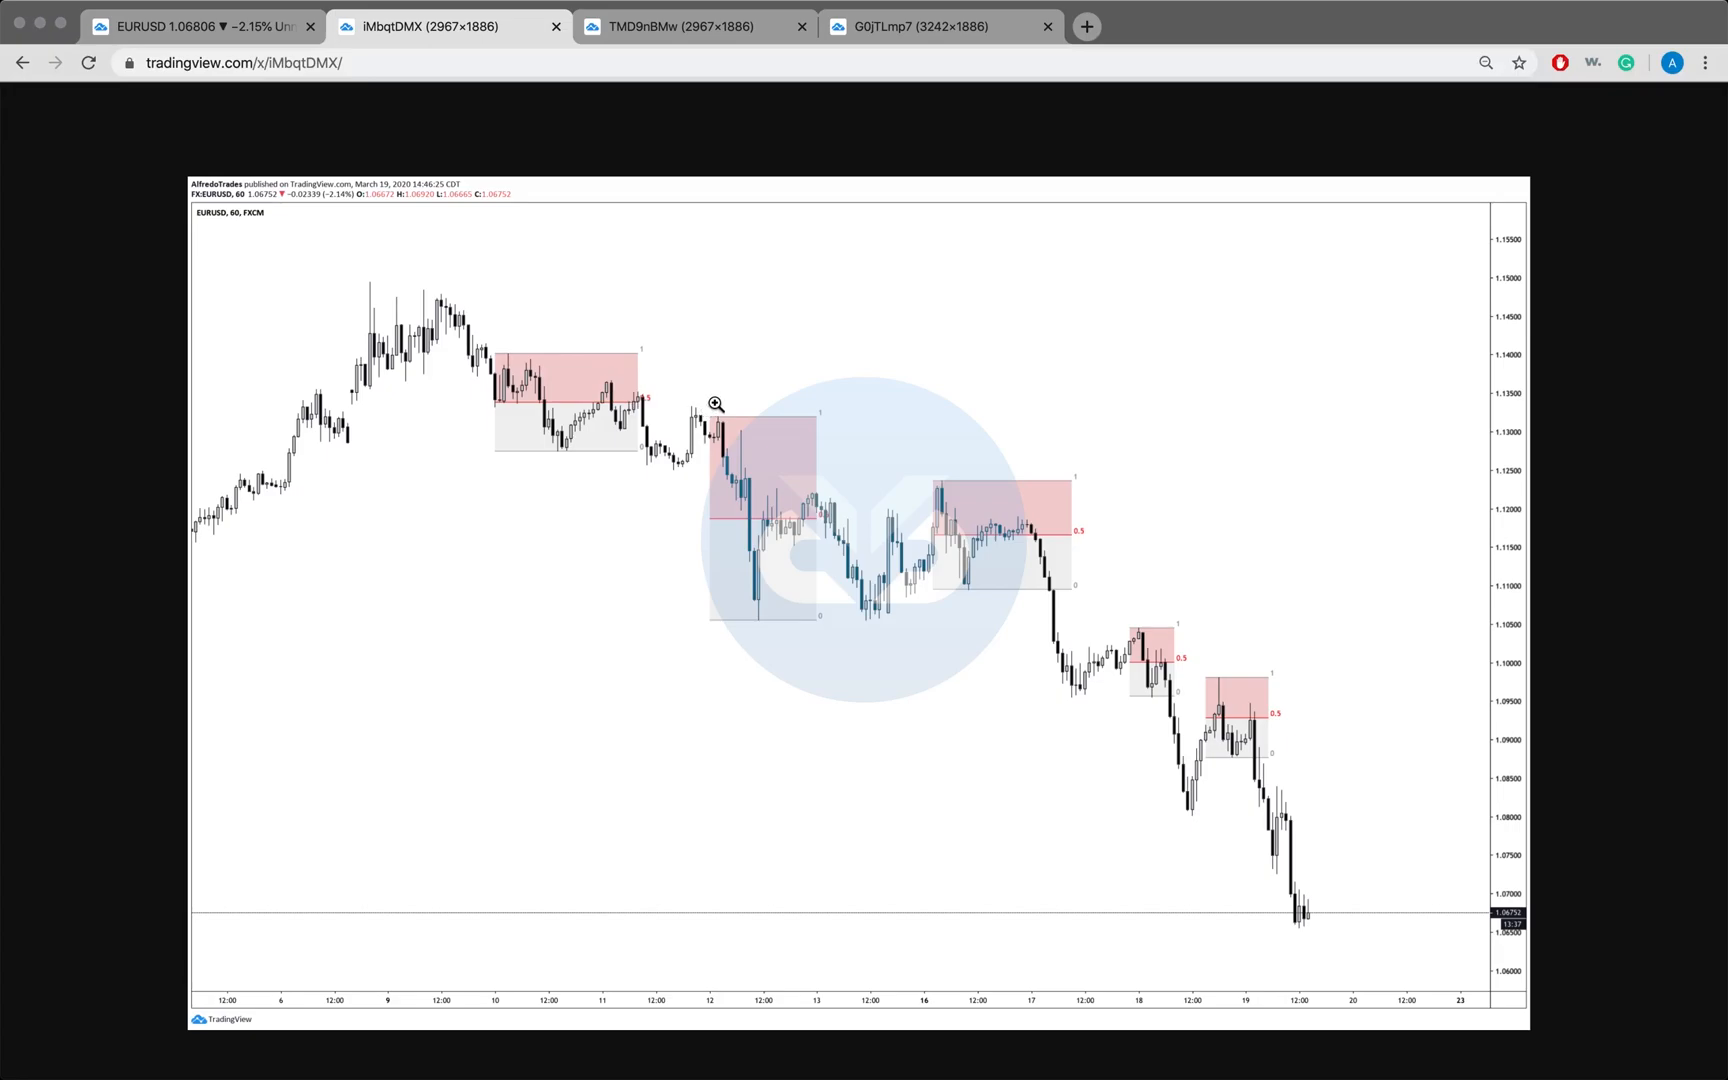
mouse_move(804, 506)
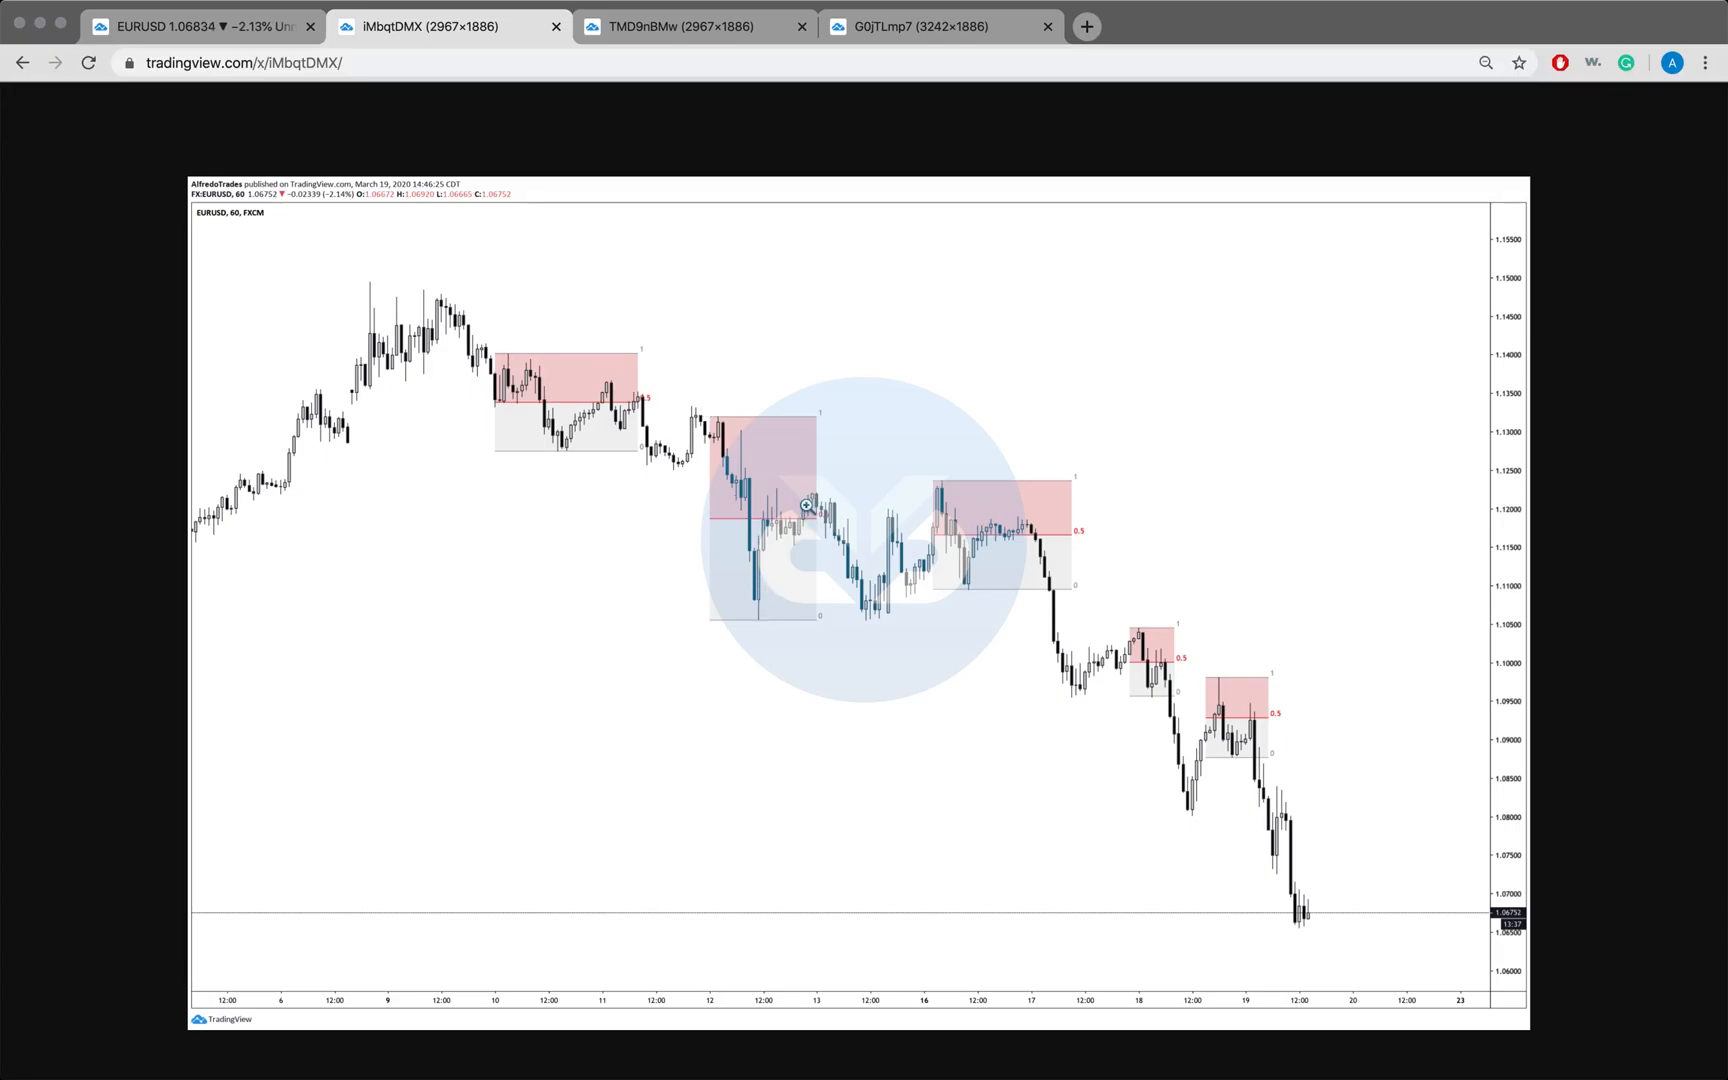
mouse_move(884, 639)
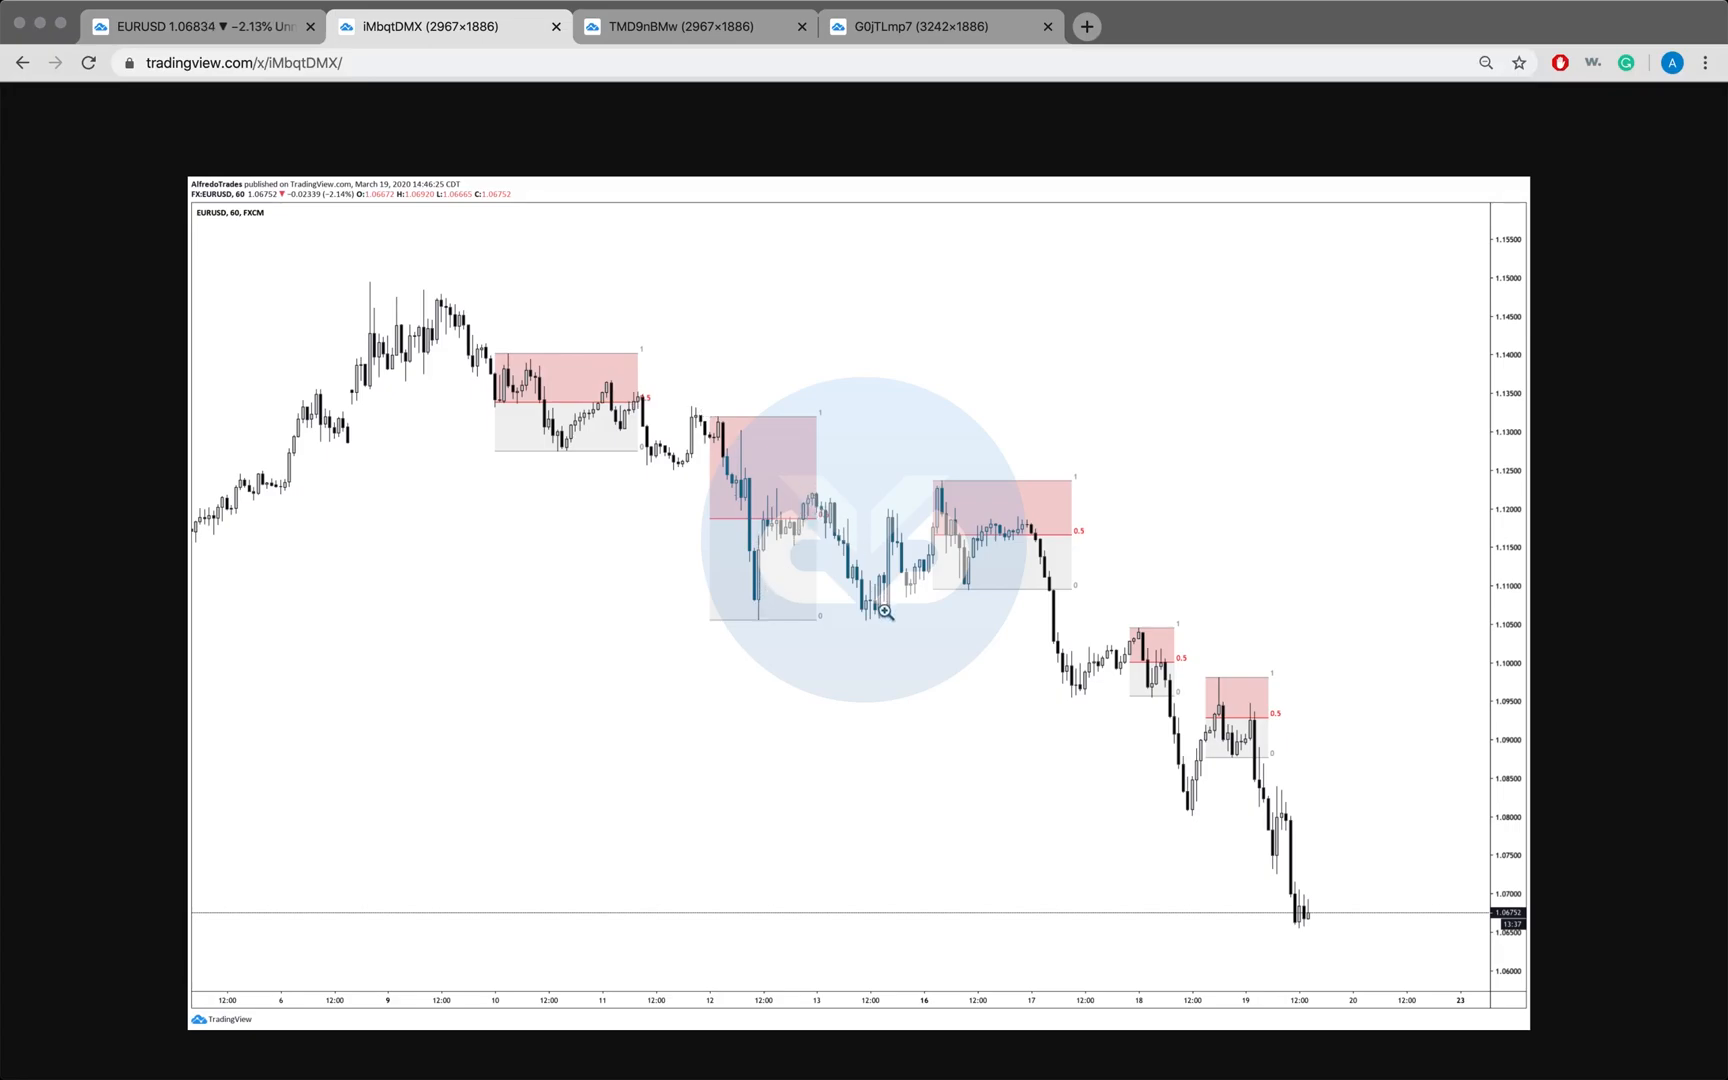
mouse_move(760, 620)
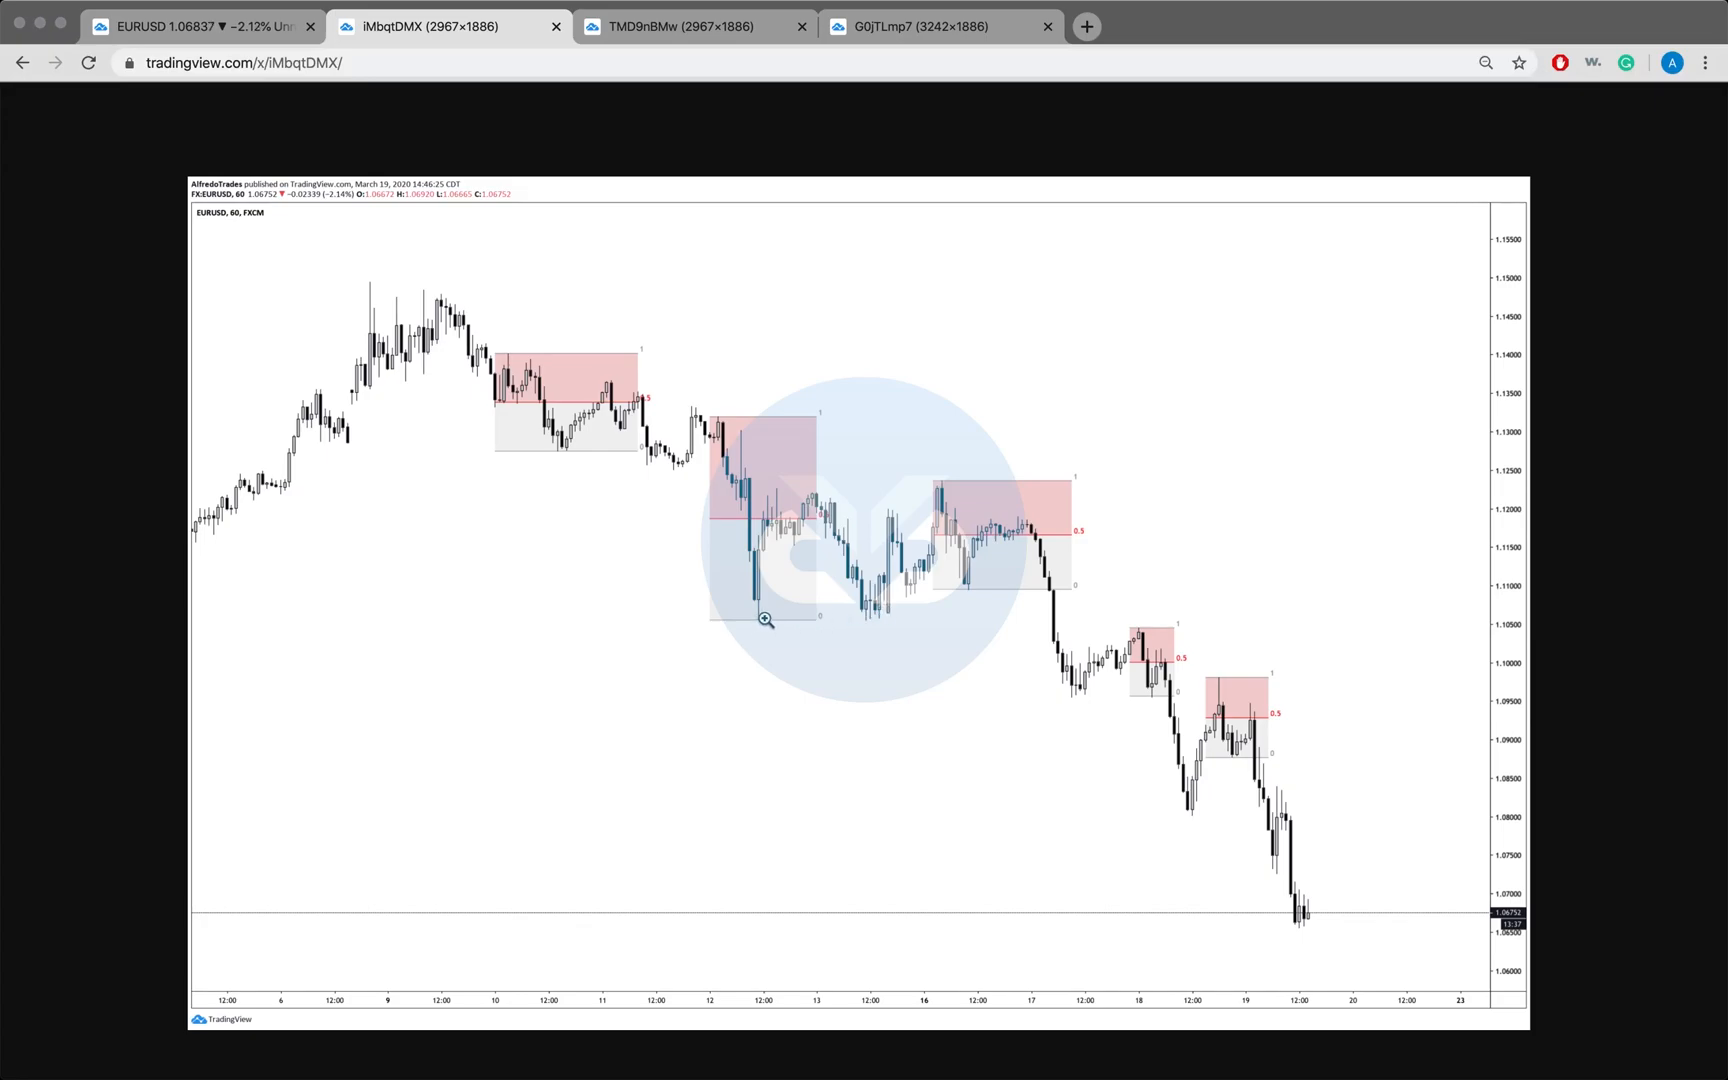
mouse_move(940, 503)
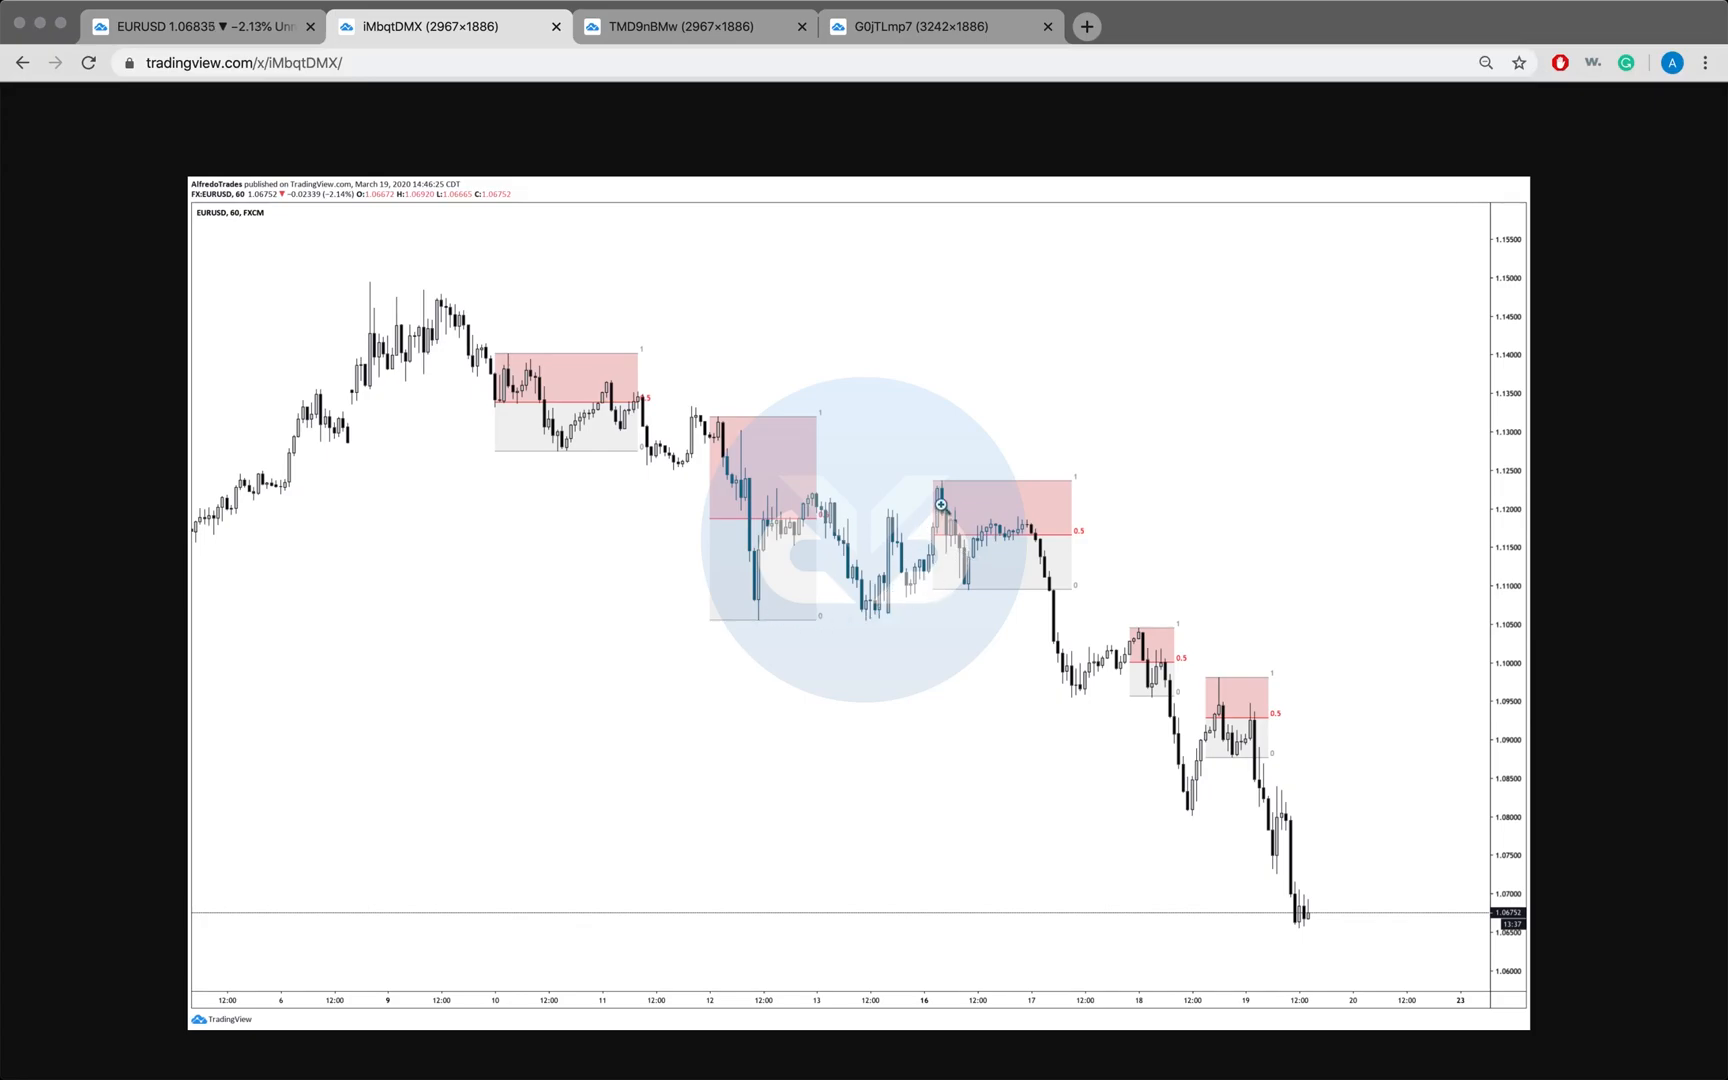
mouse_move(1017, 534)
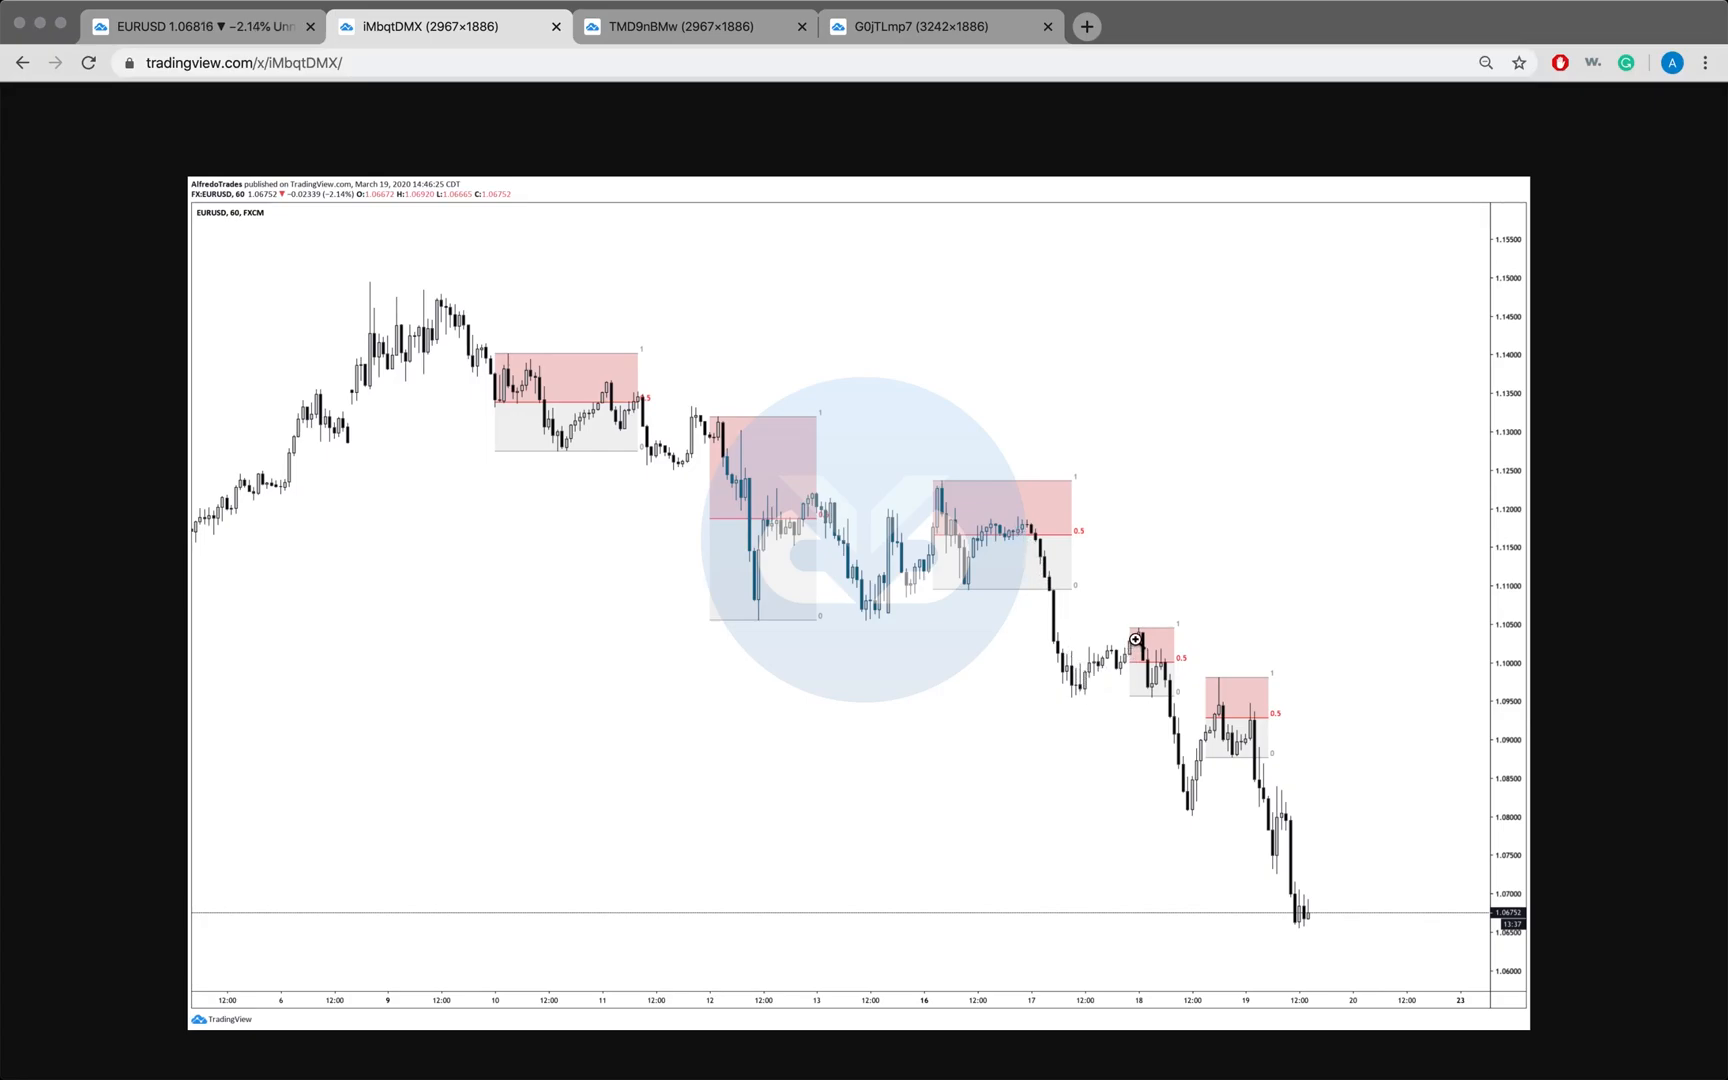
mouse_move(1147, 698)
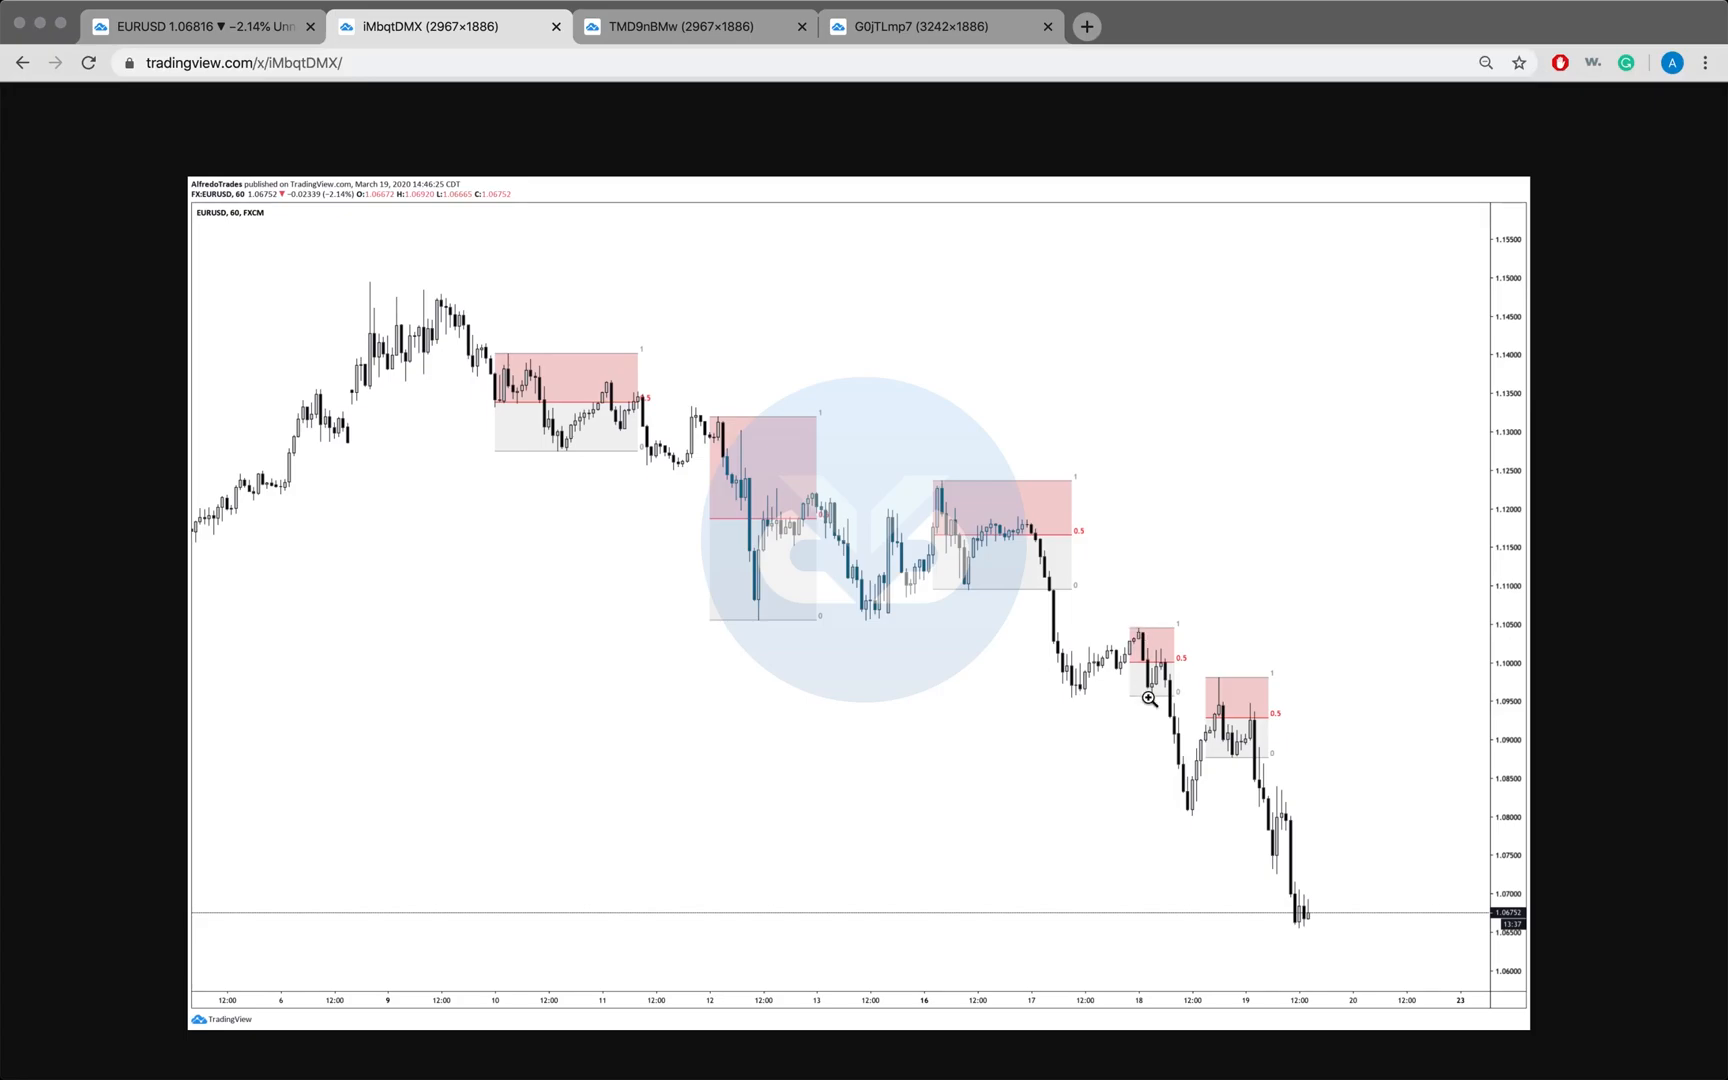
mouse_move(1159, 649)
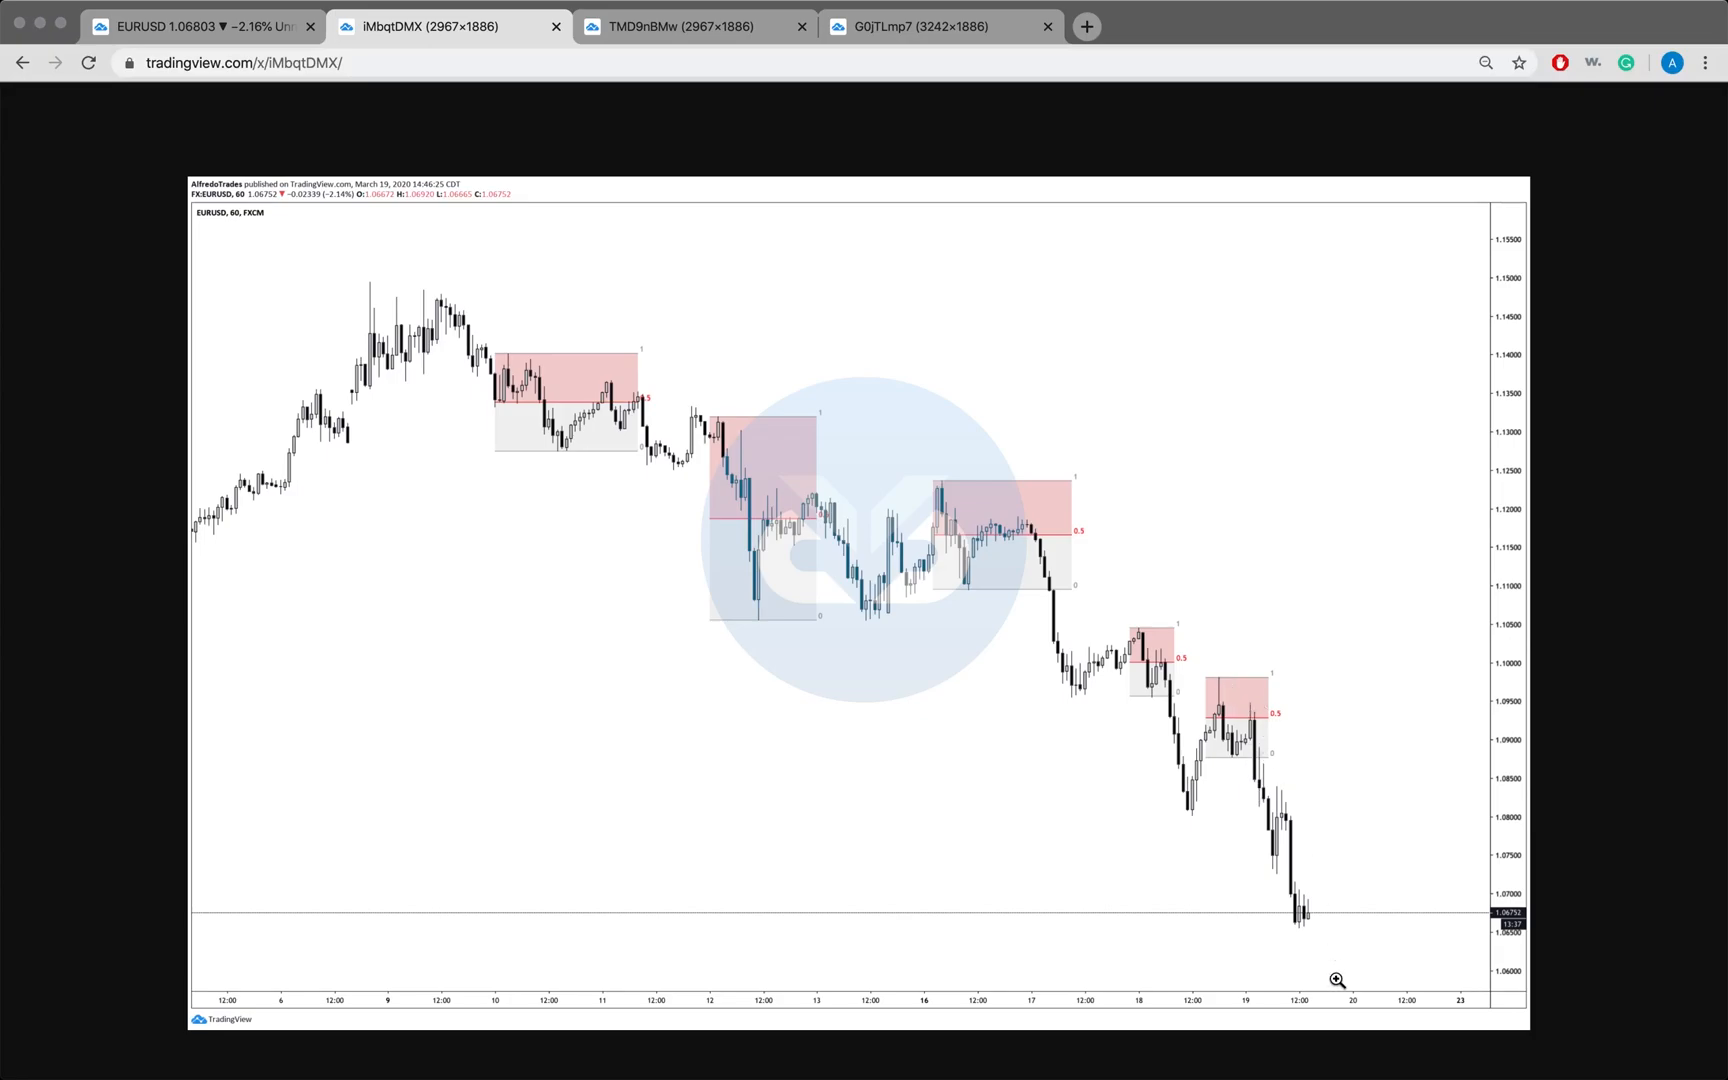
mouse_move(1260, 675)
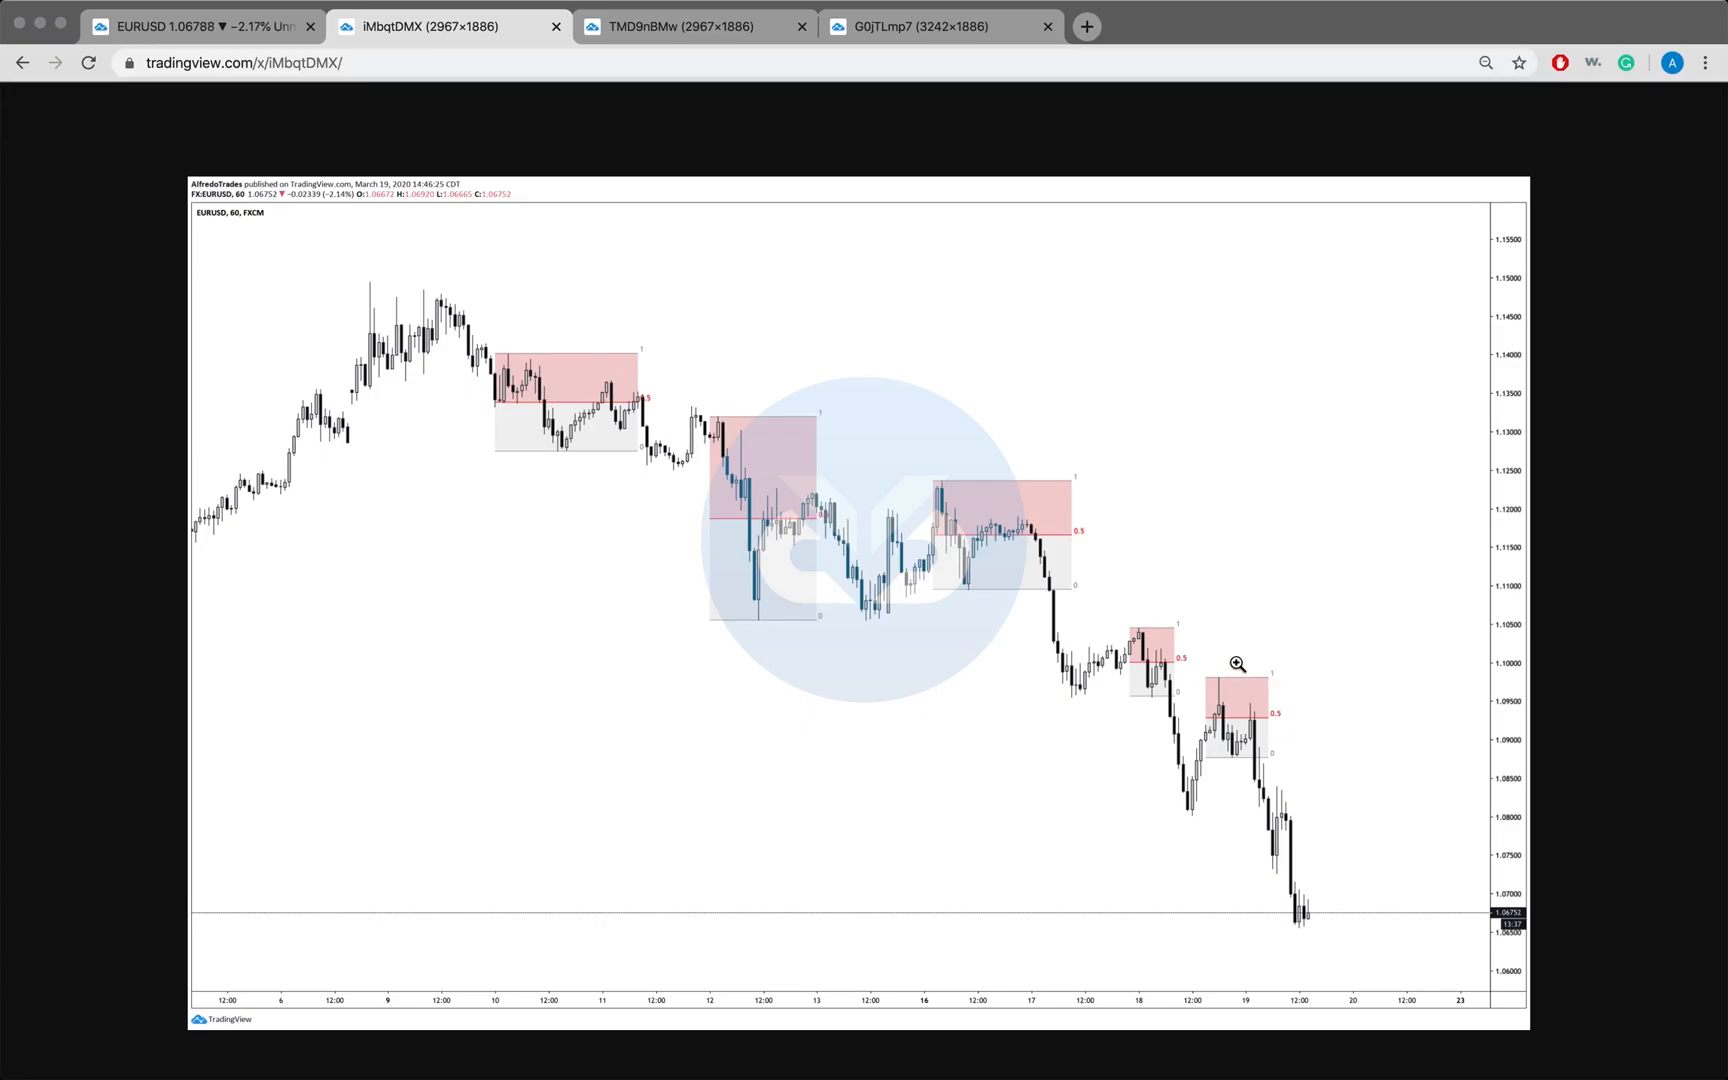
mouse_move(1218, 765)
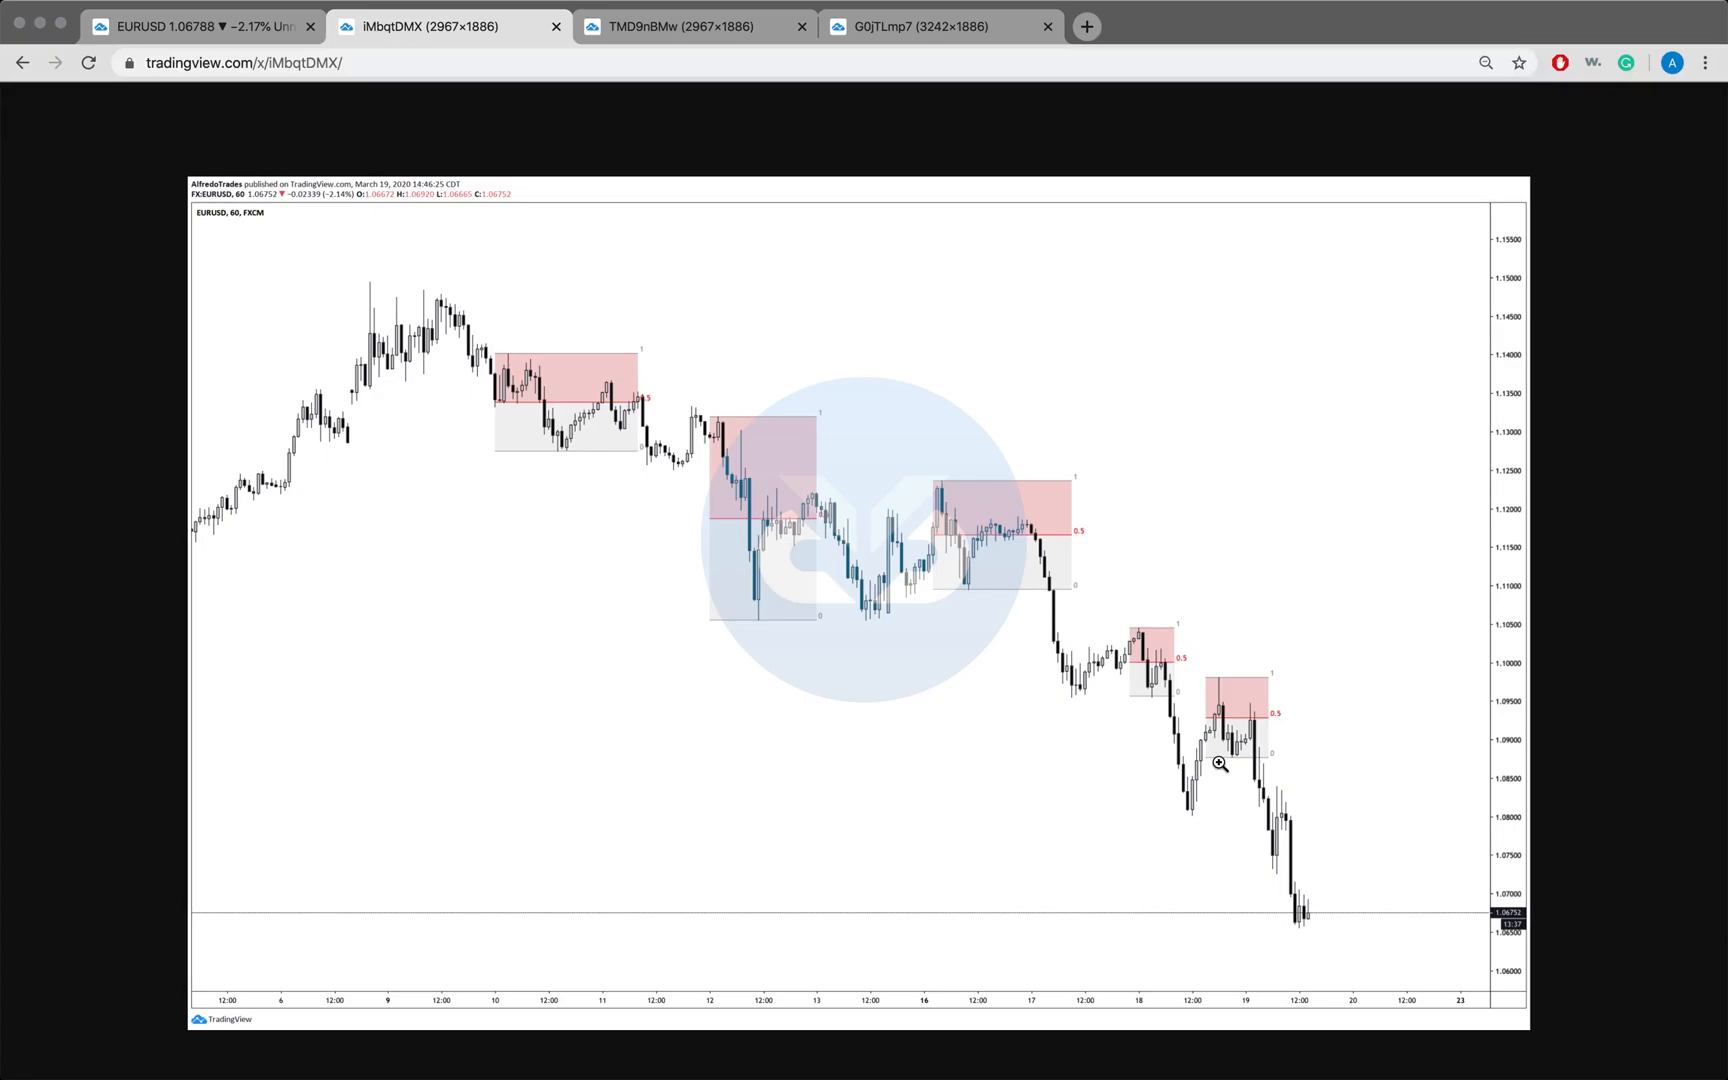
mouse_move(973, 450)
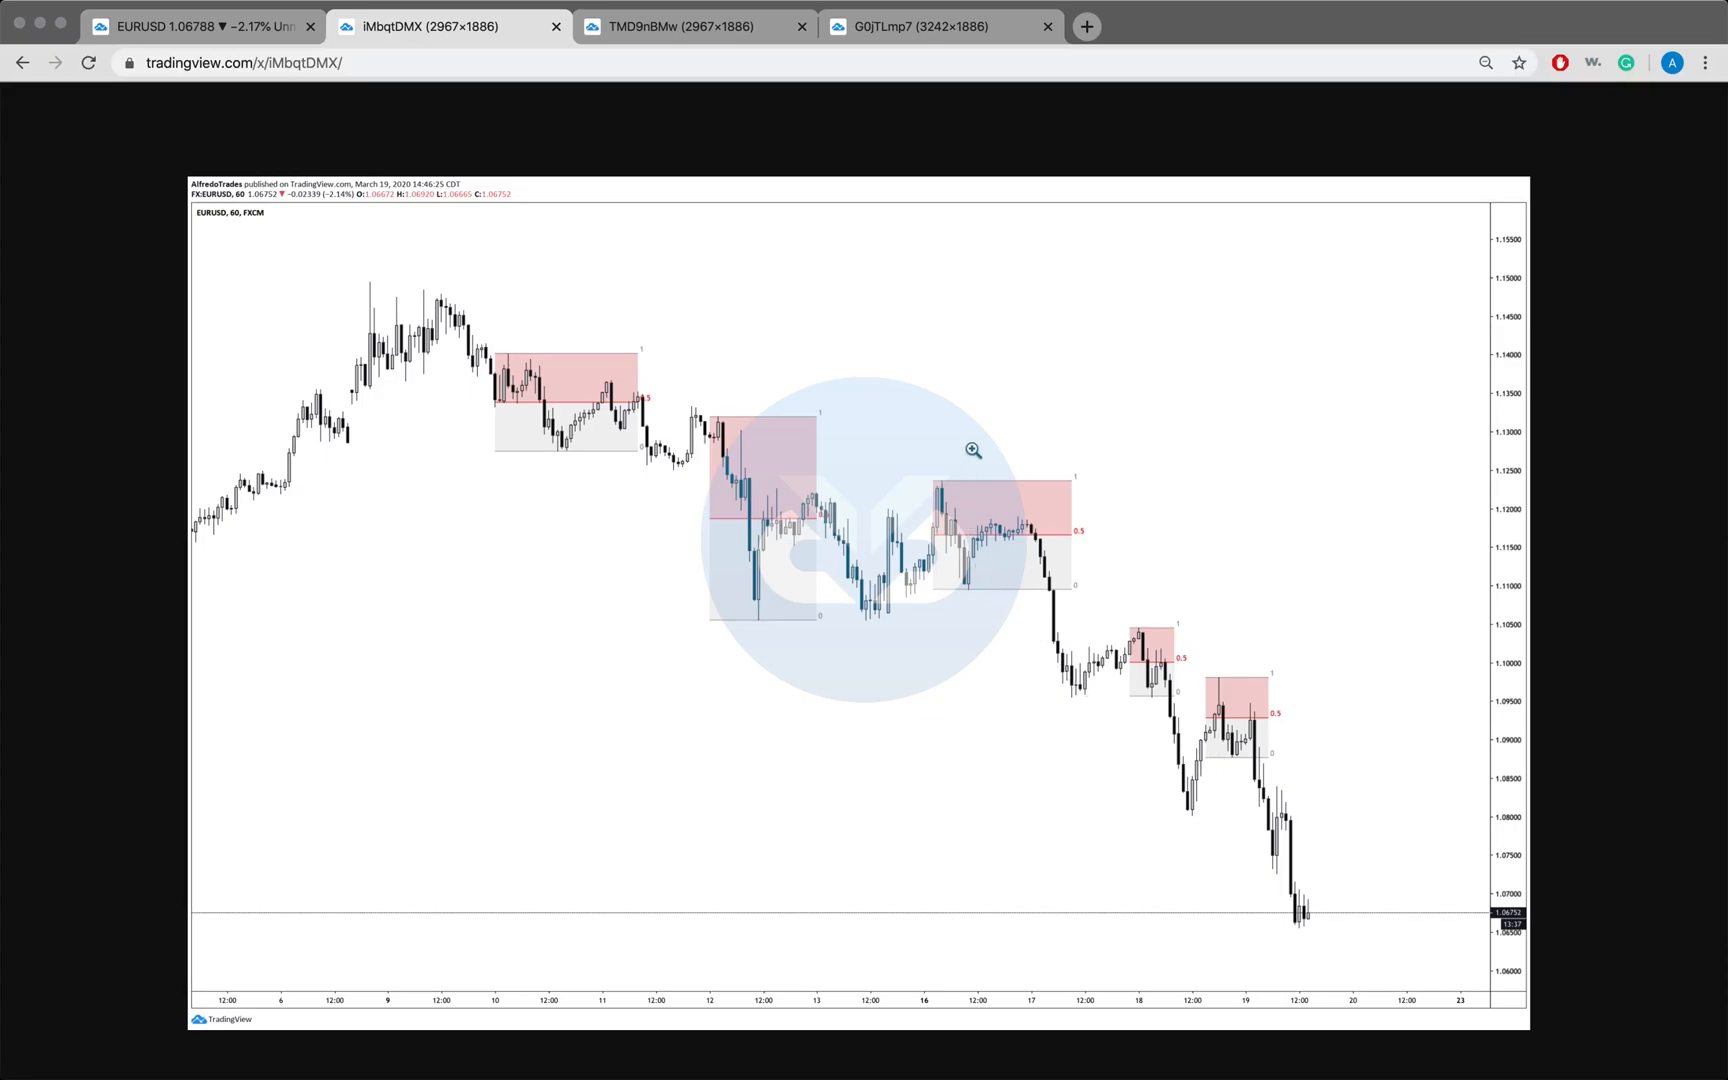
mouse_move(939, 480)
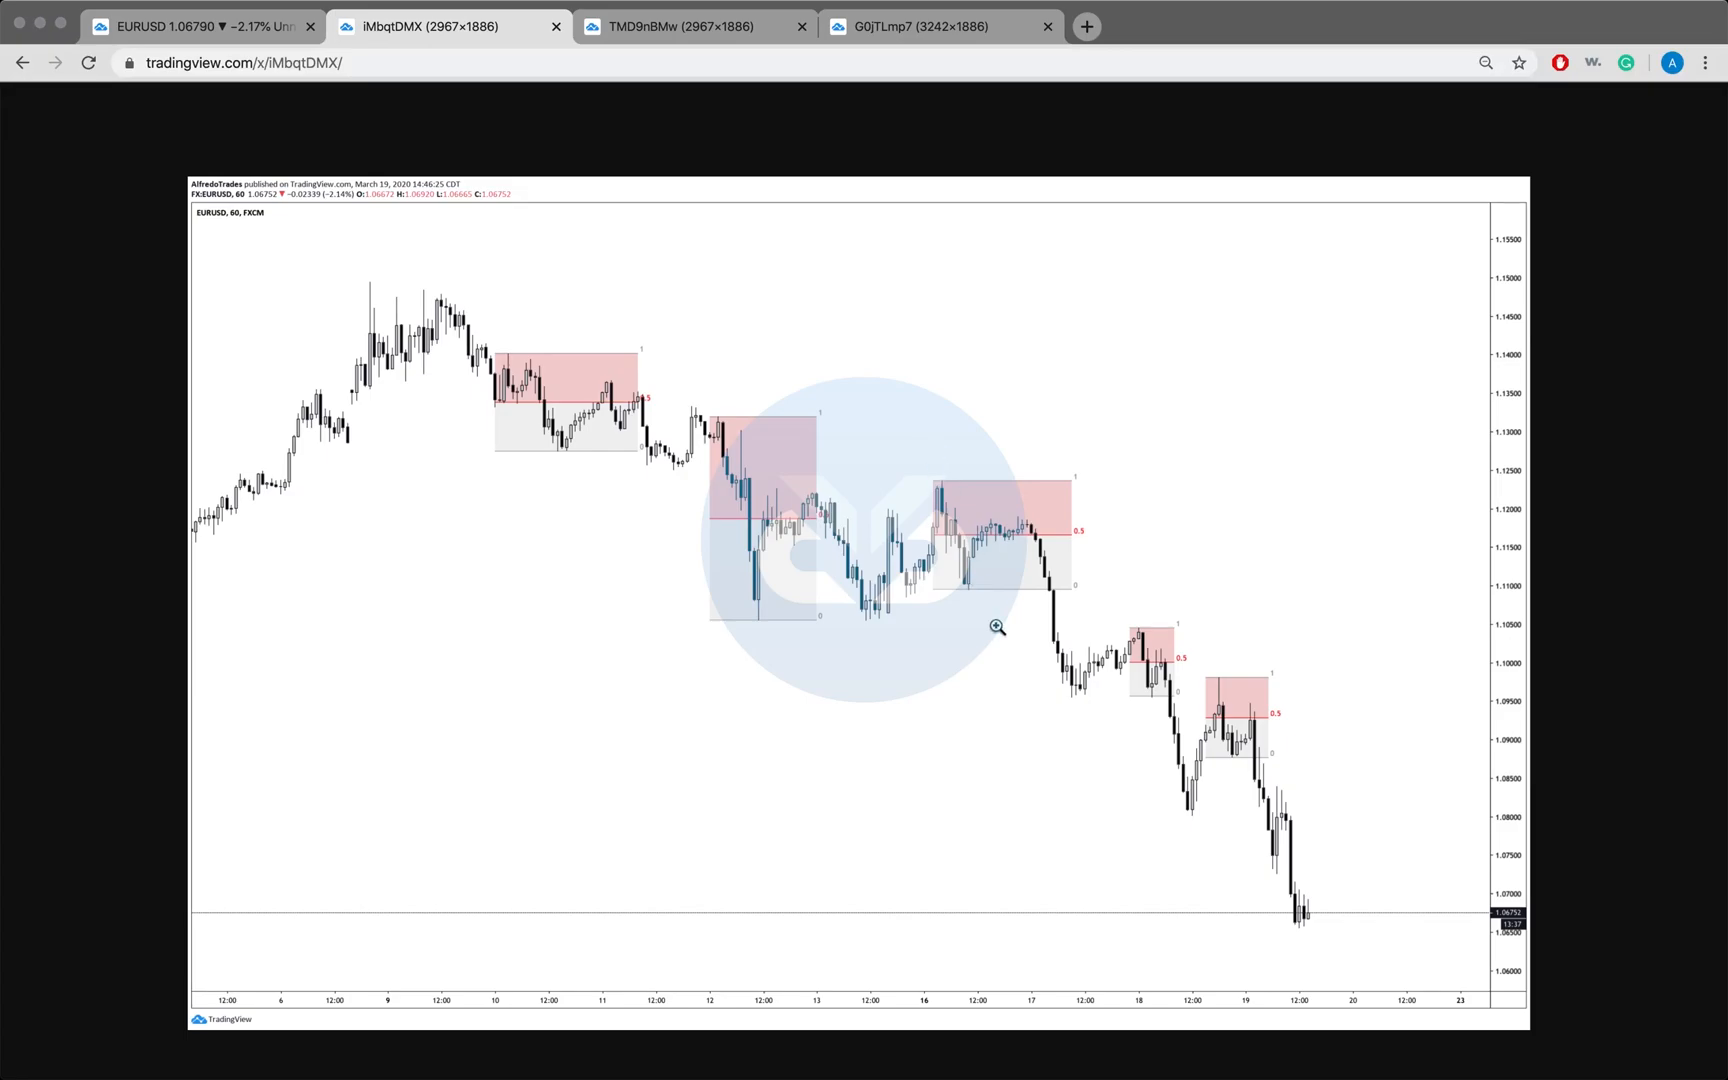
mouse_move(1033, 532)
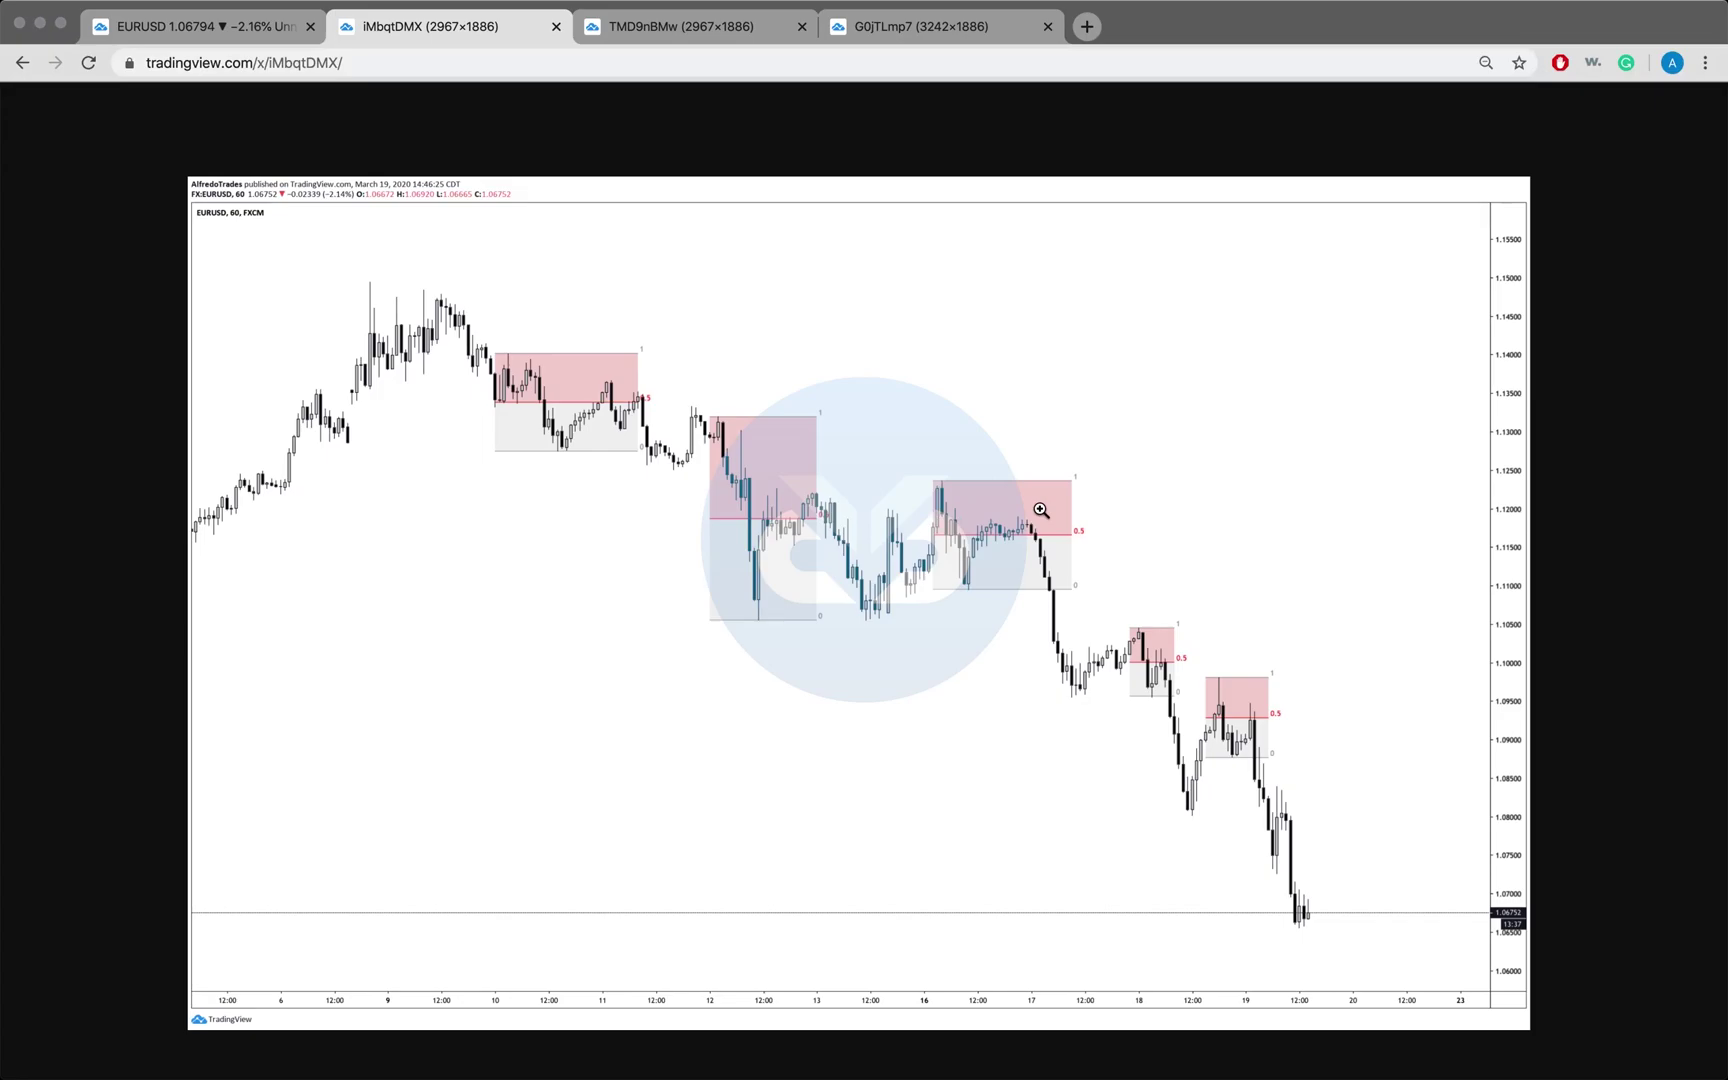
mouse_move(1025, 536)
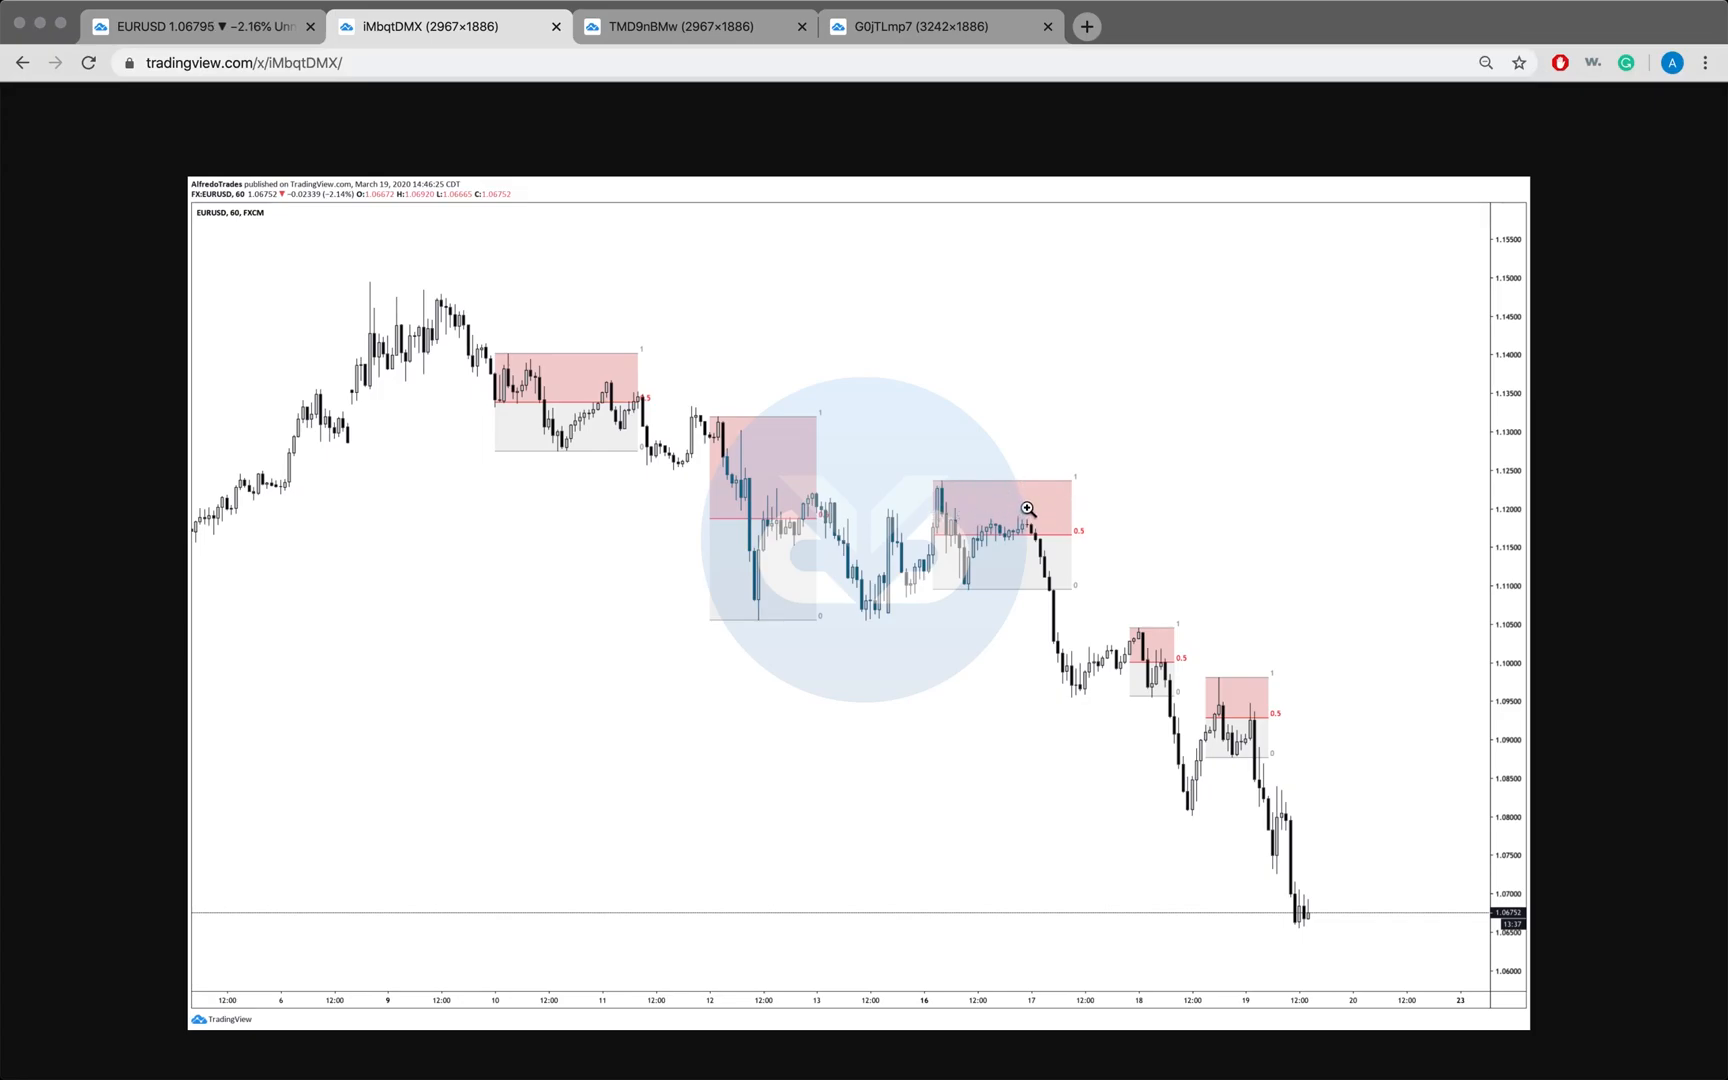
mouse_move(1124, 491)
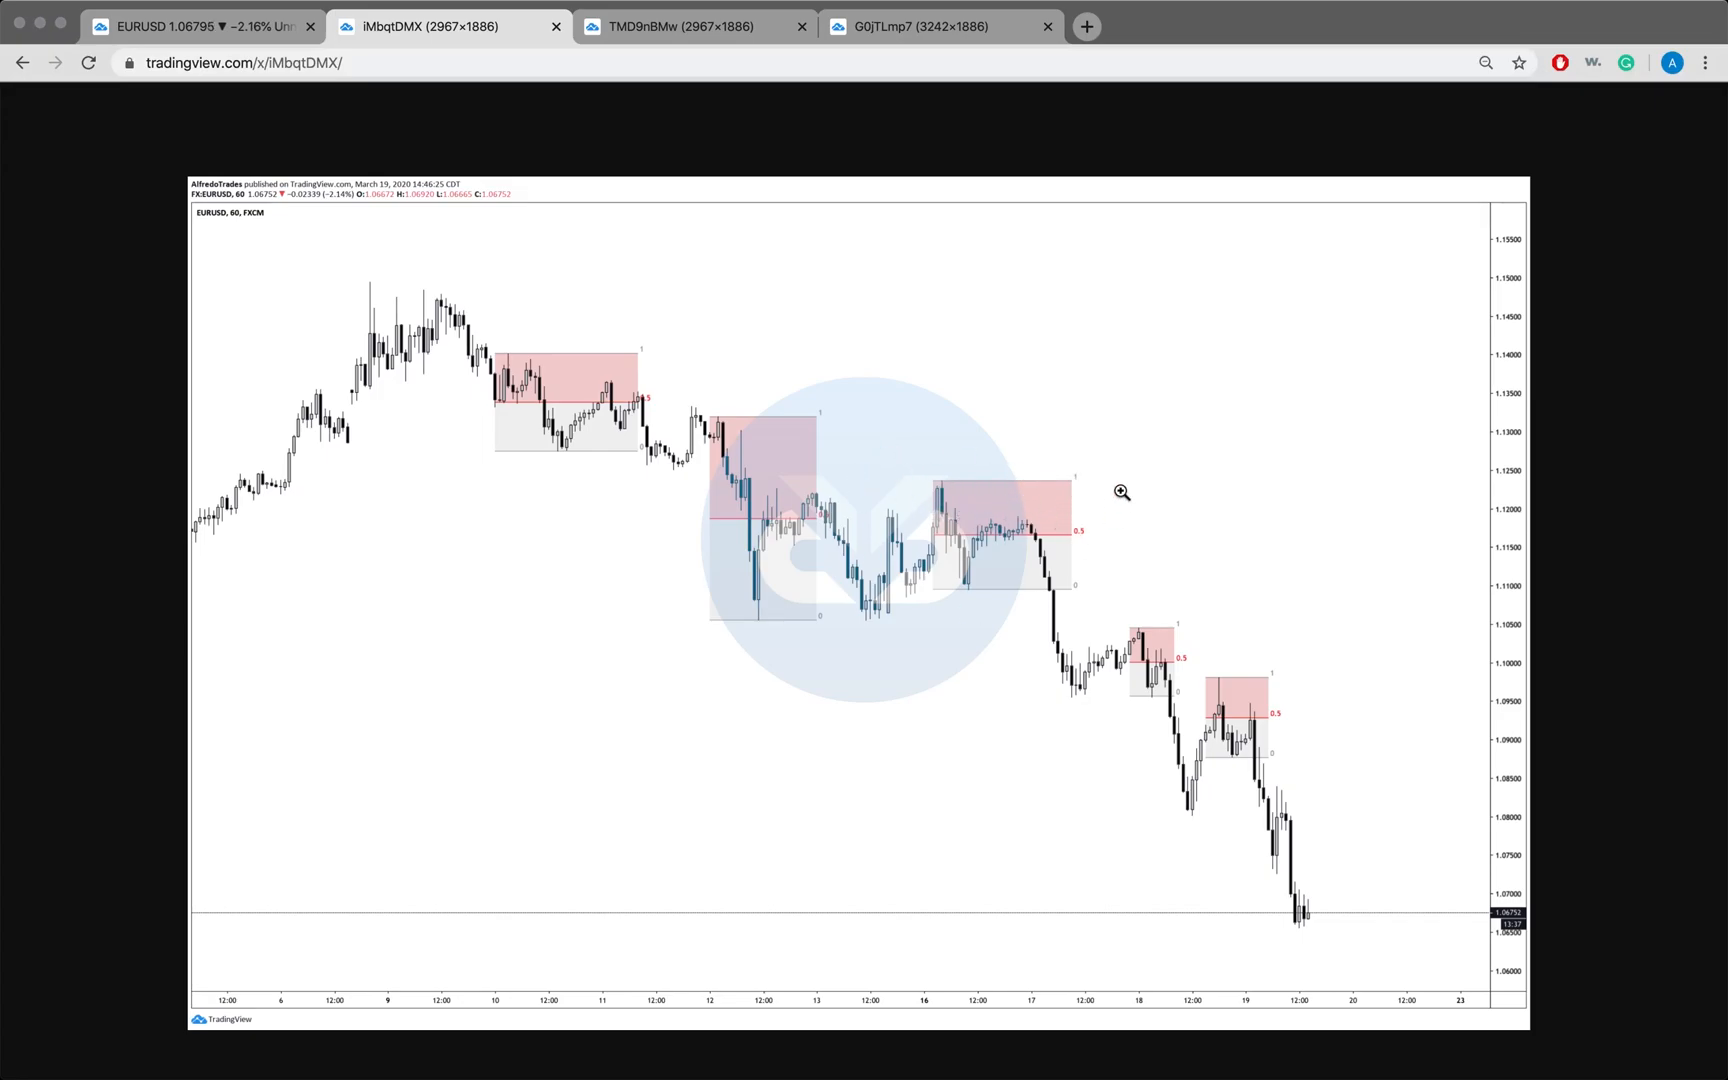
mouse_move(963, 250)
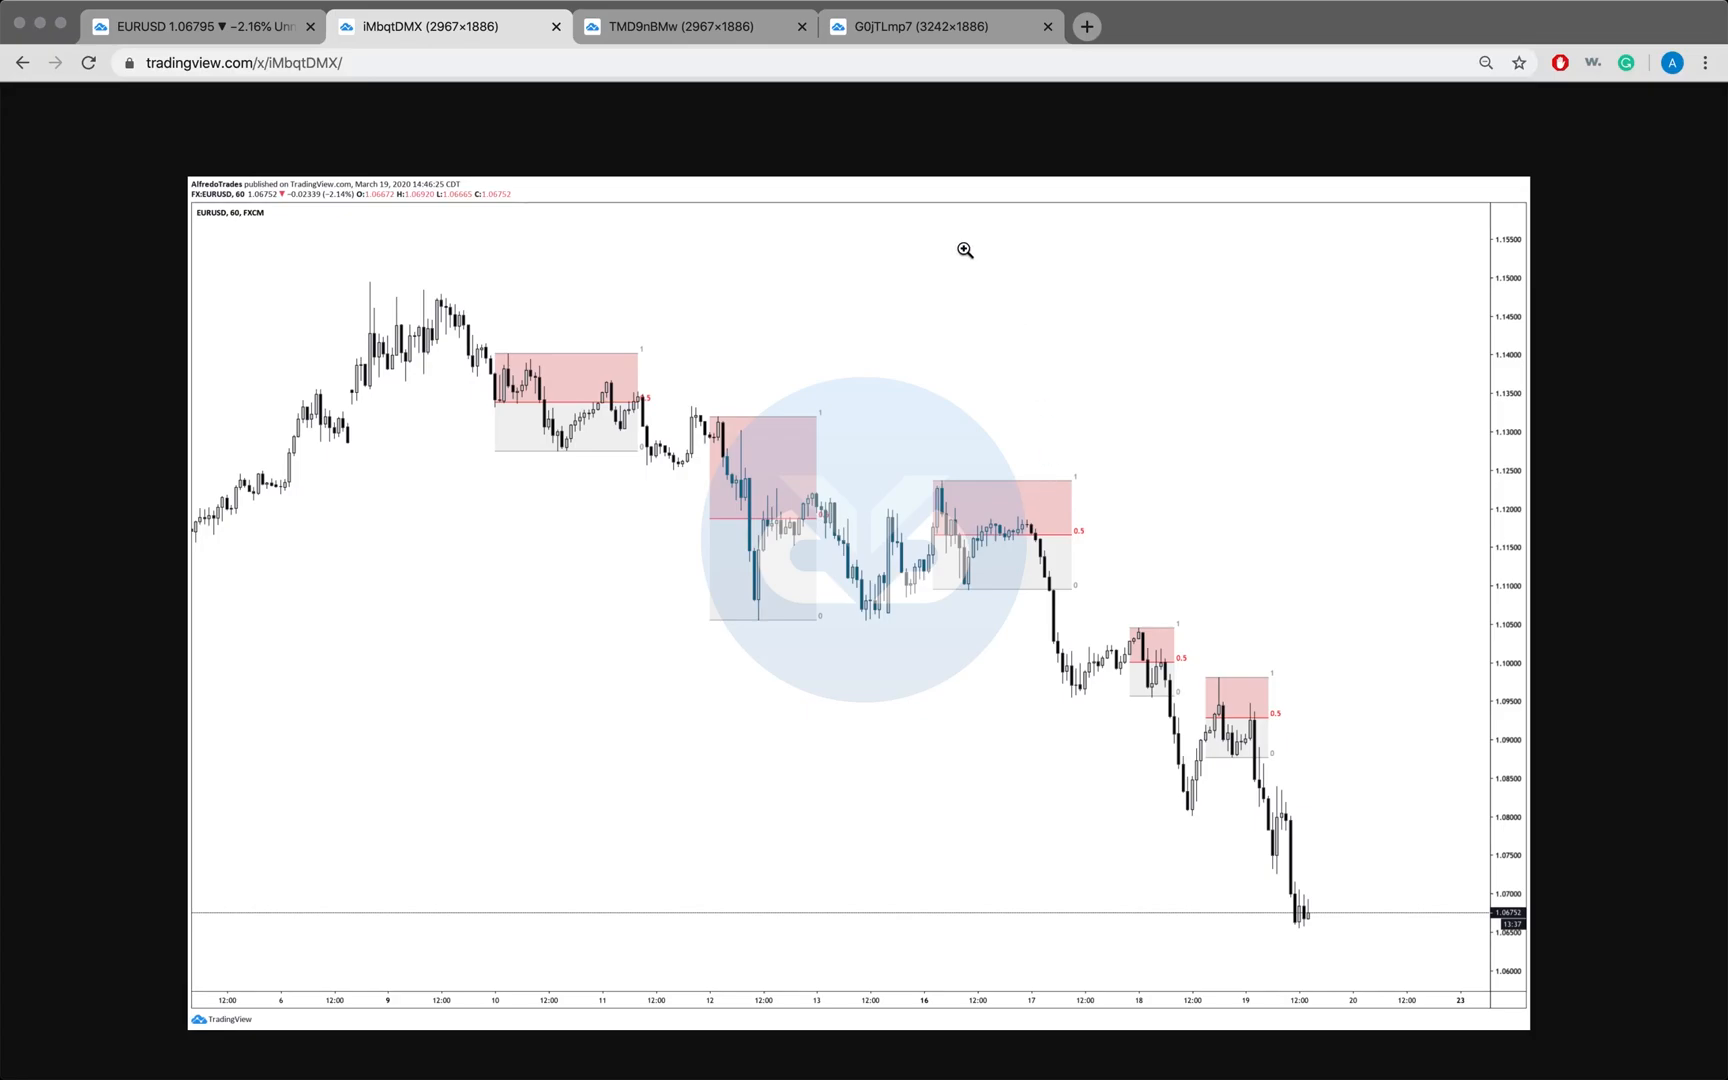
left_click(687, 27)
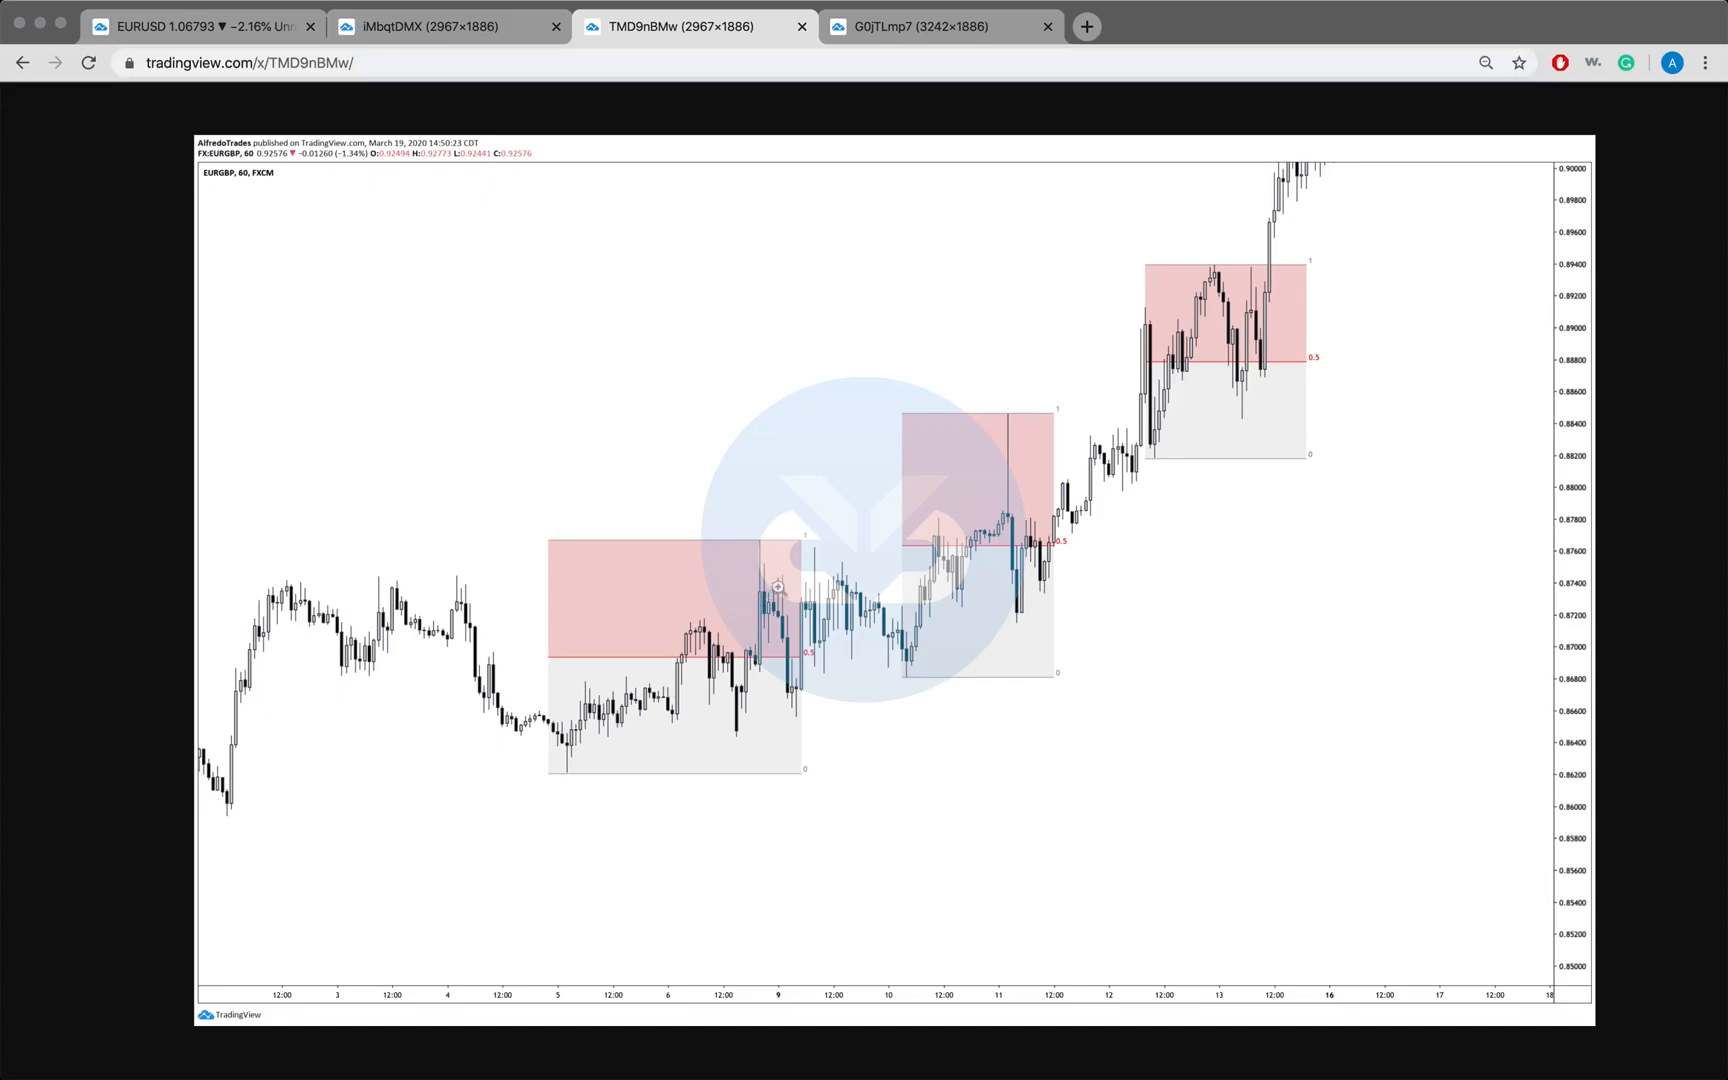
mouse_move(794, 700)
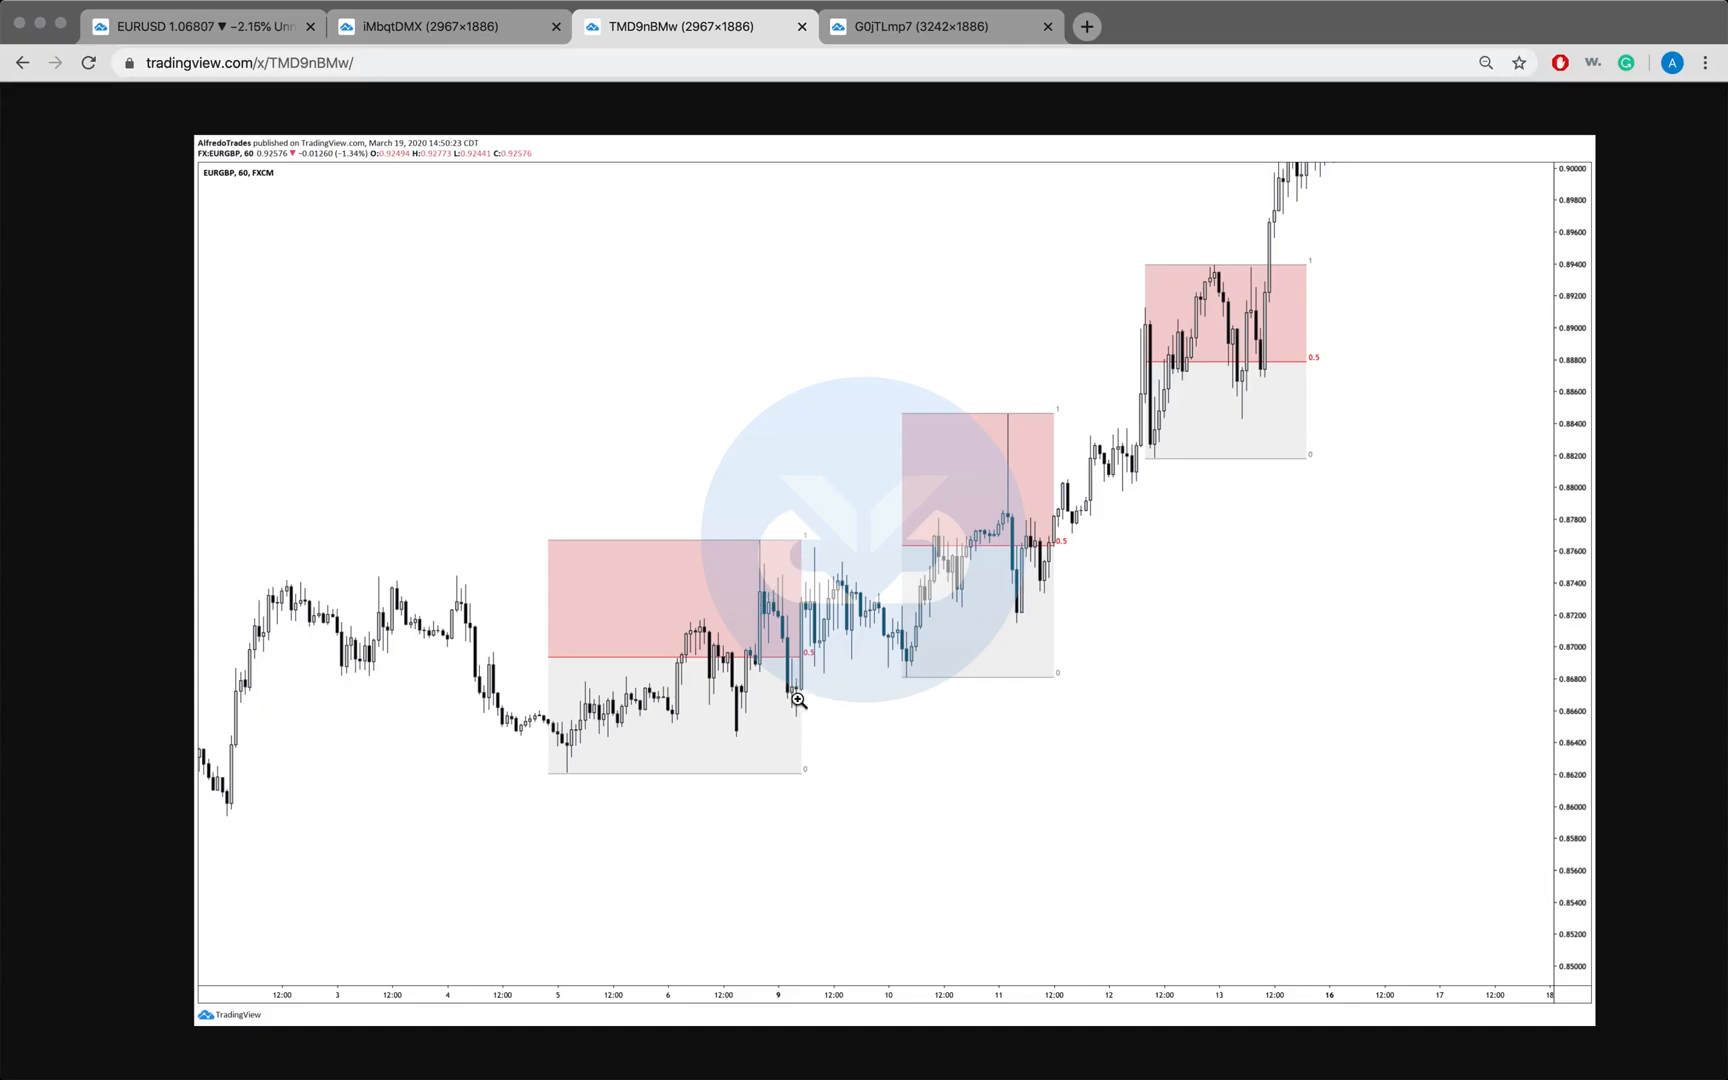
mouse_move(997, 414)
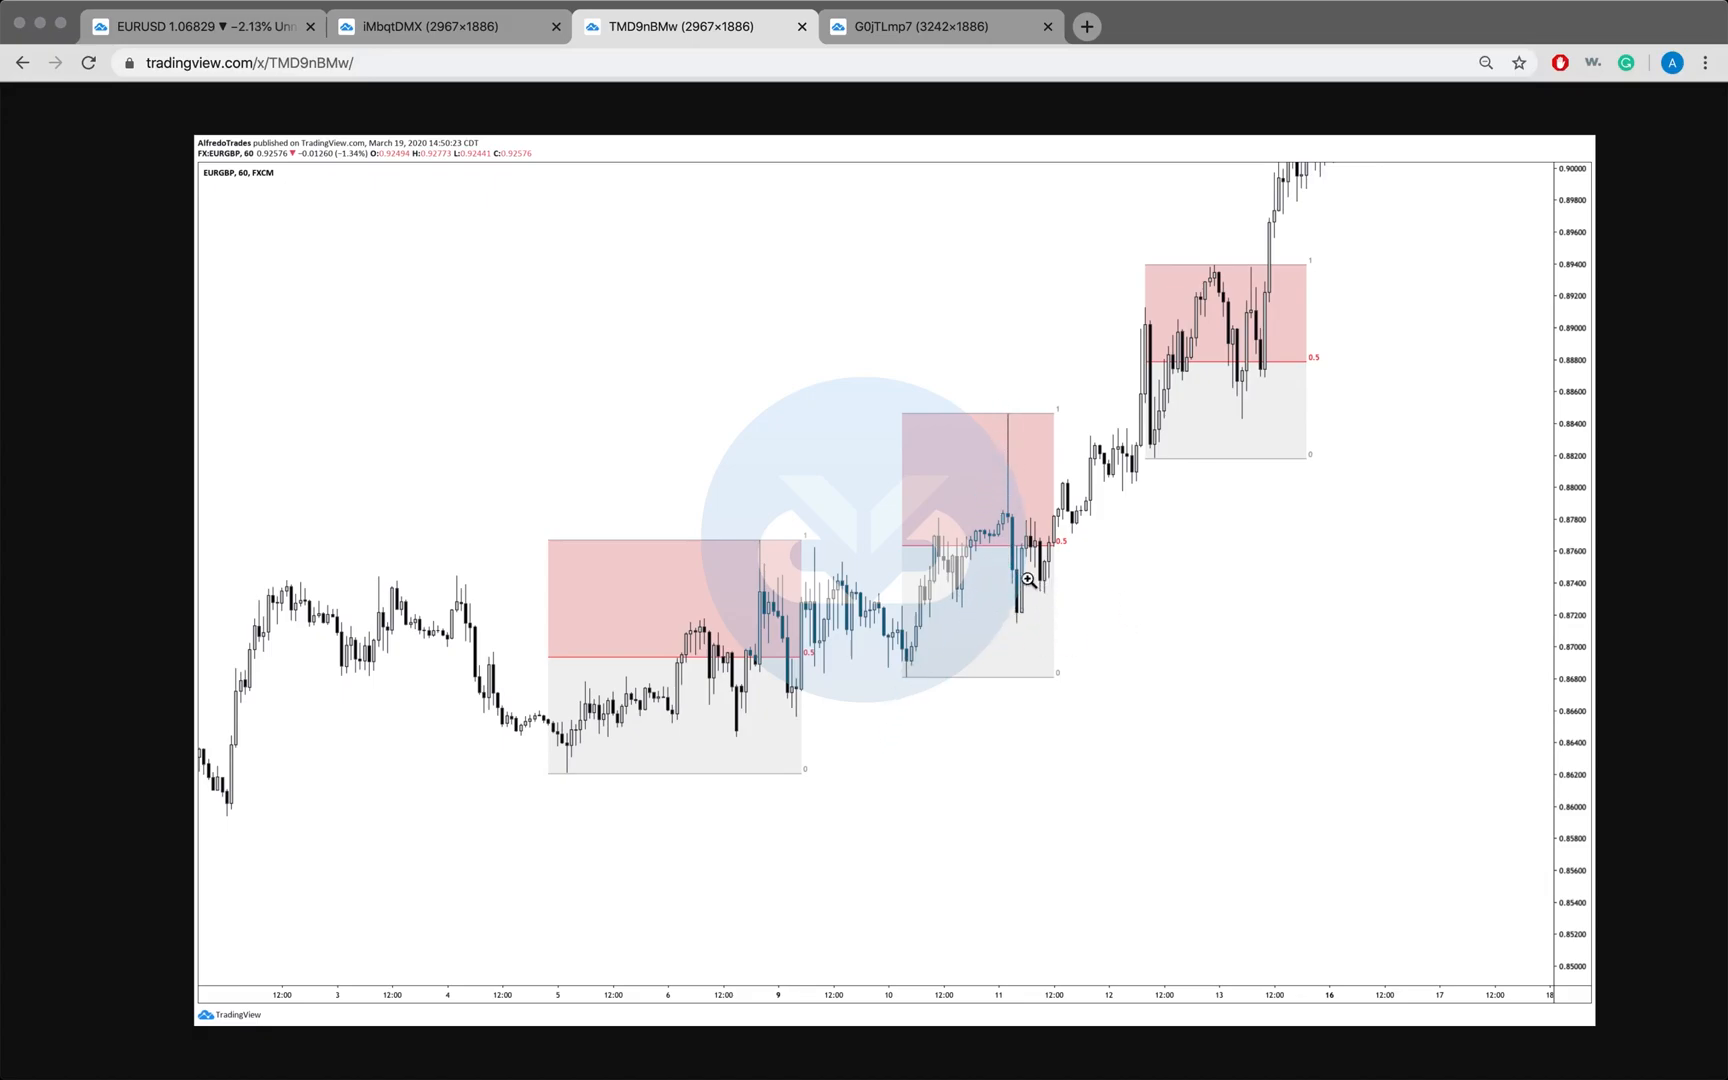
mouse_move(1230, 229)
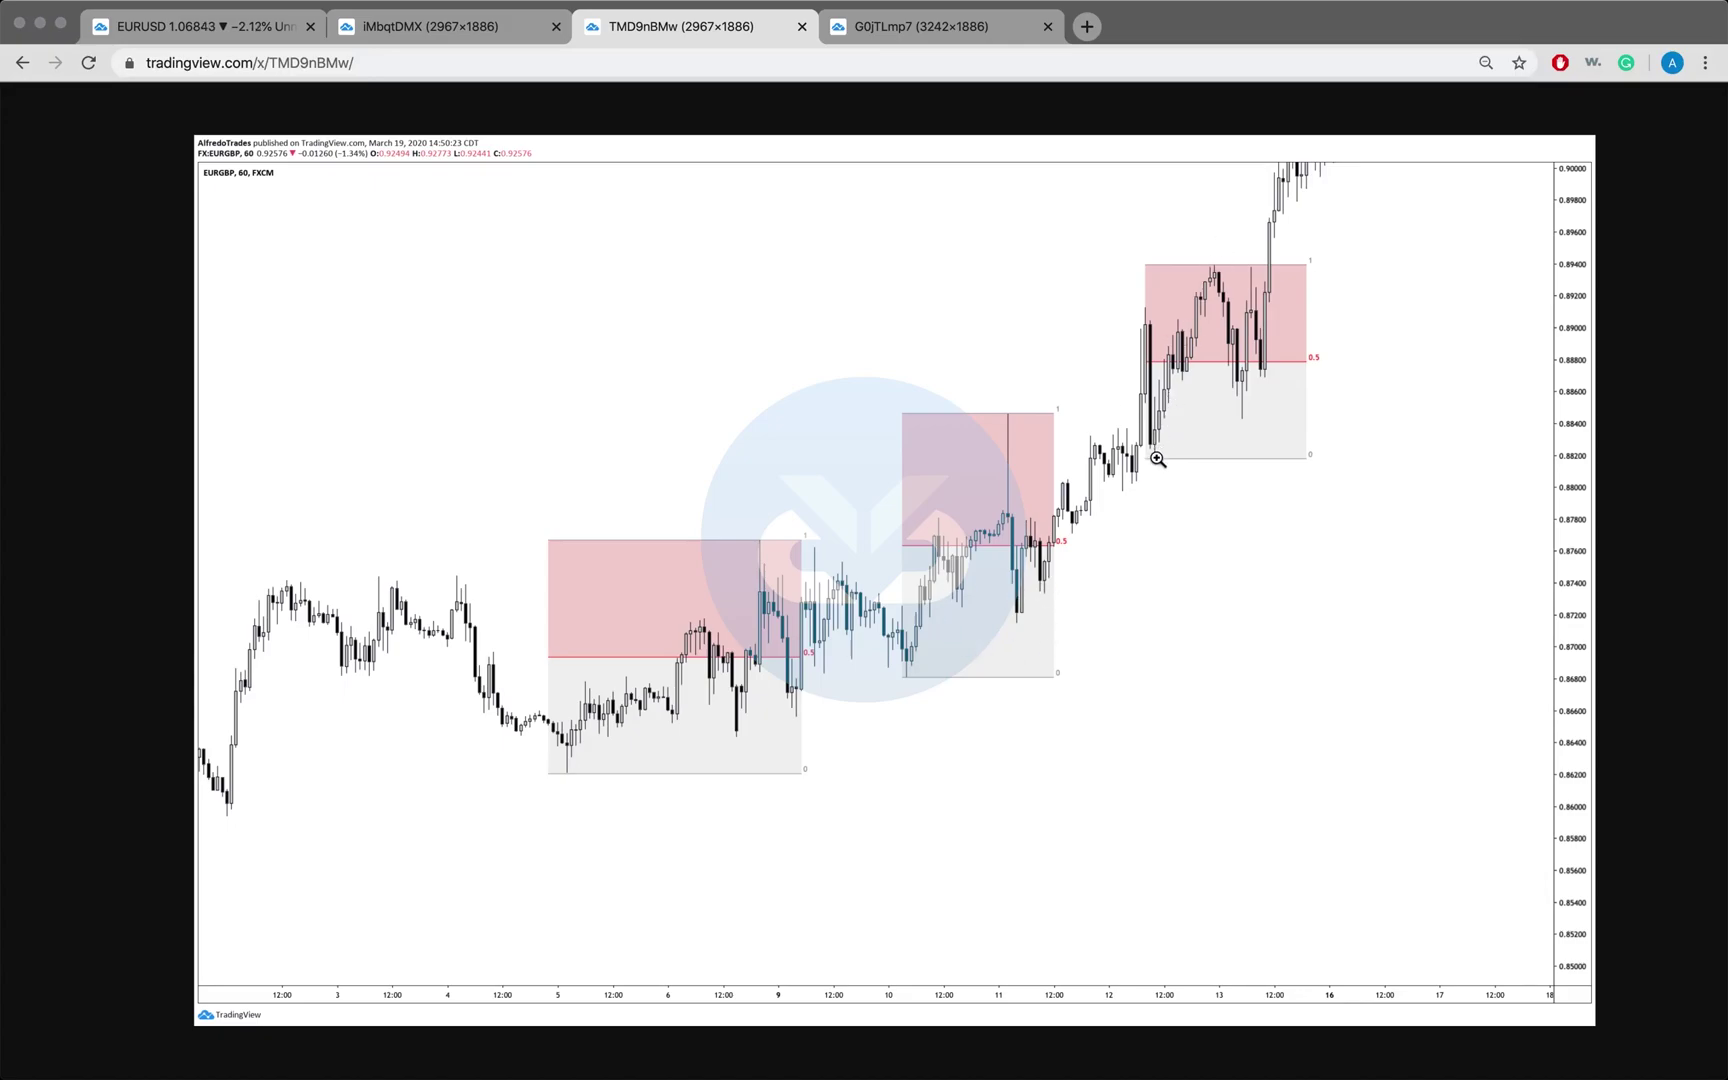
mouse_move(1244, 418)
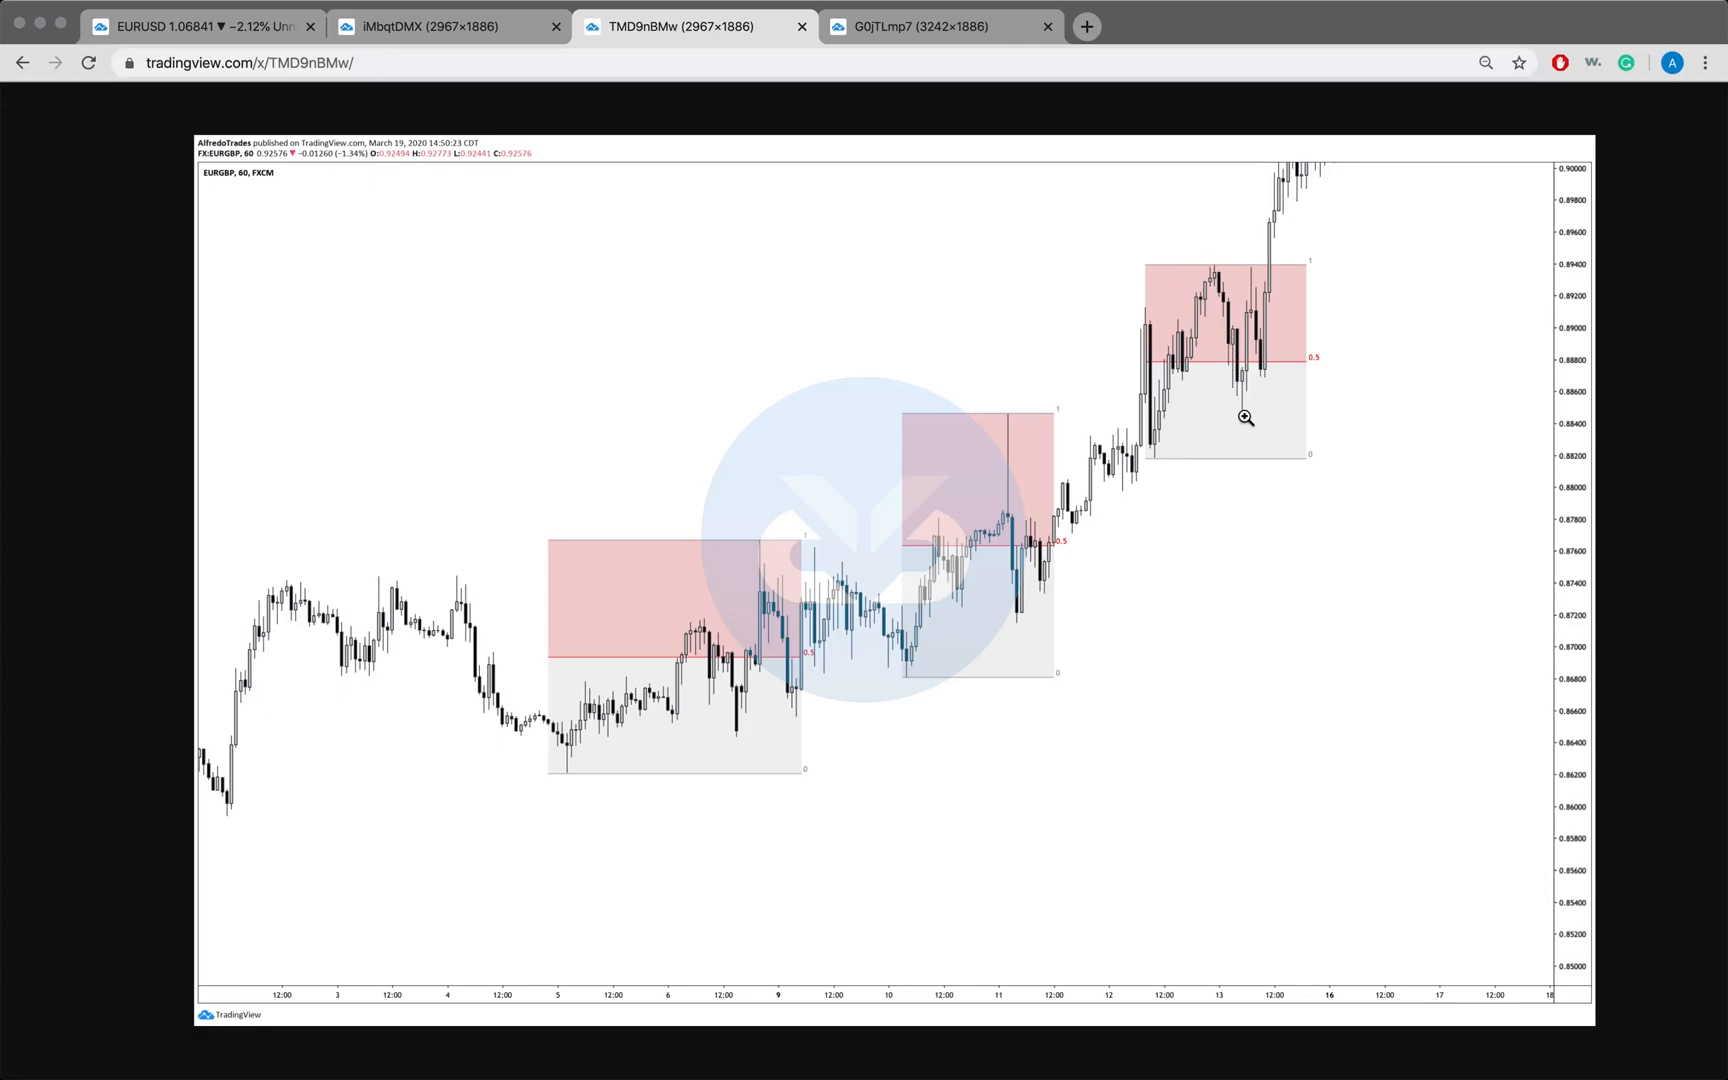
mouse_move(1251, 355)
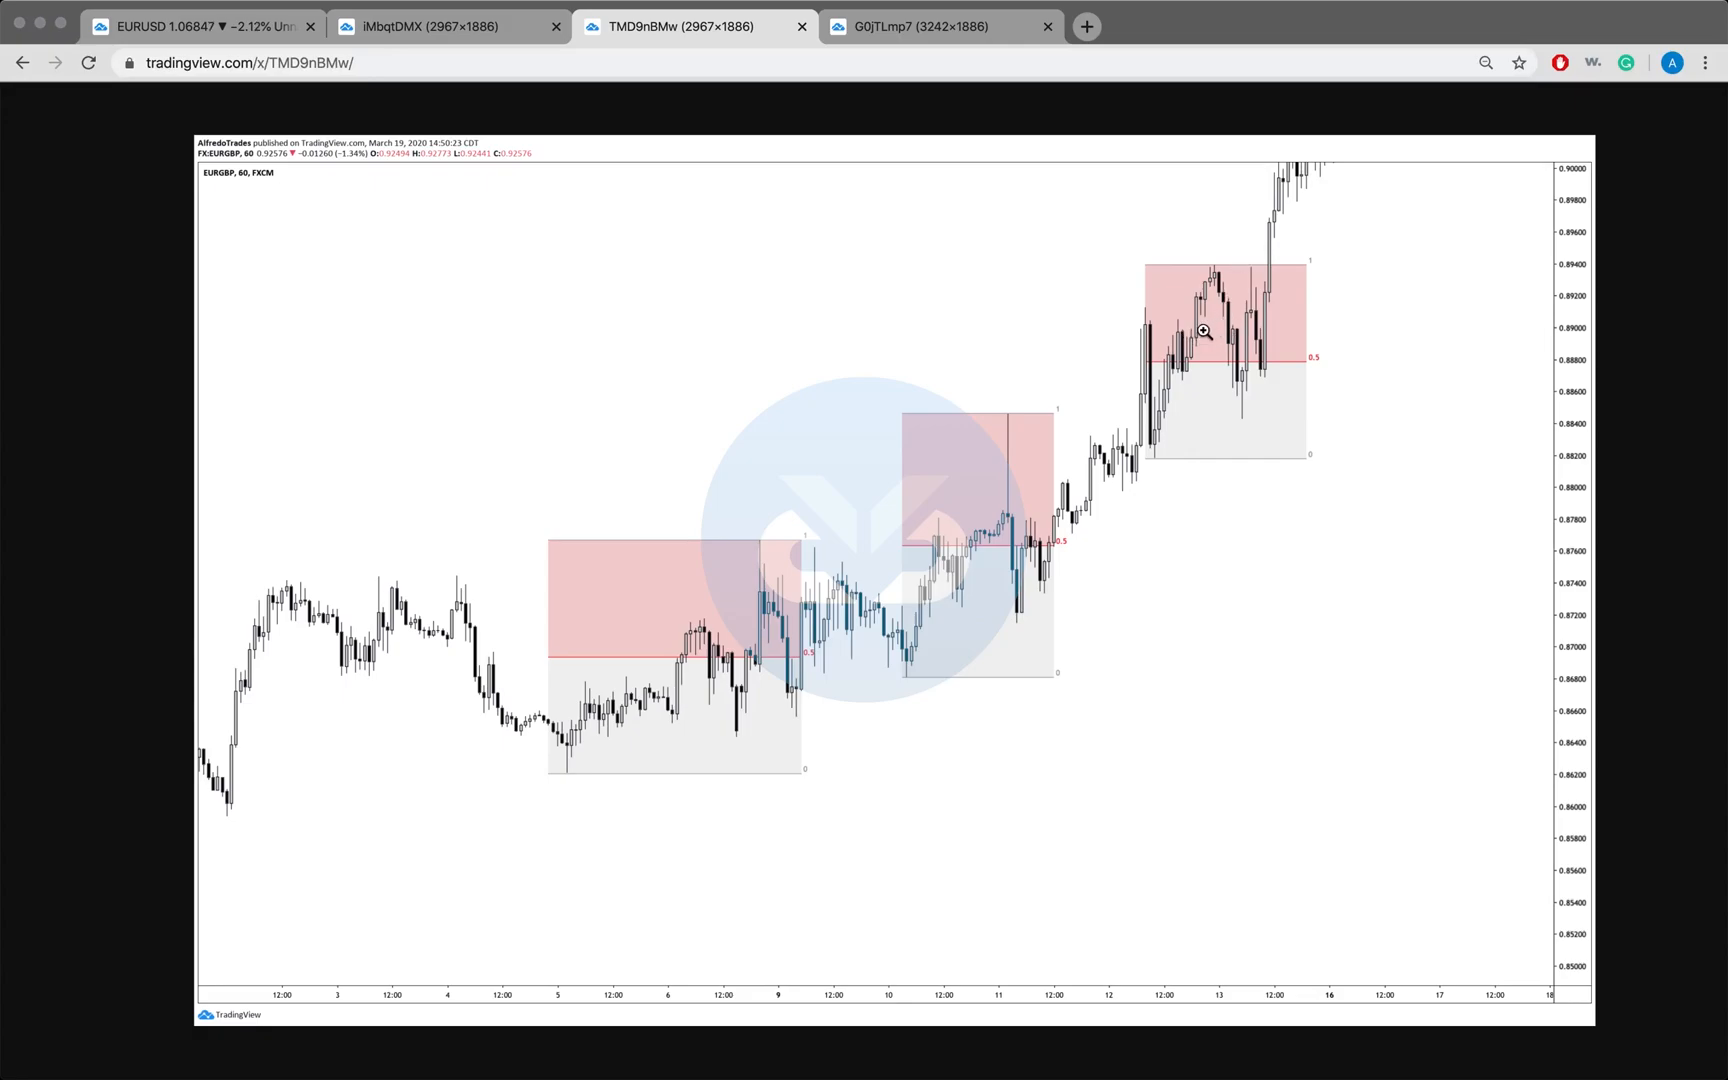
mouse_move(1210, 318)
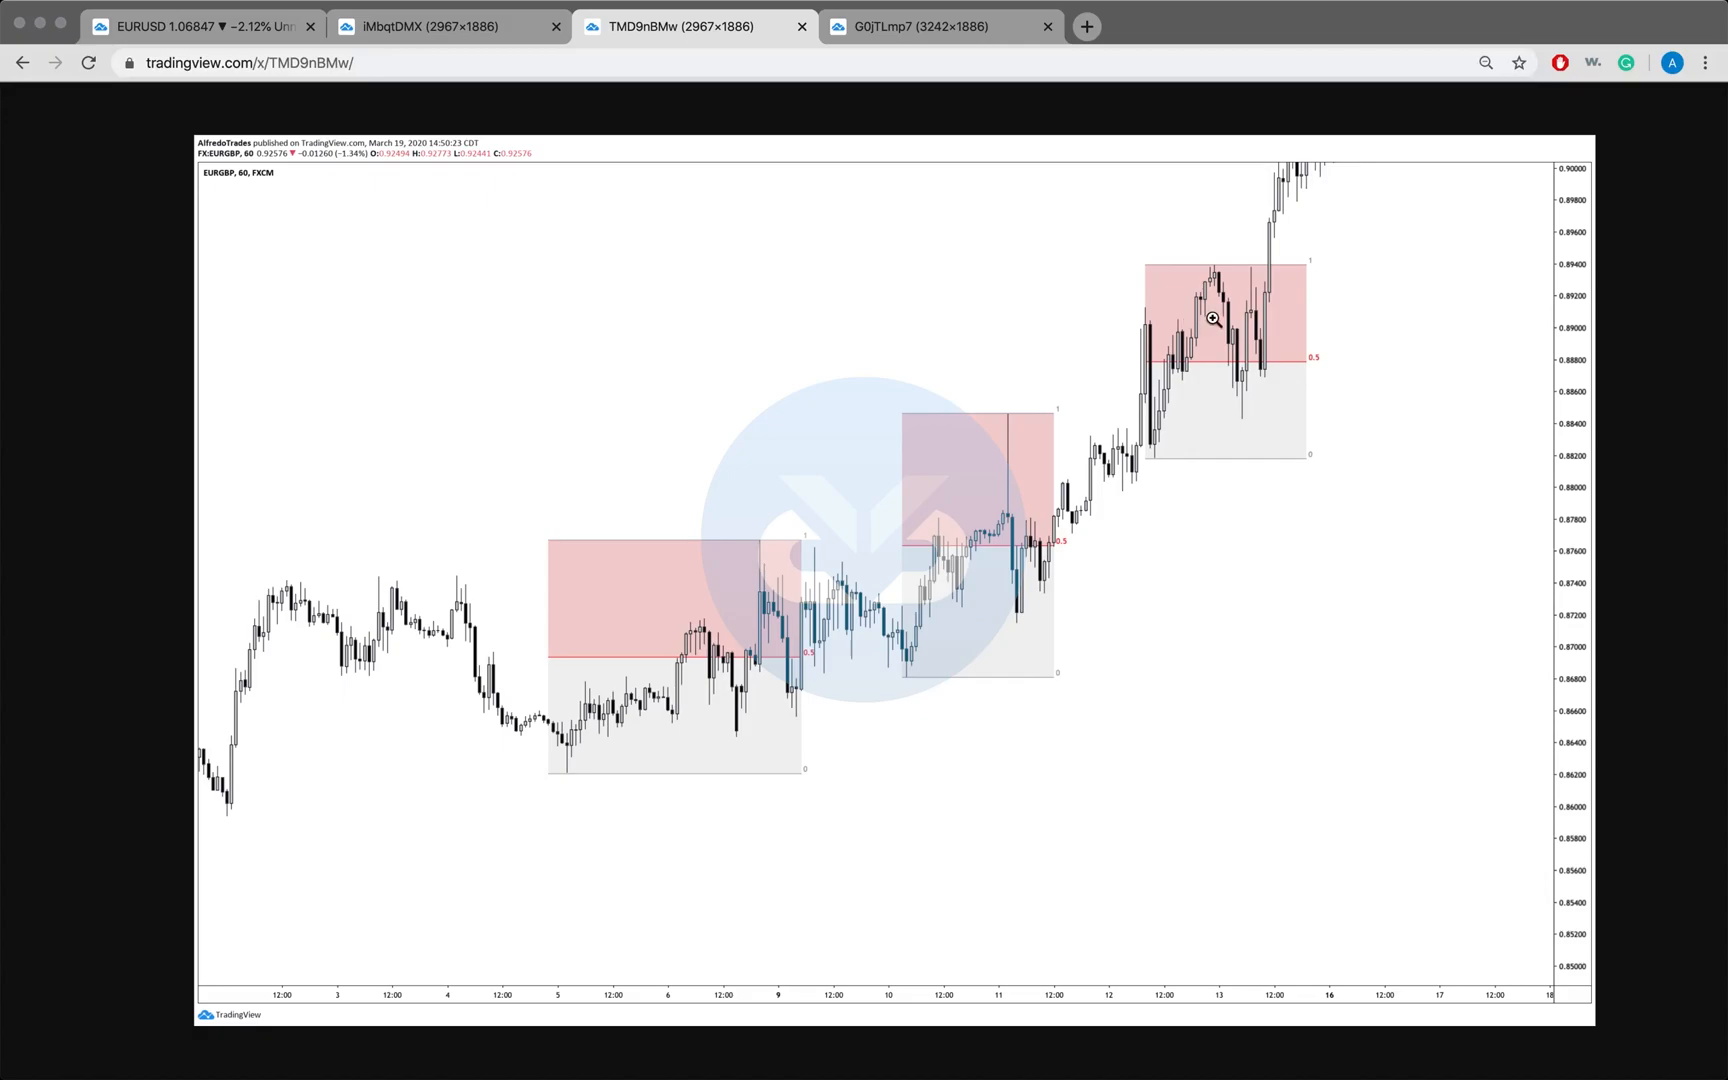
mouse_move(1248, 407)
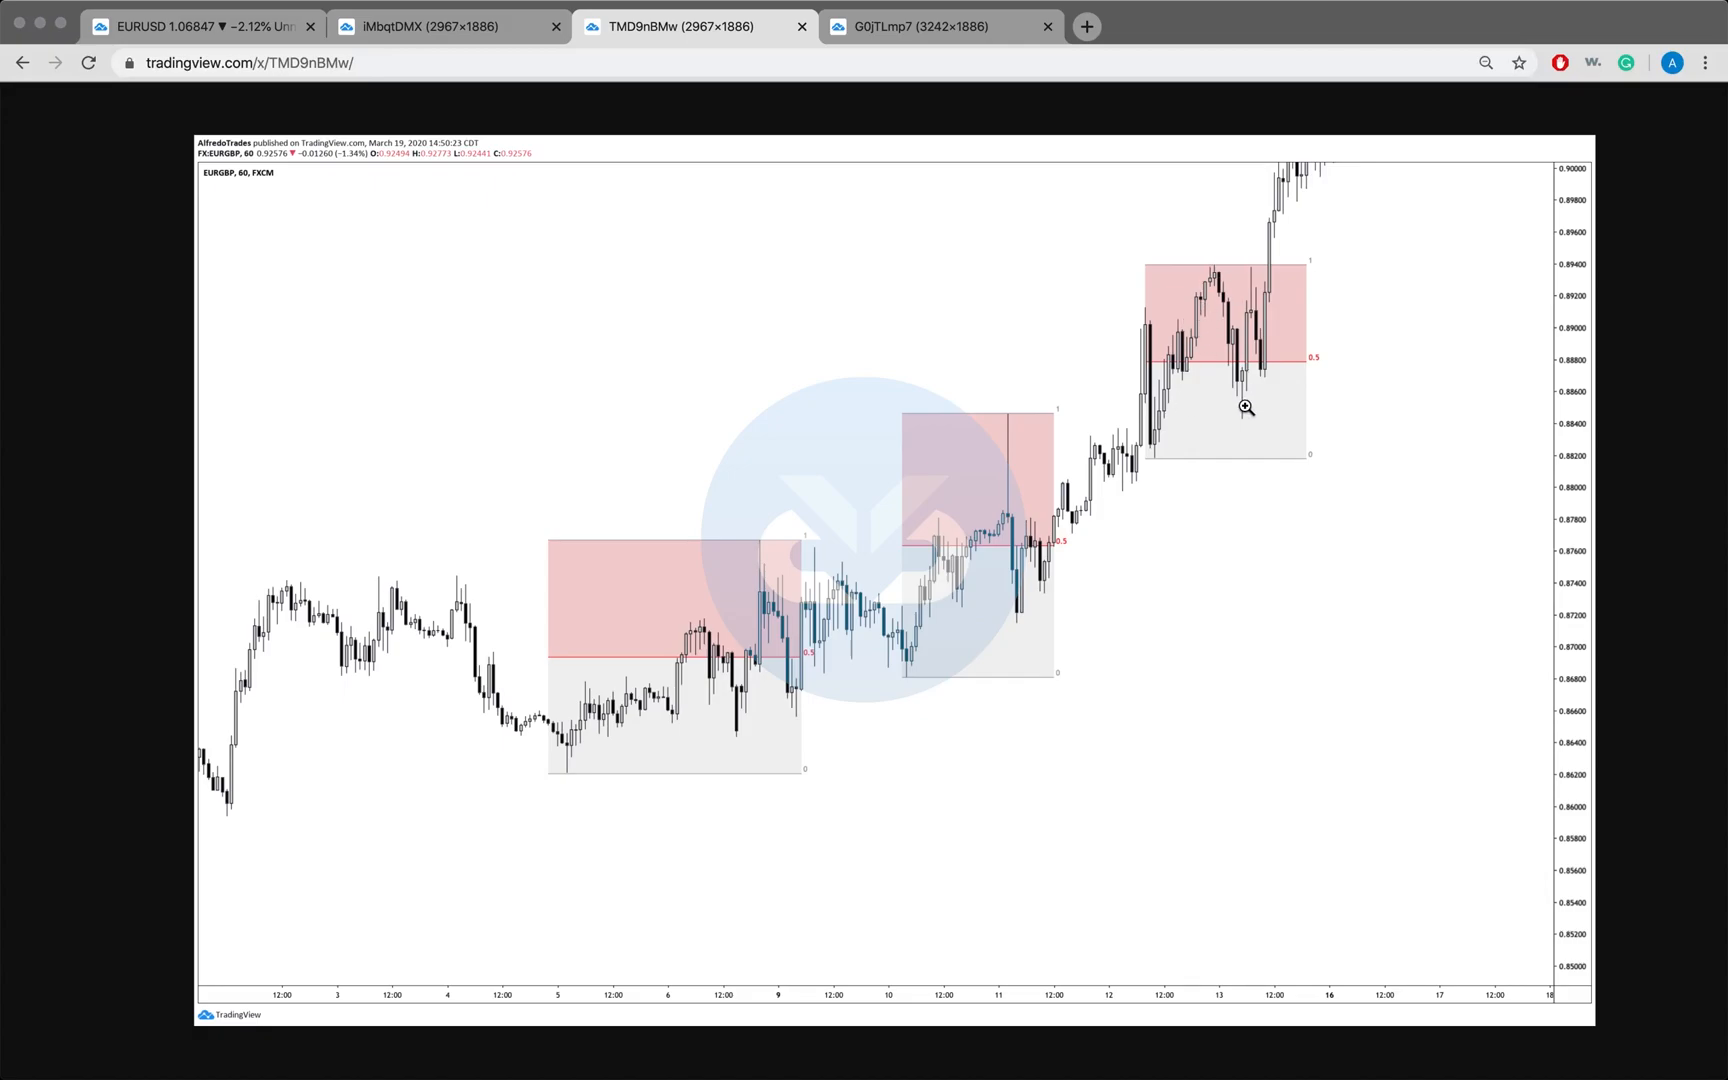
mouse_move(1194, 393)
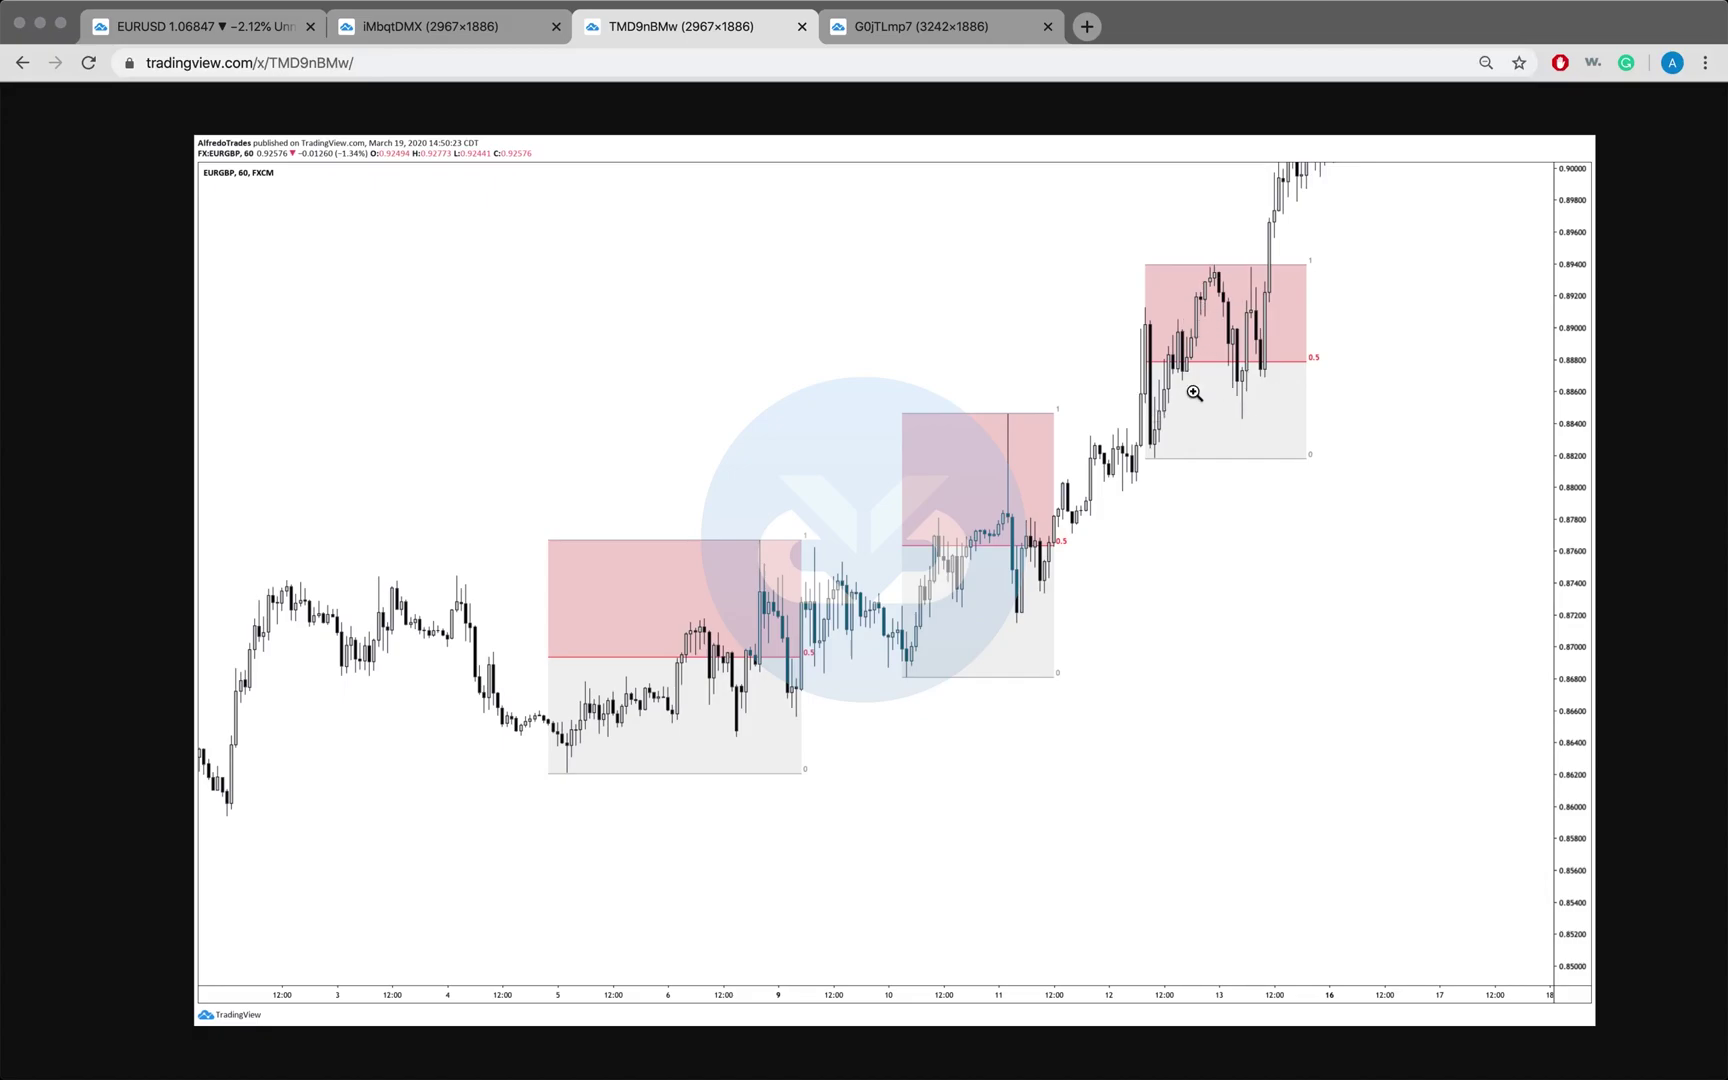
mouse_move(1227, 402)
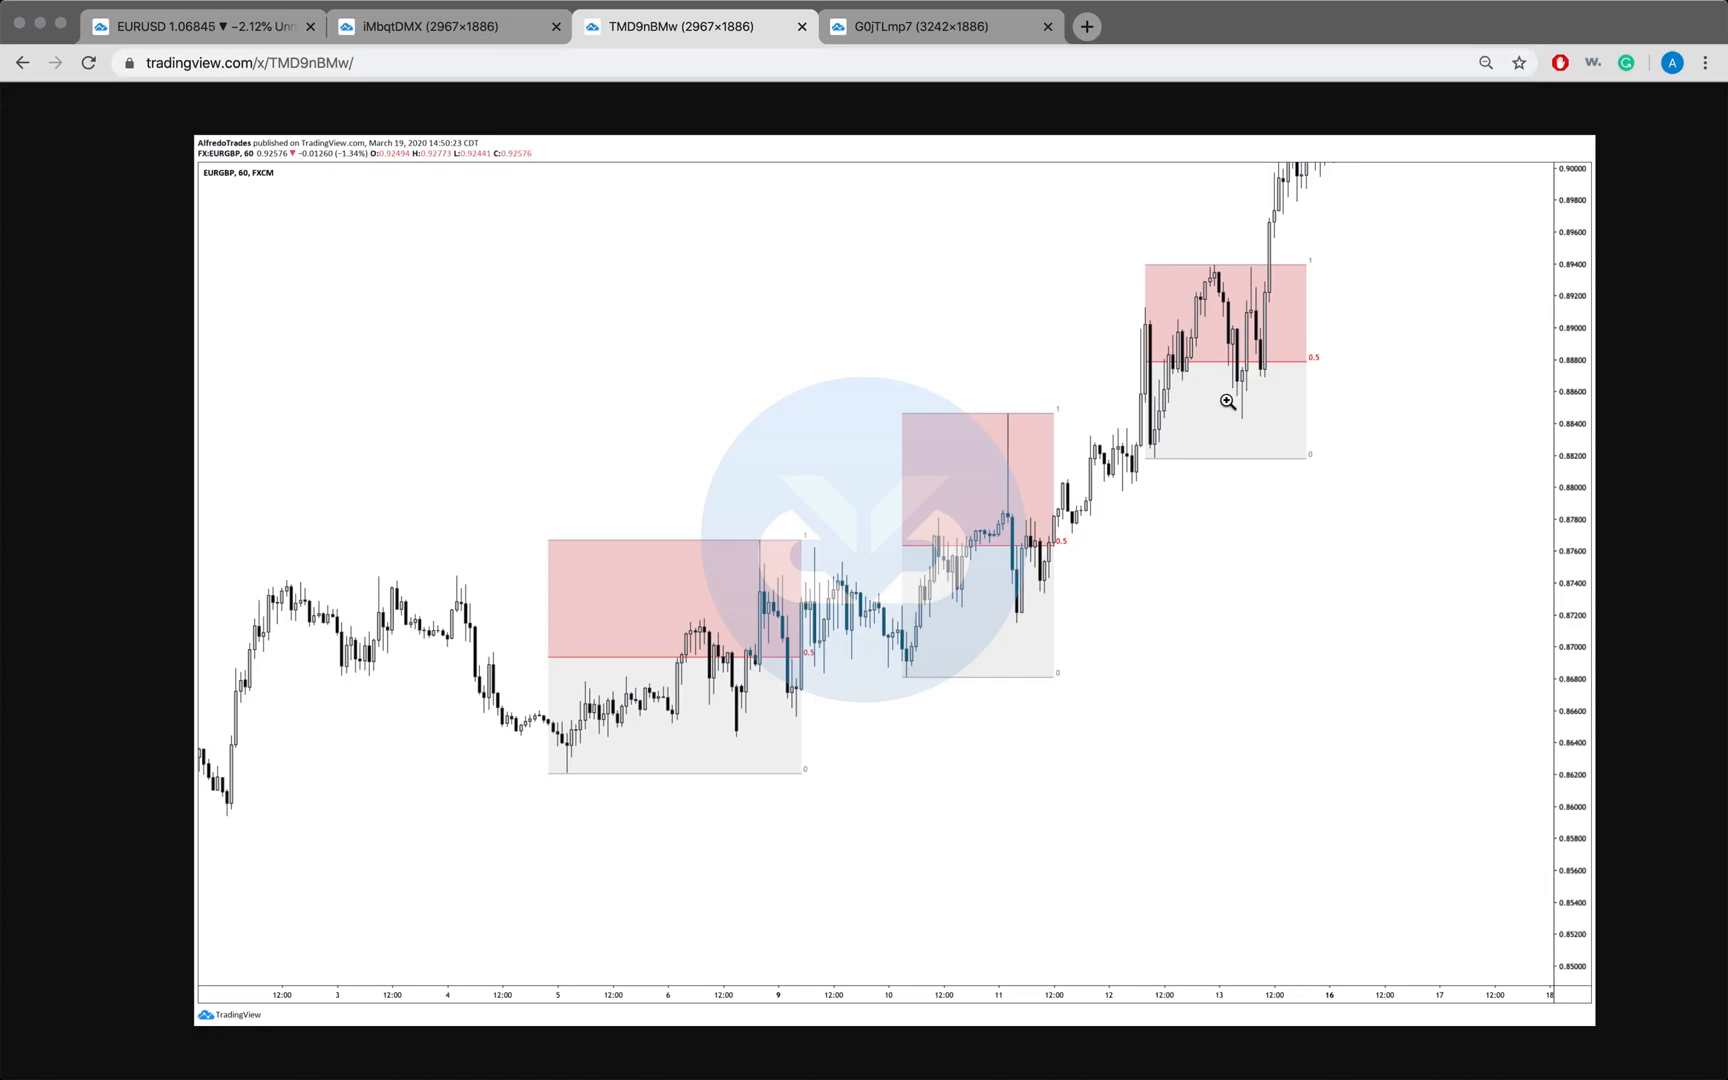
mouse_move(1276, 367)
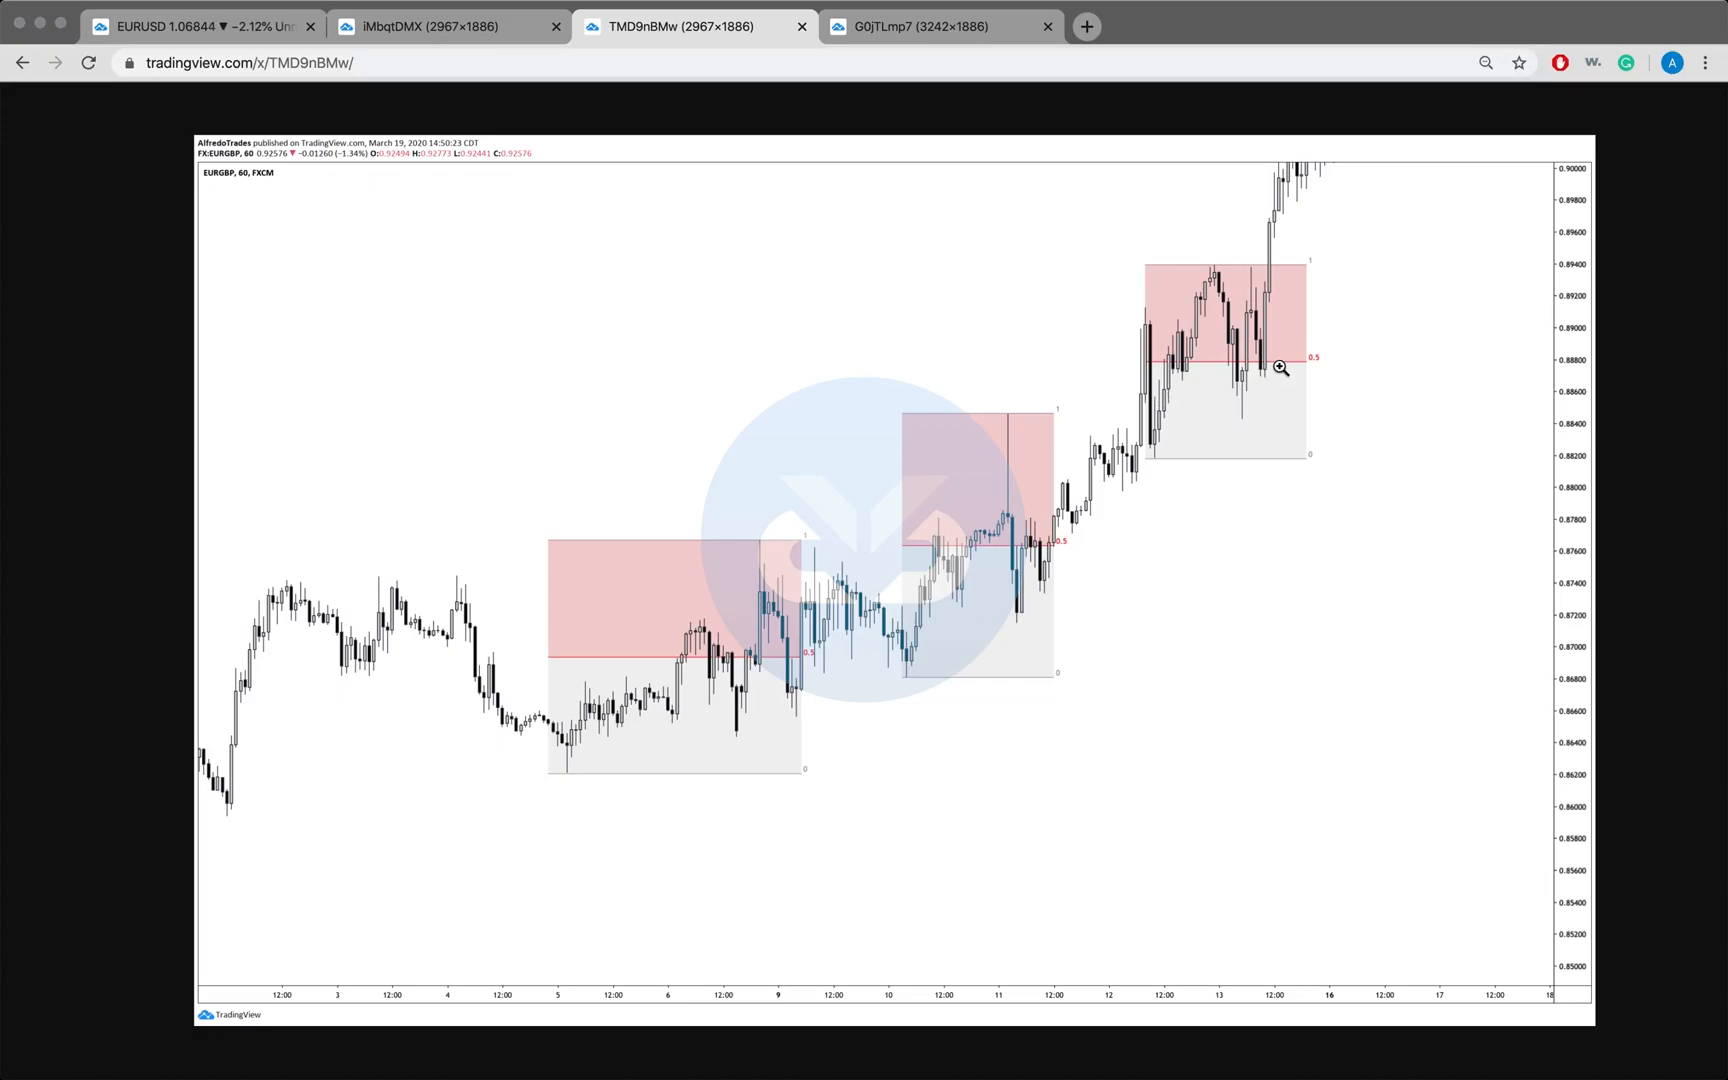
mouse_move(1209, 420)
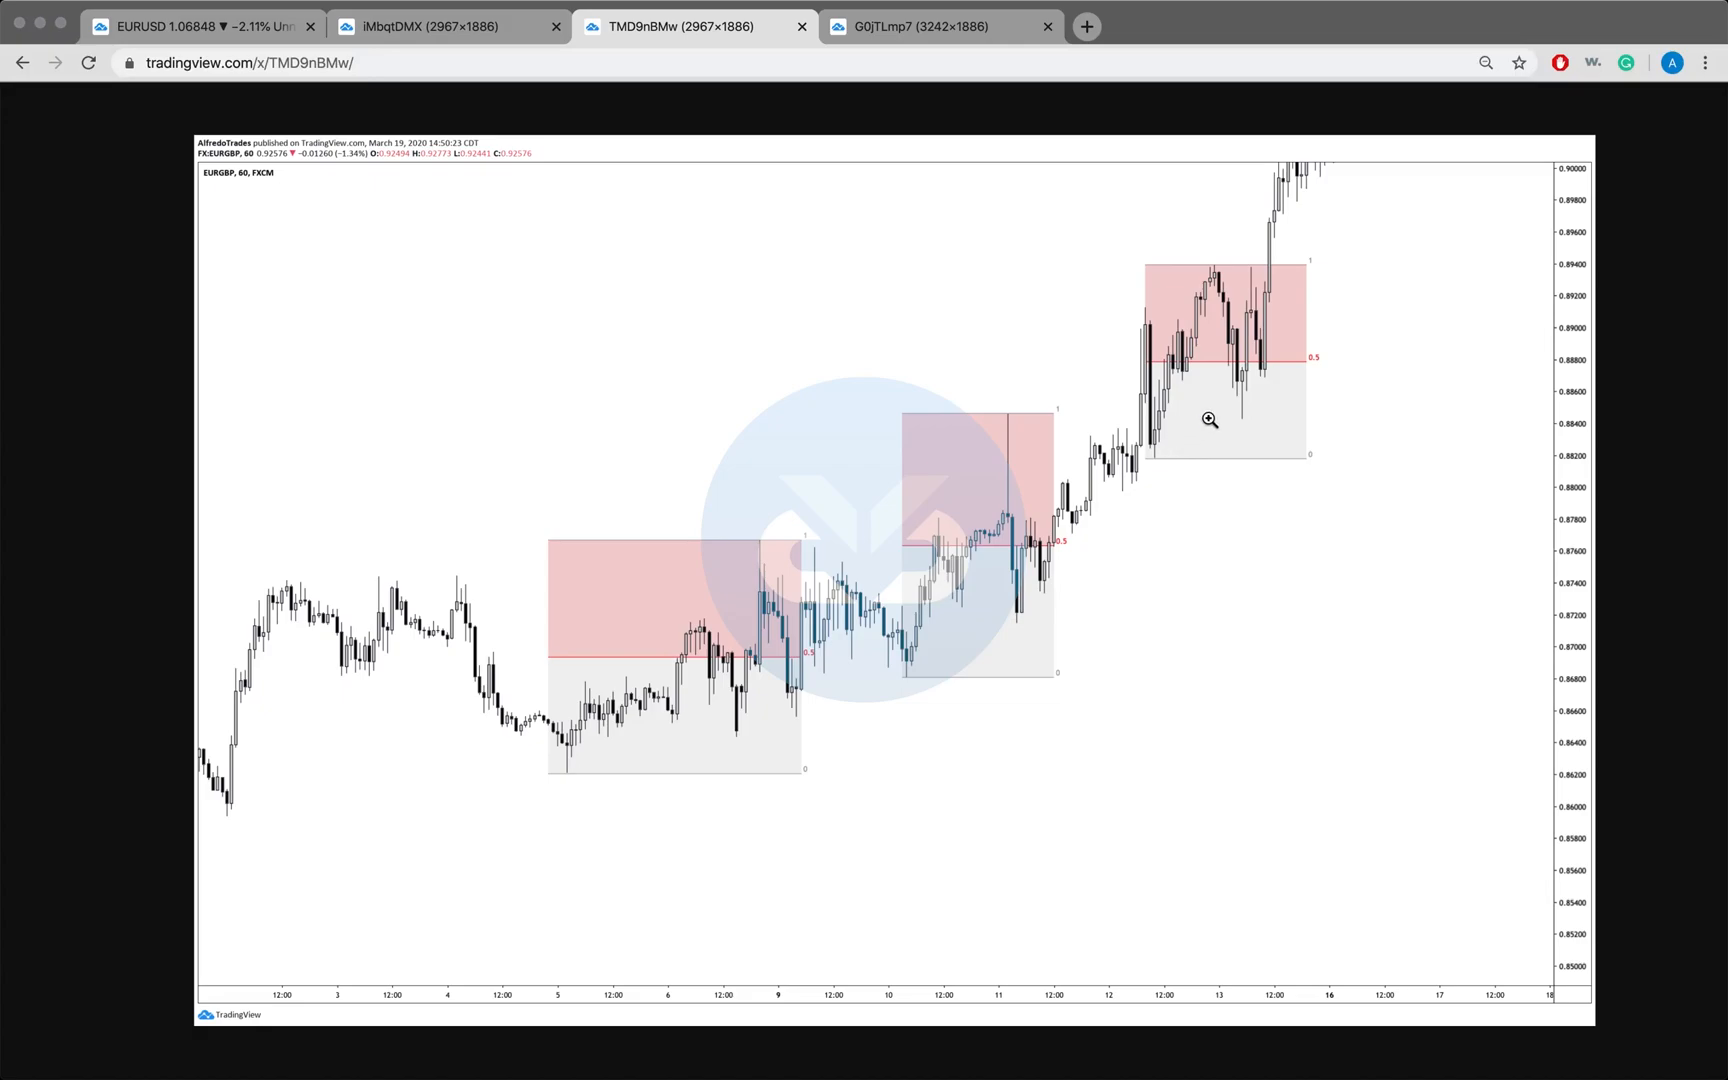
mouse_move(1157, 407)
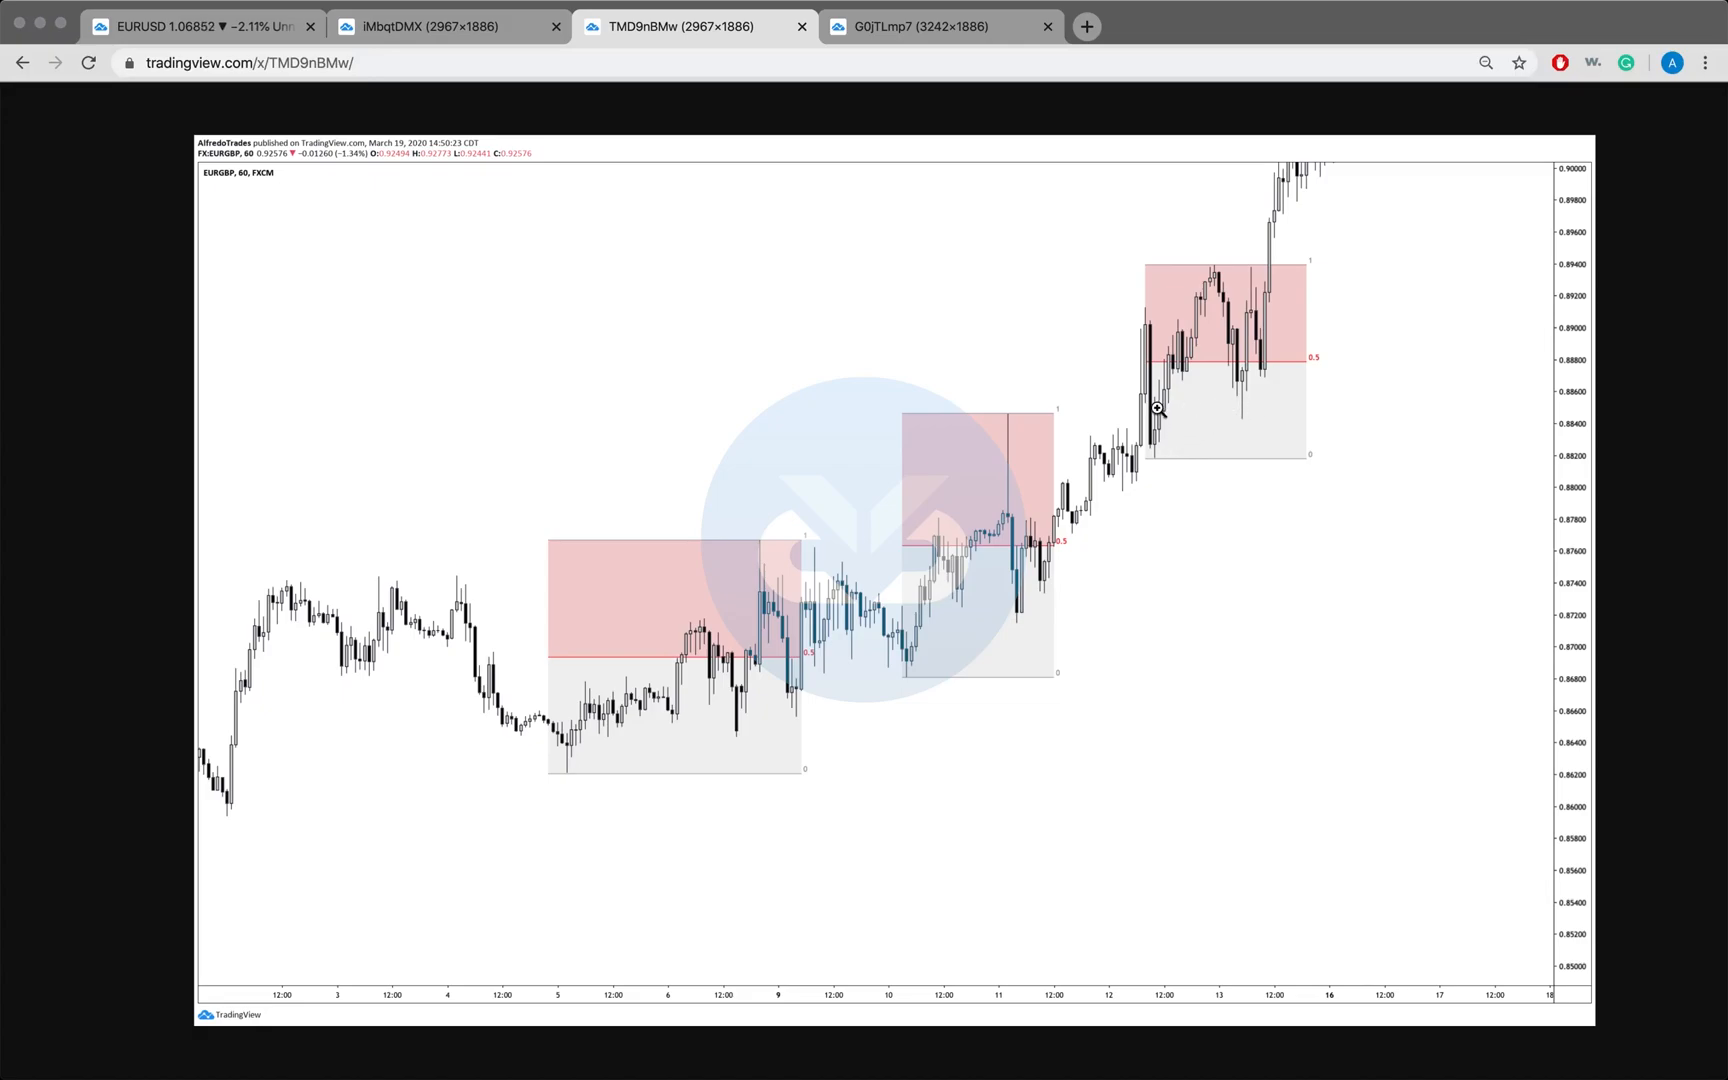
mouse_move(1228, 452)
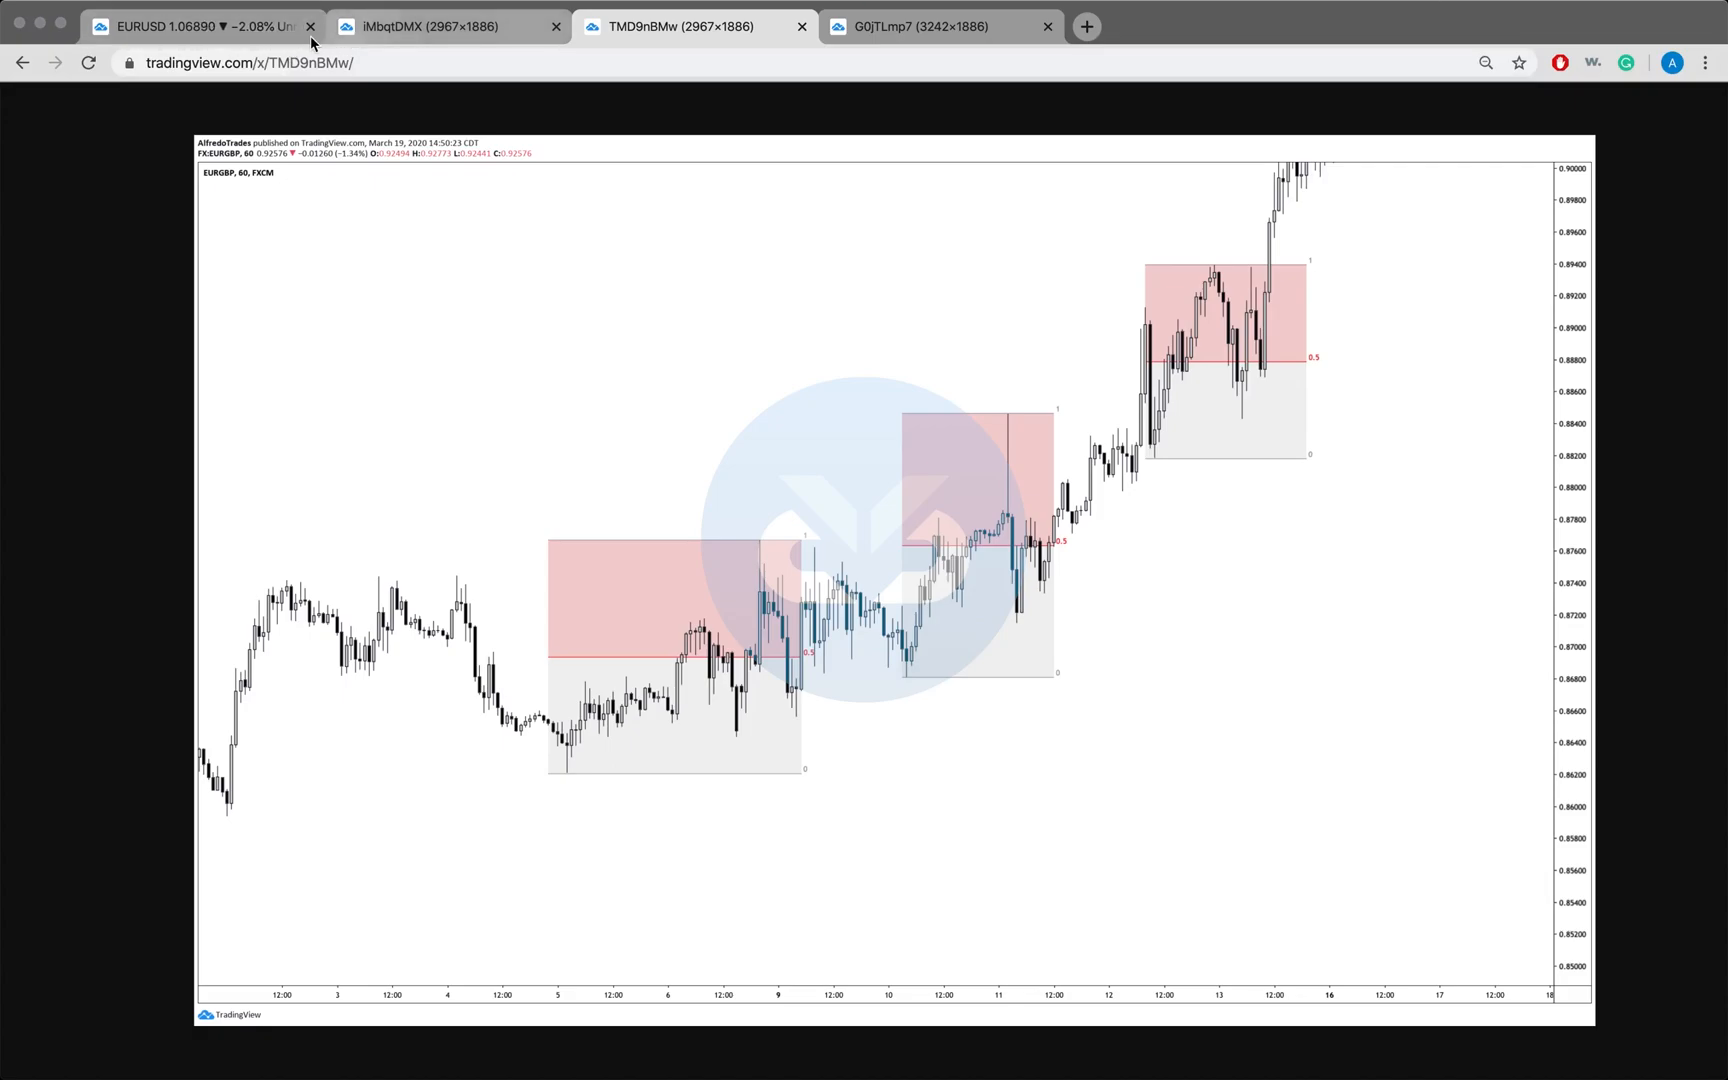
- Switch back to the live EURUSD browser tab showing the premium/discount box
left_click(190, 25)
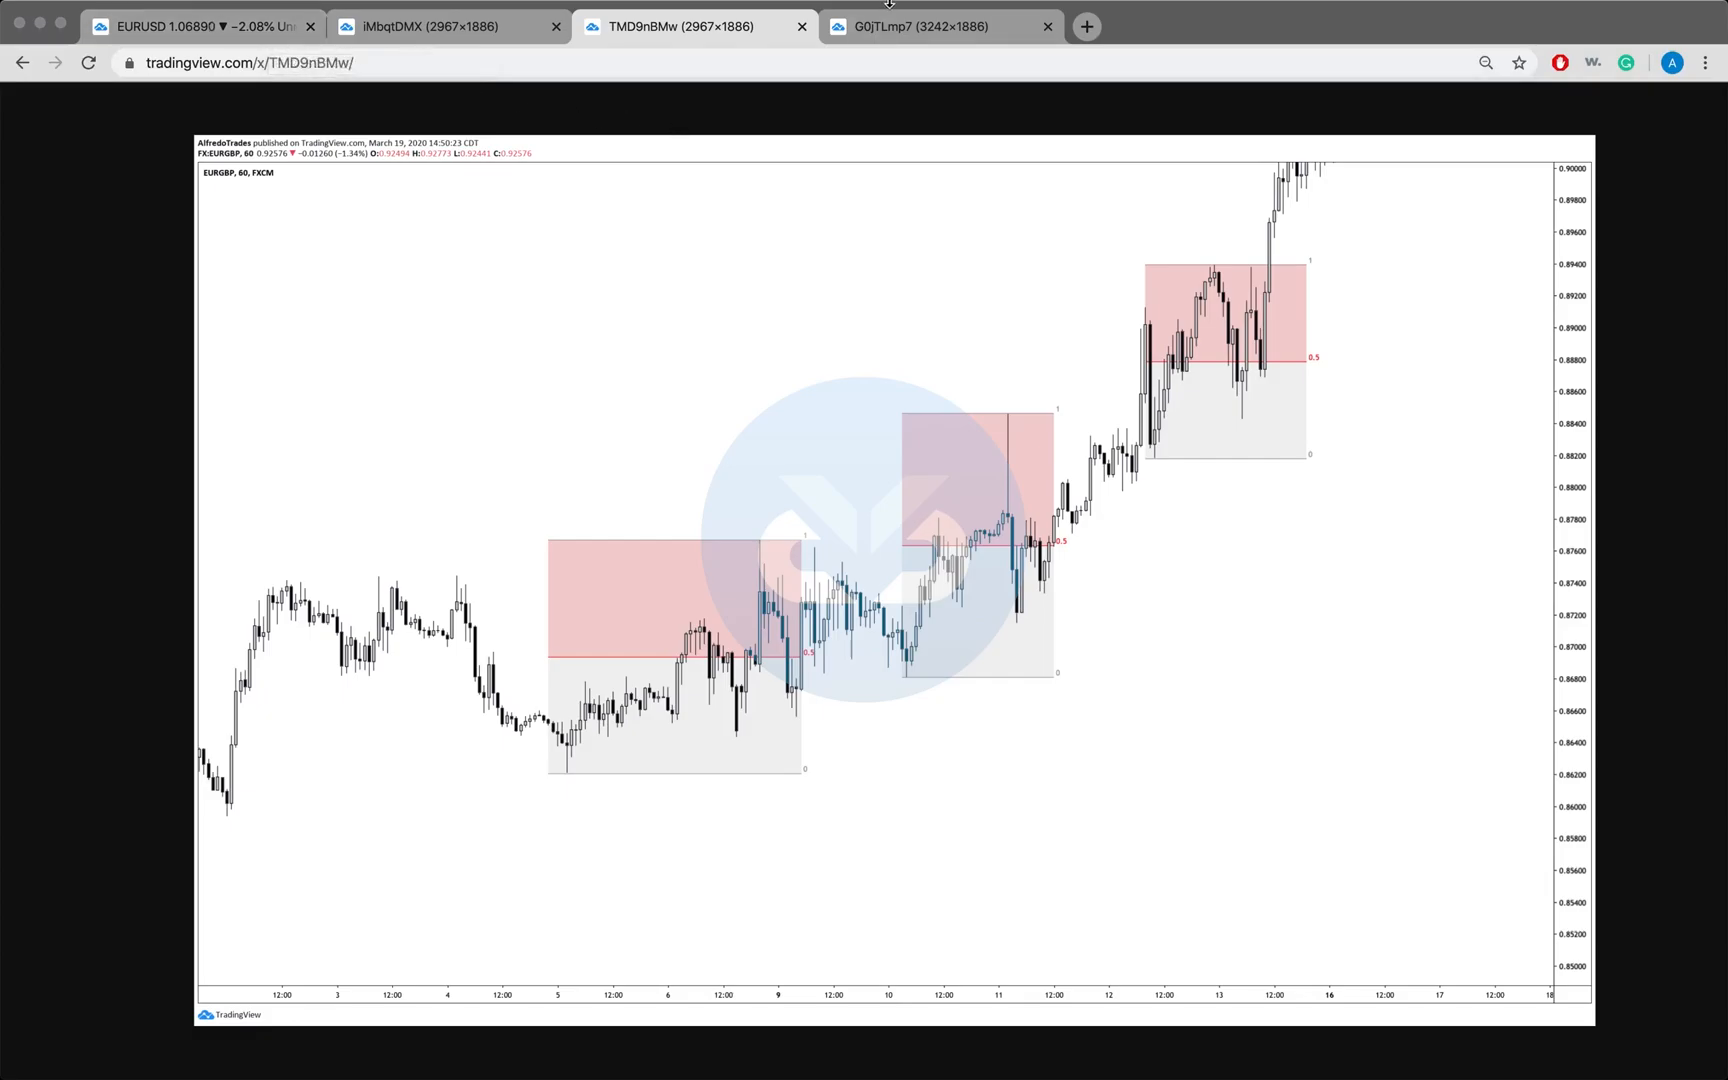
left_click(200, 24)
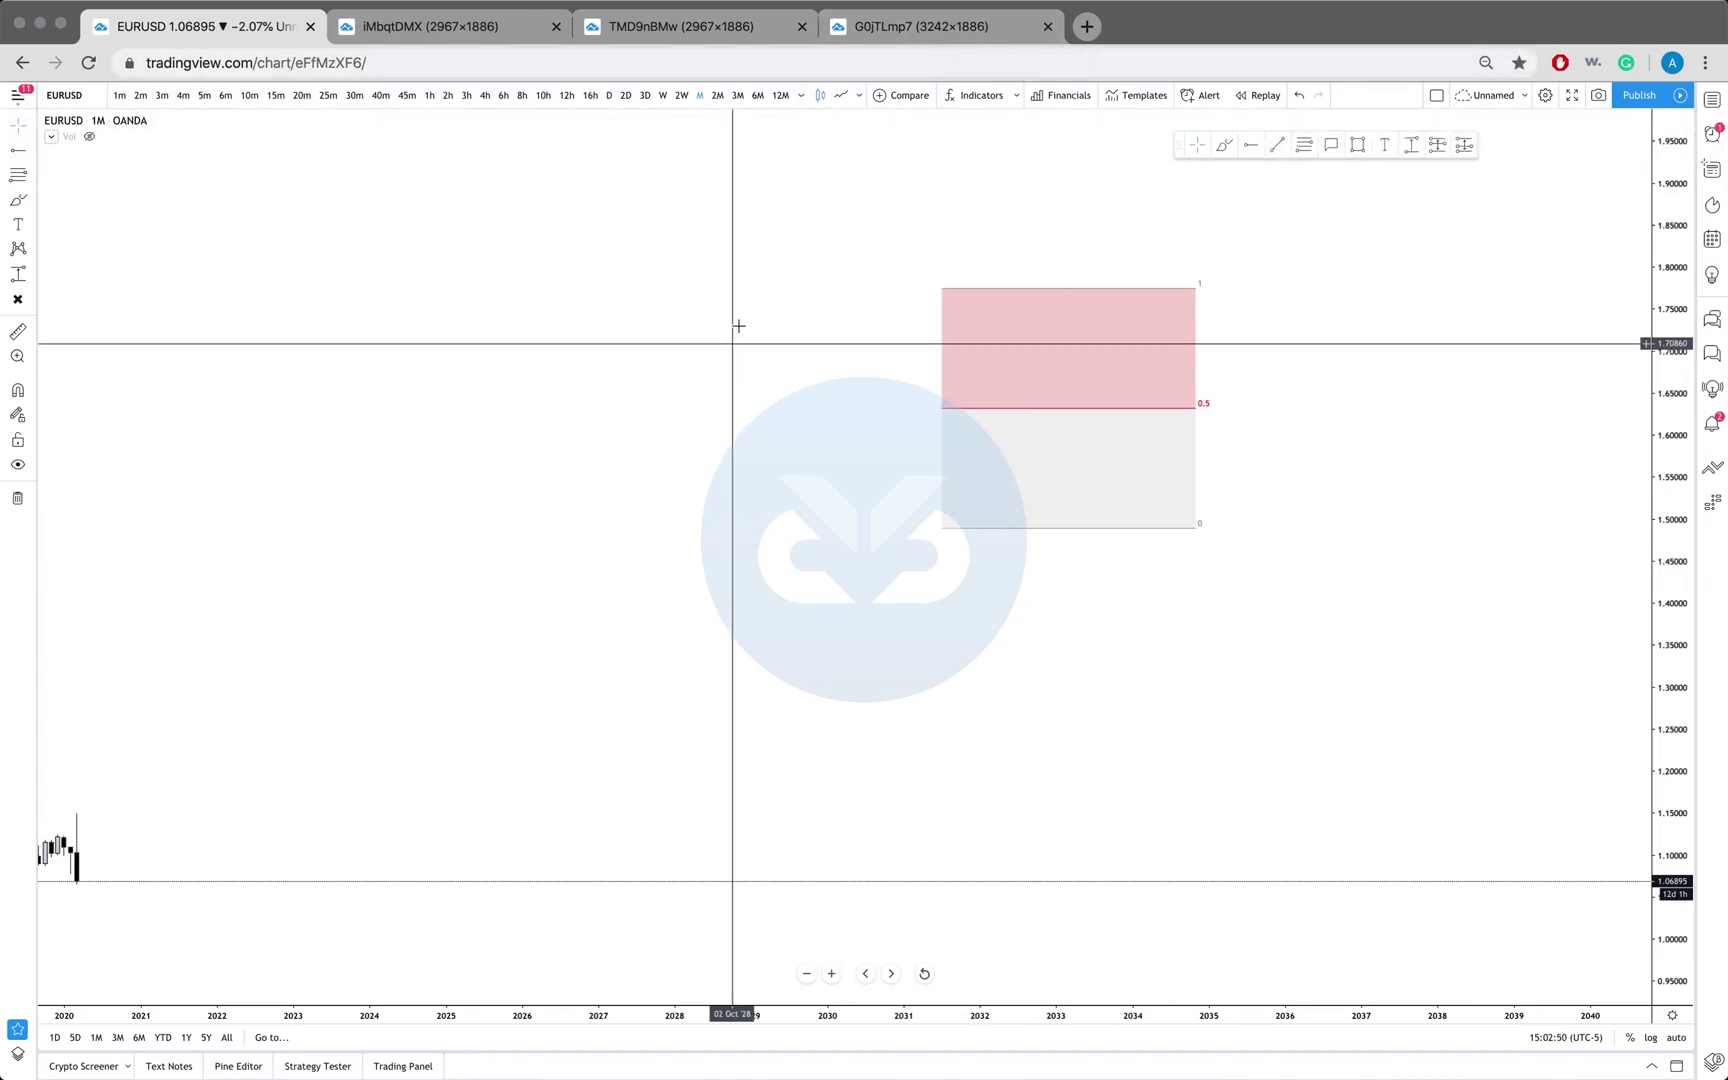
mouse_move(903, 32)
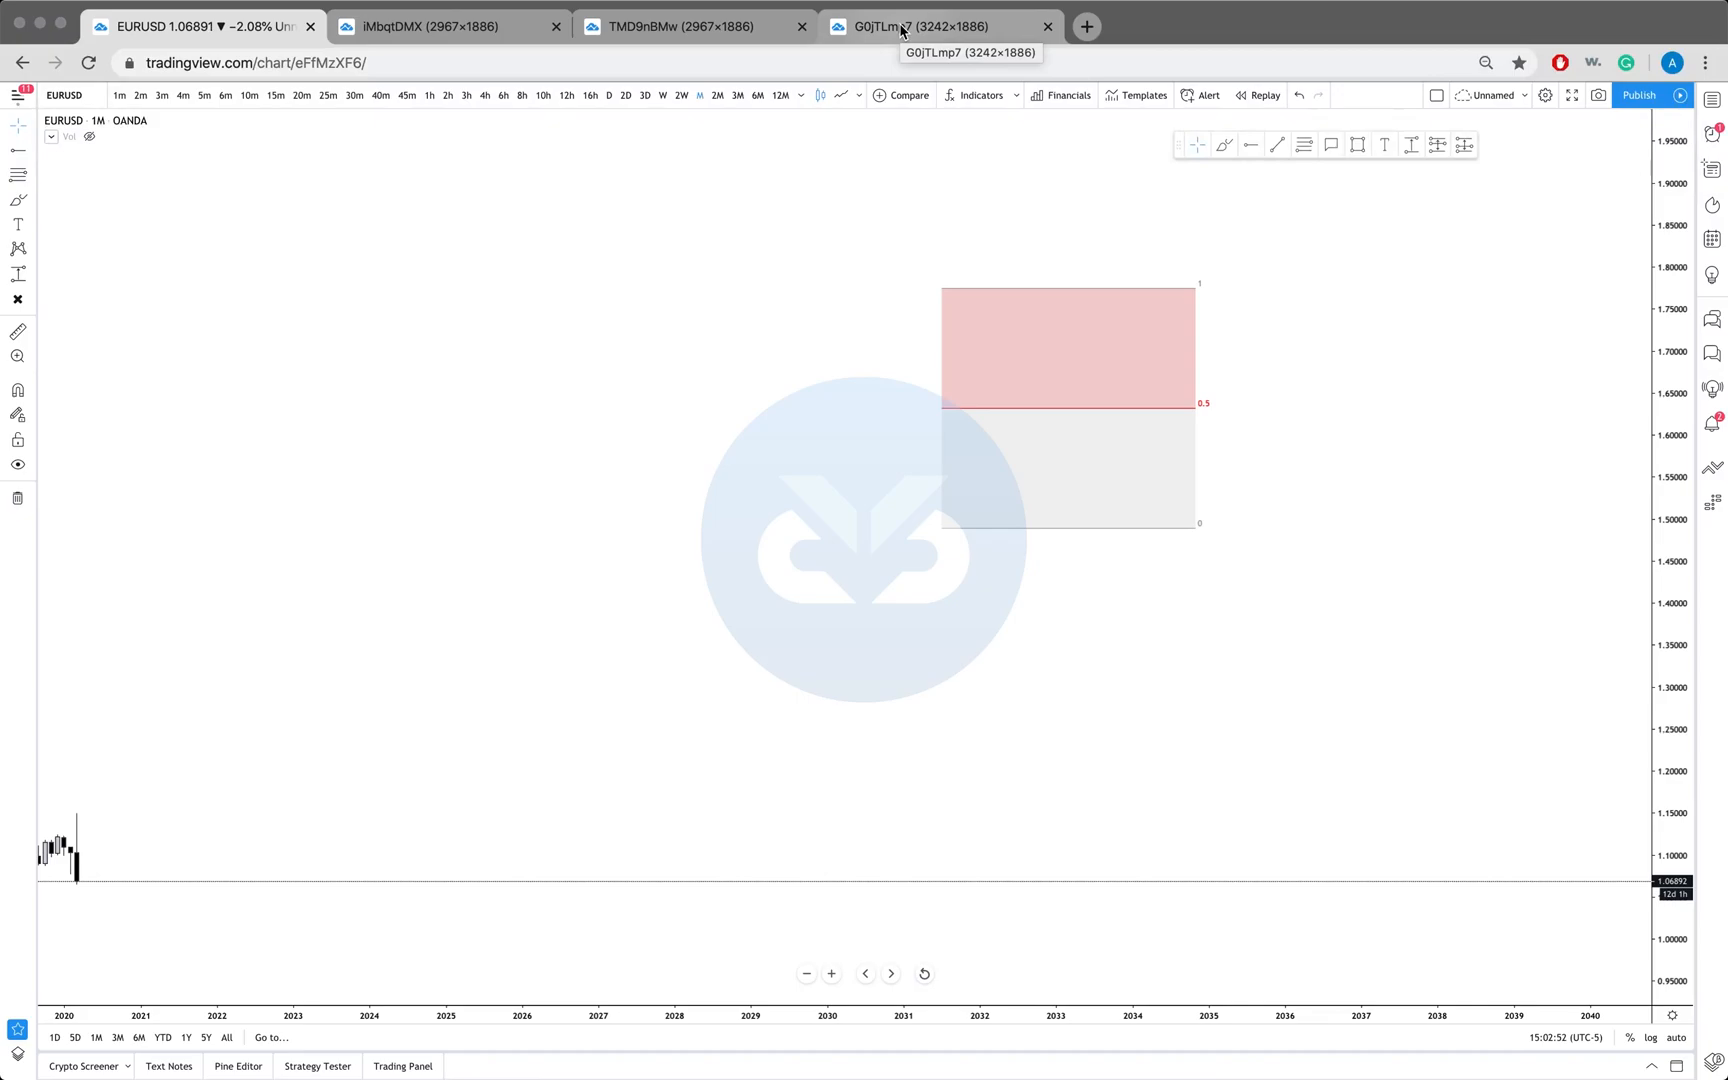
mouse_move(871, 48)
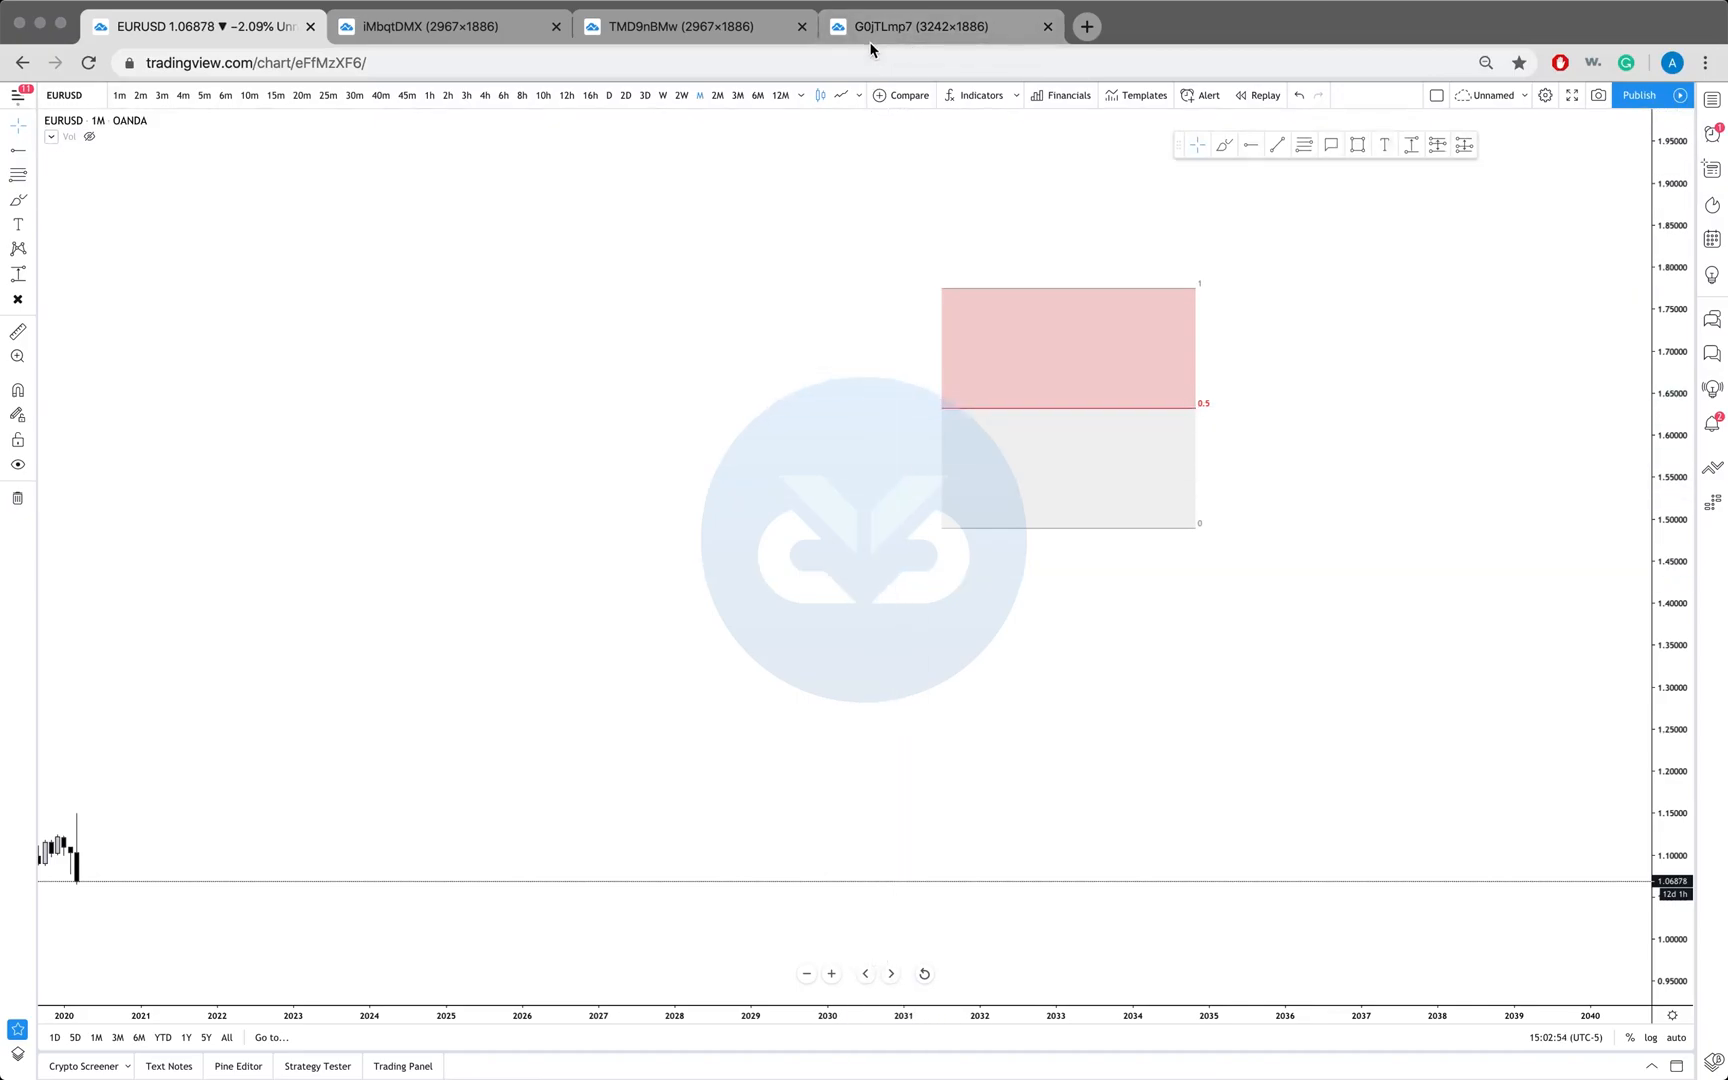
- Open the G0jTLmp7 tab with the EURUSD and AUDUSD monthly example
left_click(935, 26)
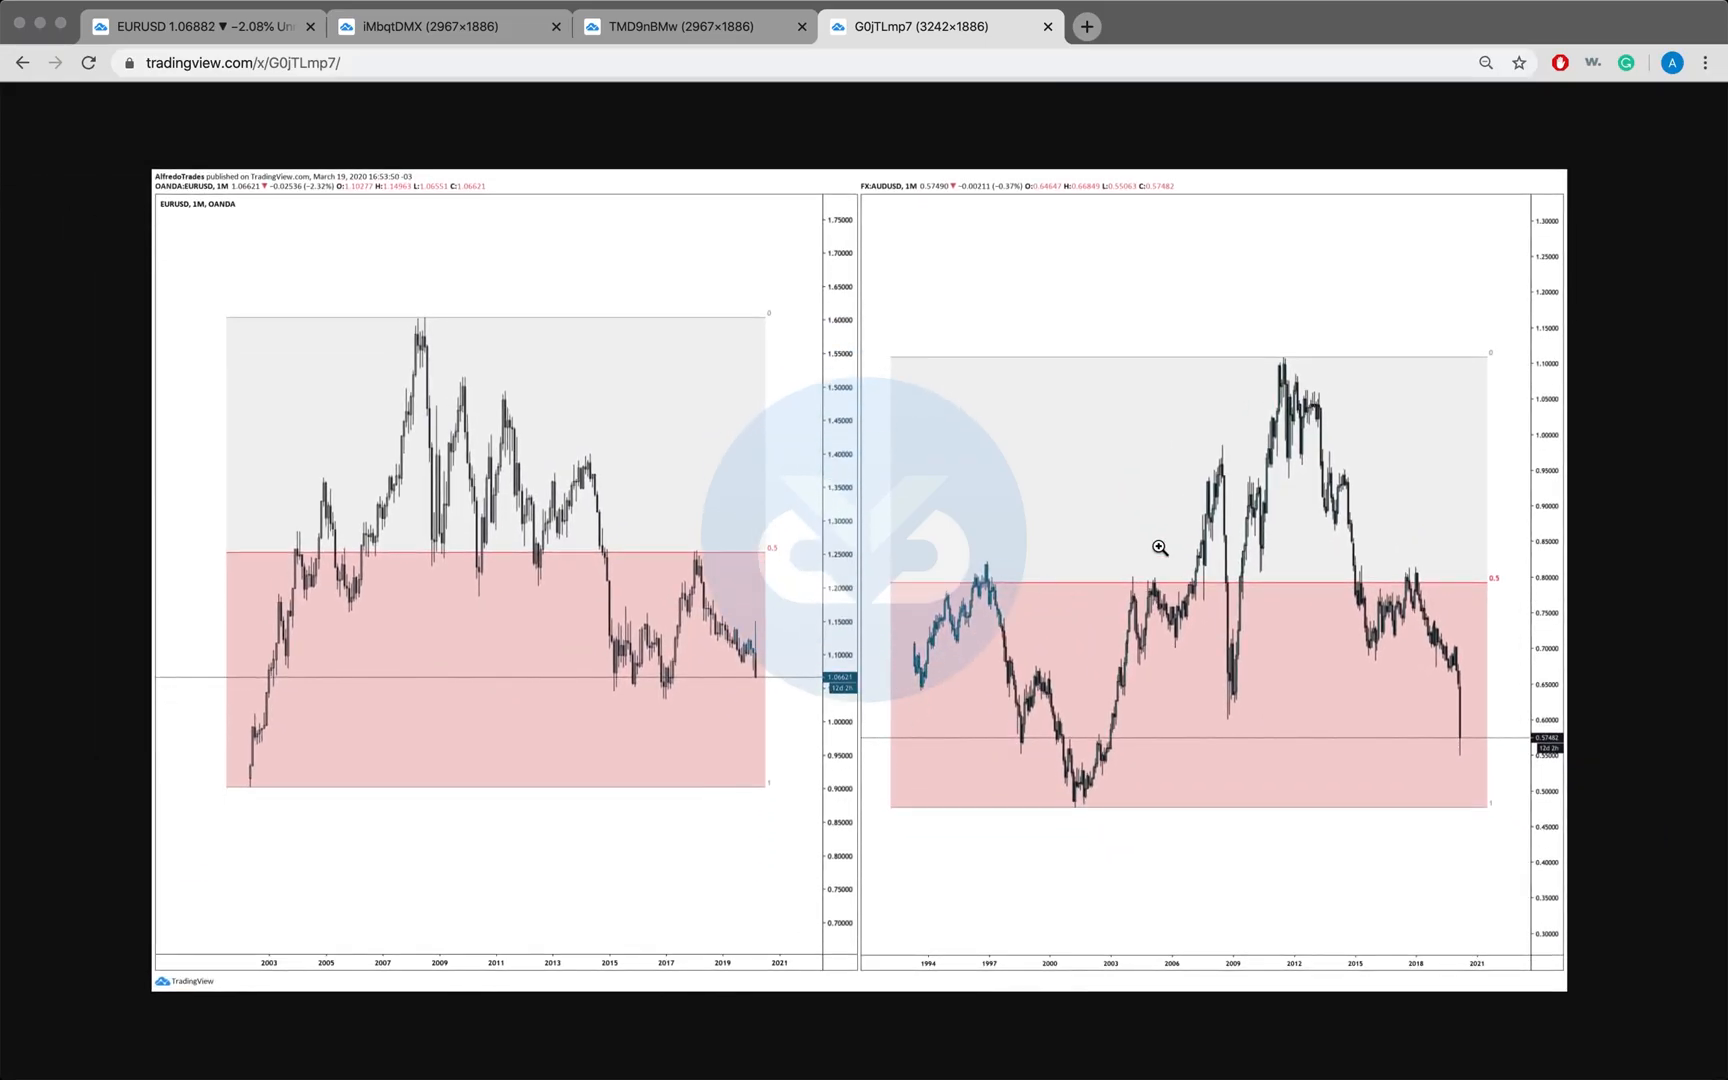
mouse_move(590, 395)
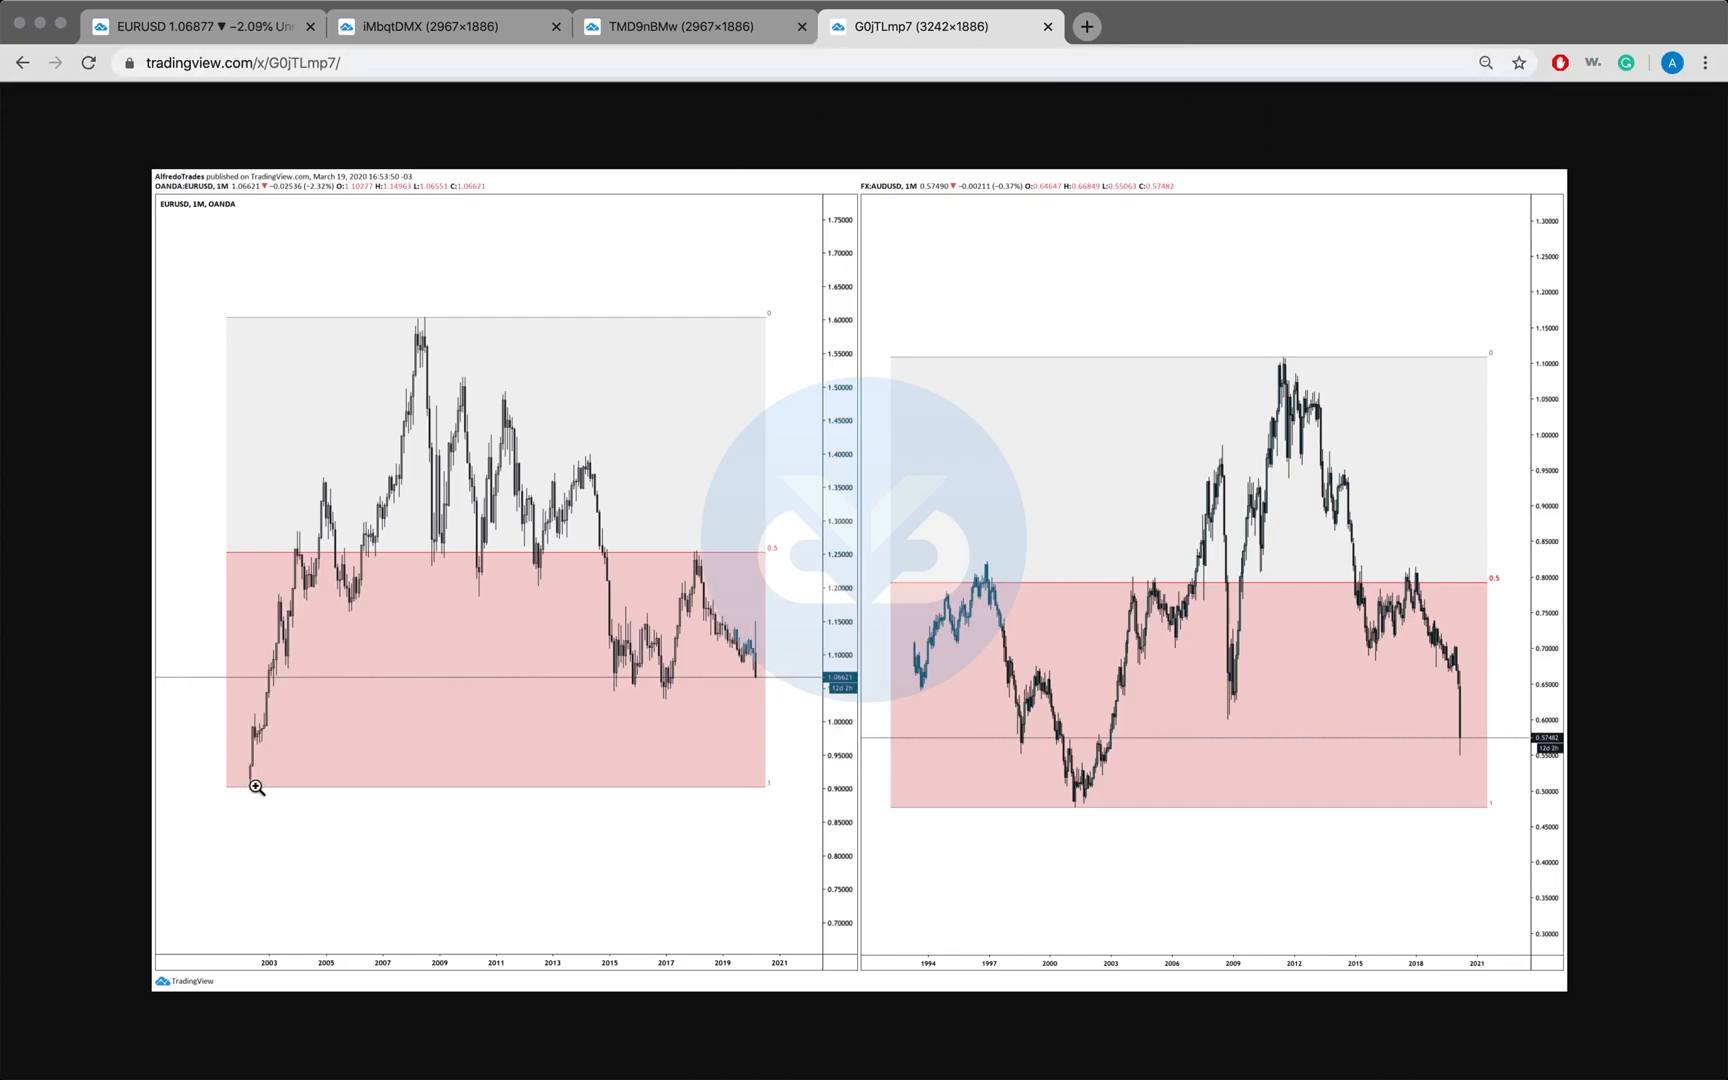
mouse_move(388, 482)
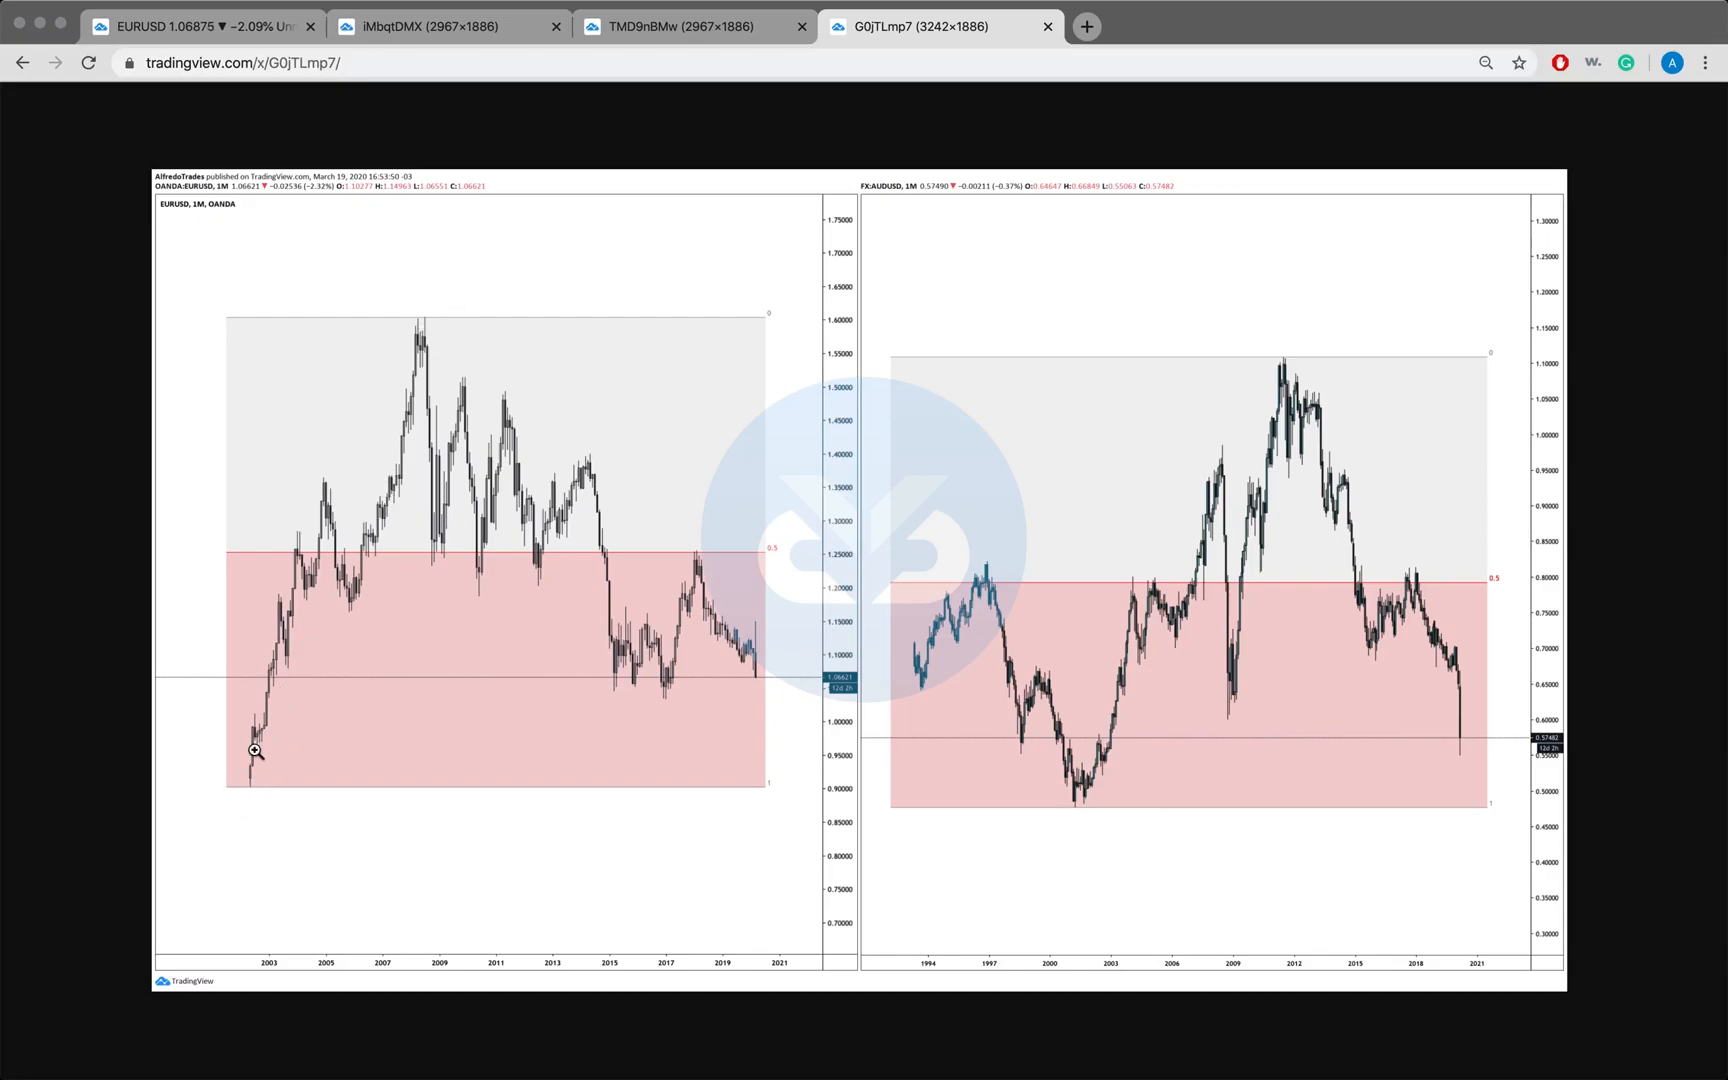
mouse_move(426, 480)
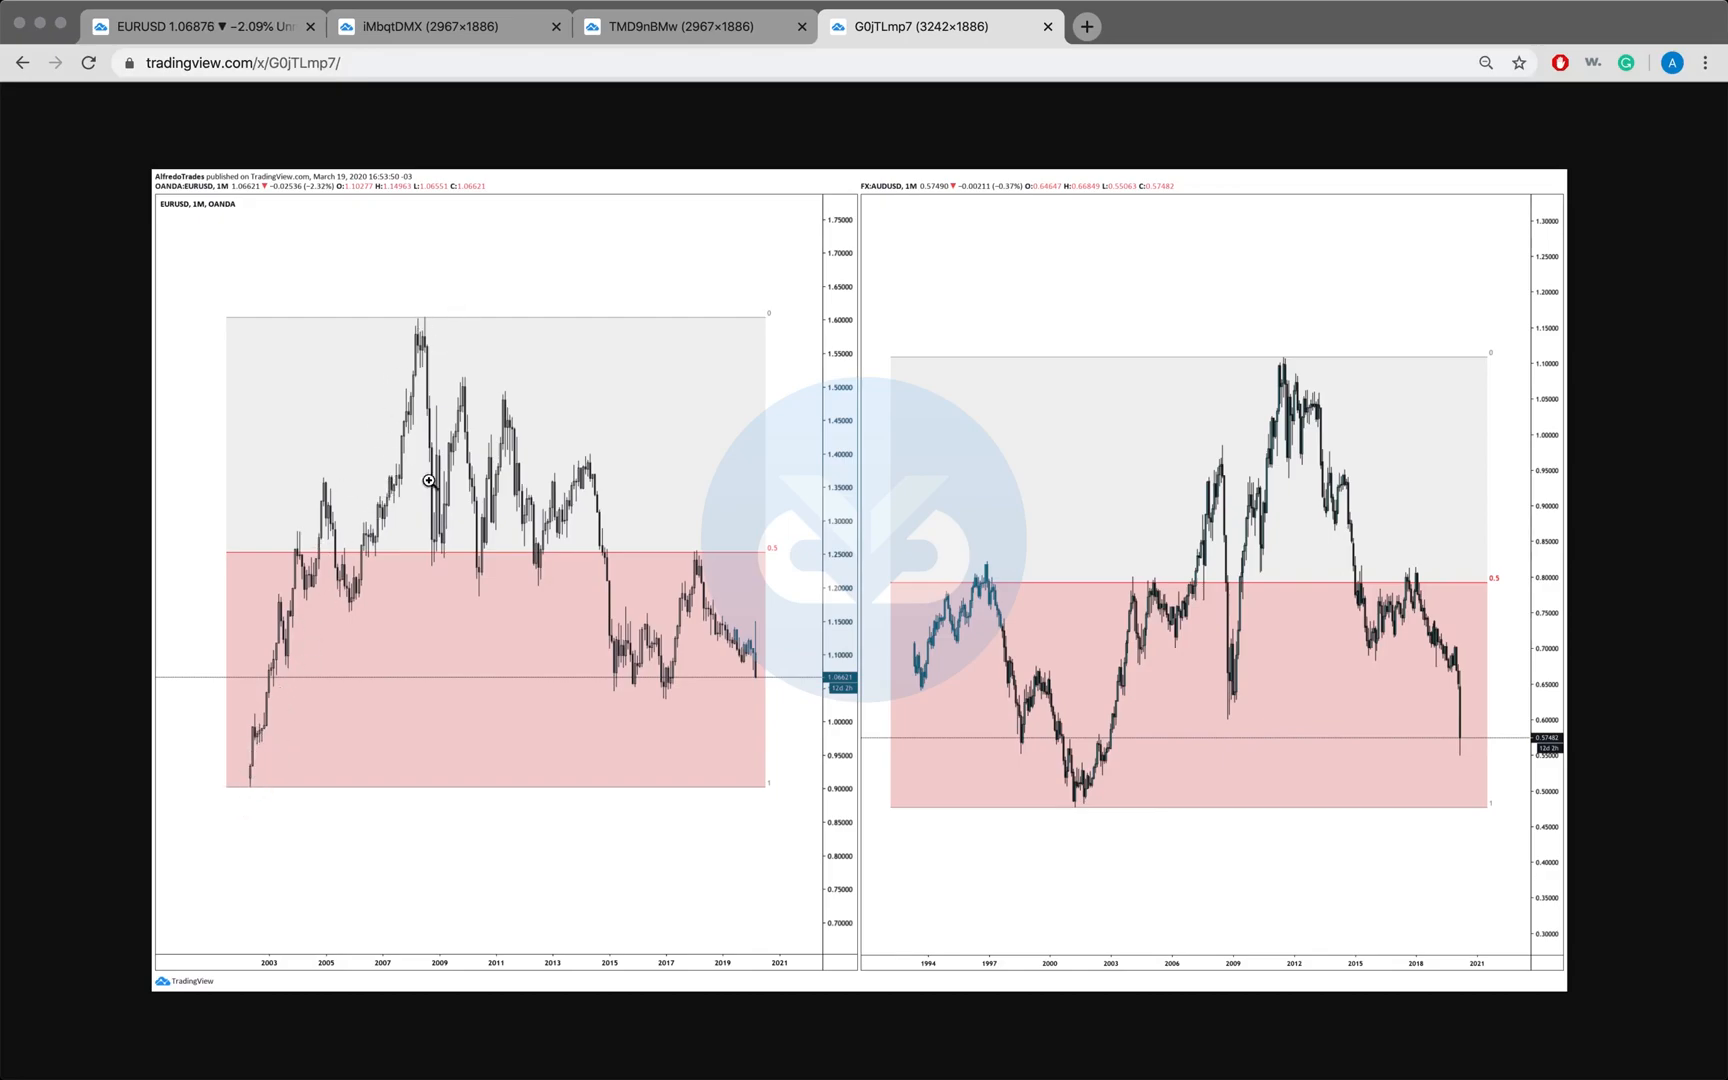
mouse_move(658, 679)
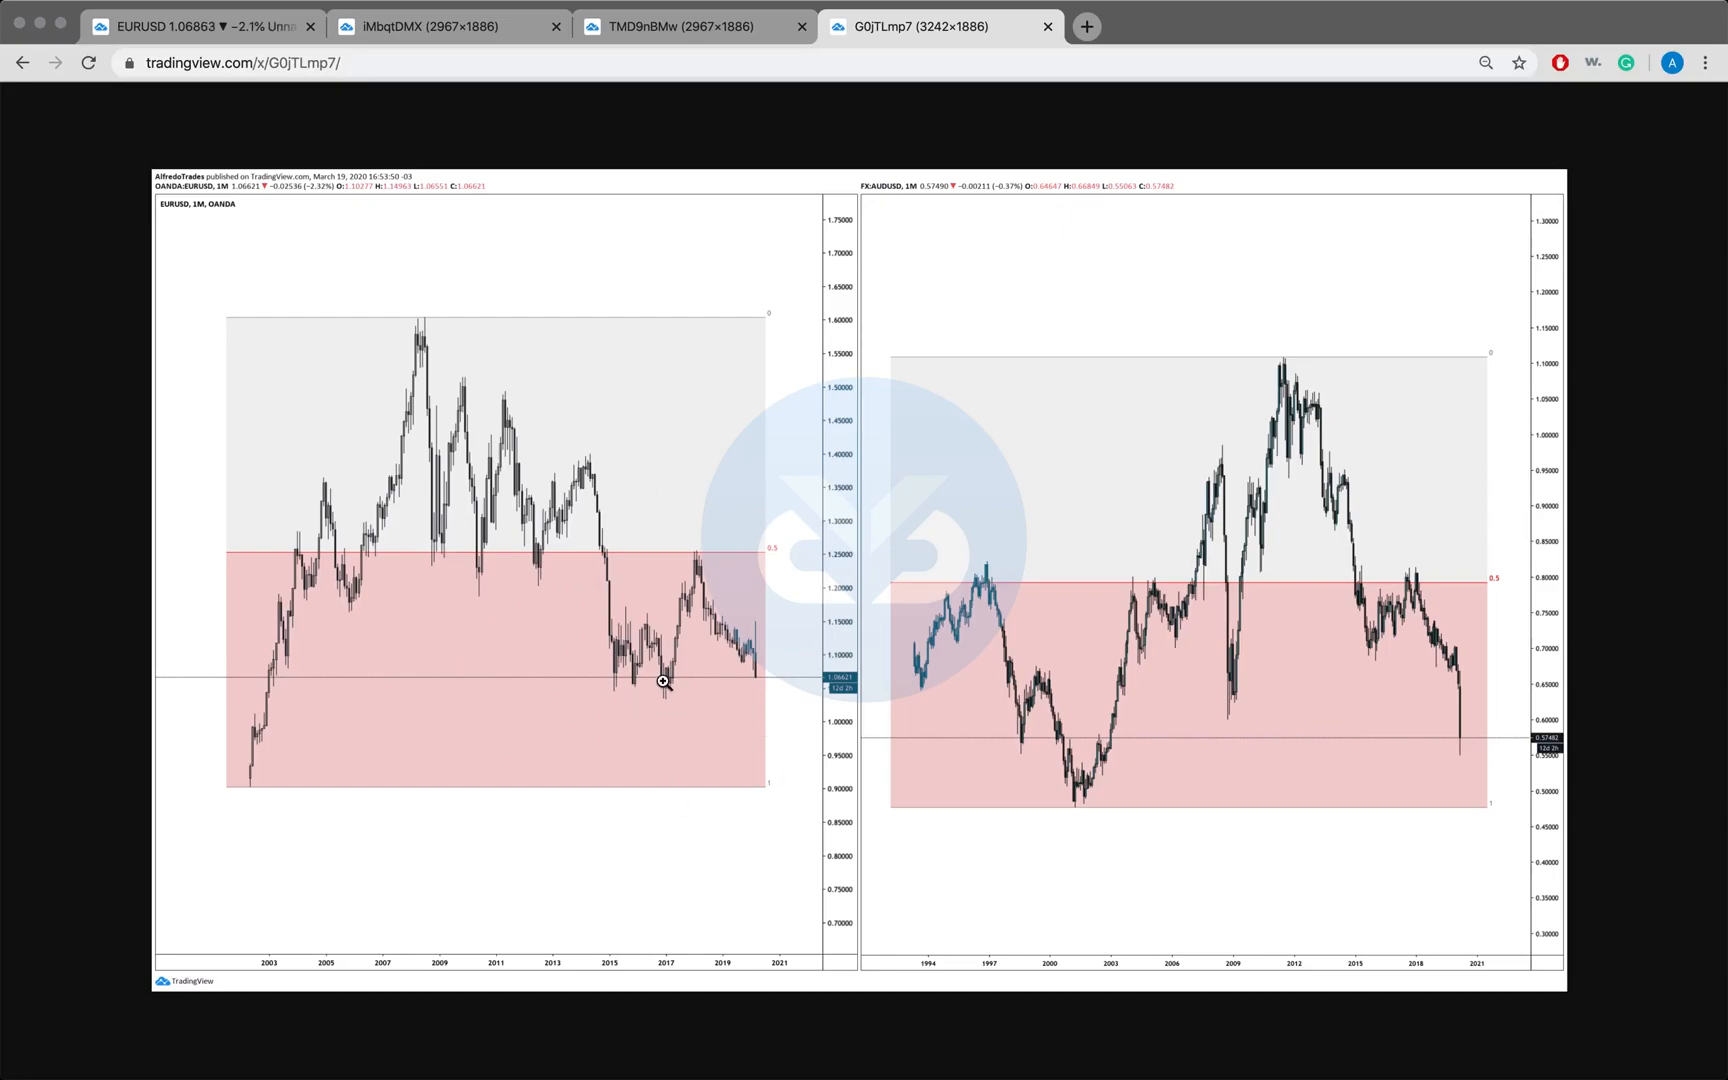
mouse_move(328, 577)
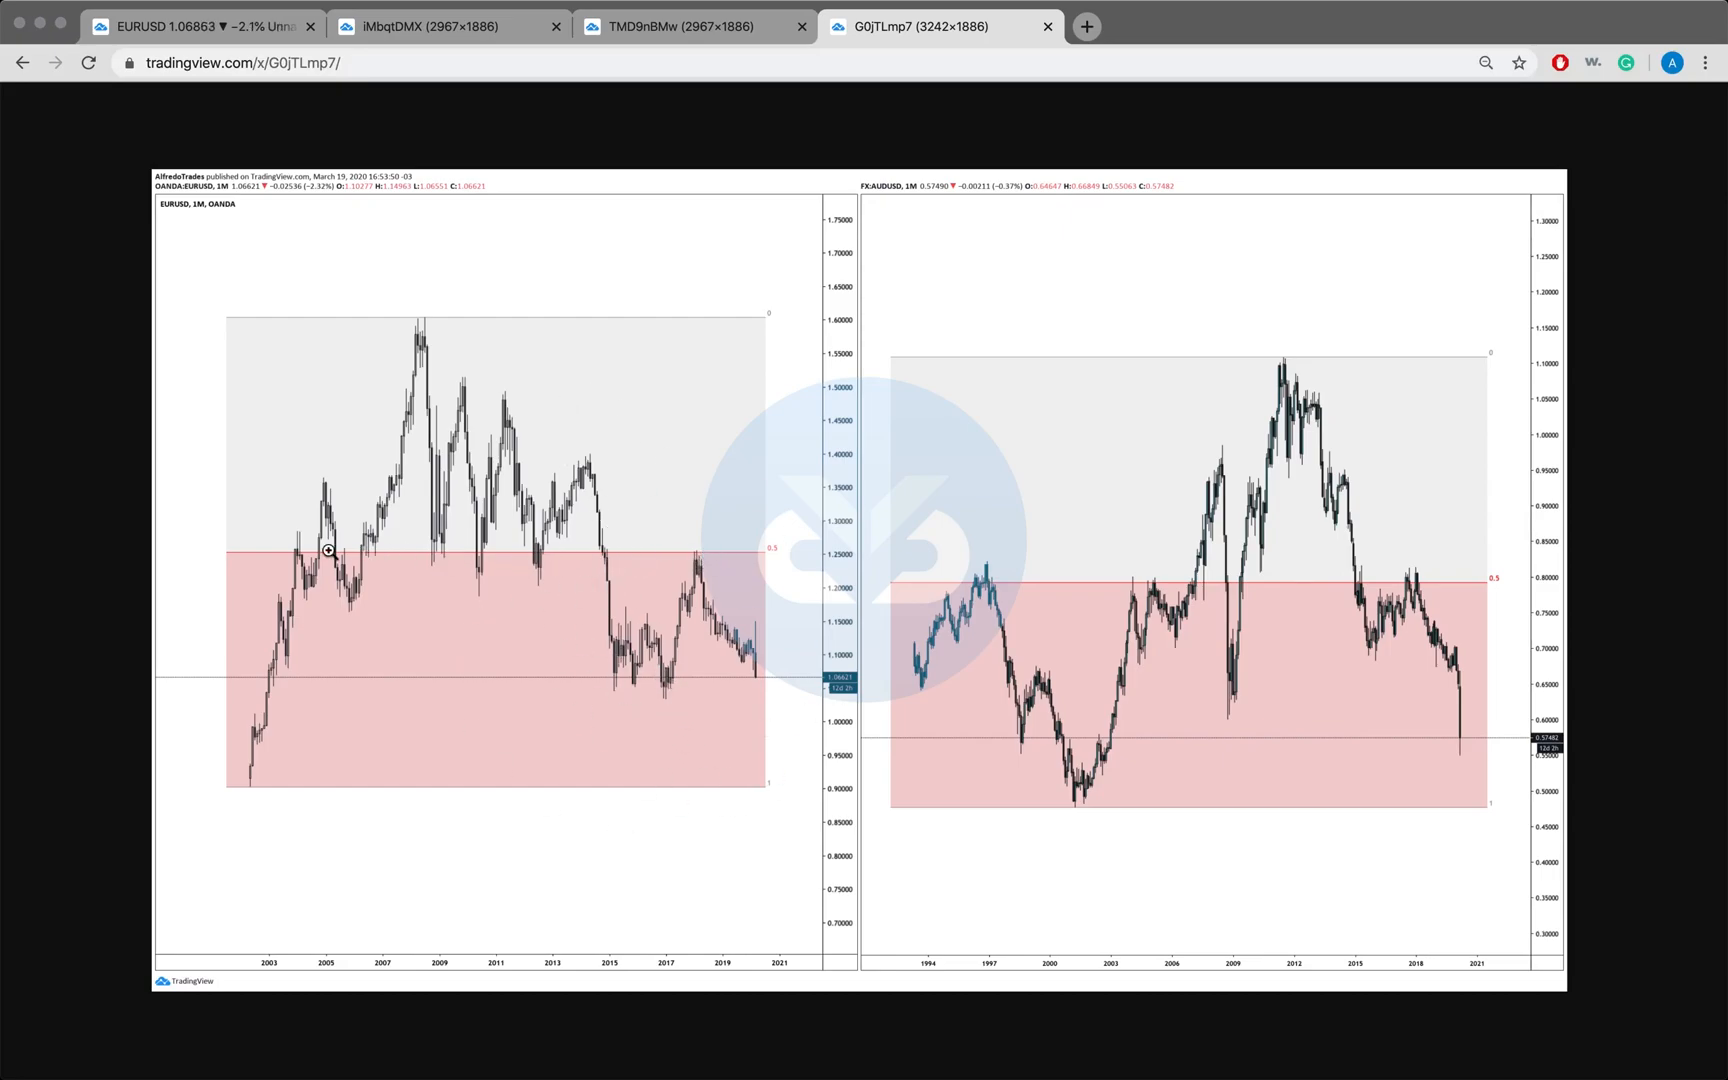
mouse_move(316, 579)
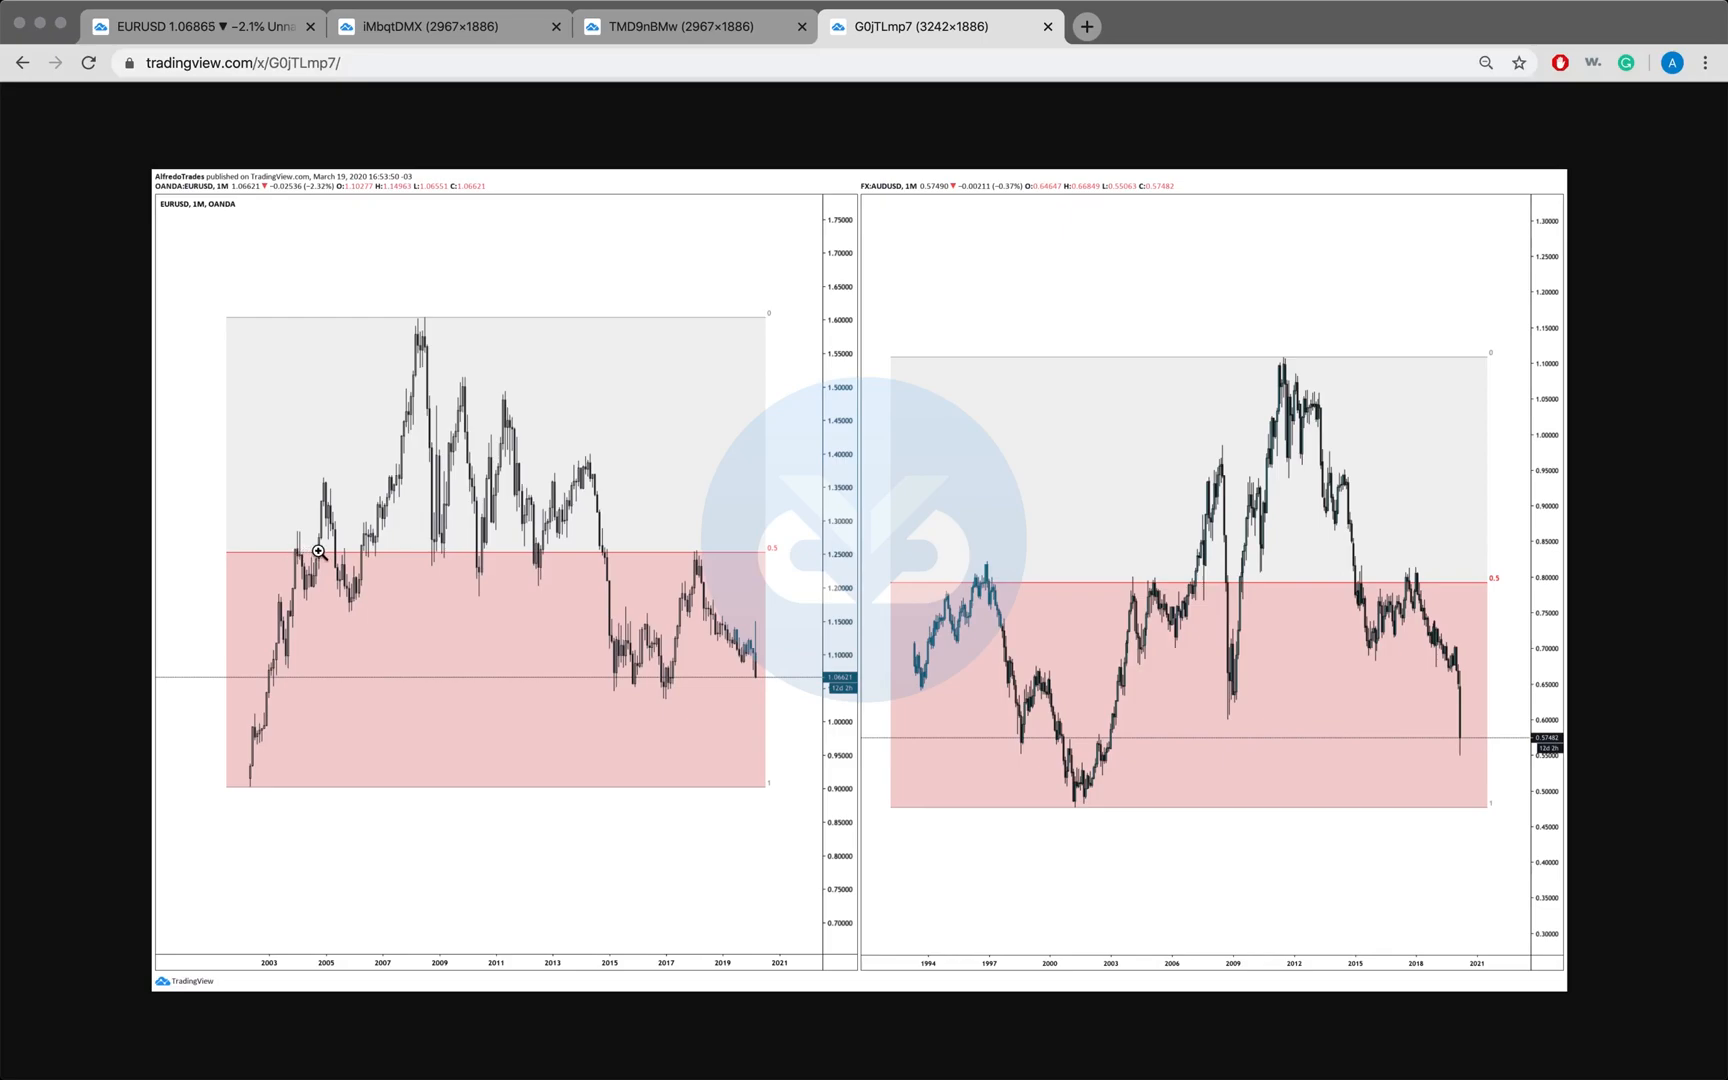
mouse_move(526, 547)
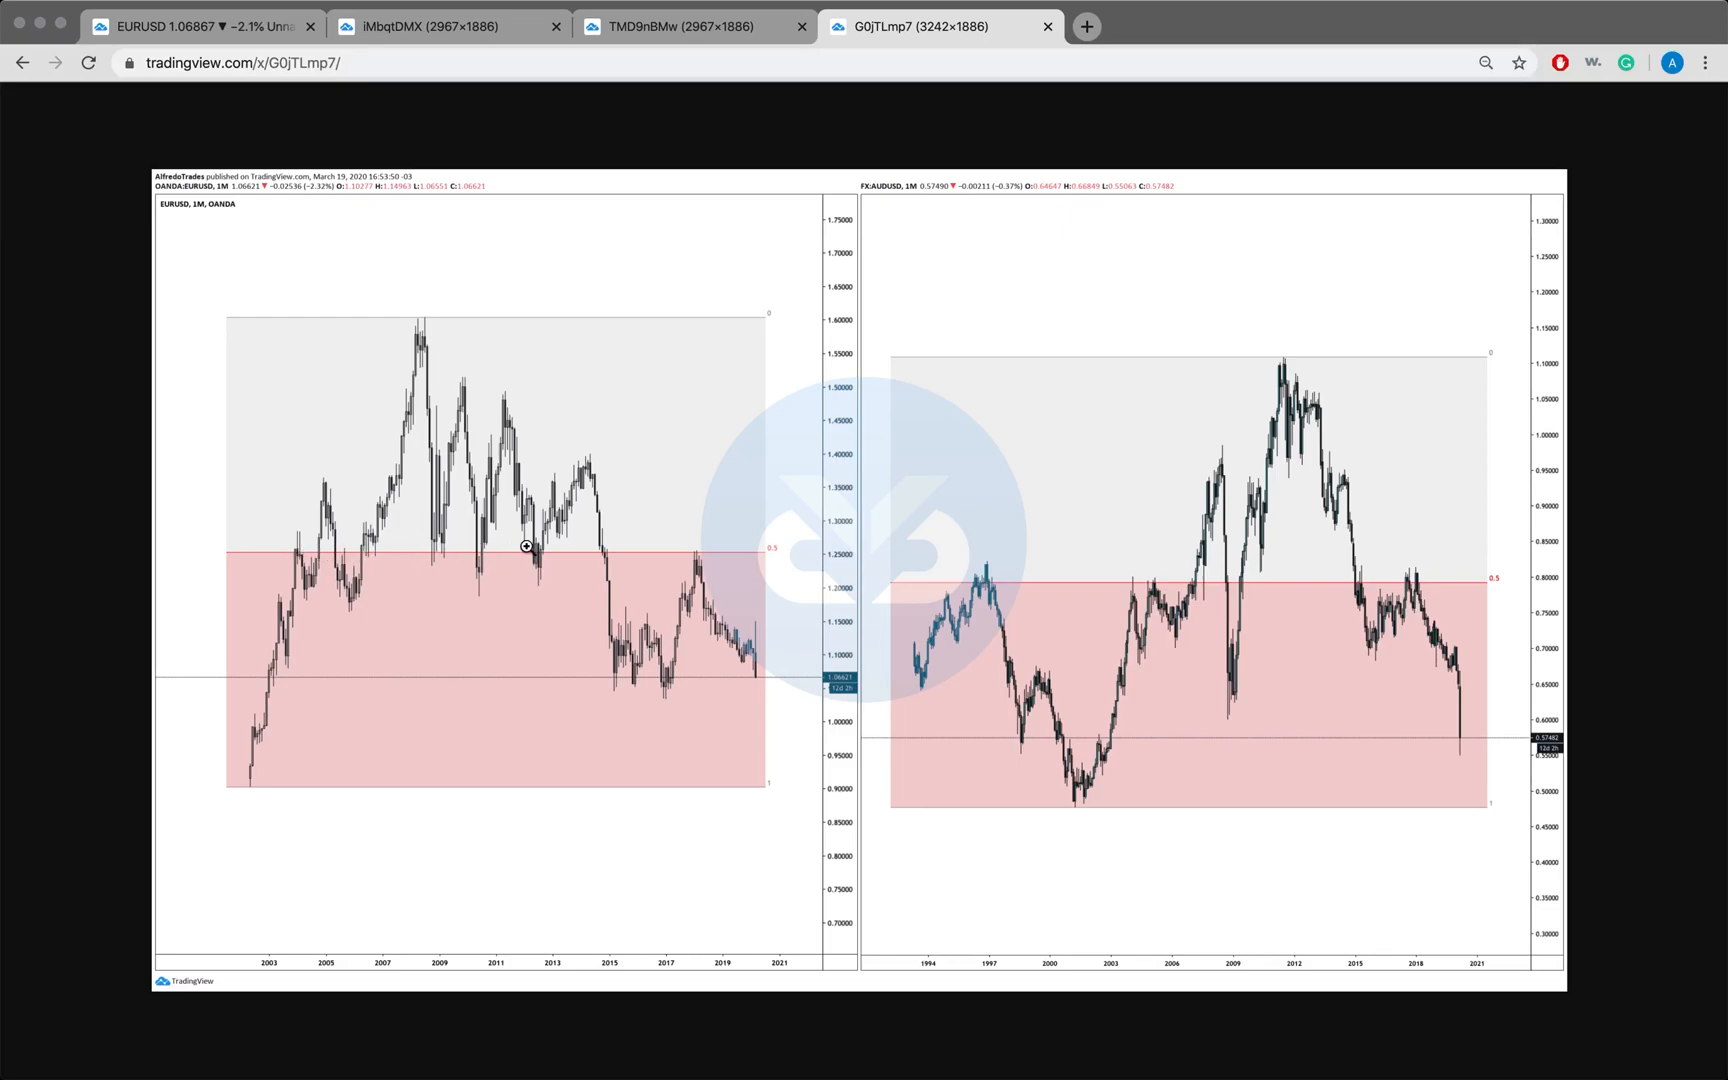
mouse_move(639, 429)
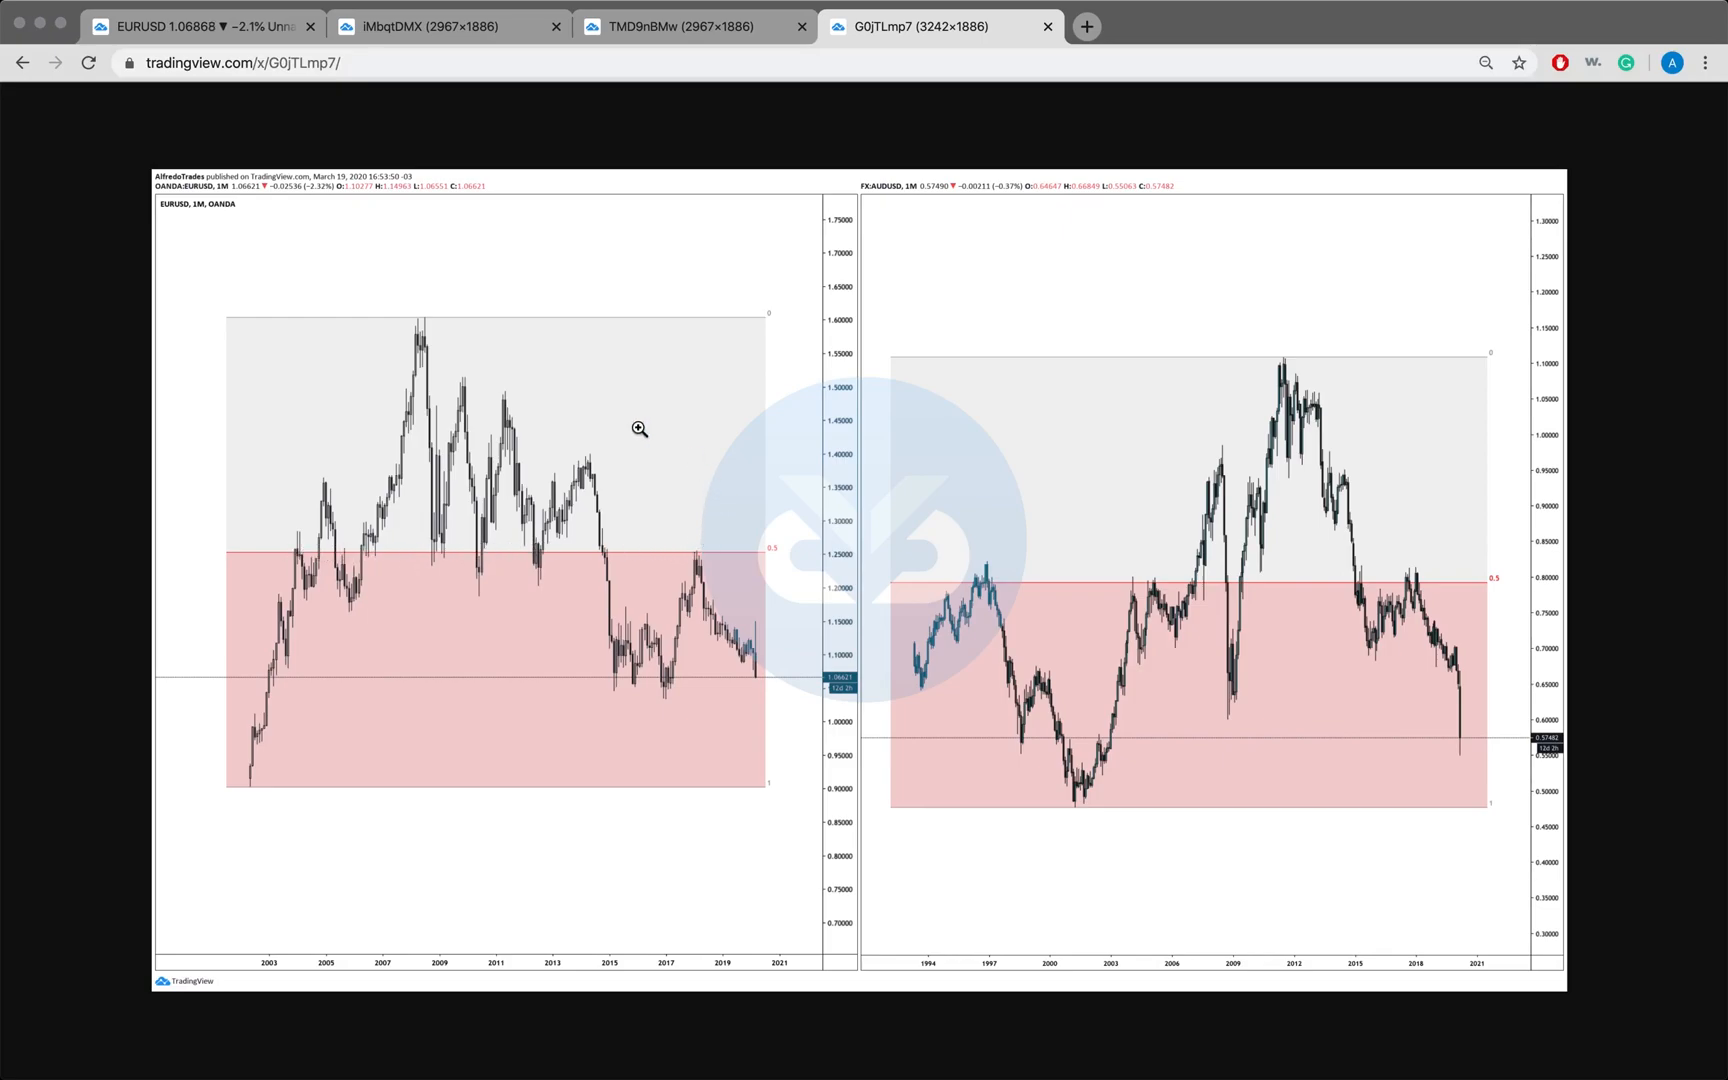
mouse_move(716, 719)
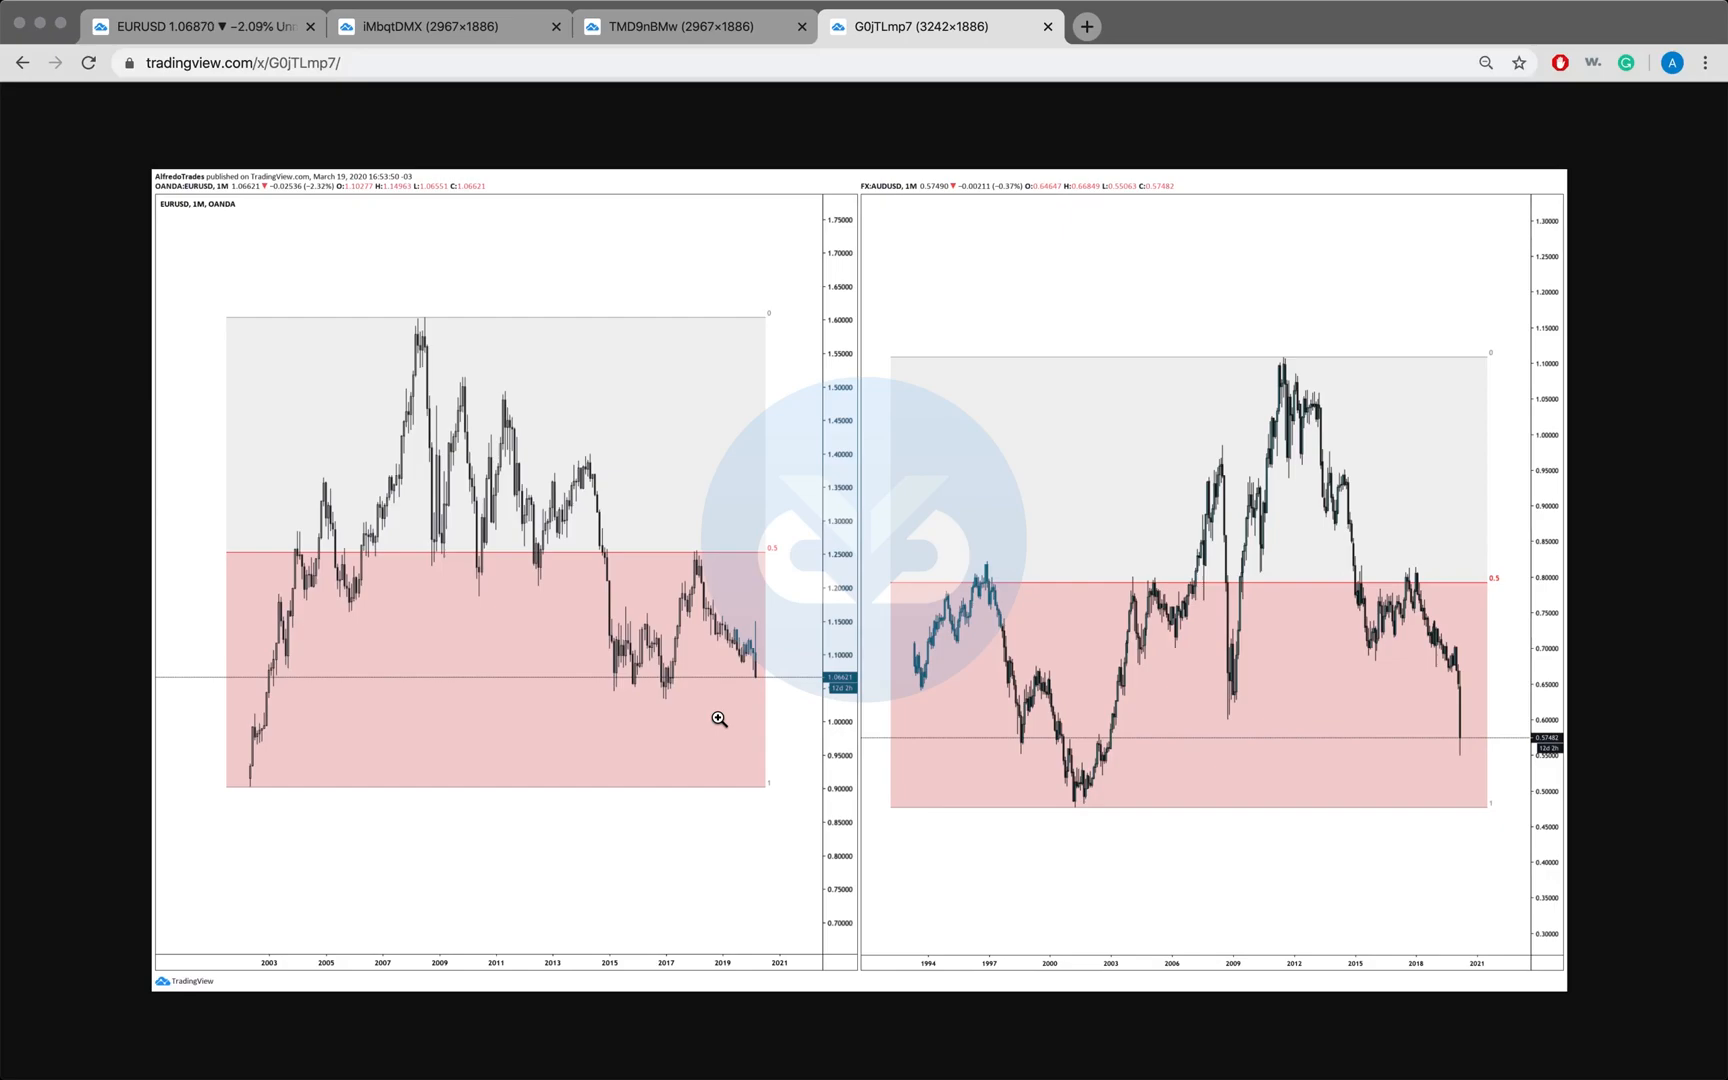
mouse_move(700, 577)
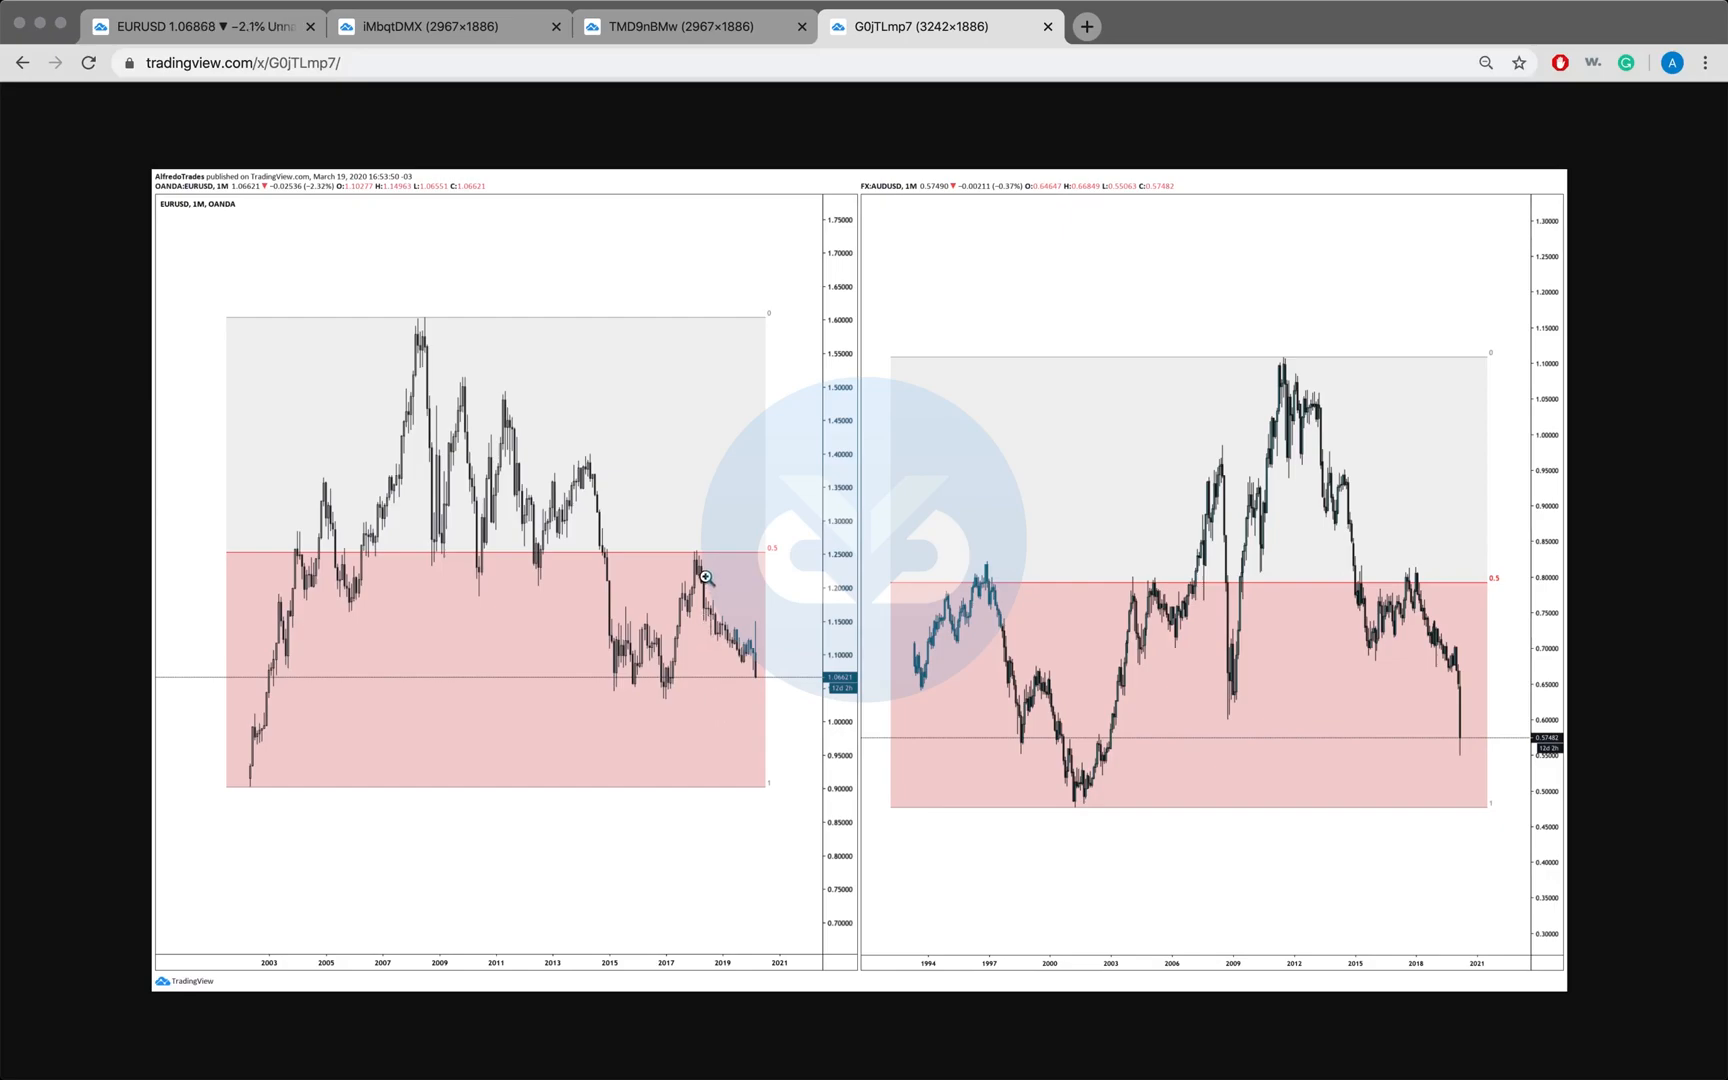
mouse_move(696, 524)
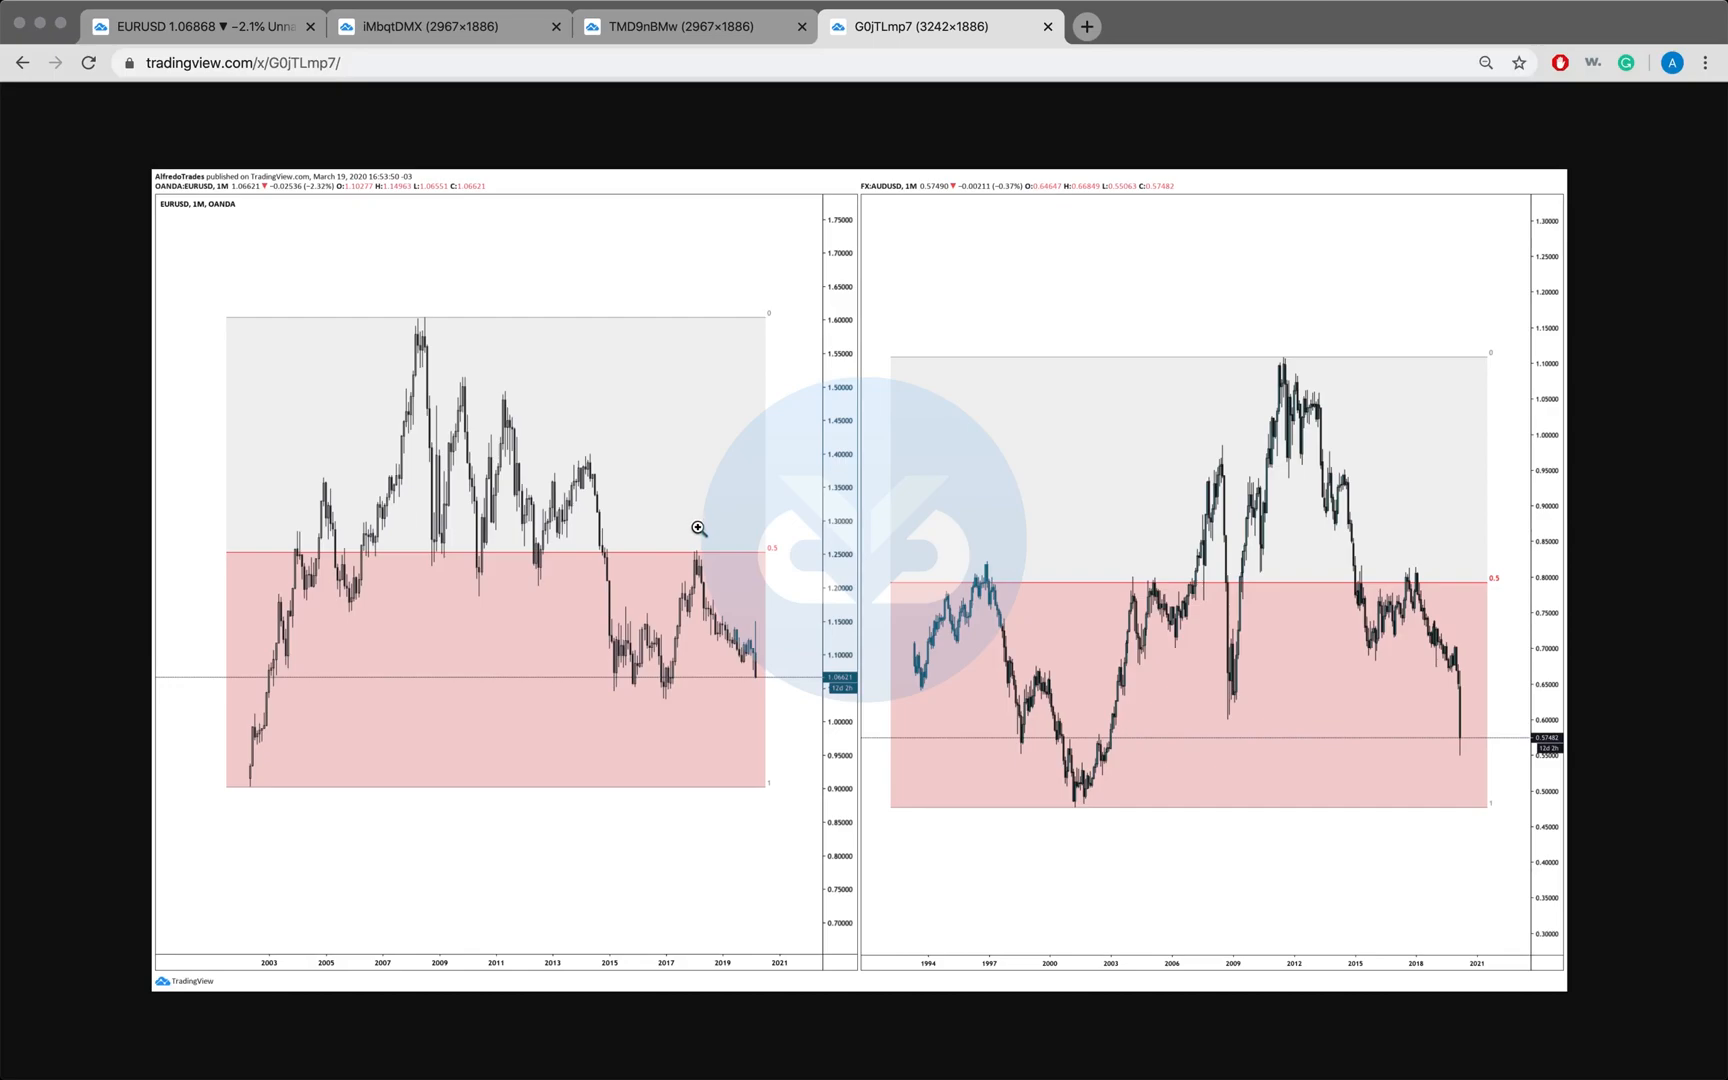
mouse_move(1416, 597)
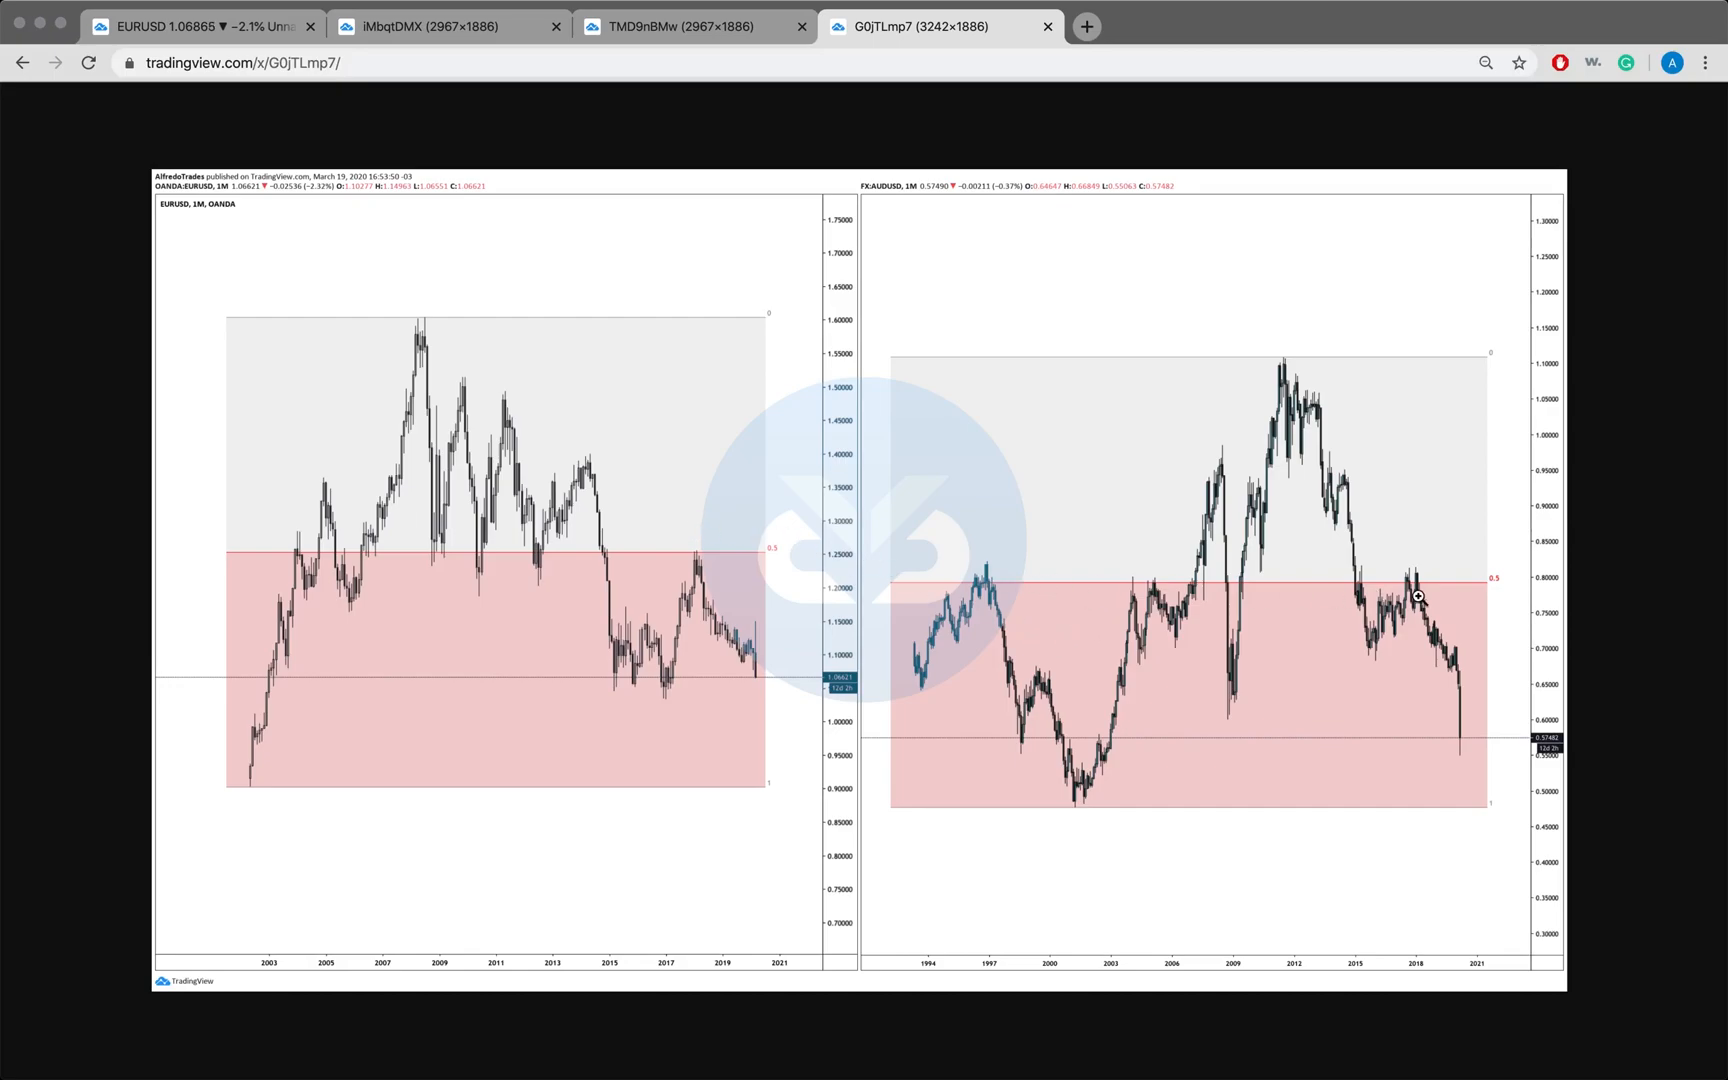
mouse_move(981, 467)
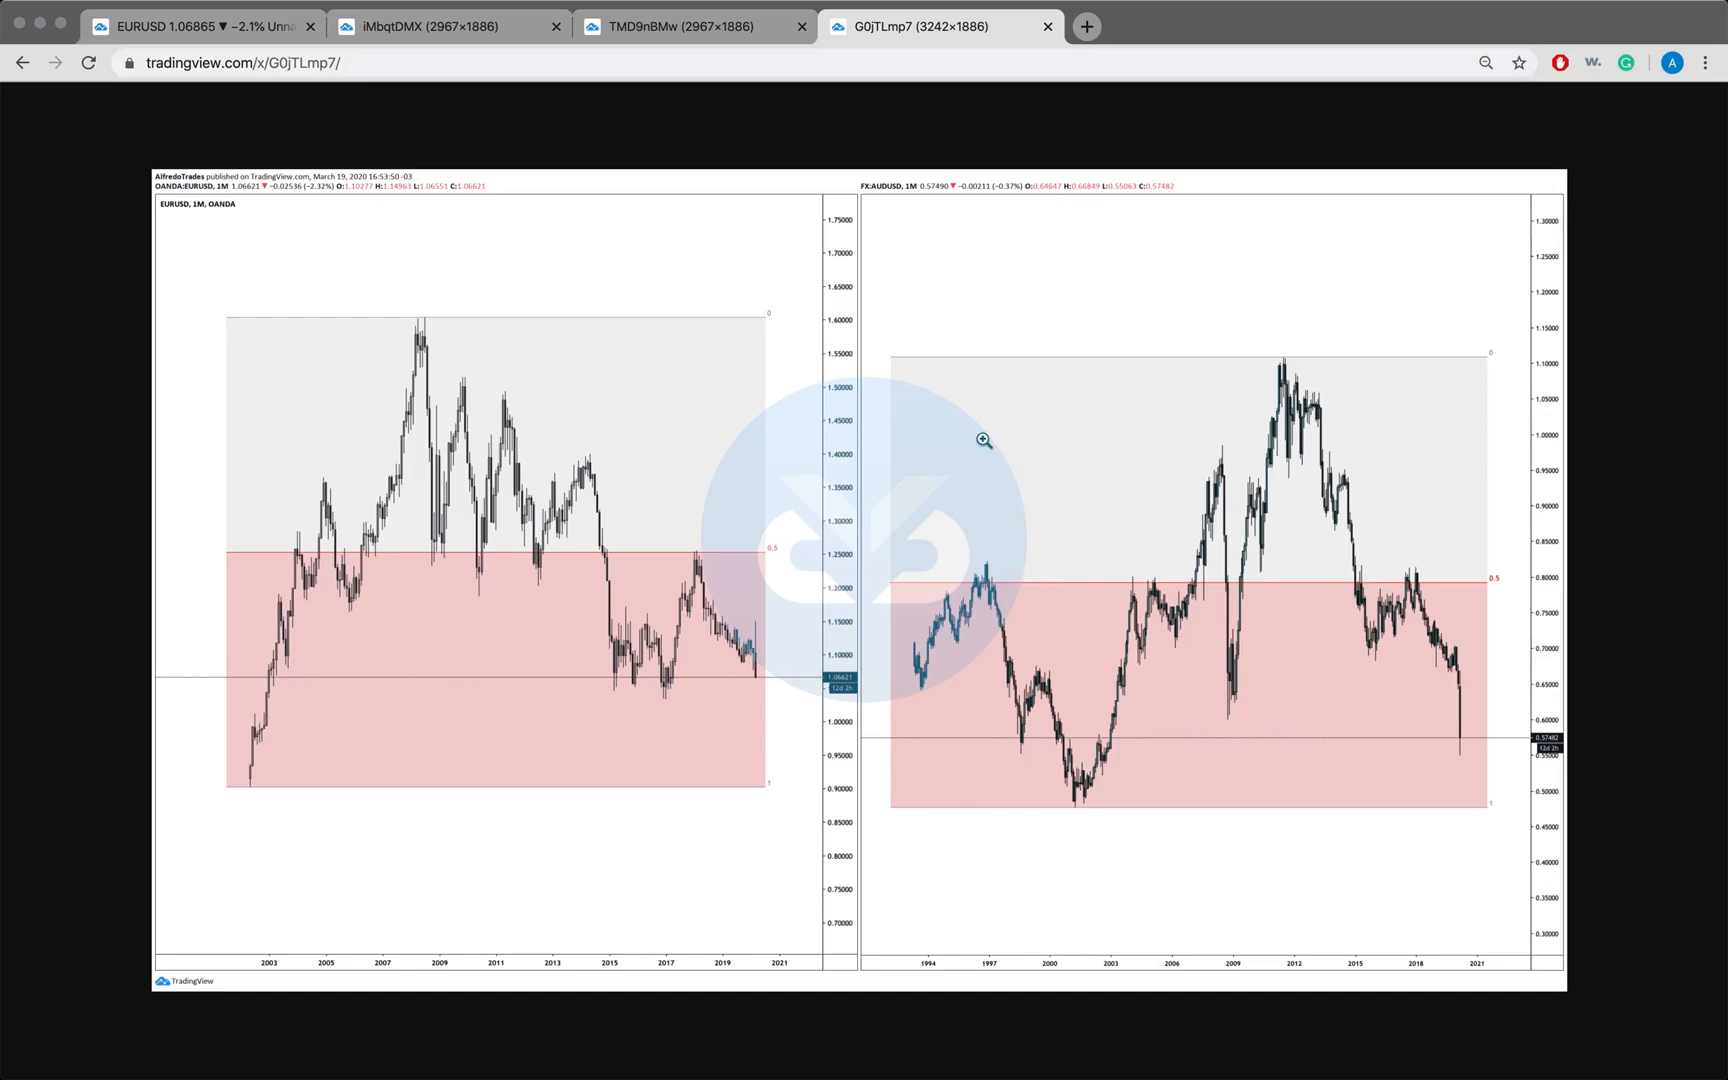
mouse_move(556, 436)
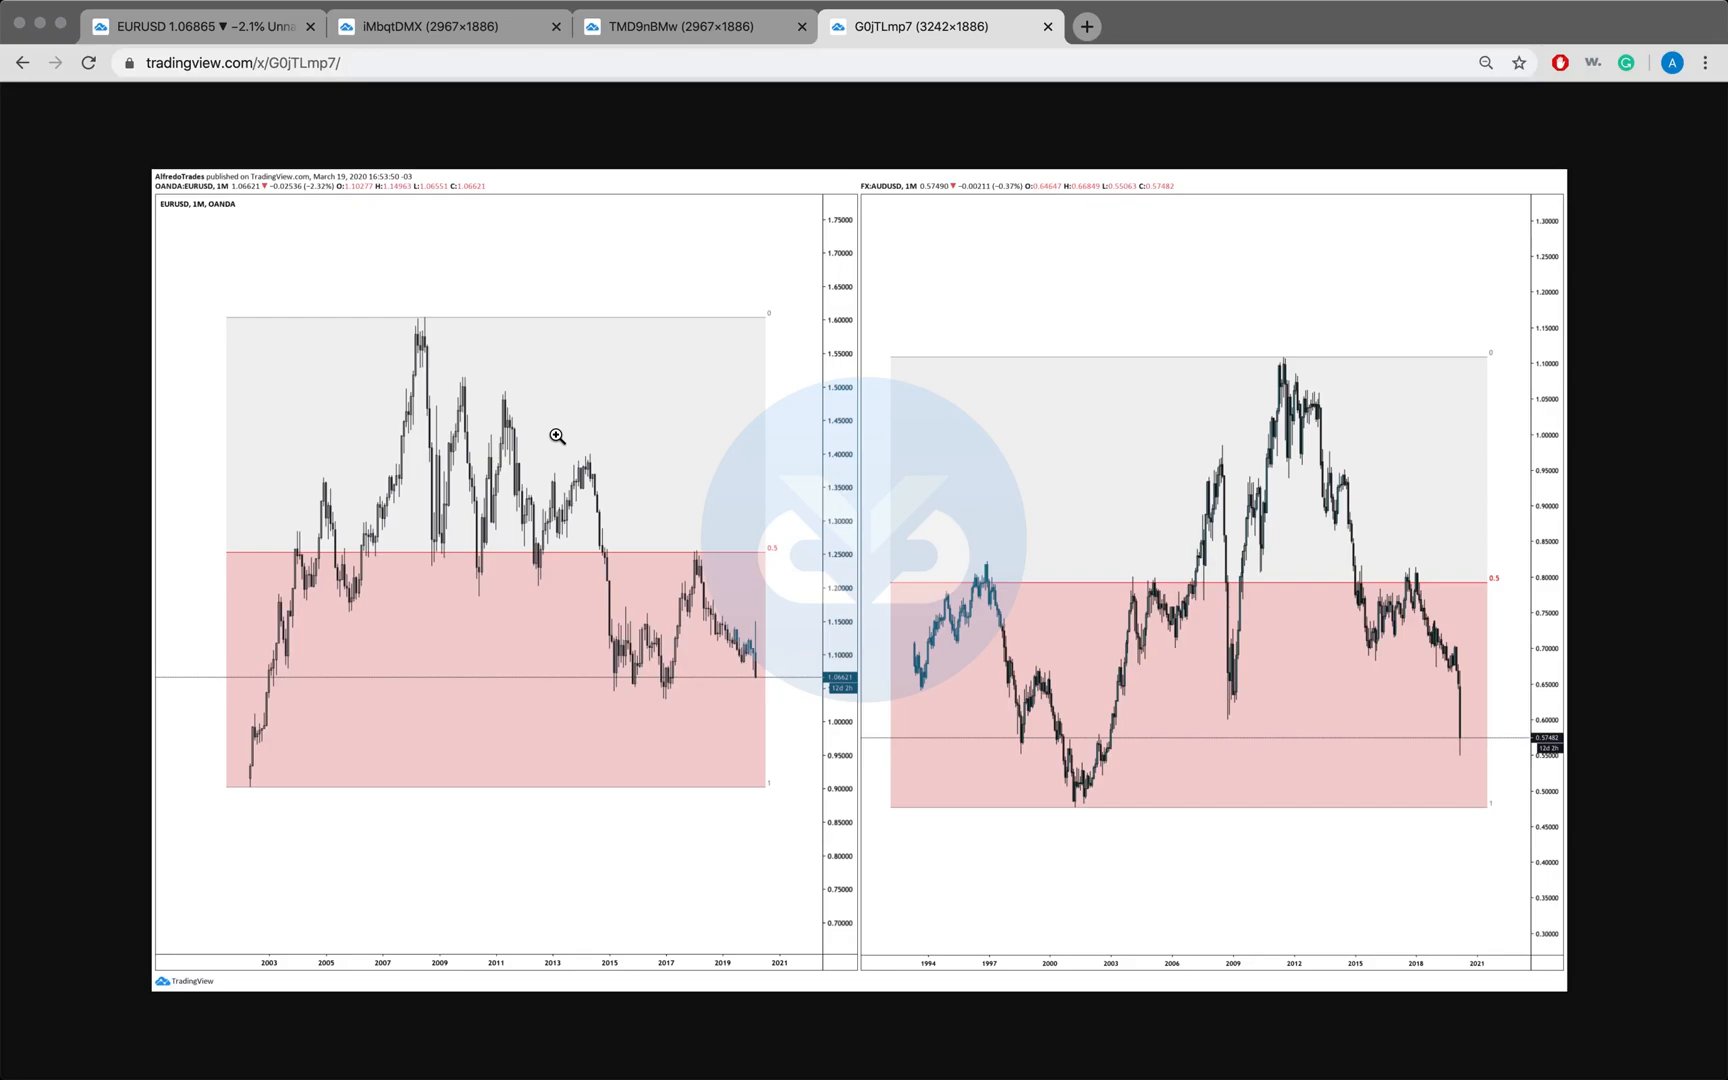
mouse_move(761, 586)
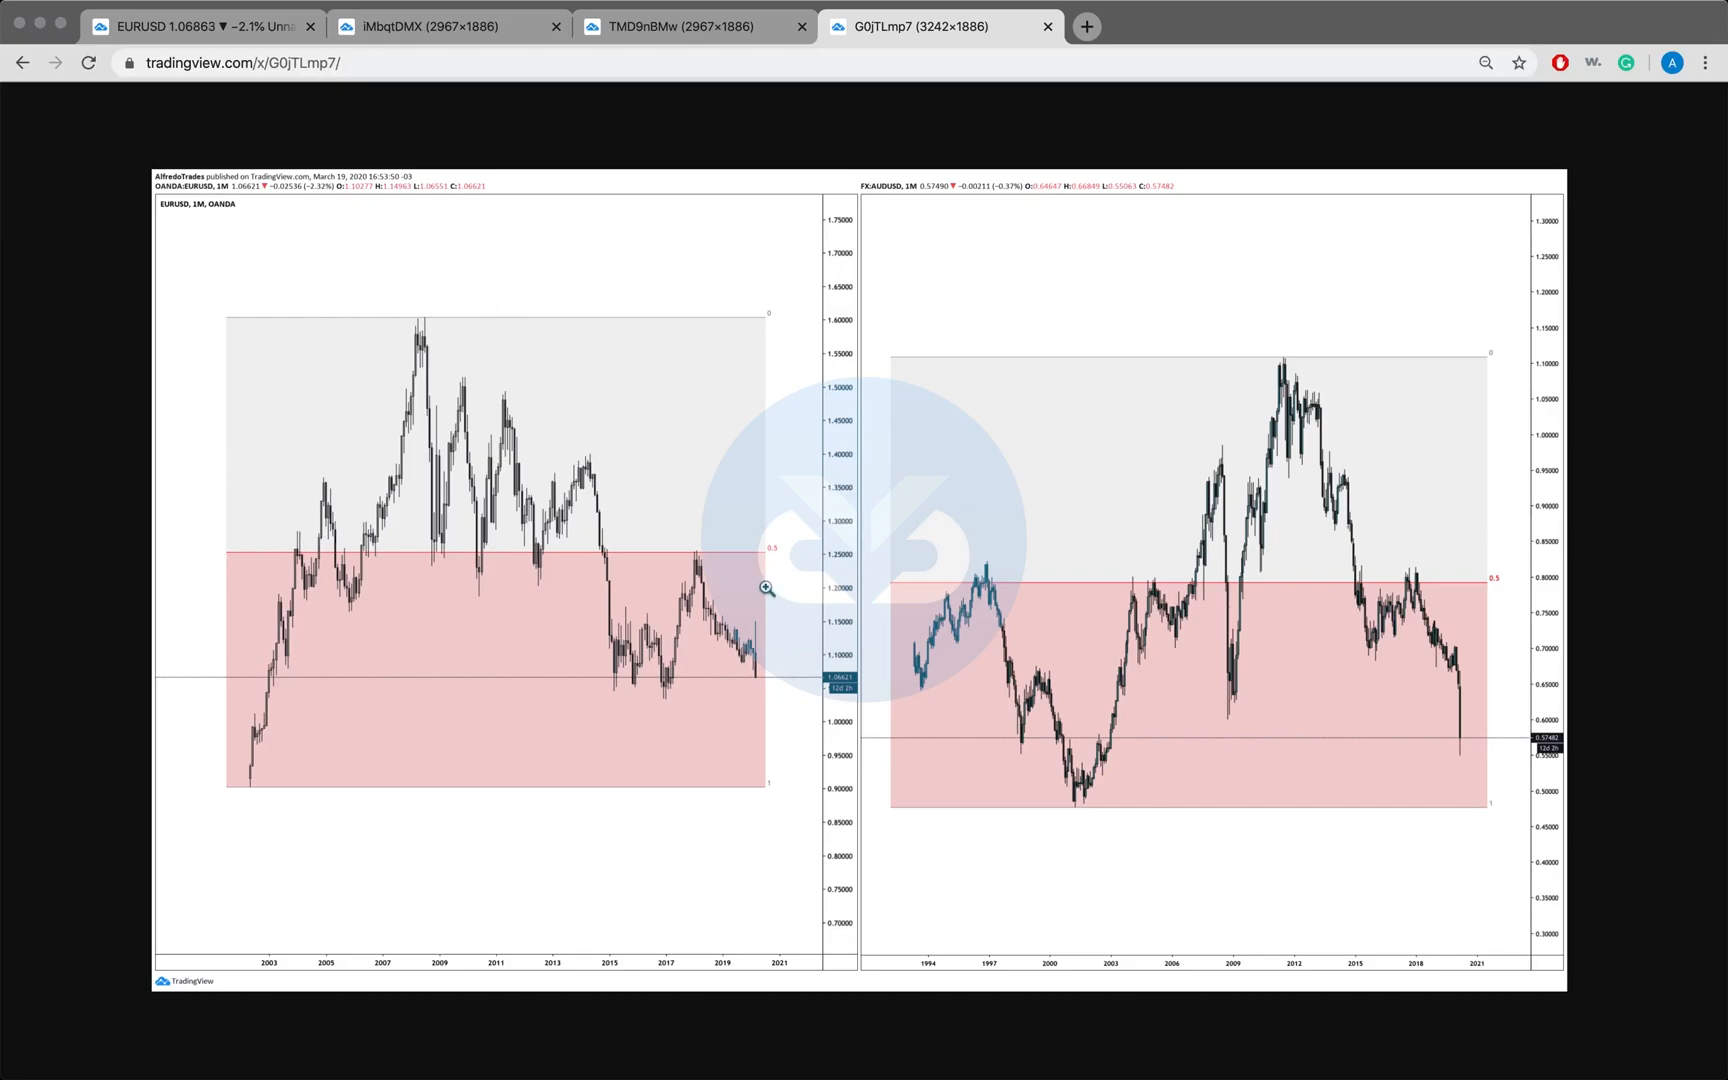
mouse_move(791, 605)
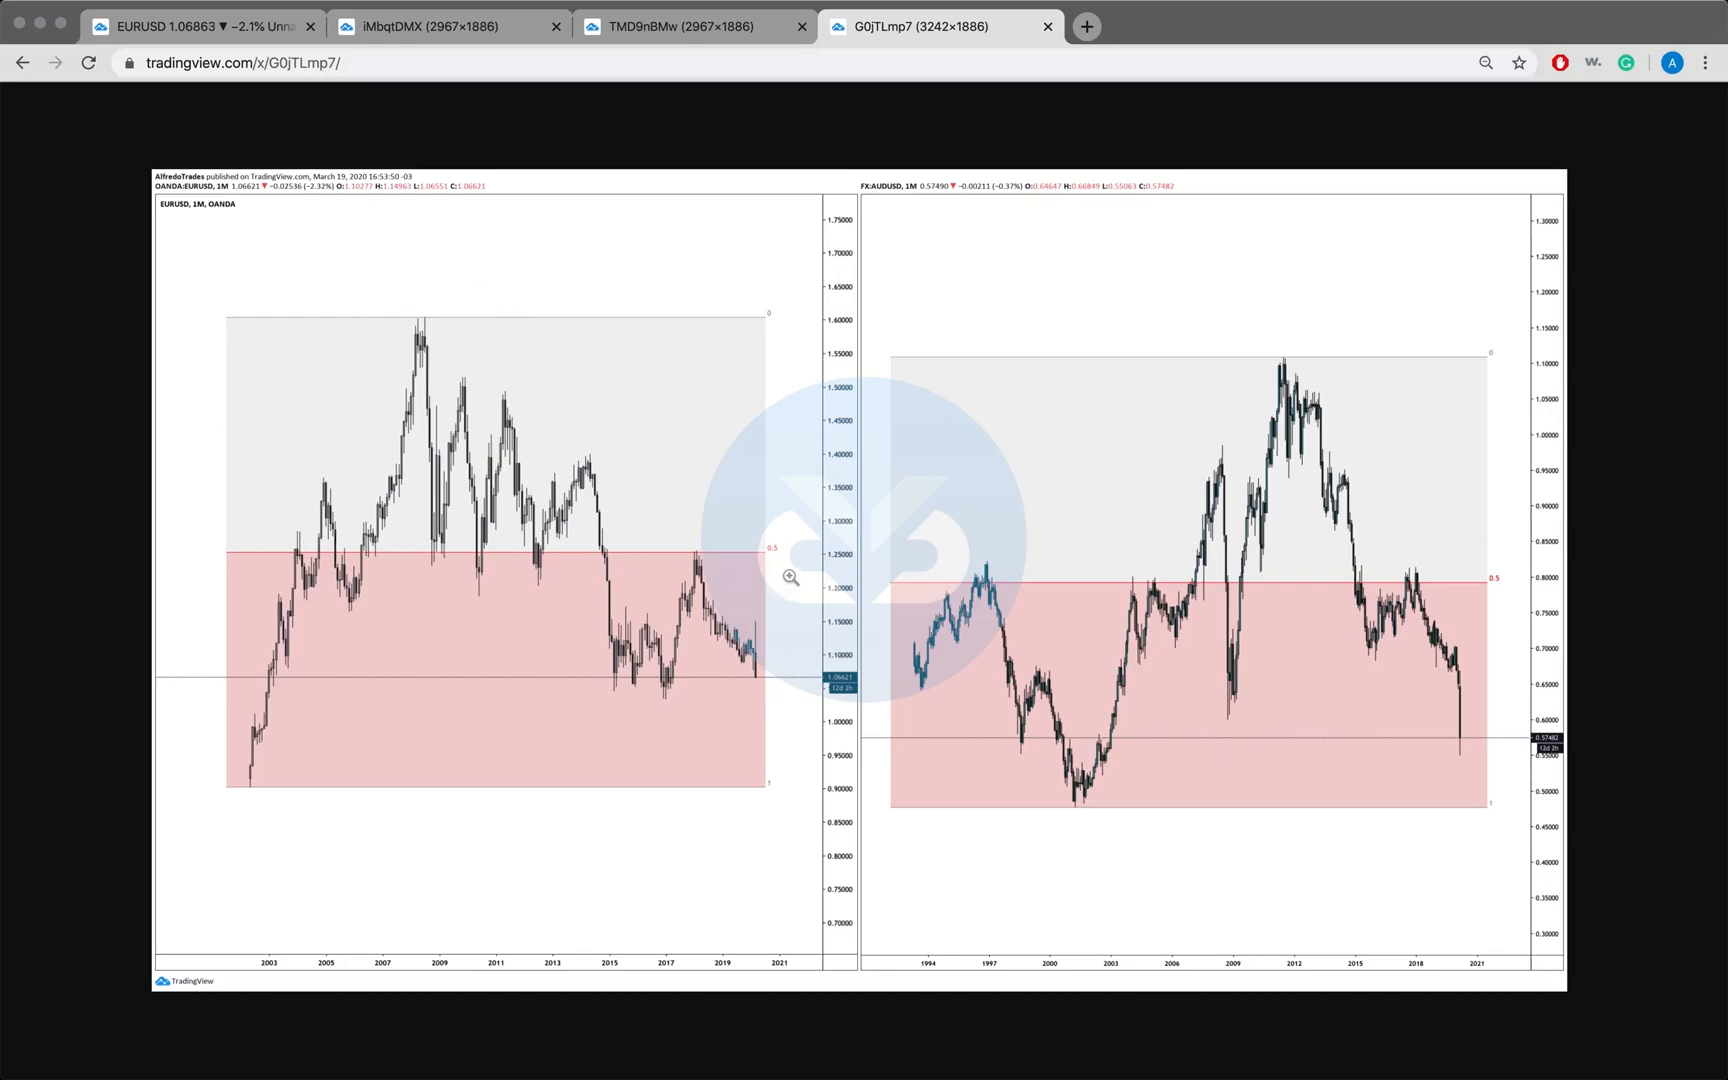